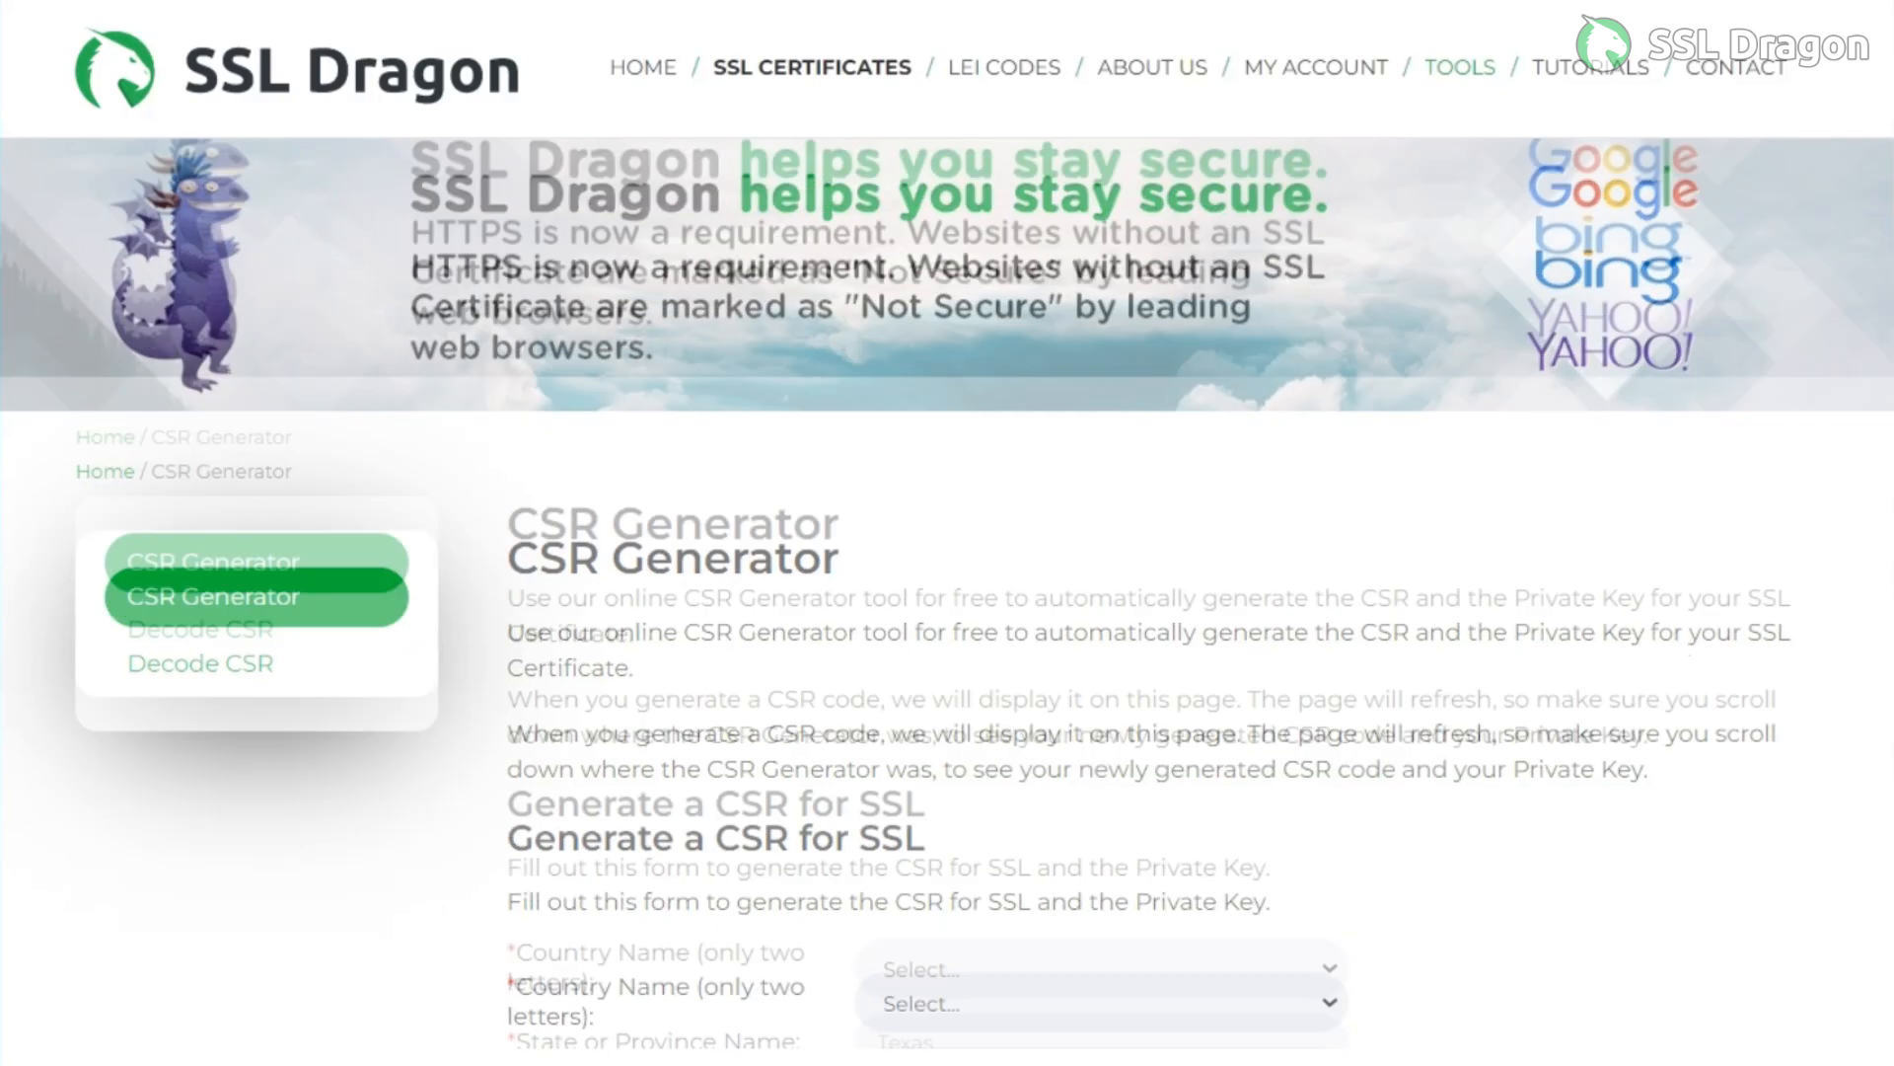
# Step: Select India as the country and enter state Your-state and city Your-city
pyautogui.click(1097, 828)
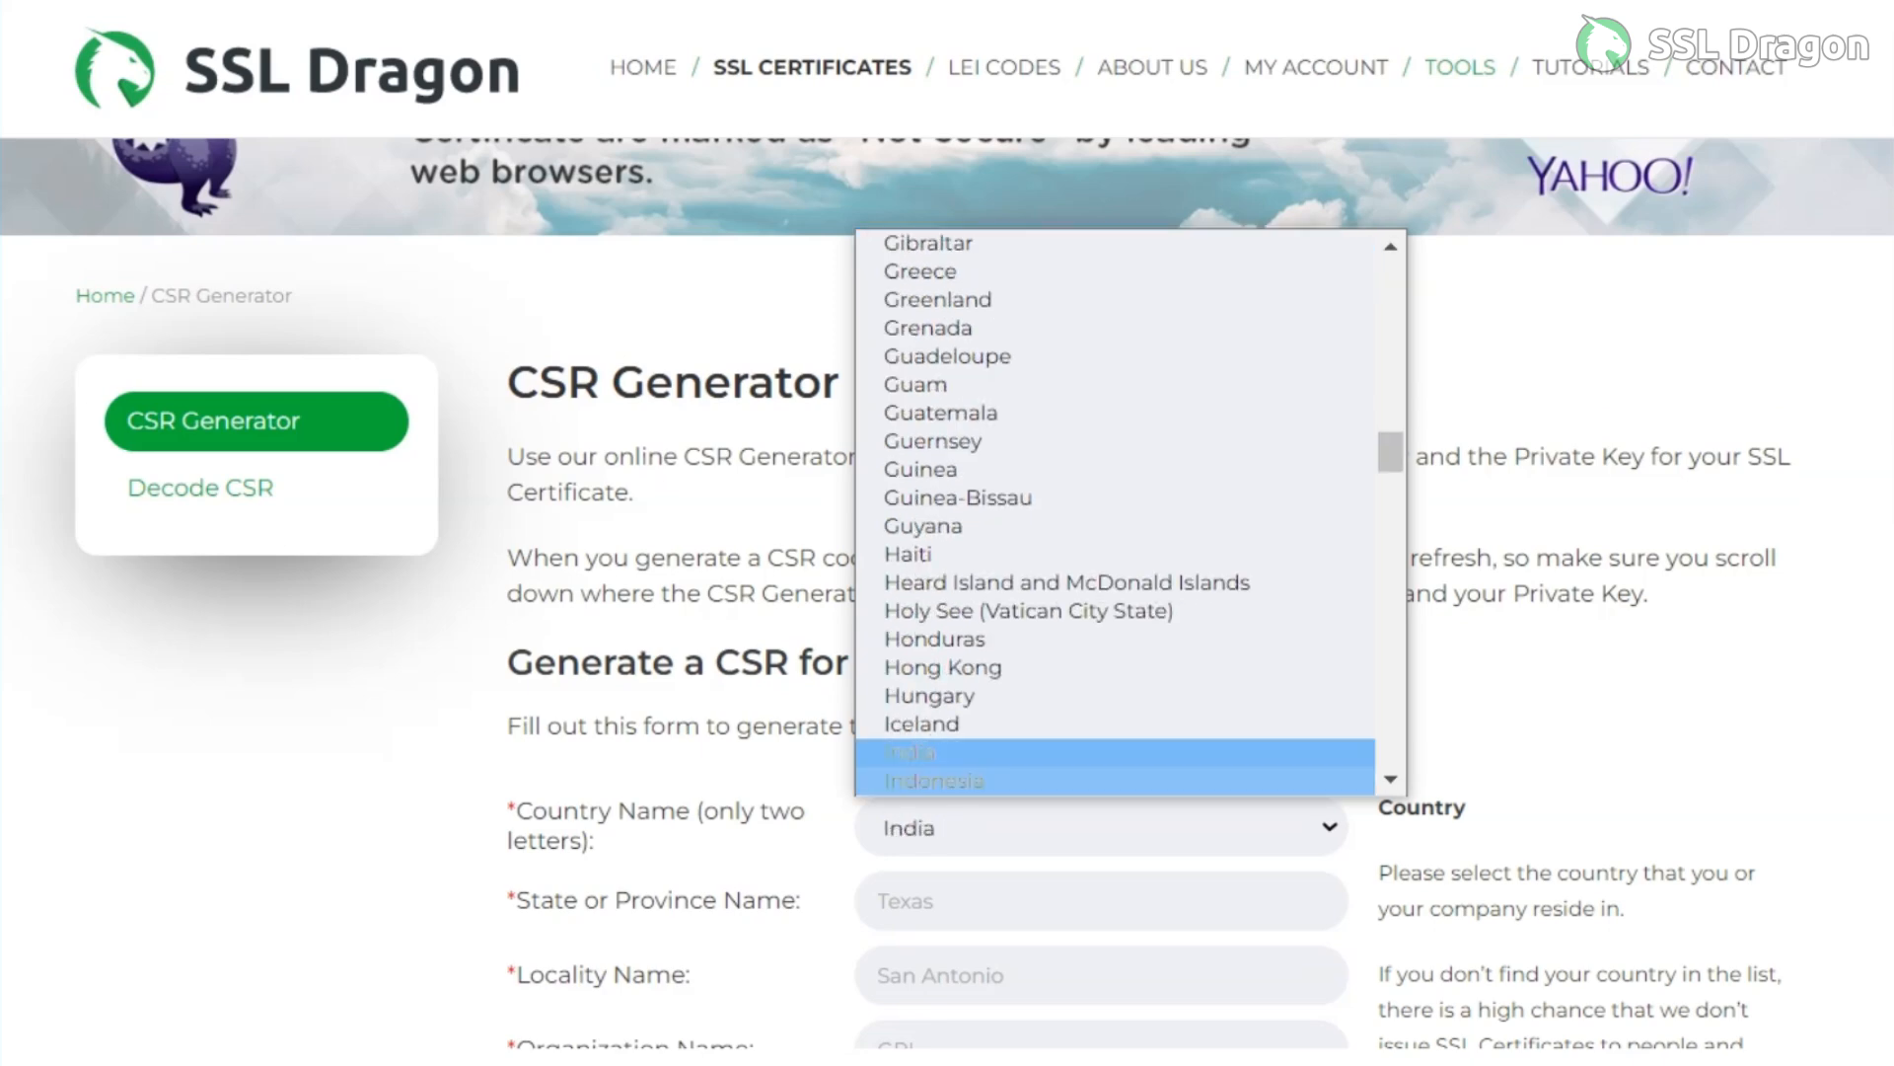
pyautogui.click(909, 752)
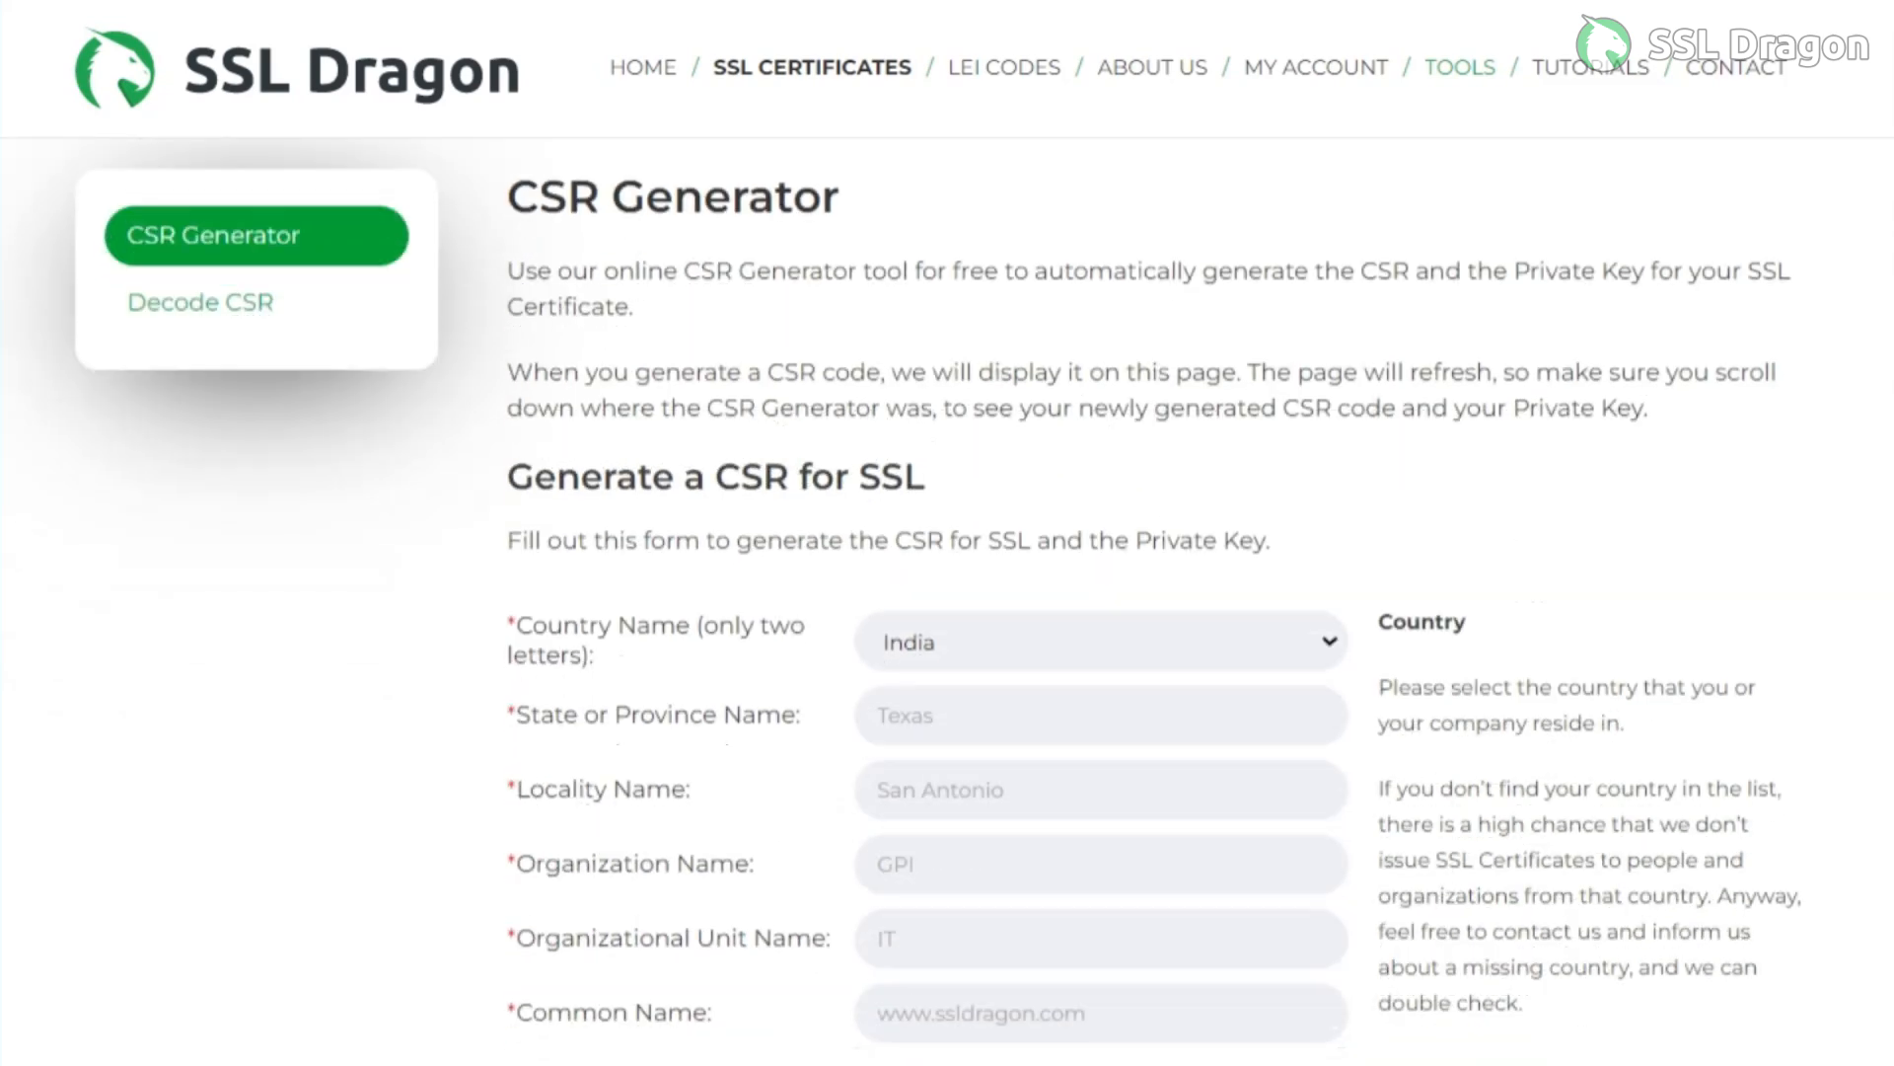
pyautogui.click(1098, 714)
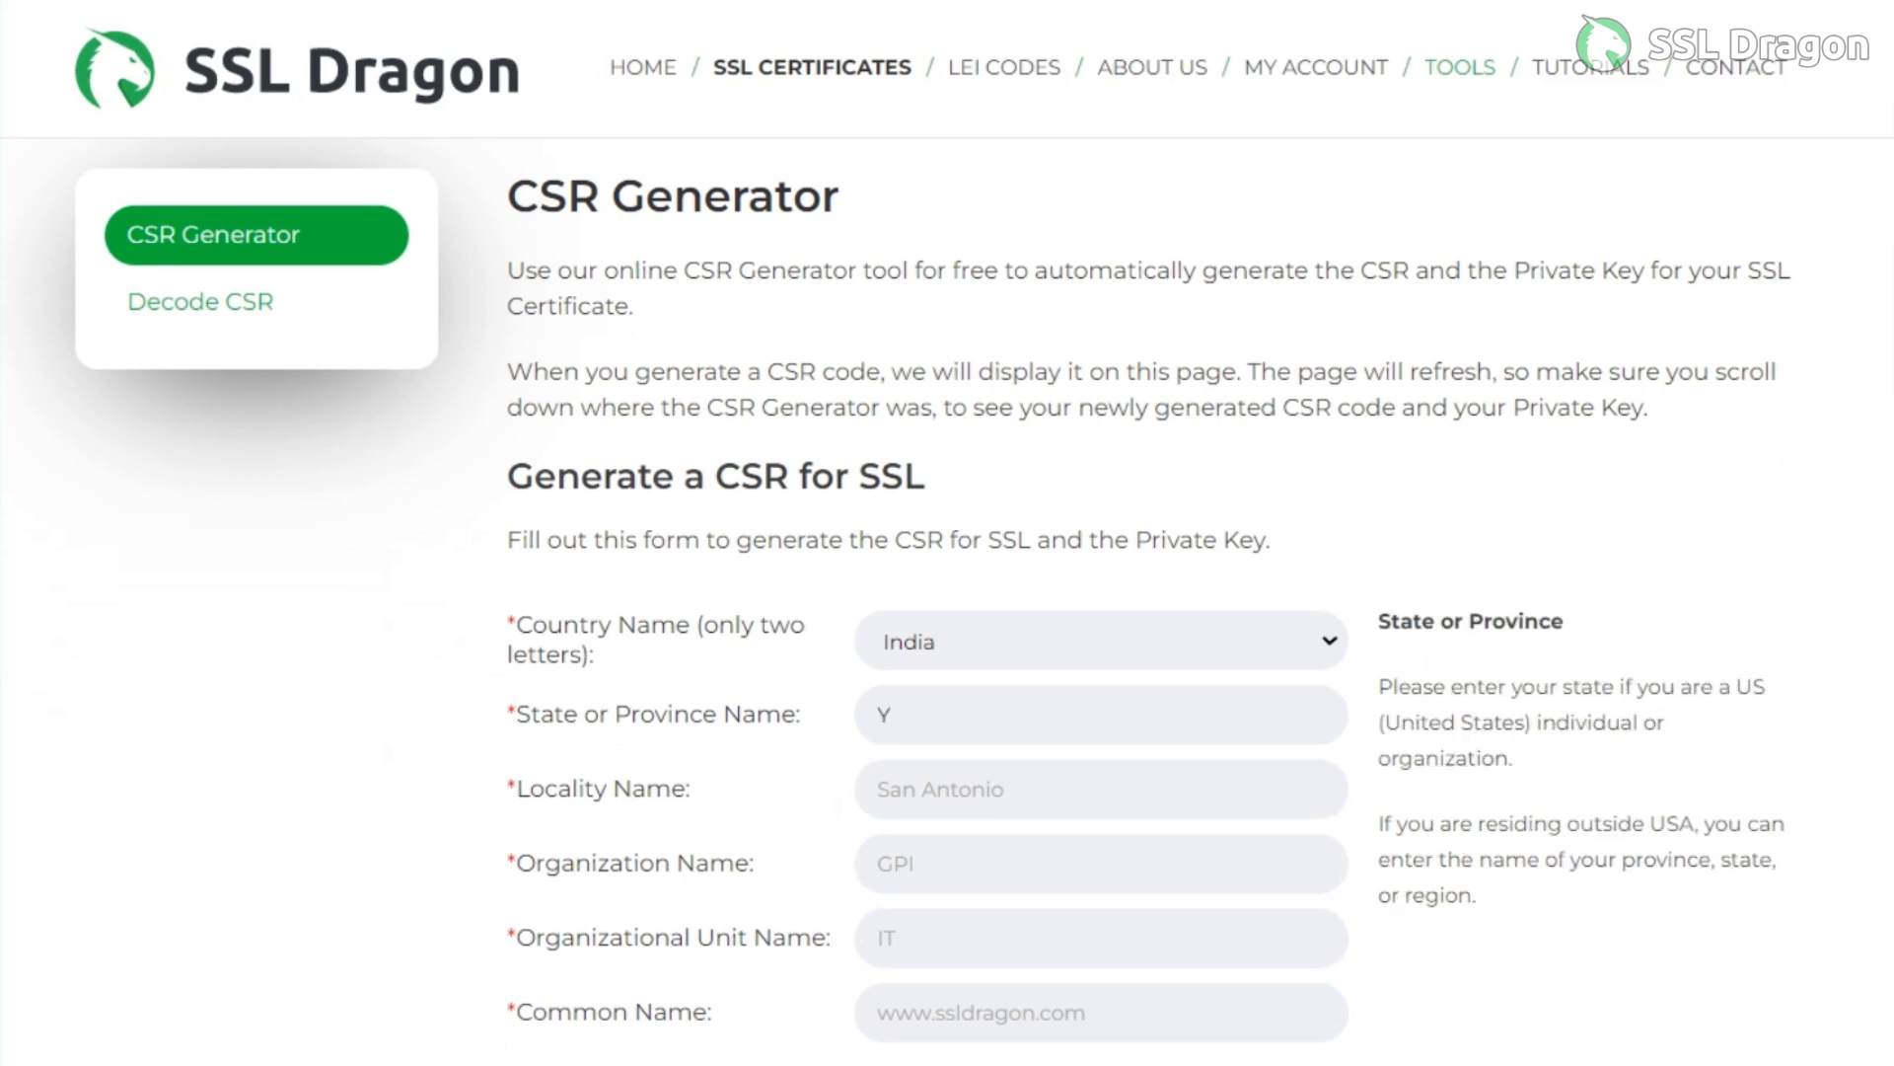
pyautogui.write('Your-state')
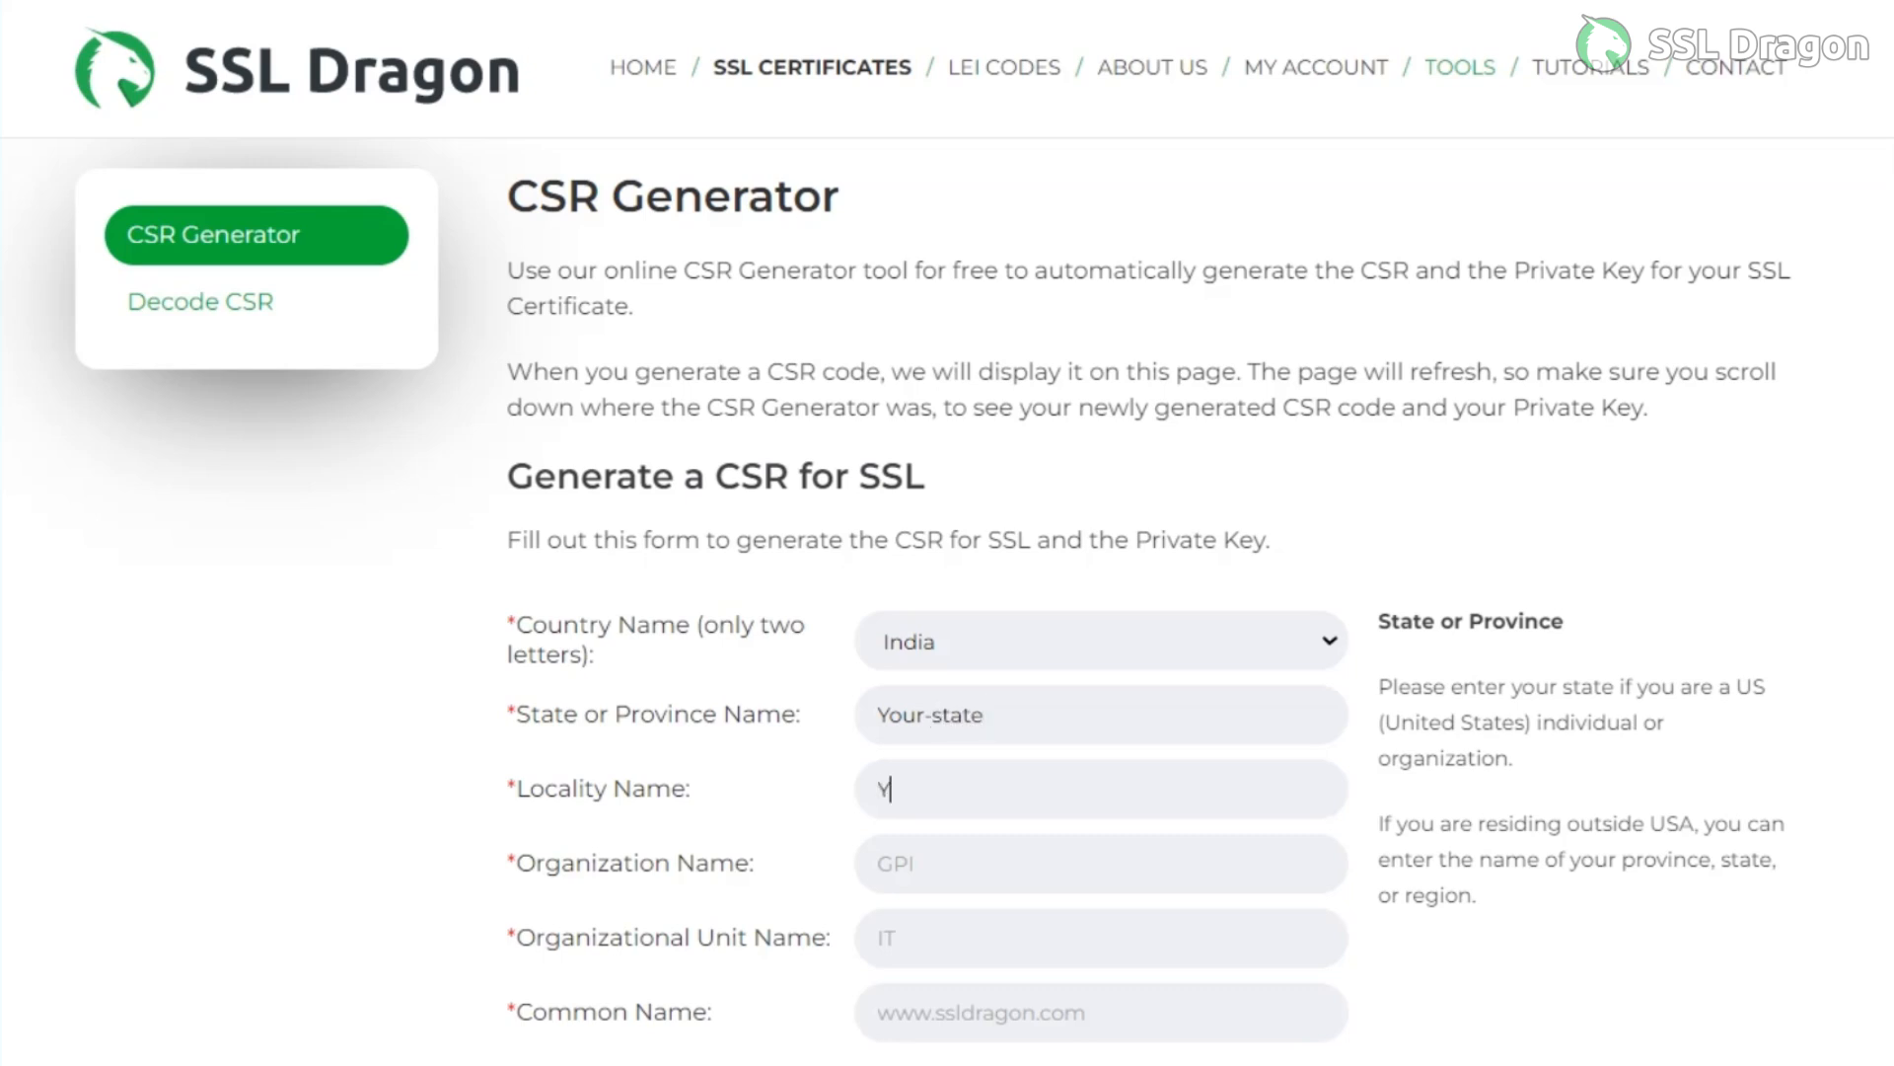
pyautogui.write('our-cit')
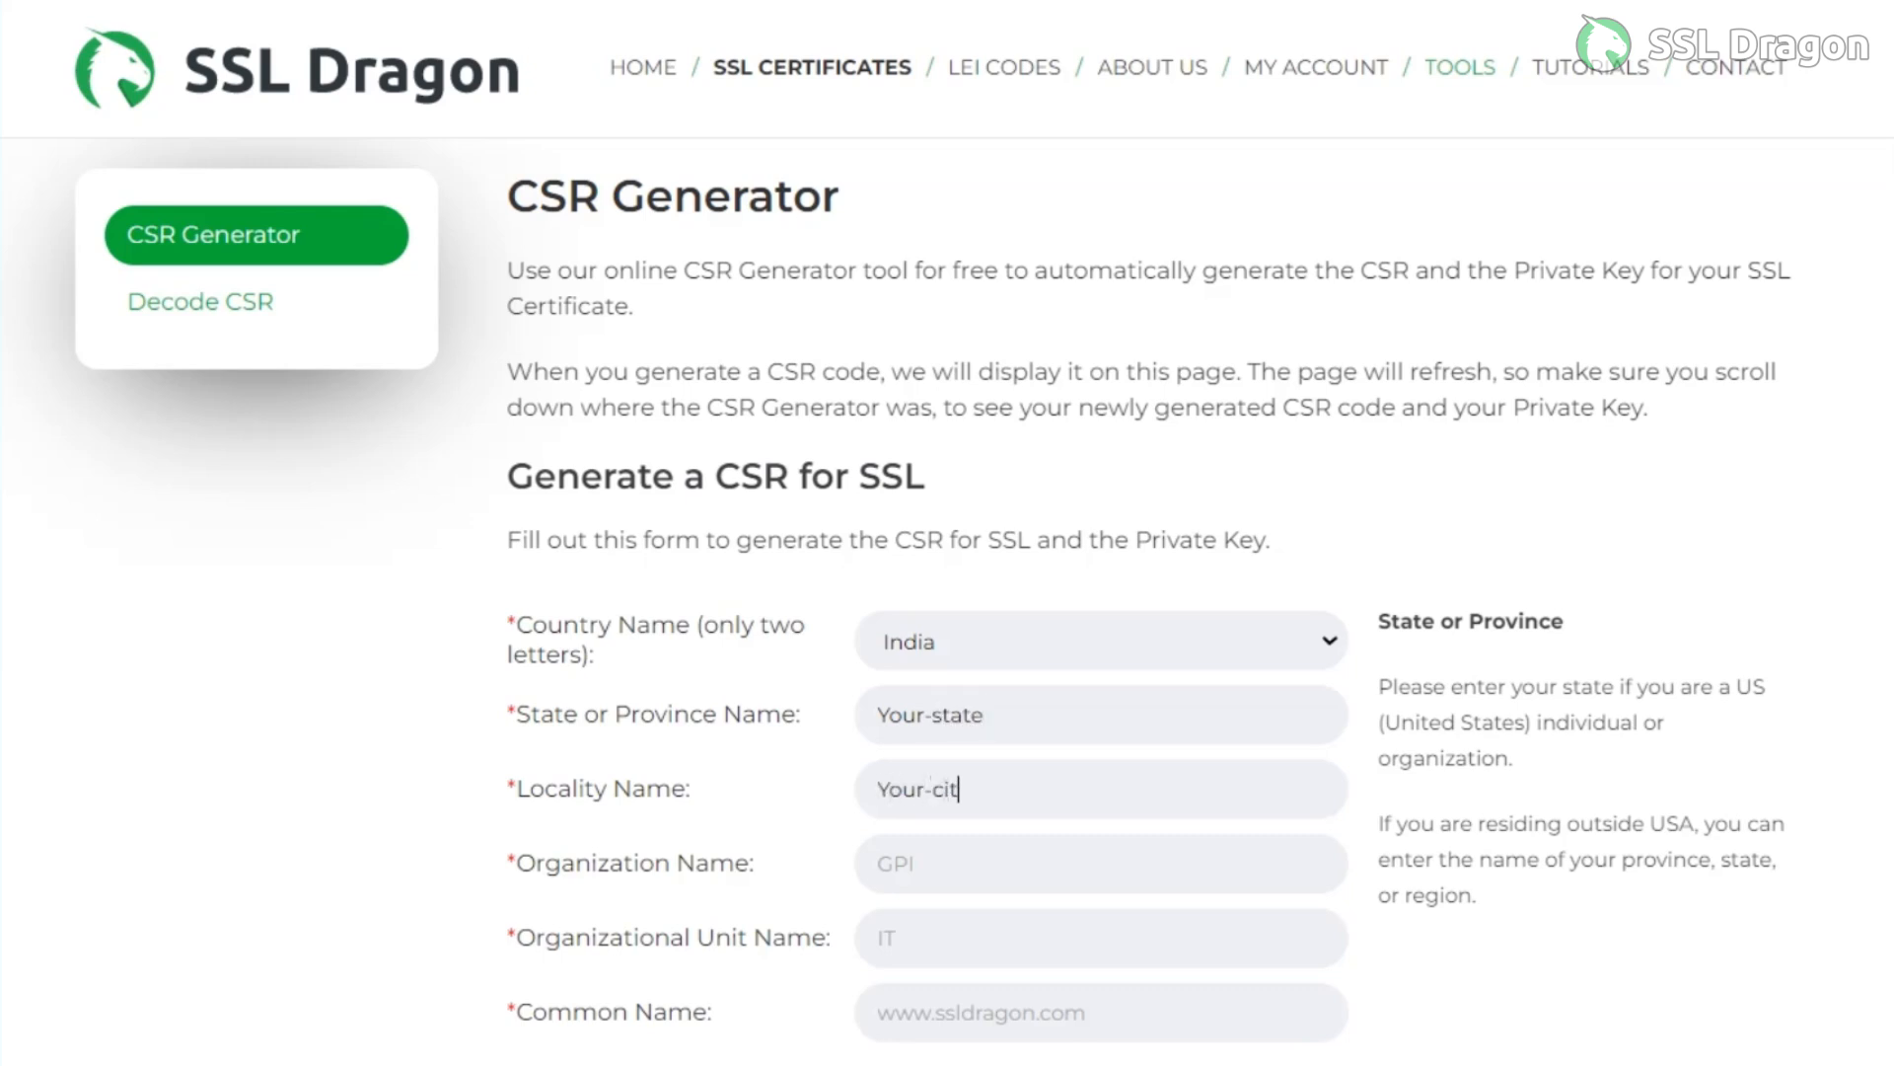
pyautogui.click(1099, 862)
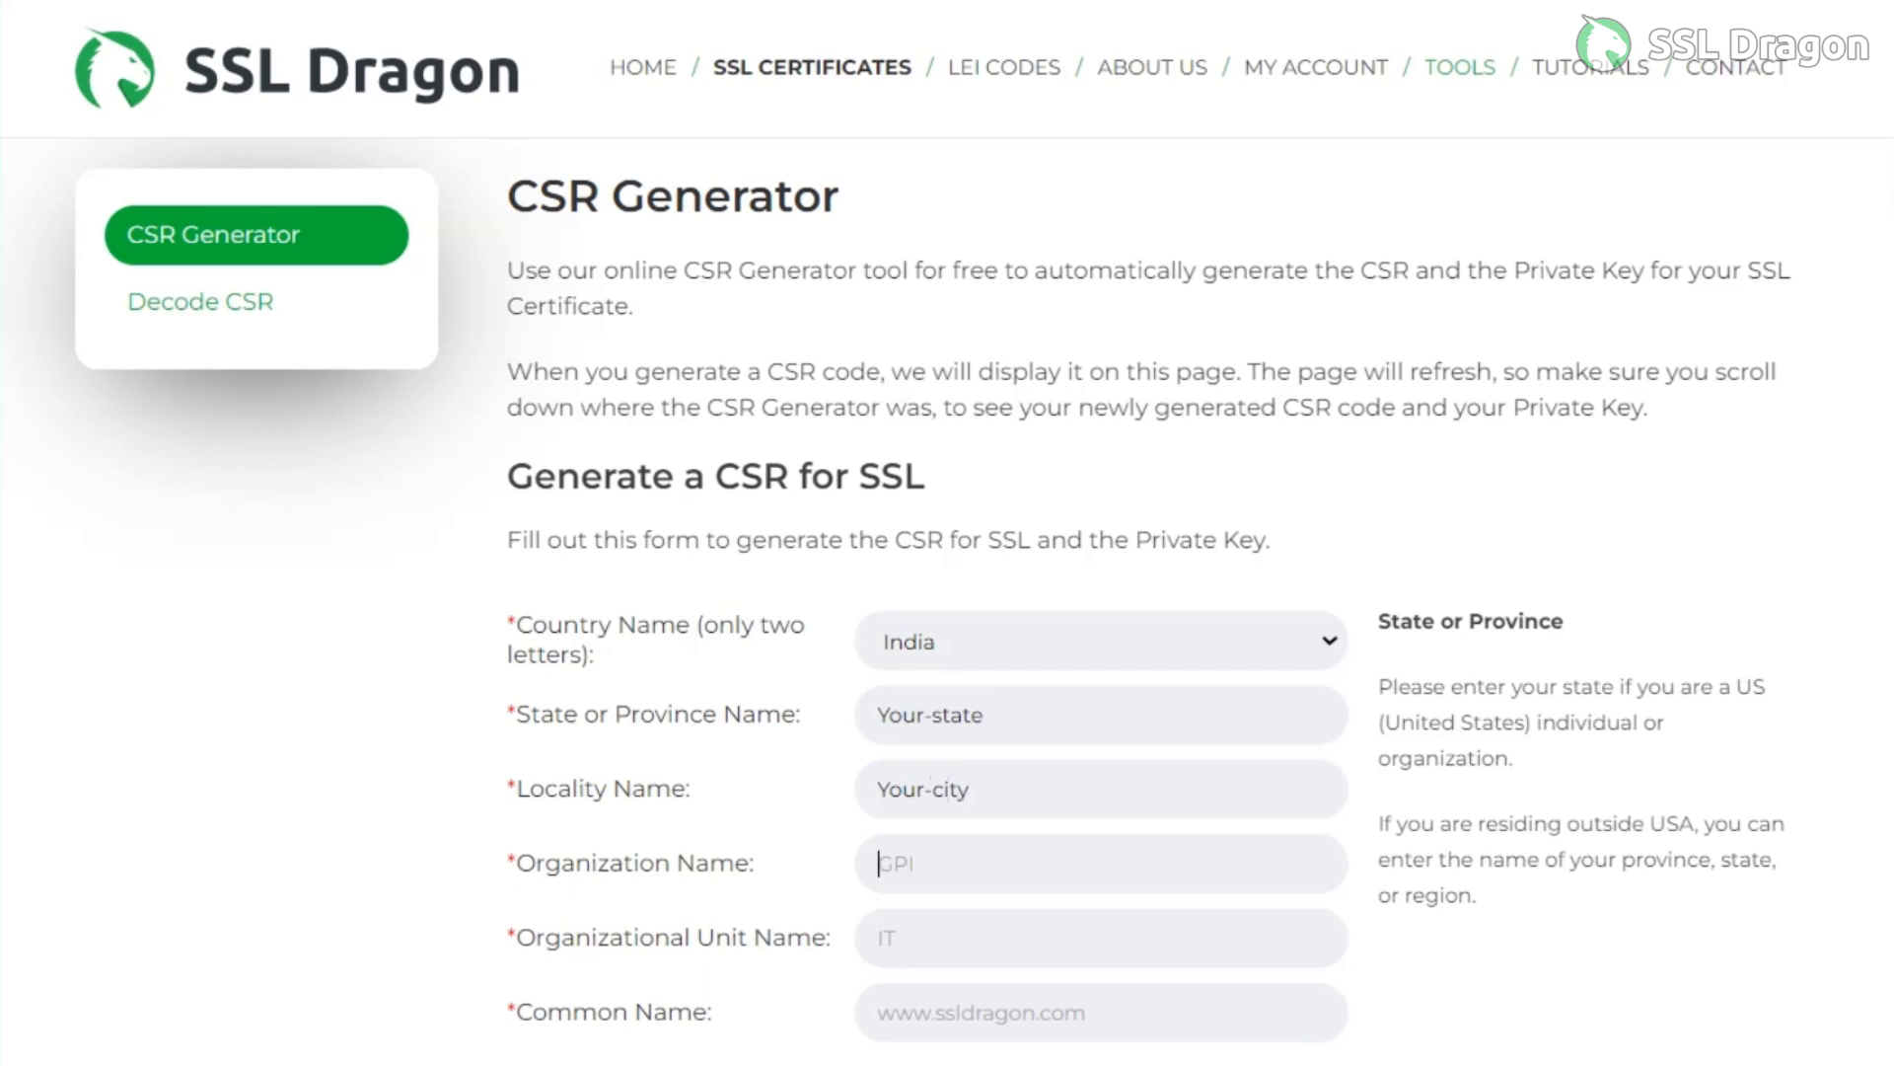
pyautogui.write('Unit-')
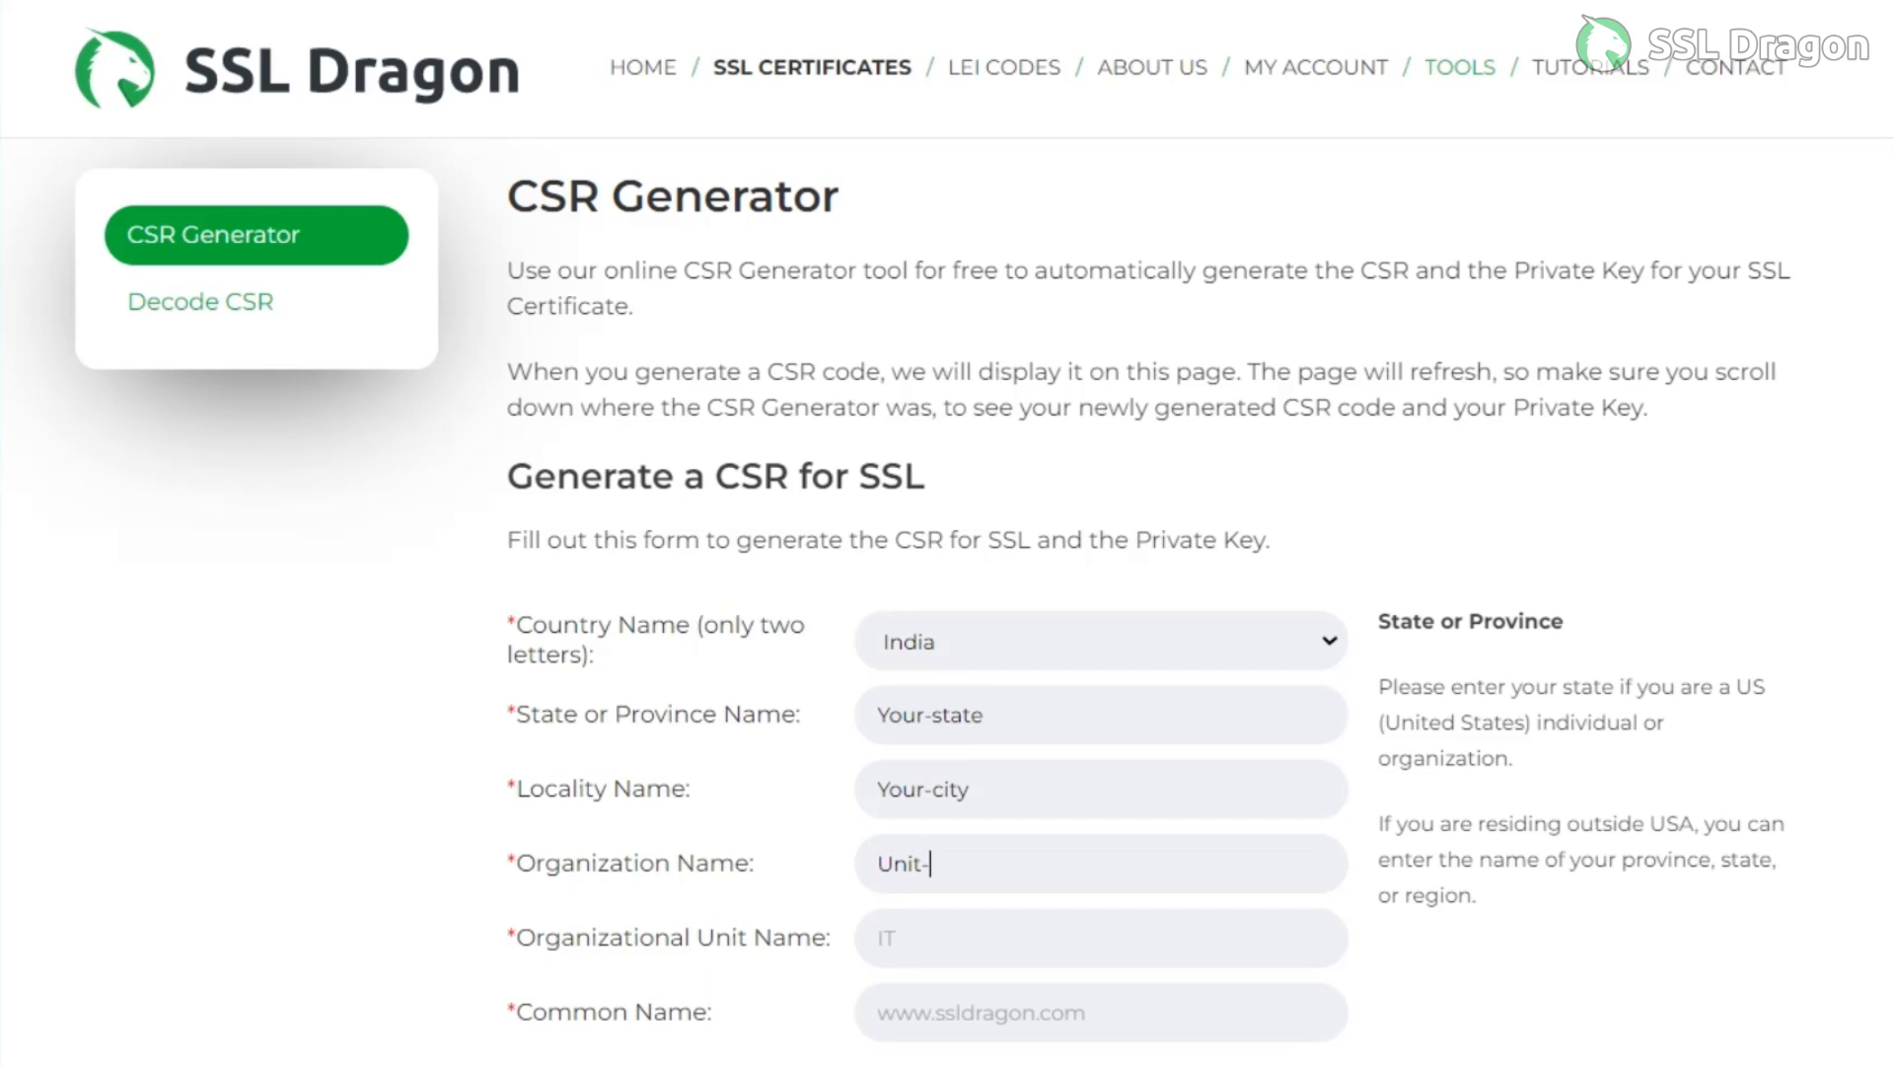
pyautogui.write('name')
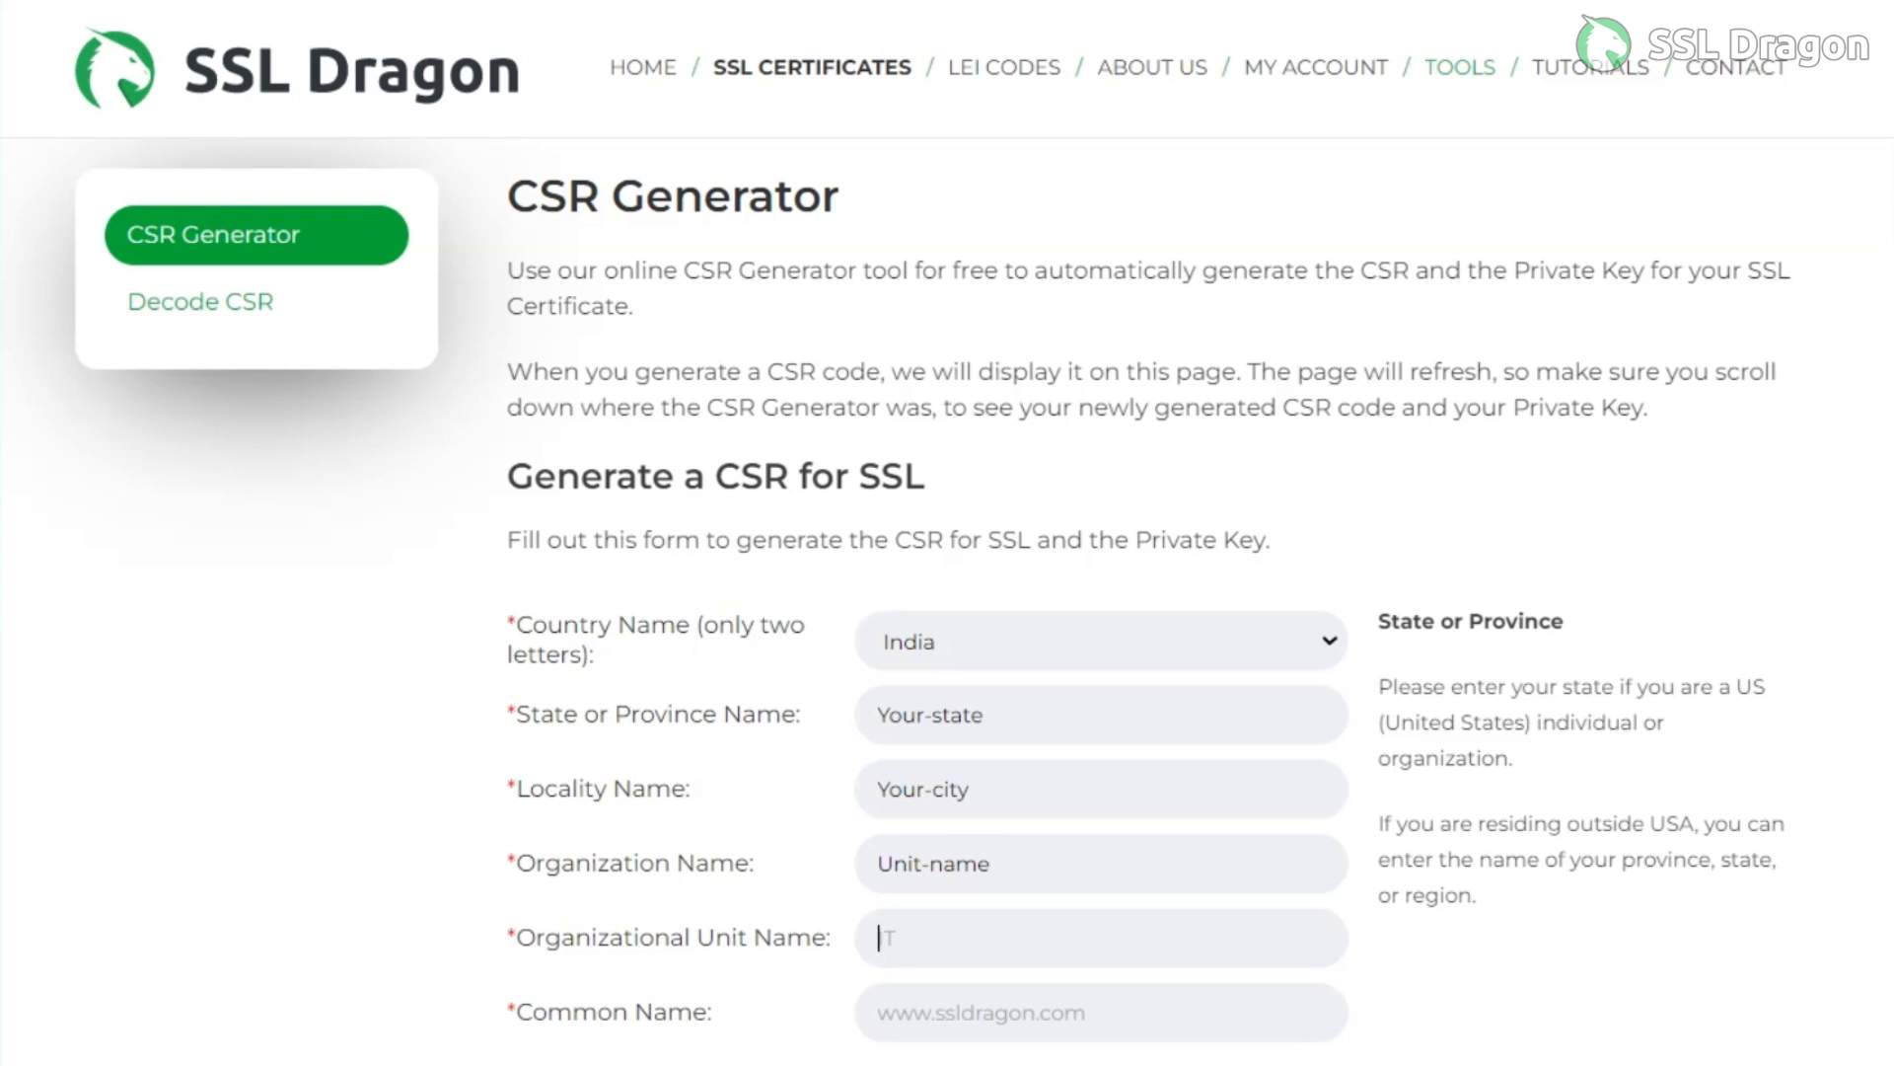
pyautogui.write('Demo-')
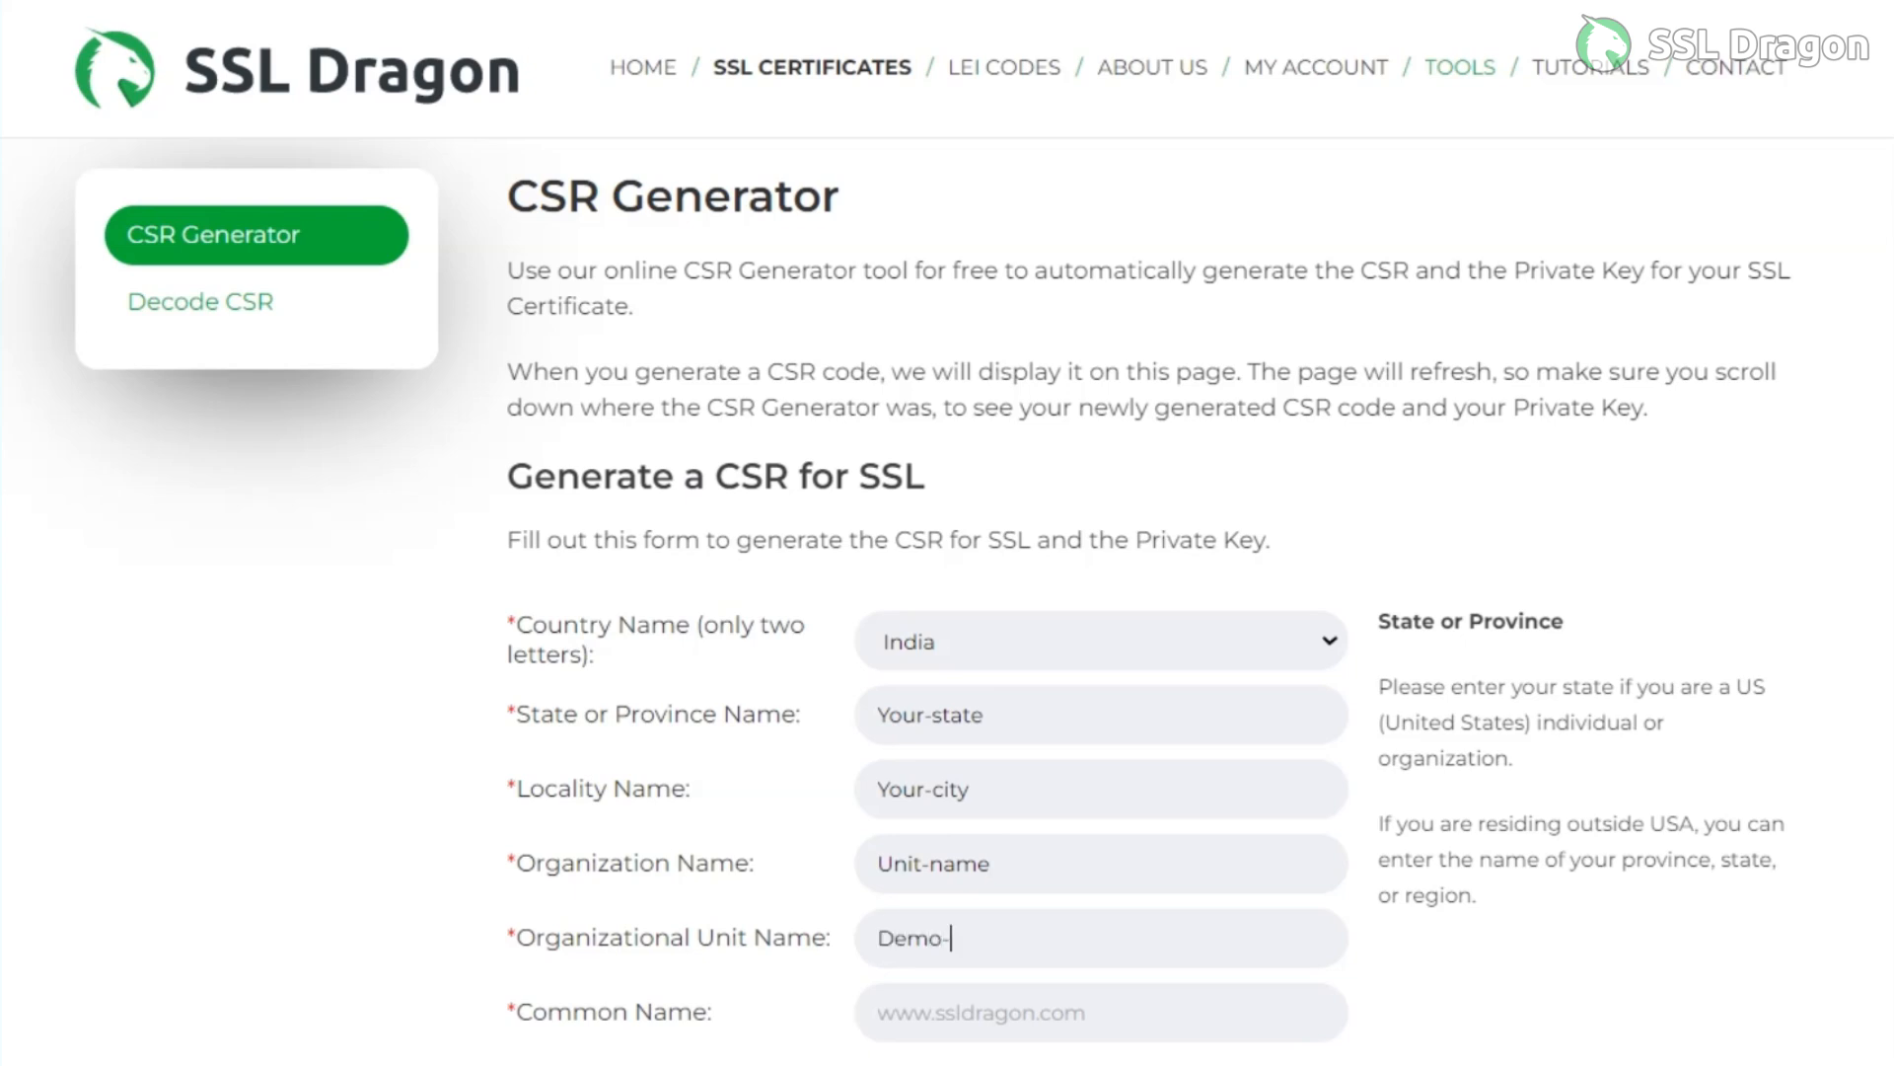
pyautogui.write('ssl')
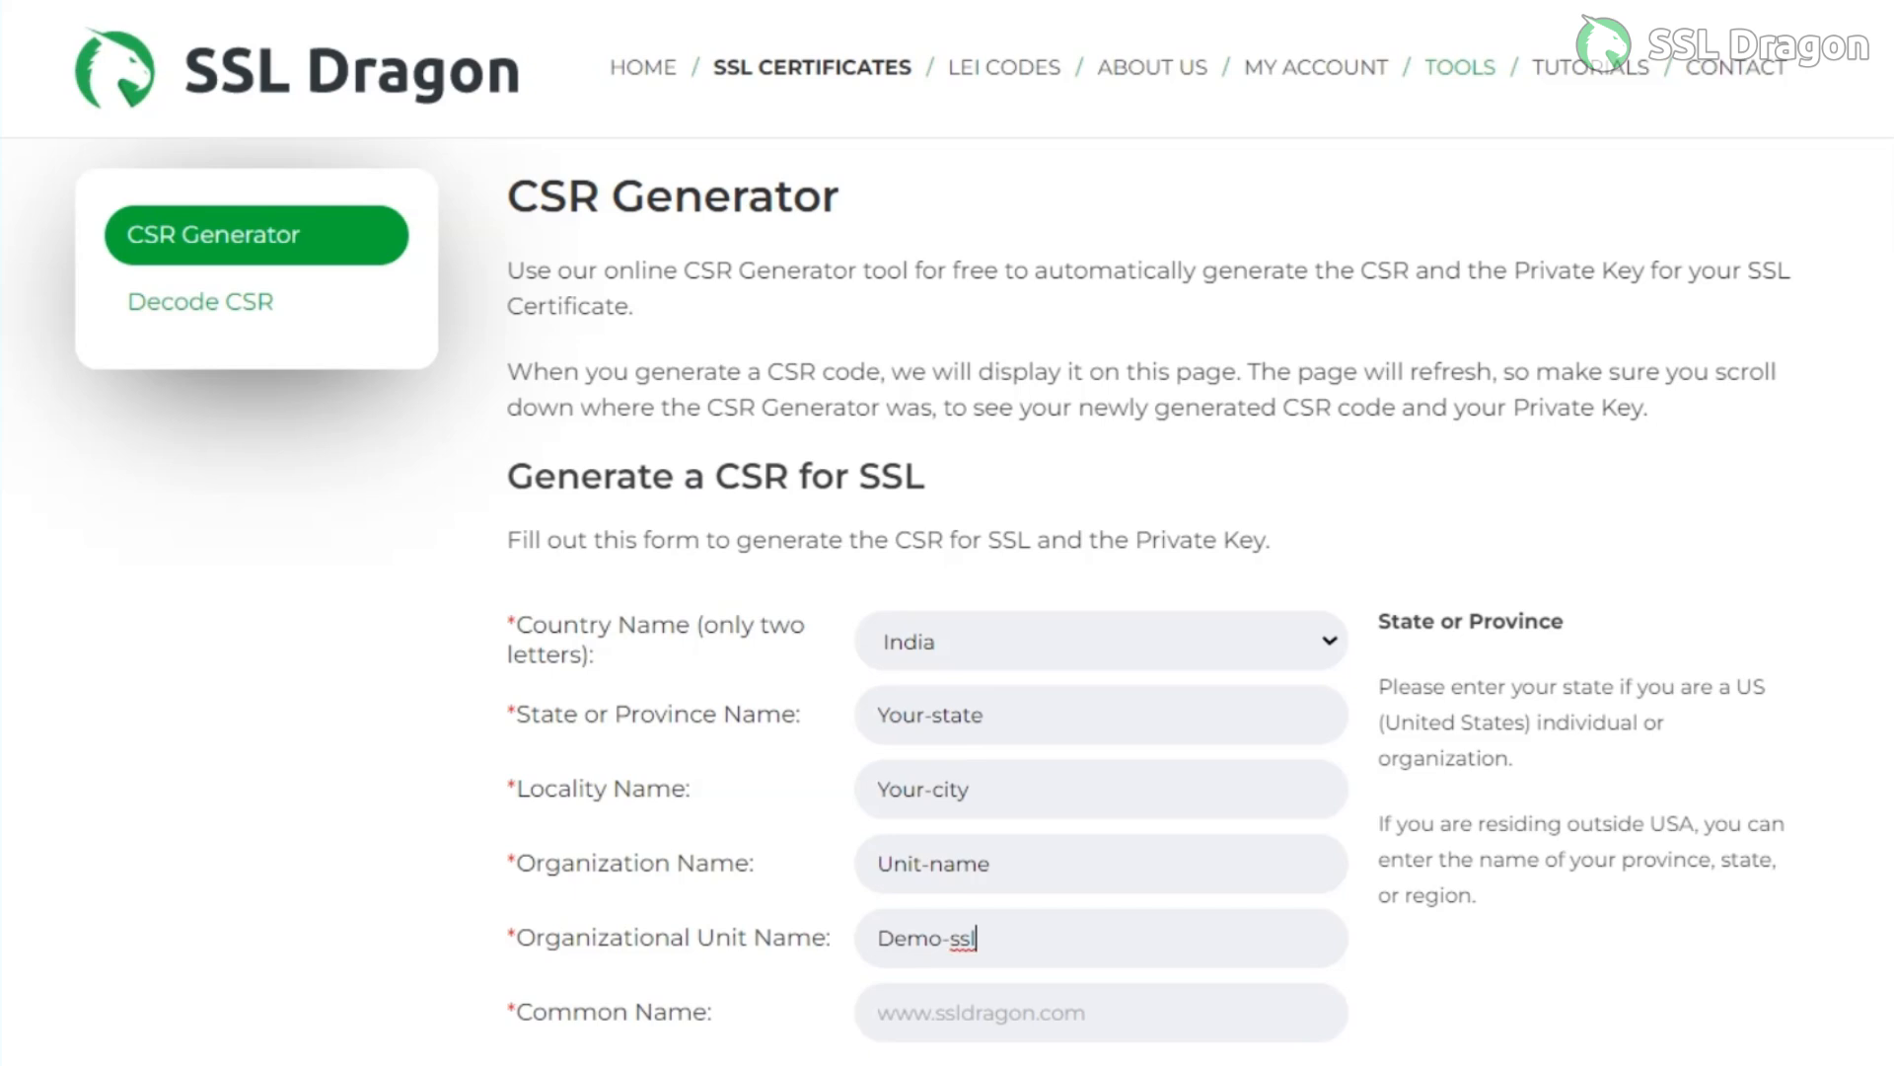
pyautogui.write('dragon')
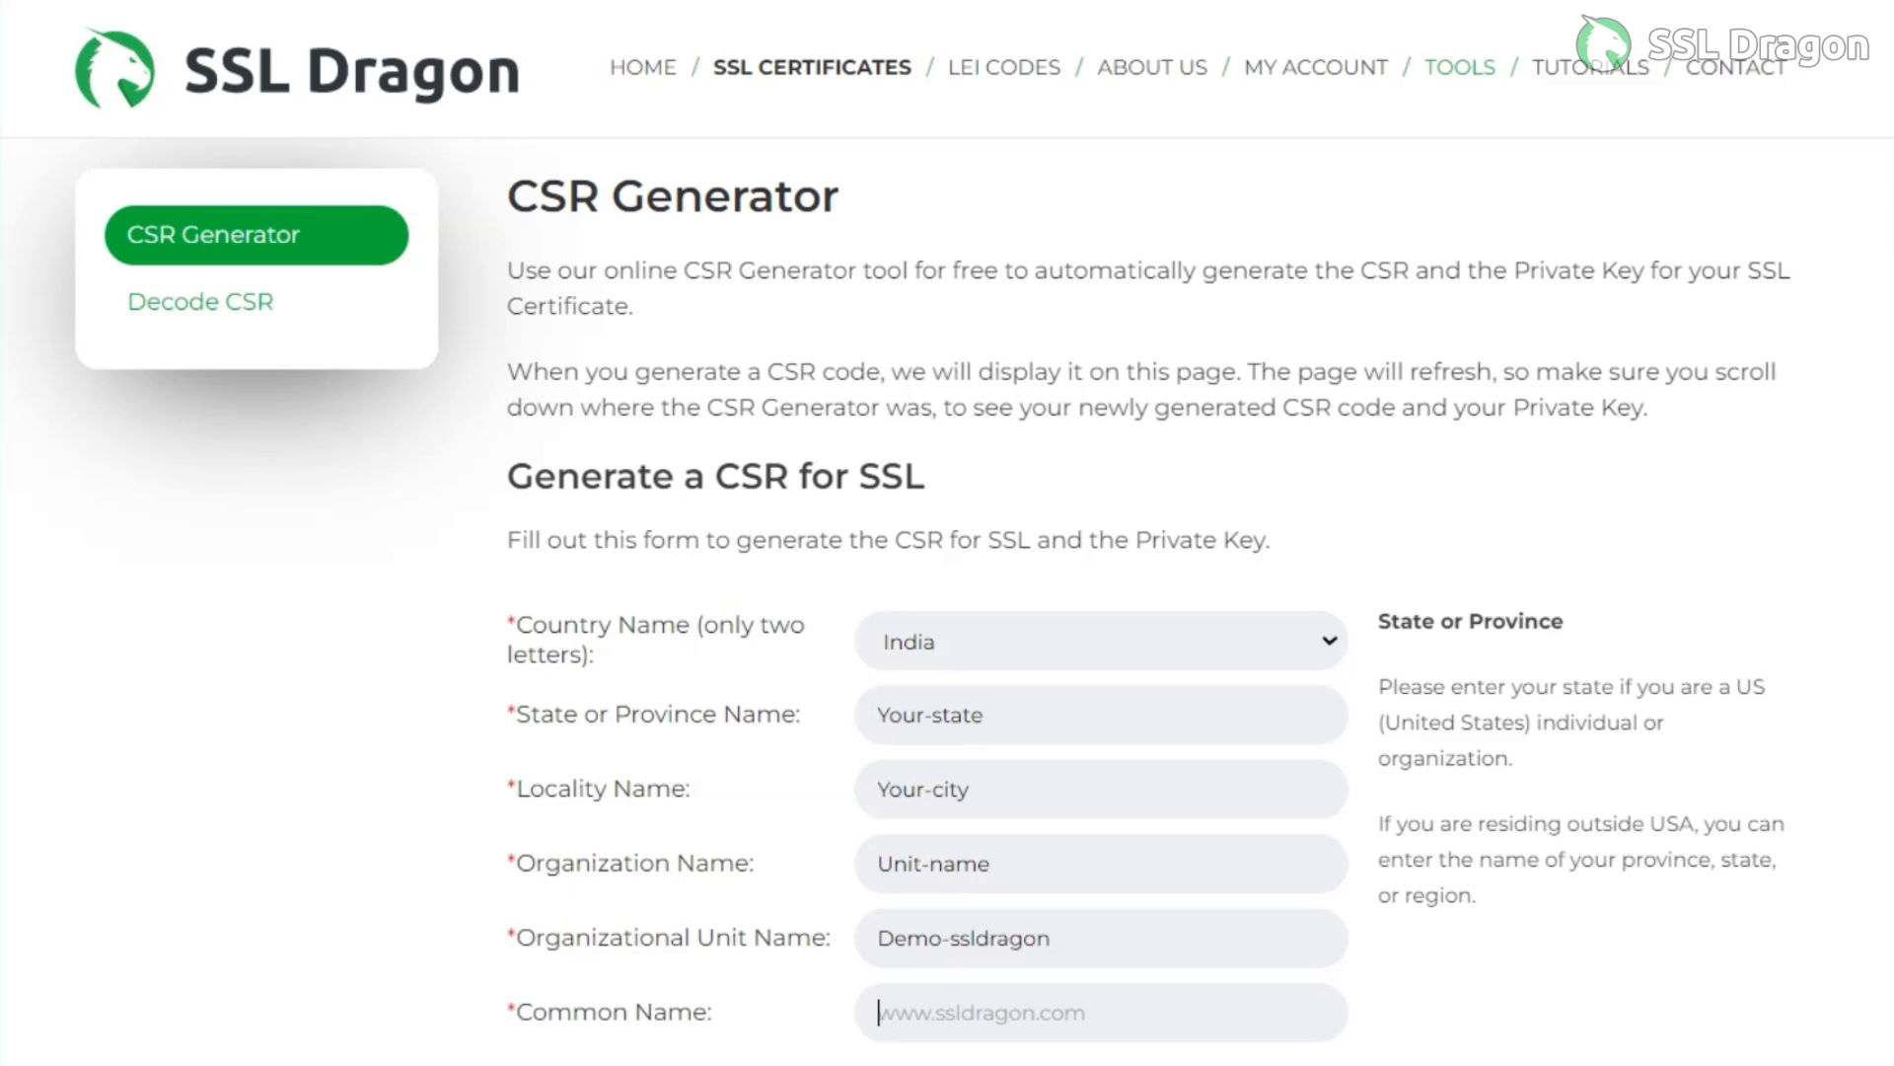
pyautogui.write('www.d')
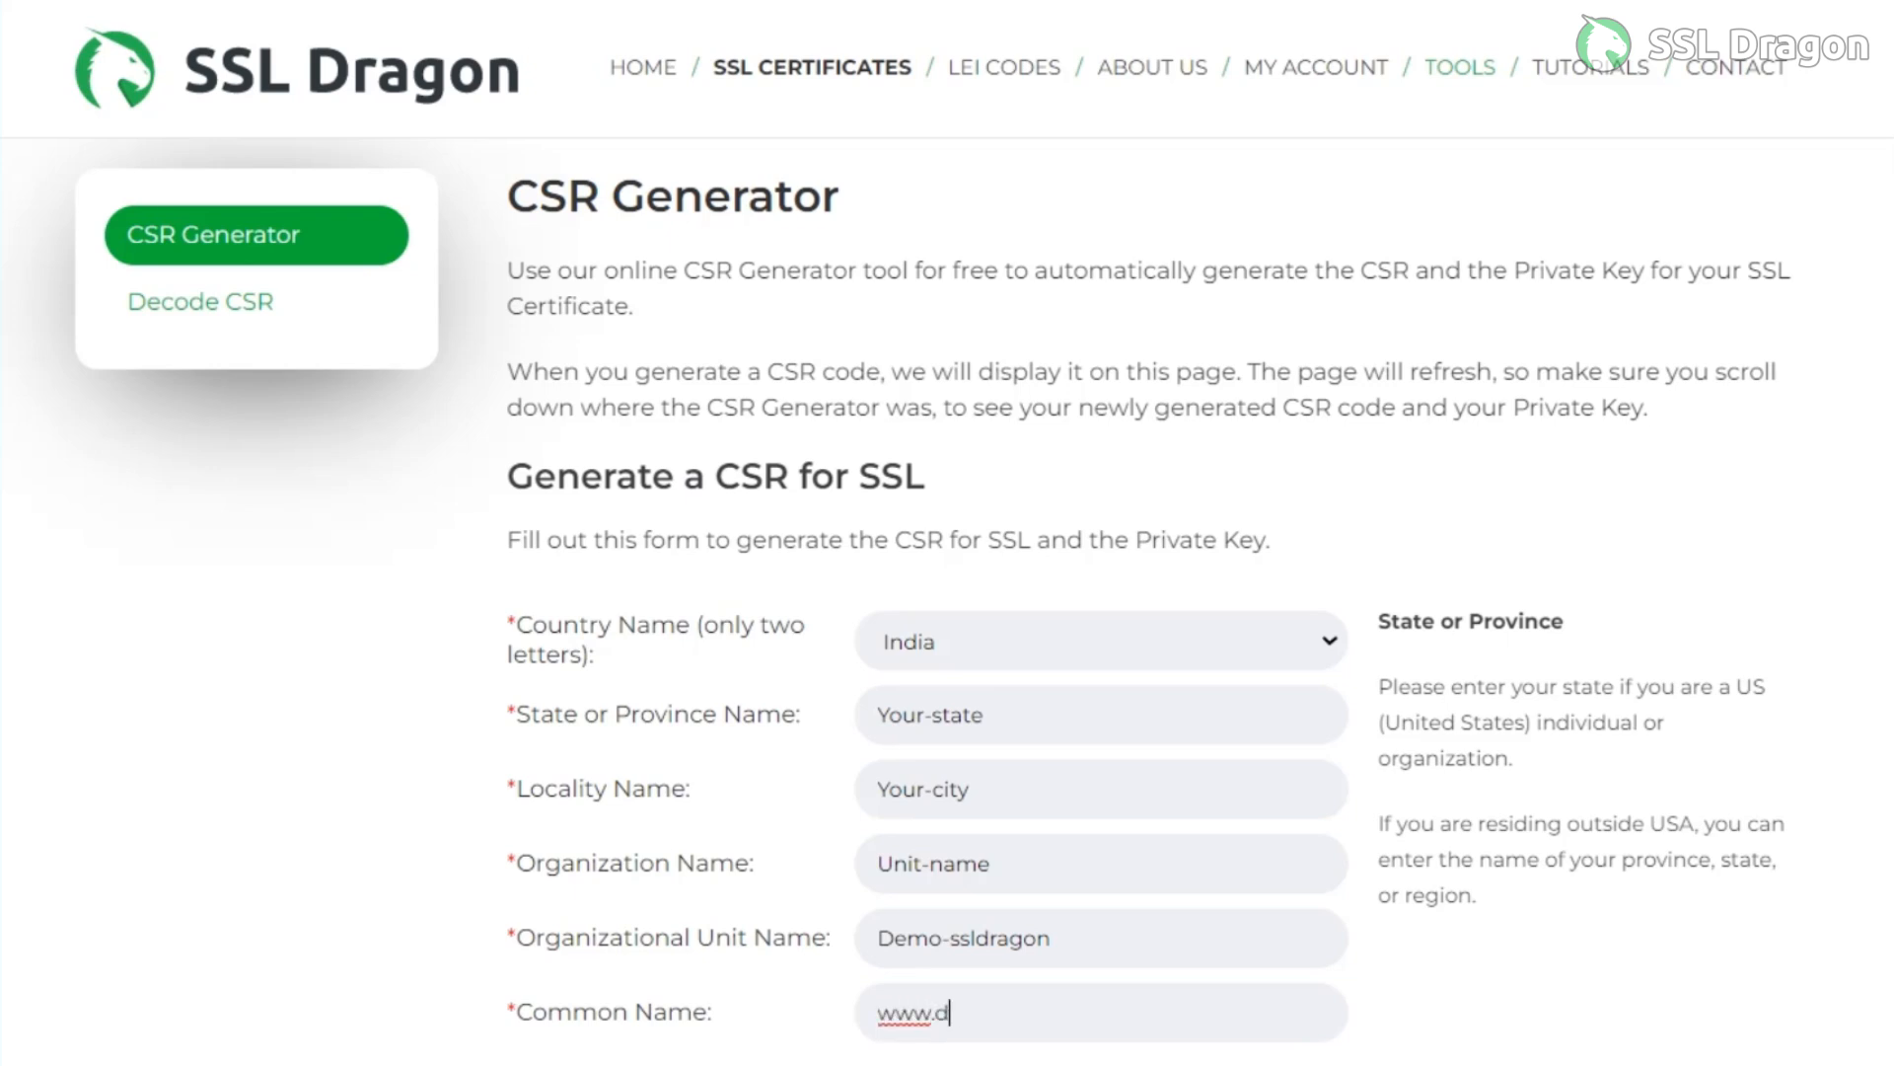
pyautogui.write('emo-ssldragon')
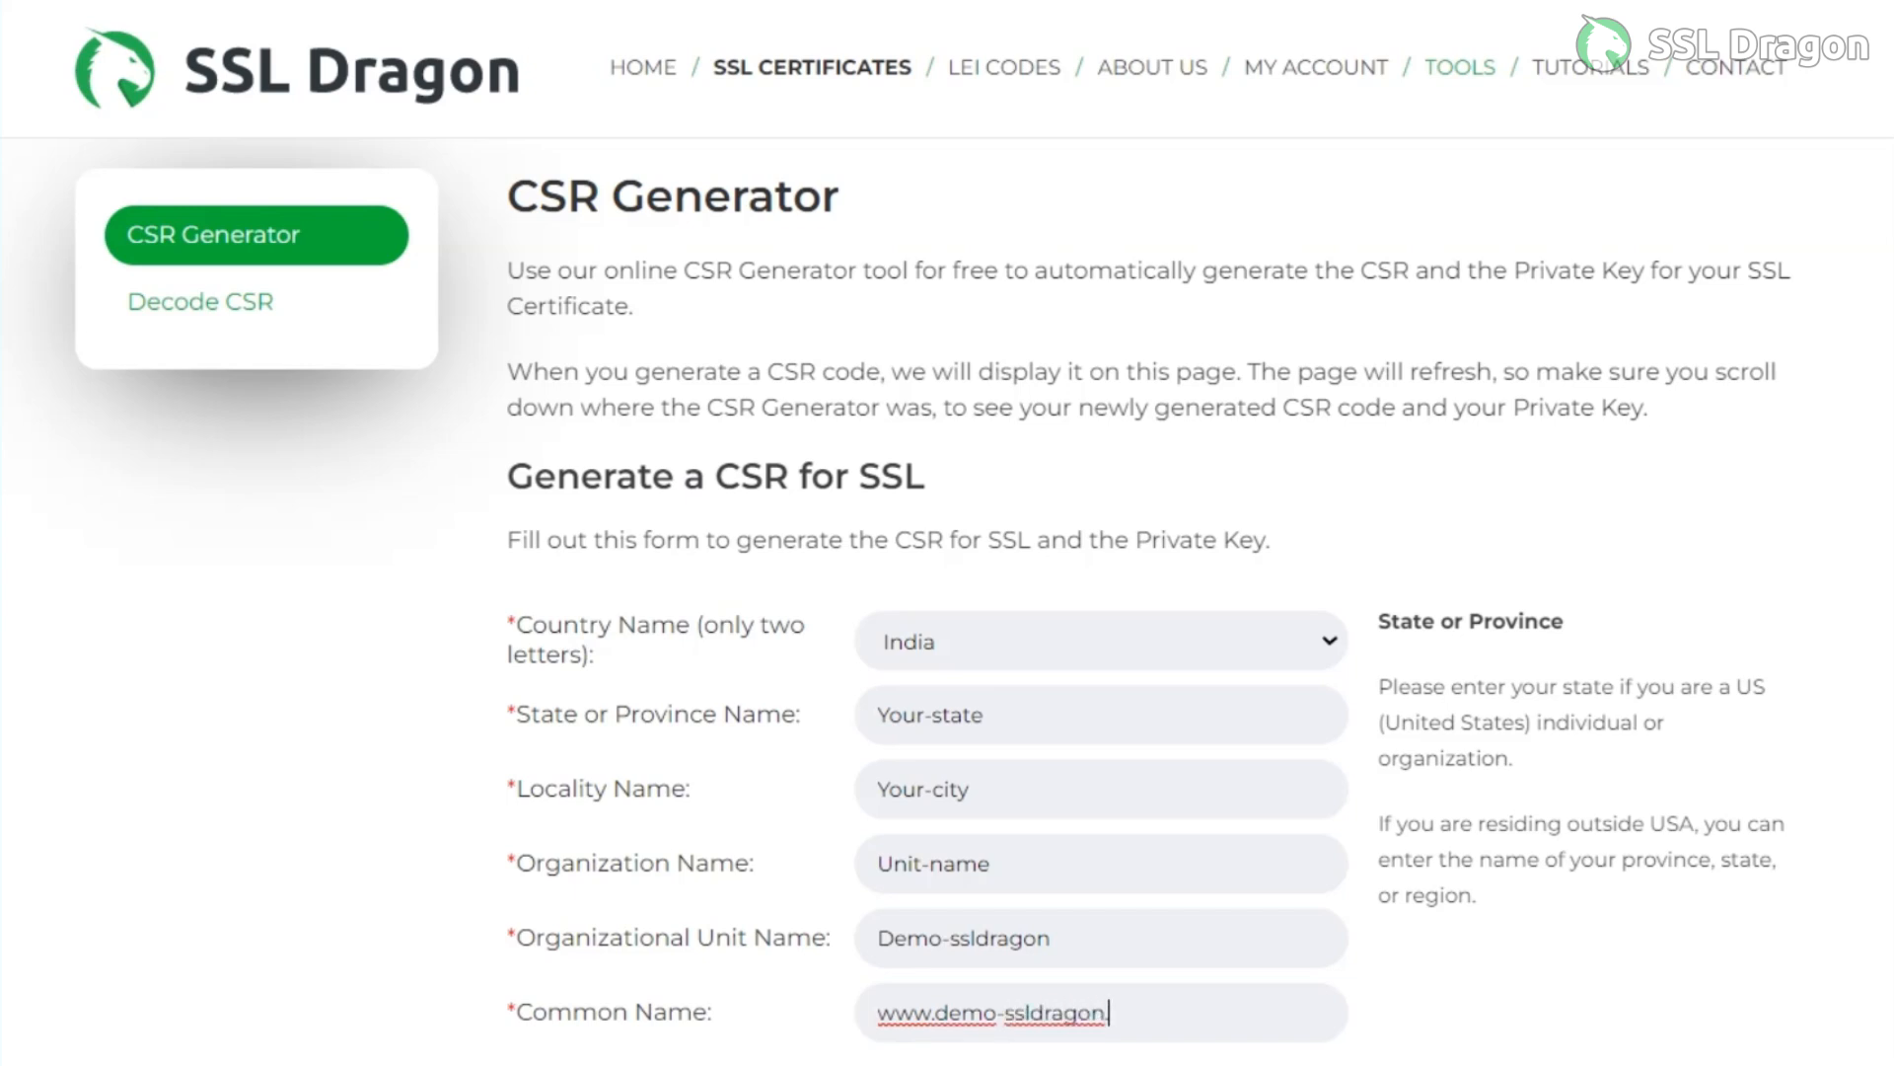
pyautogui.write('.com')
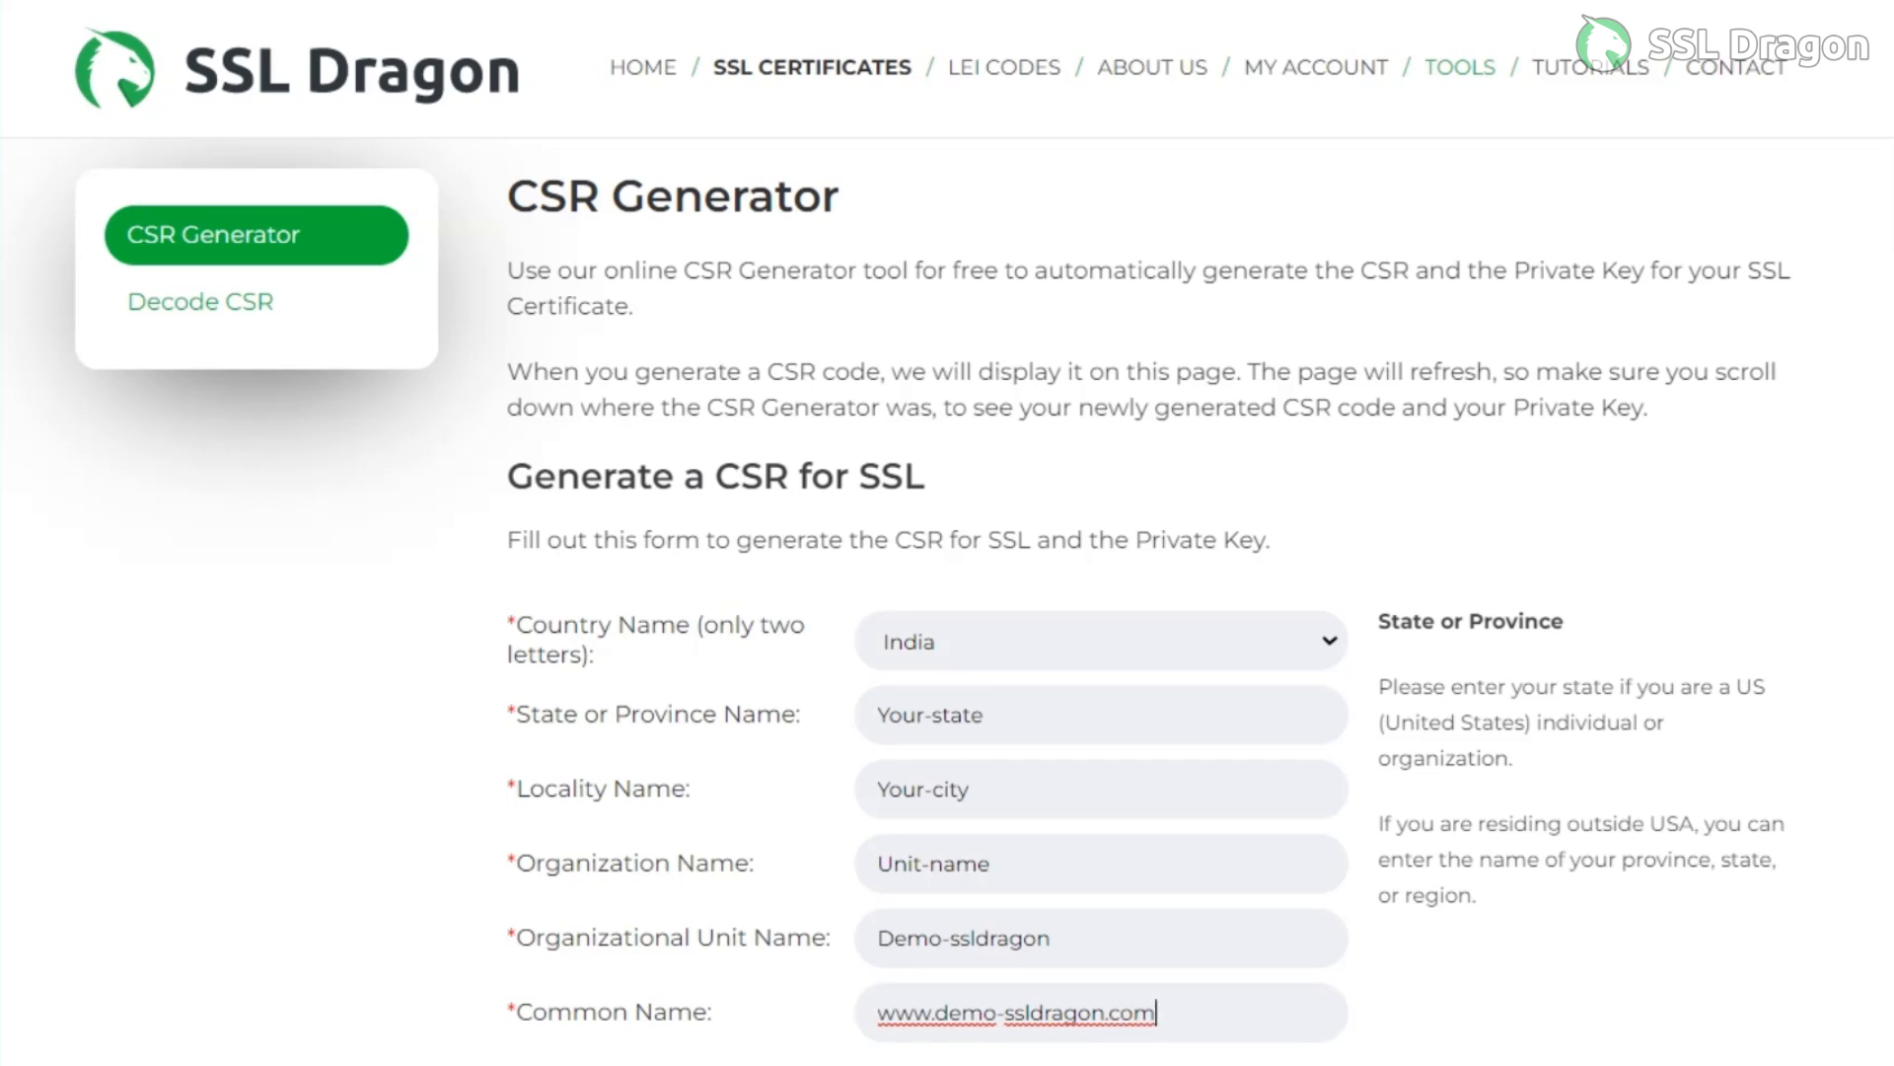
# Step: Fill the optional Email Address field with a demo-ssldragon.com contact address
pyautogui.scroll(-3)
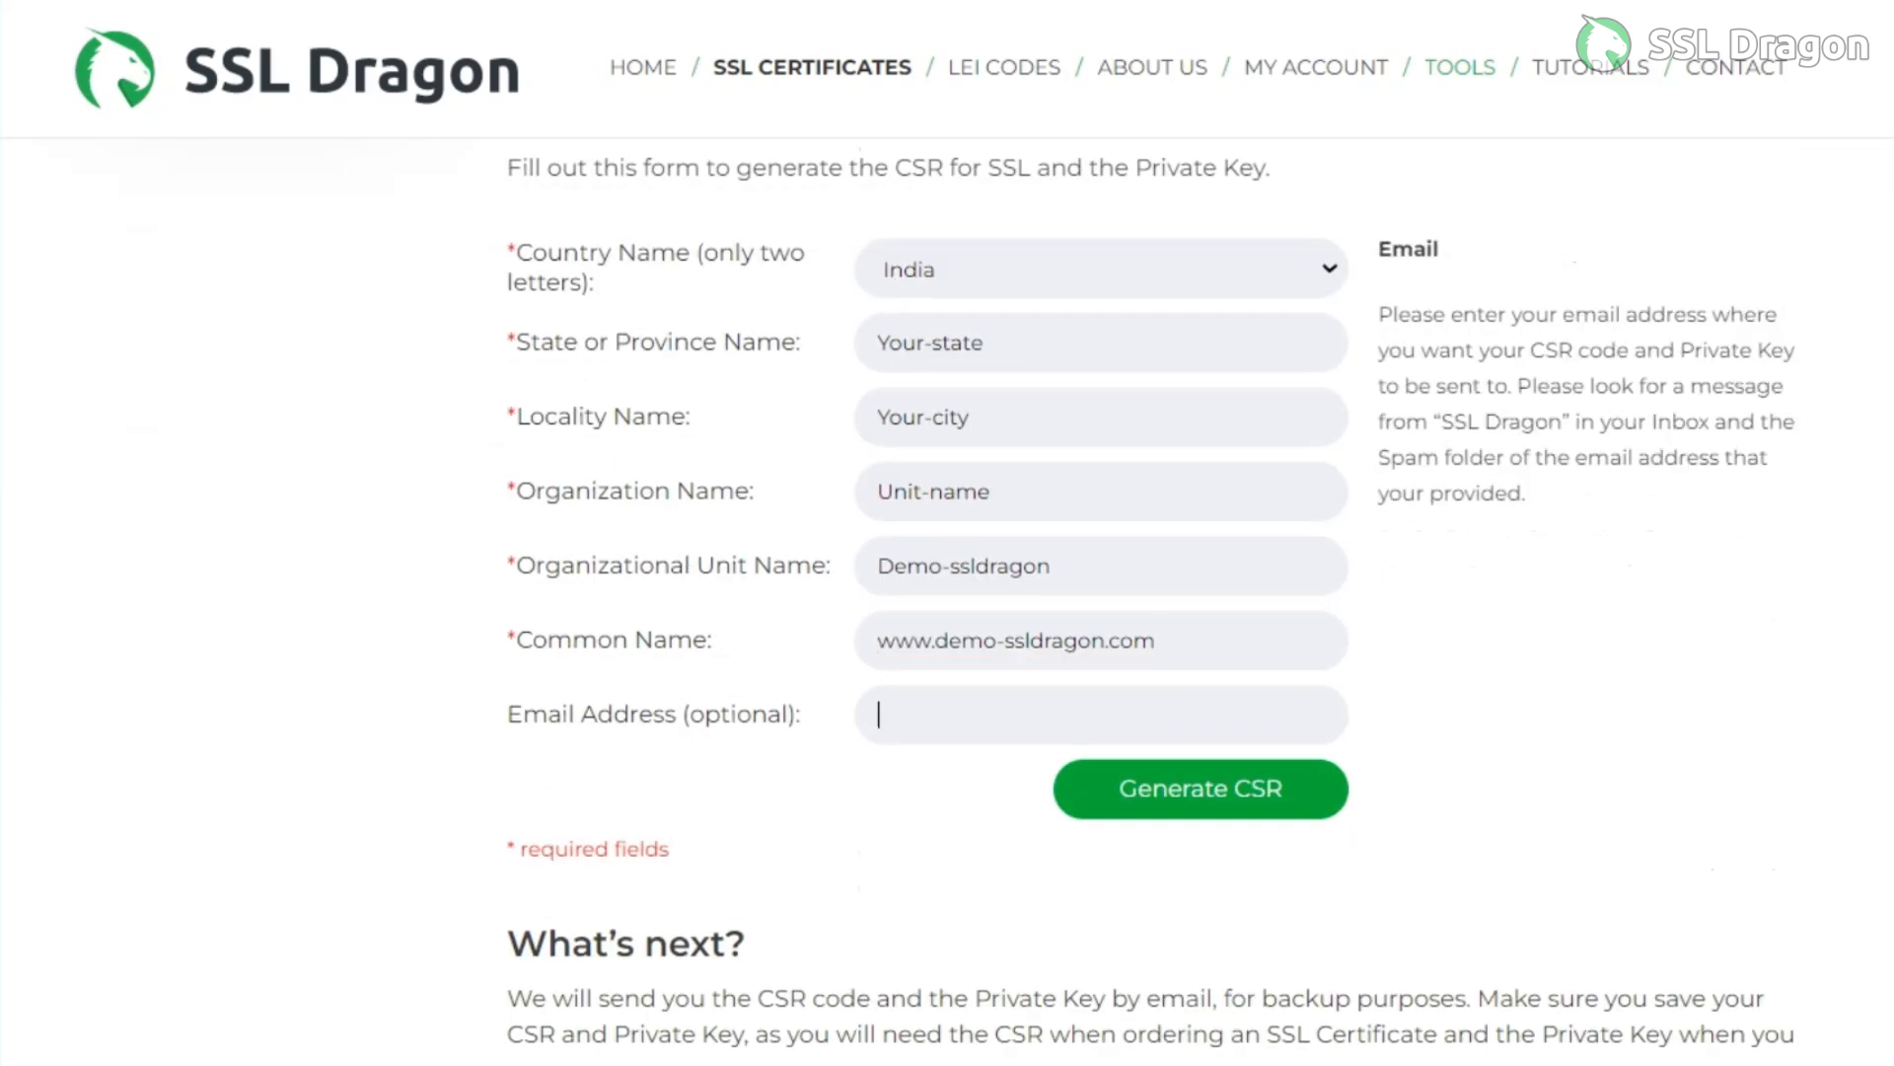
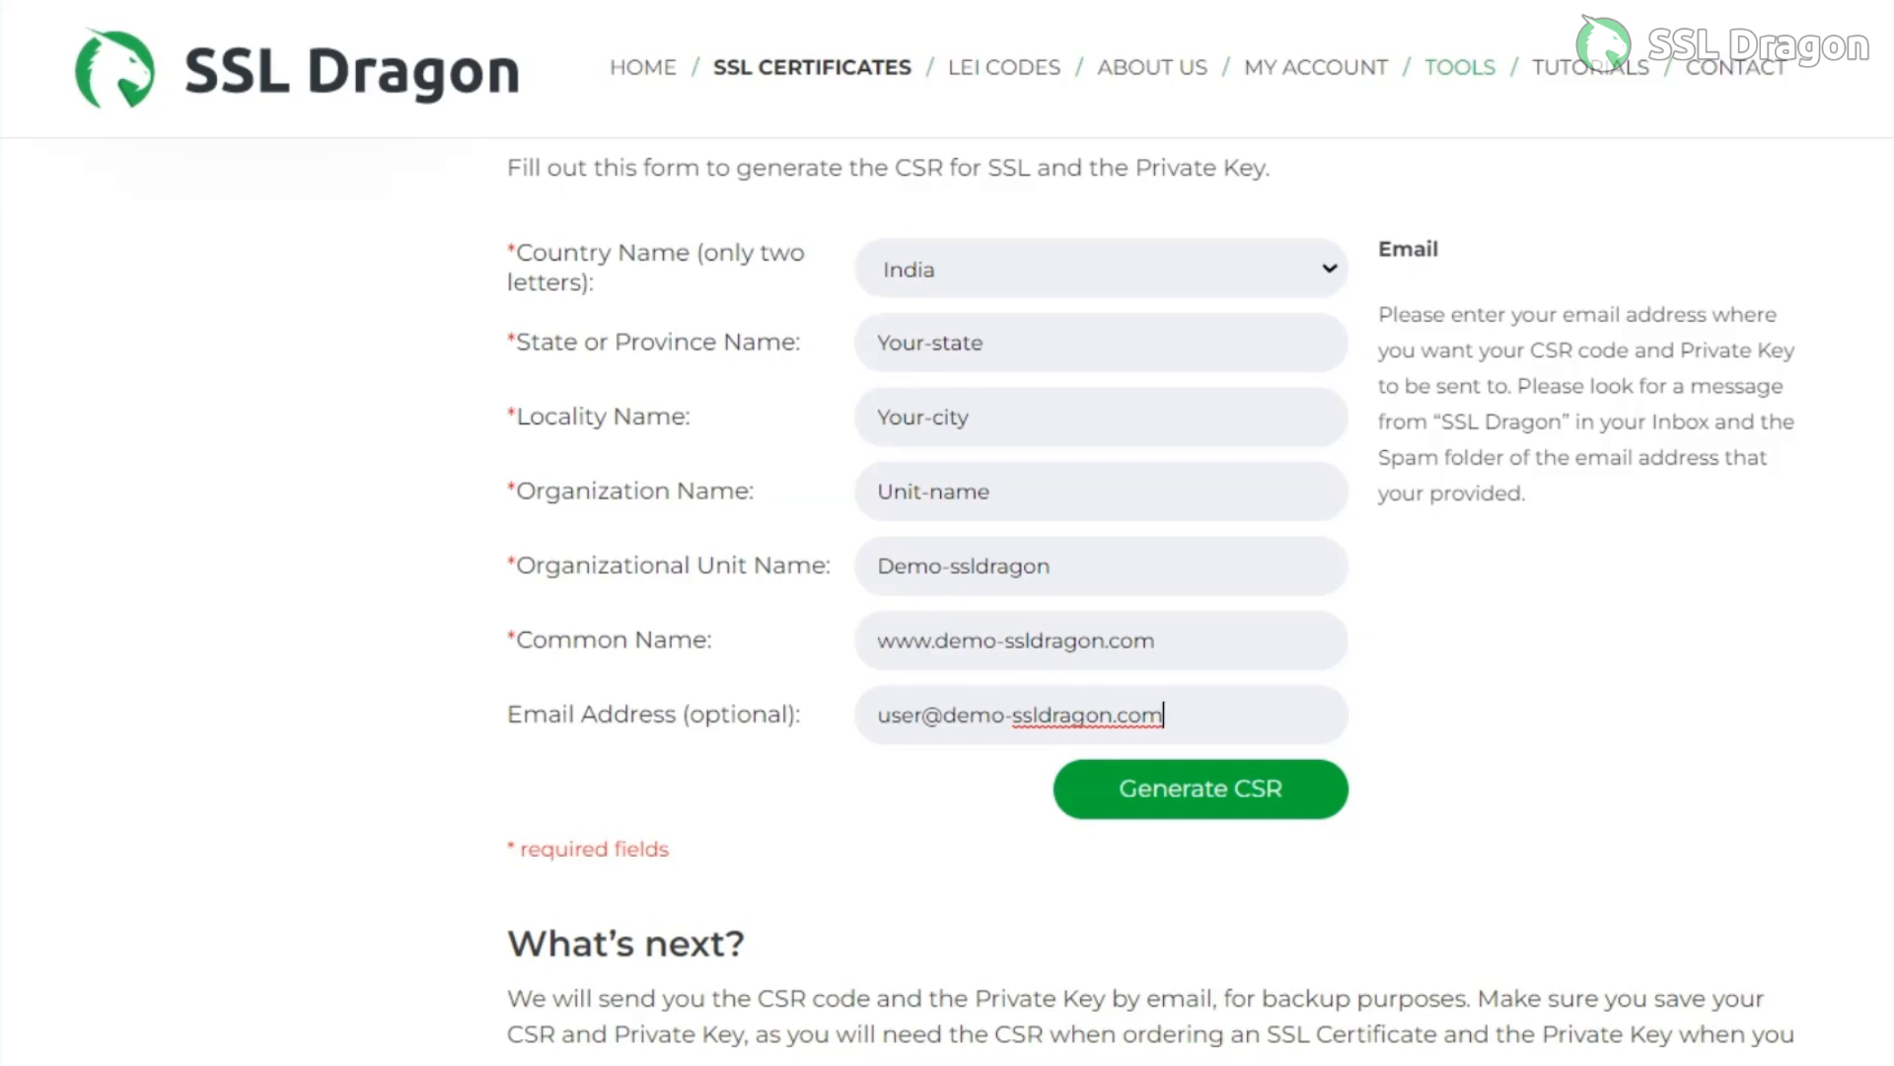
# Step: Generate the CSR and private key, then scroll through both output blocks
pyautogui.click(1197, 788)
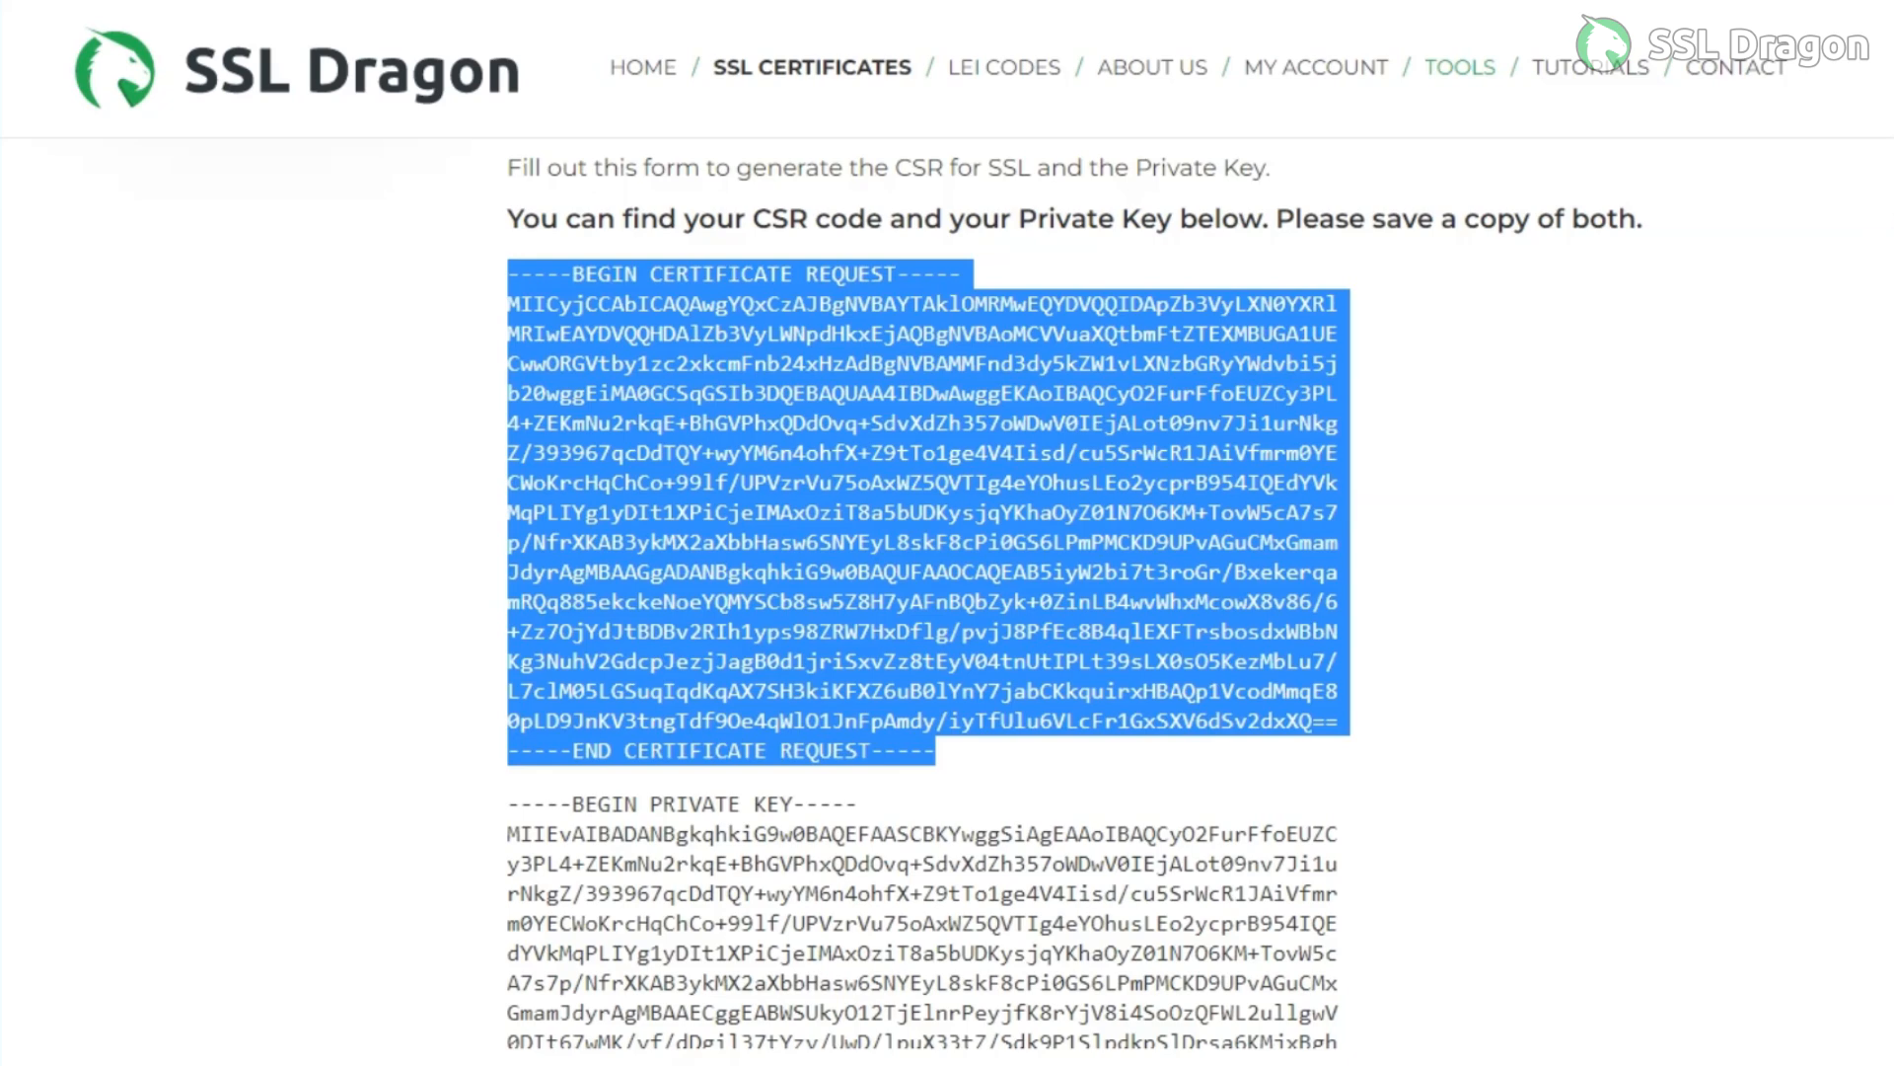
pyautogui.scroll(-3)
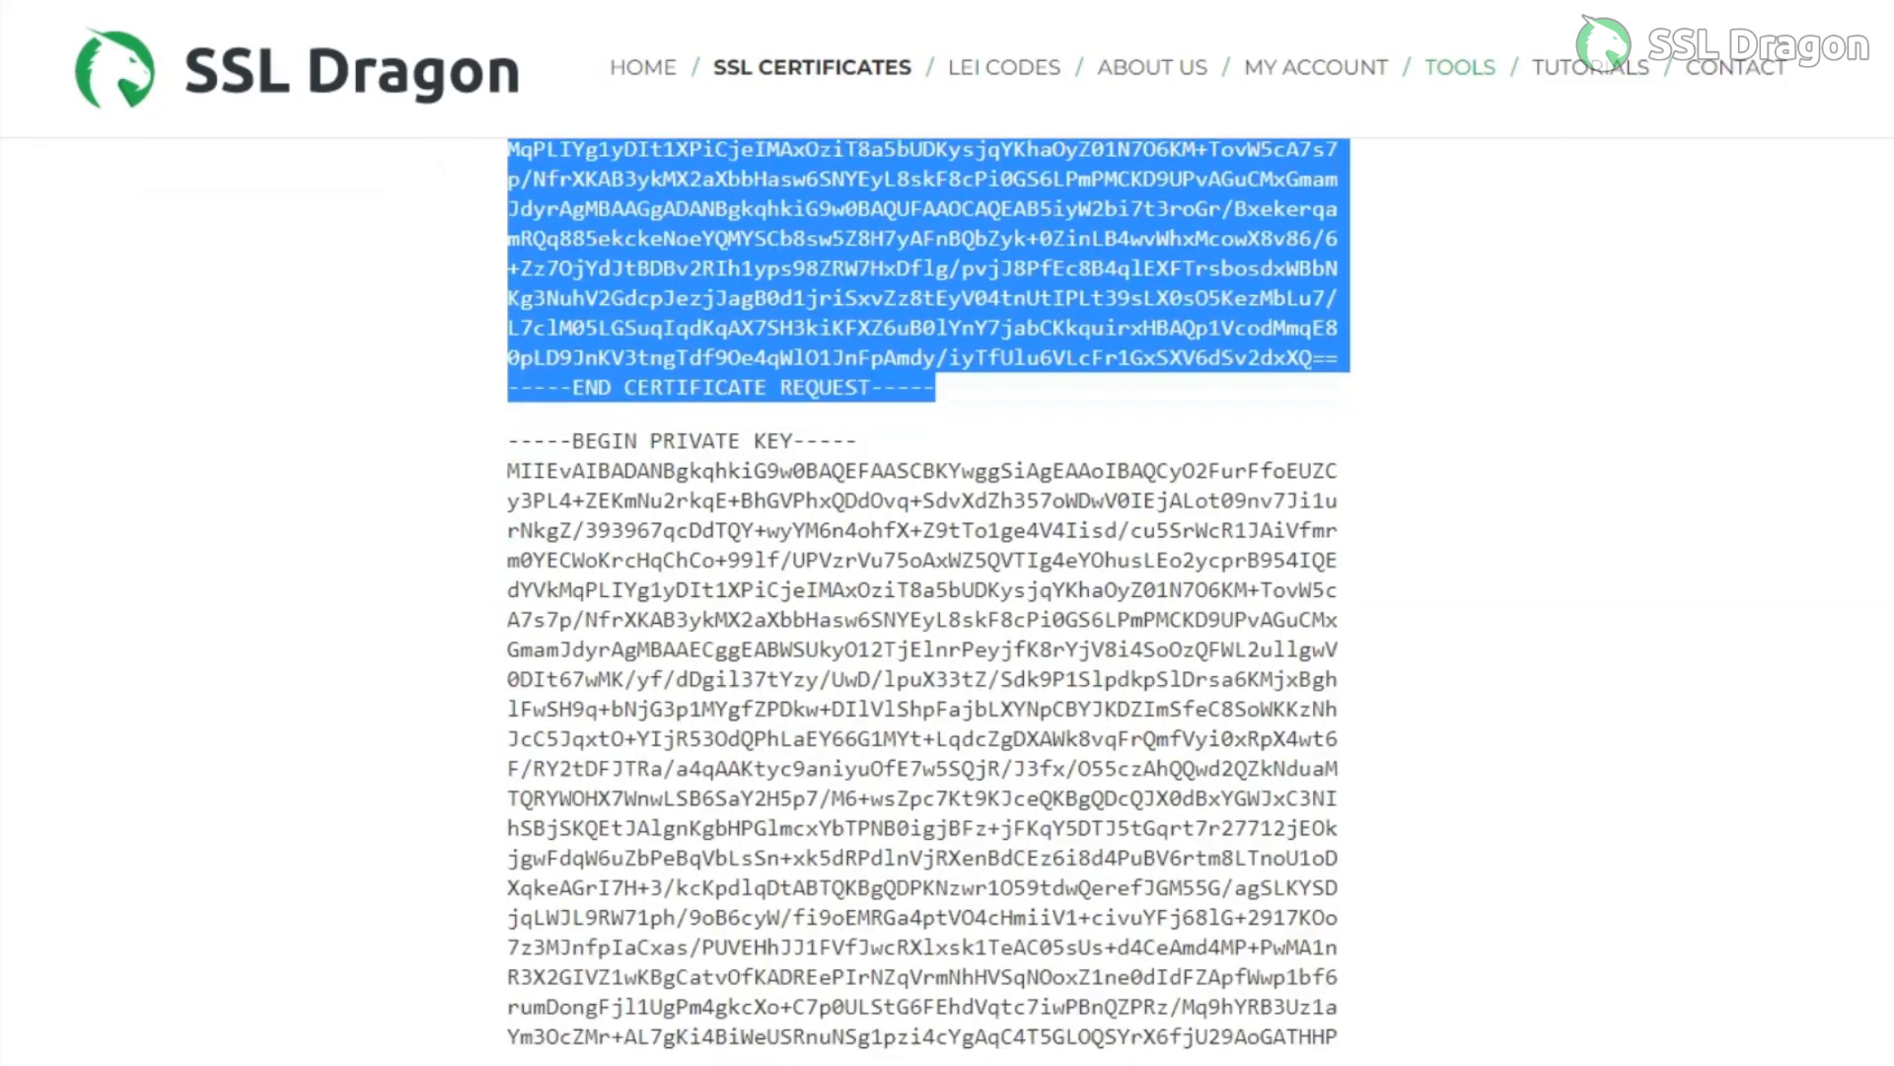
pyautogui.scroll(-3)
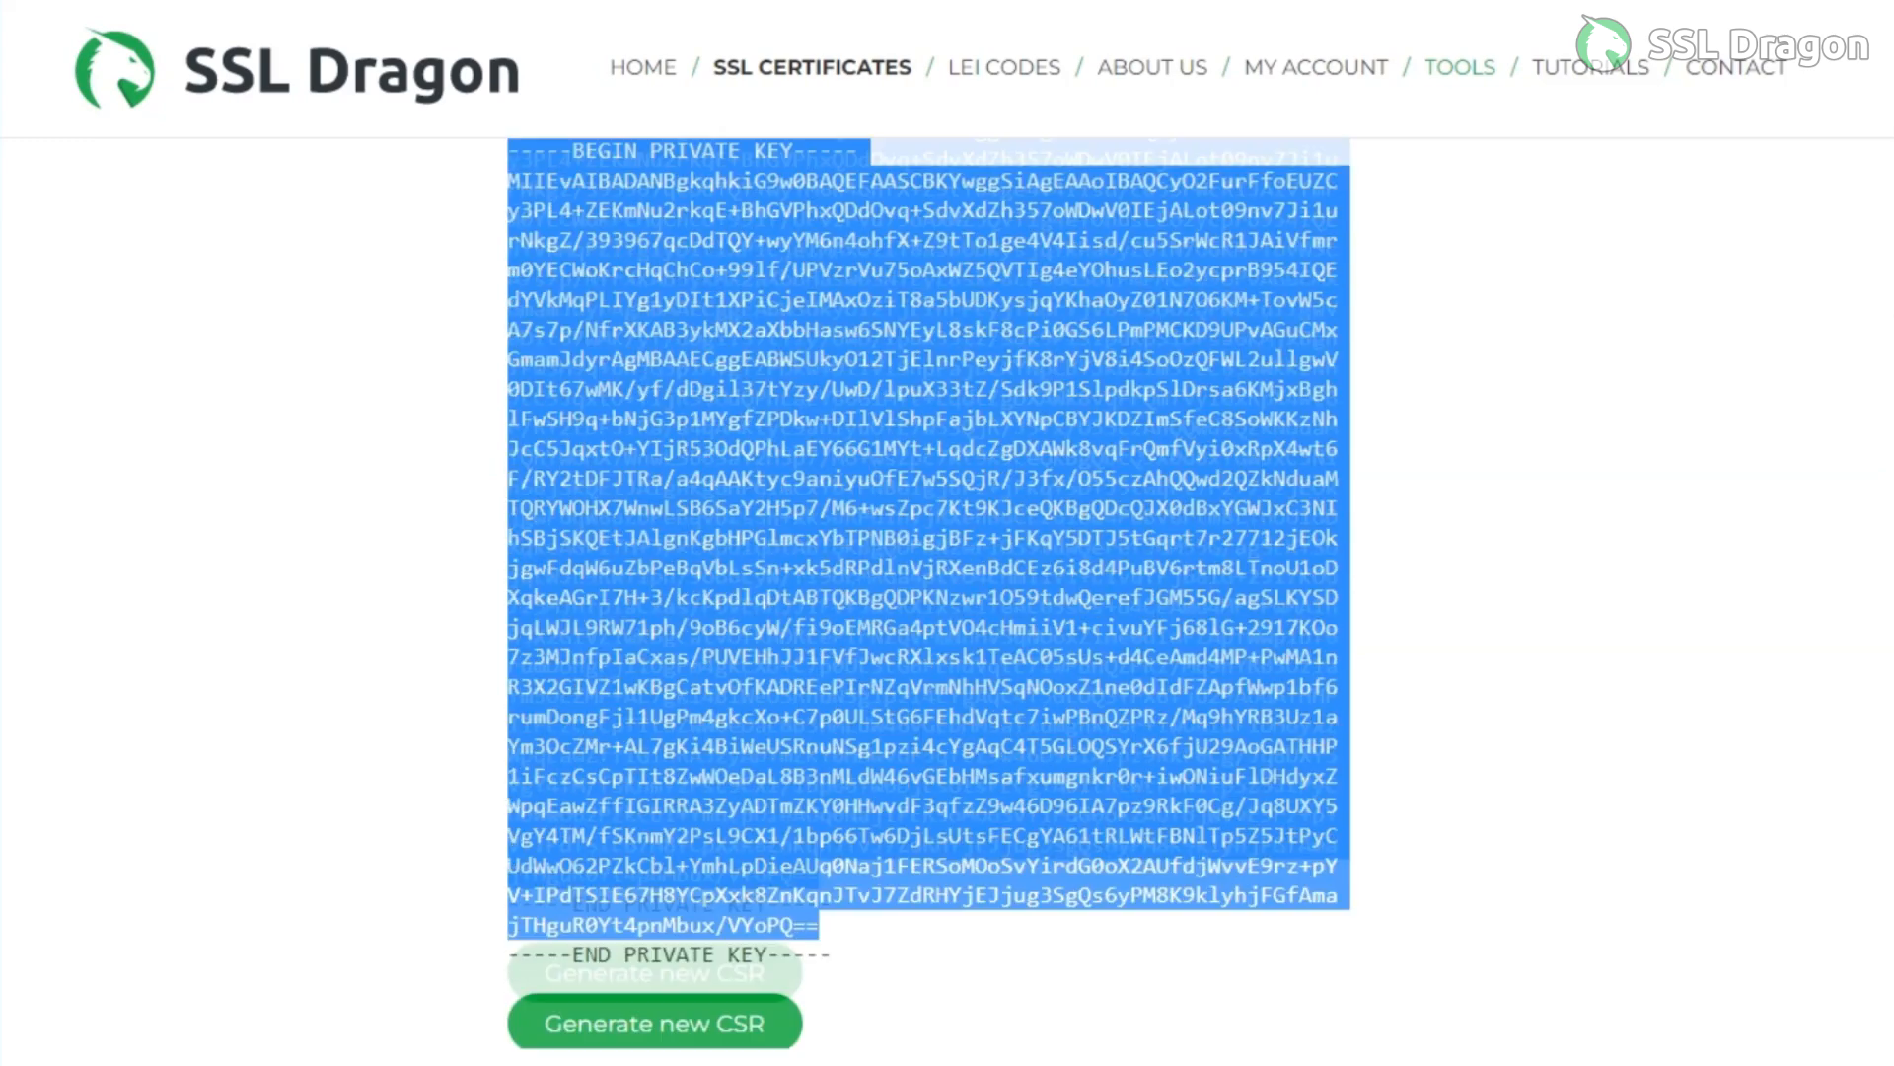
pyautogui.scroll(-3)
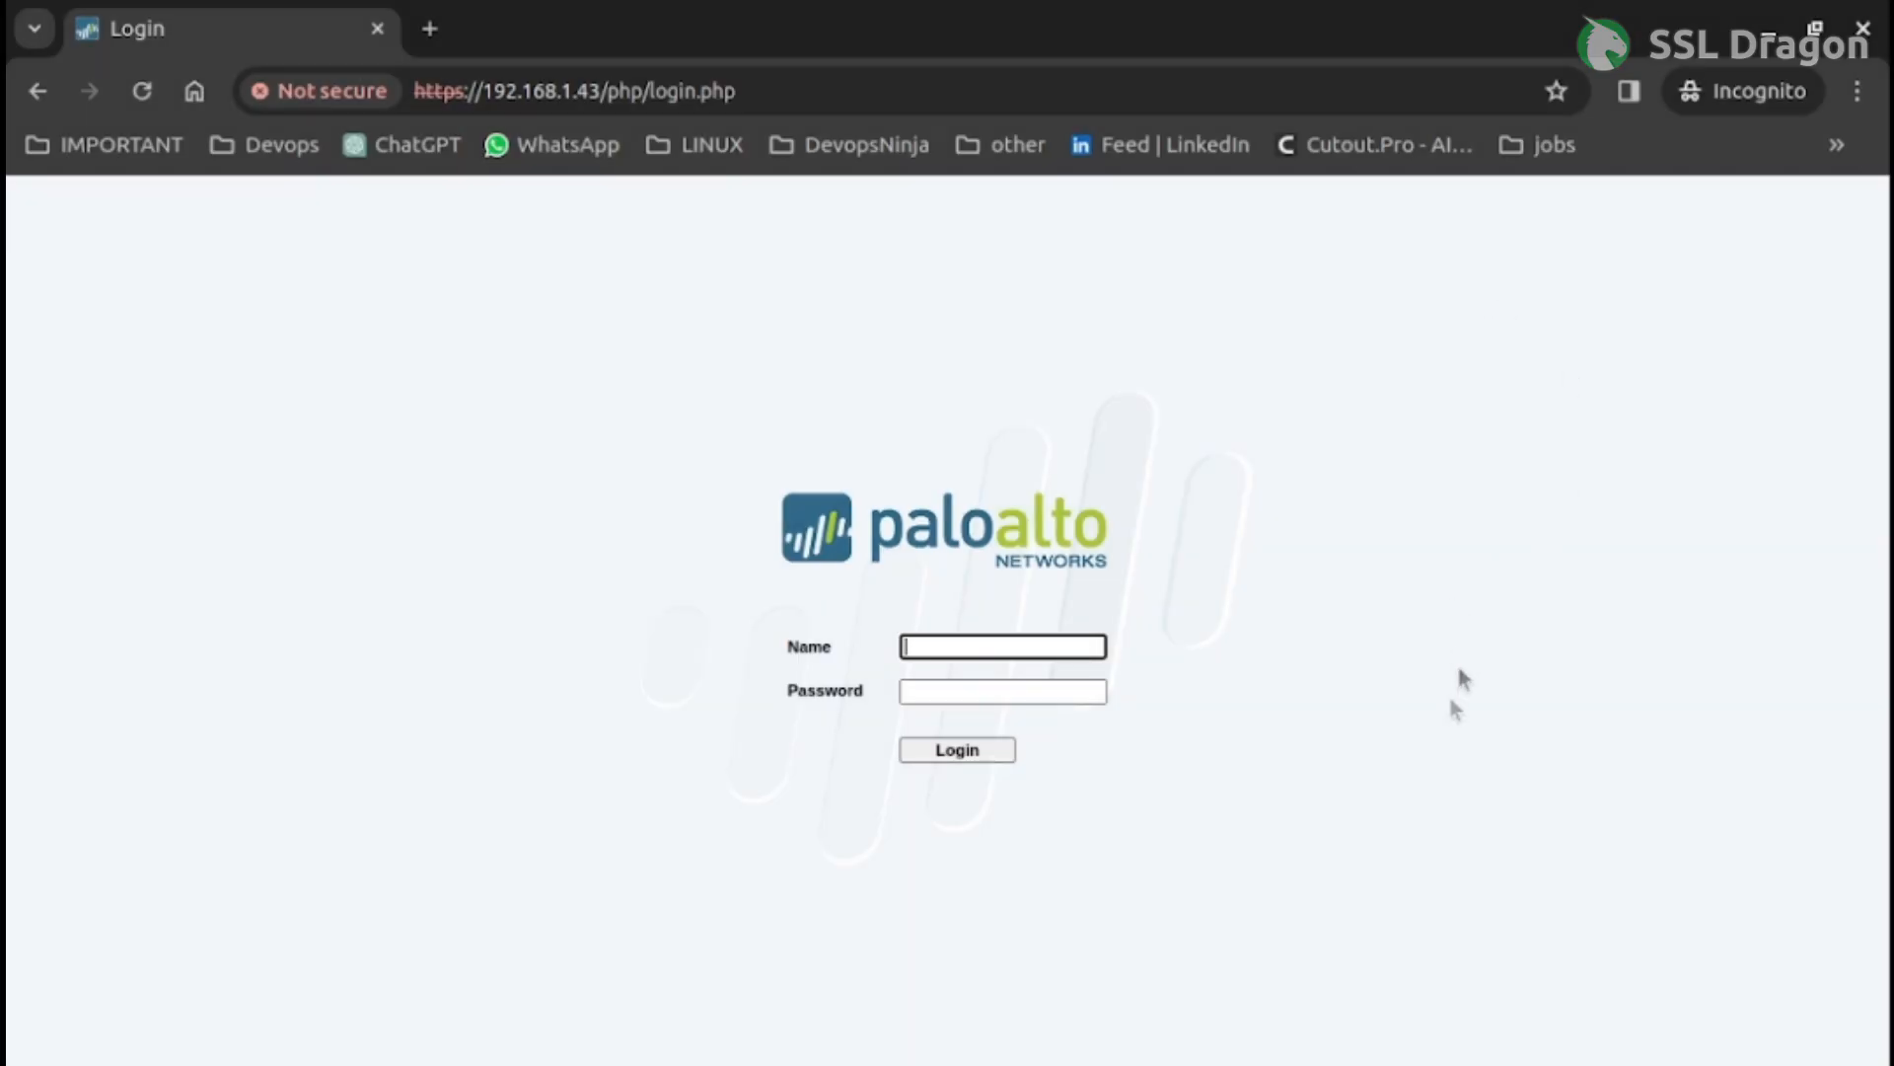
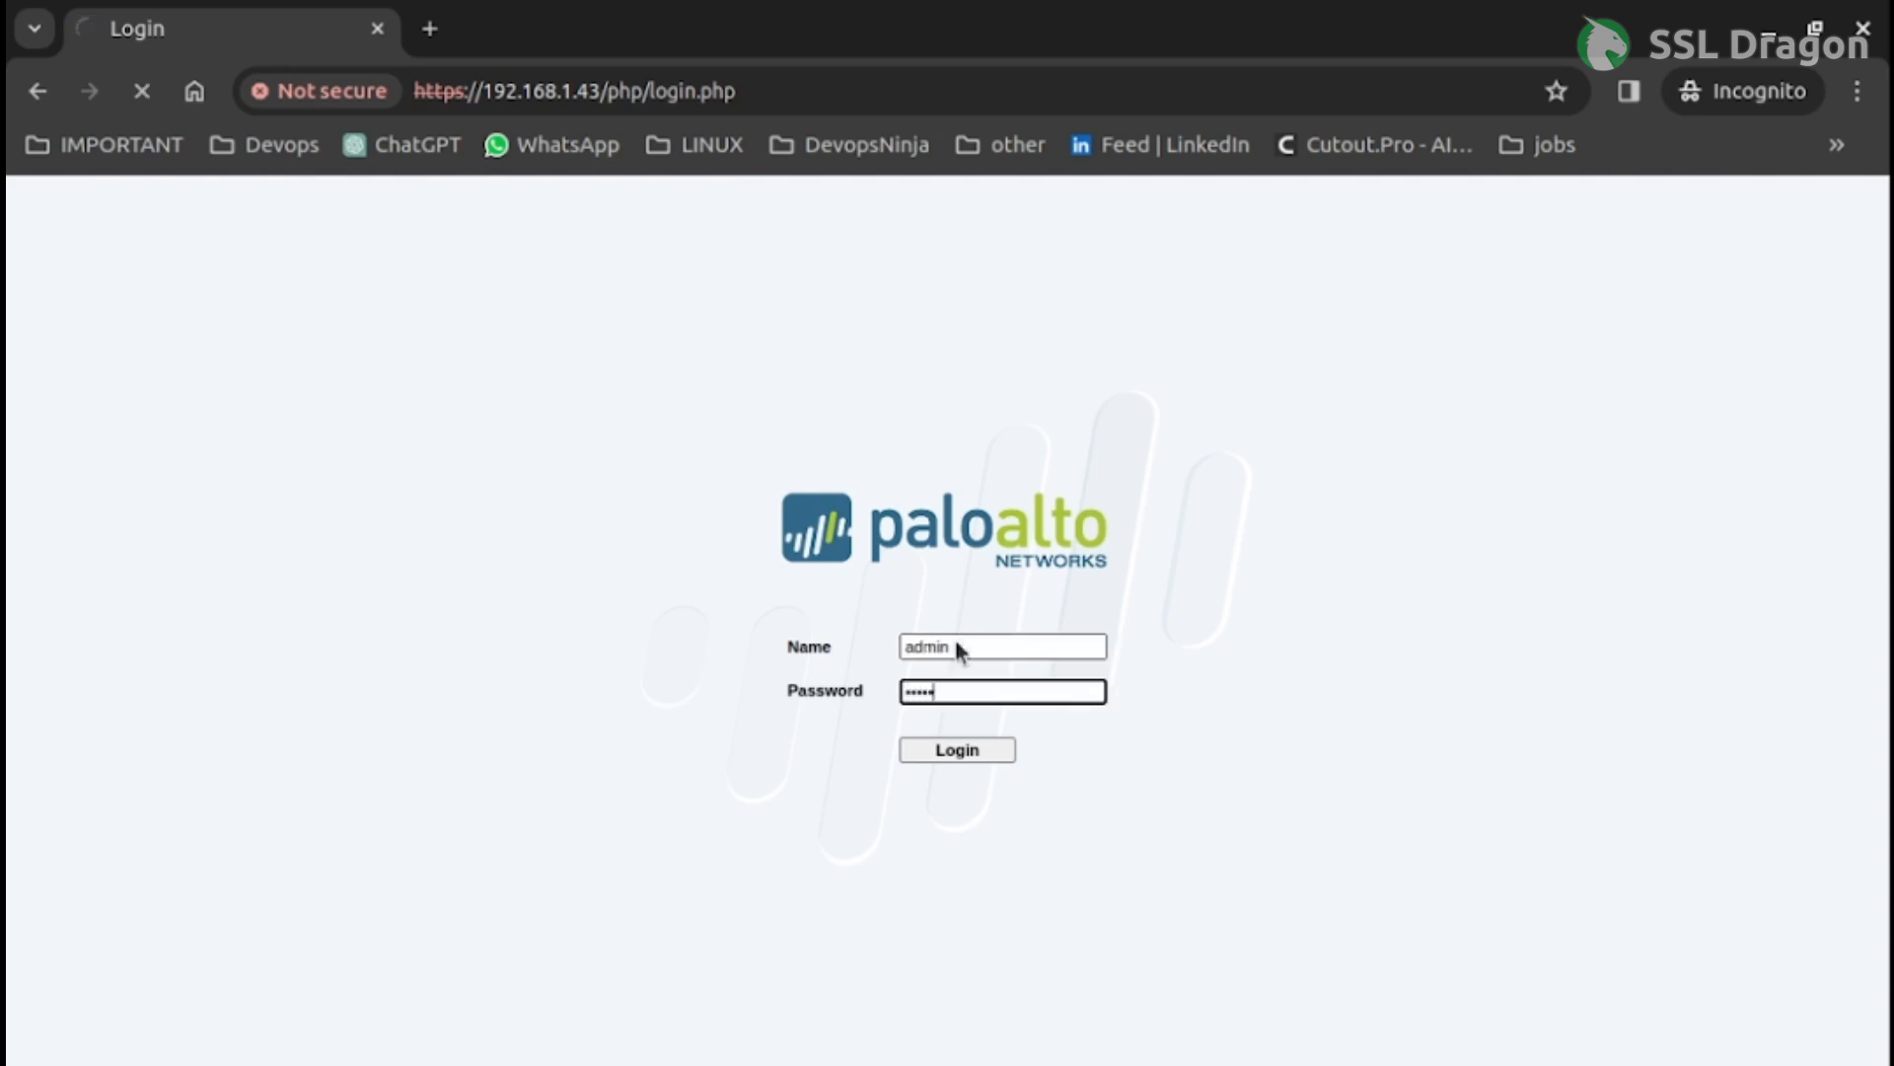
# Step: Log in to the firewall as admin and dismiss the default-credentials warning
pyautogui.click(956, 749)
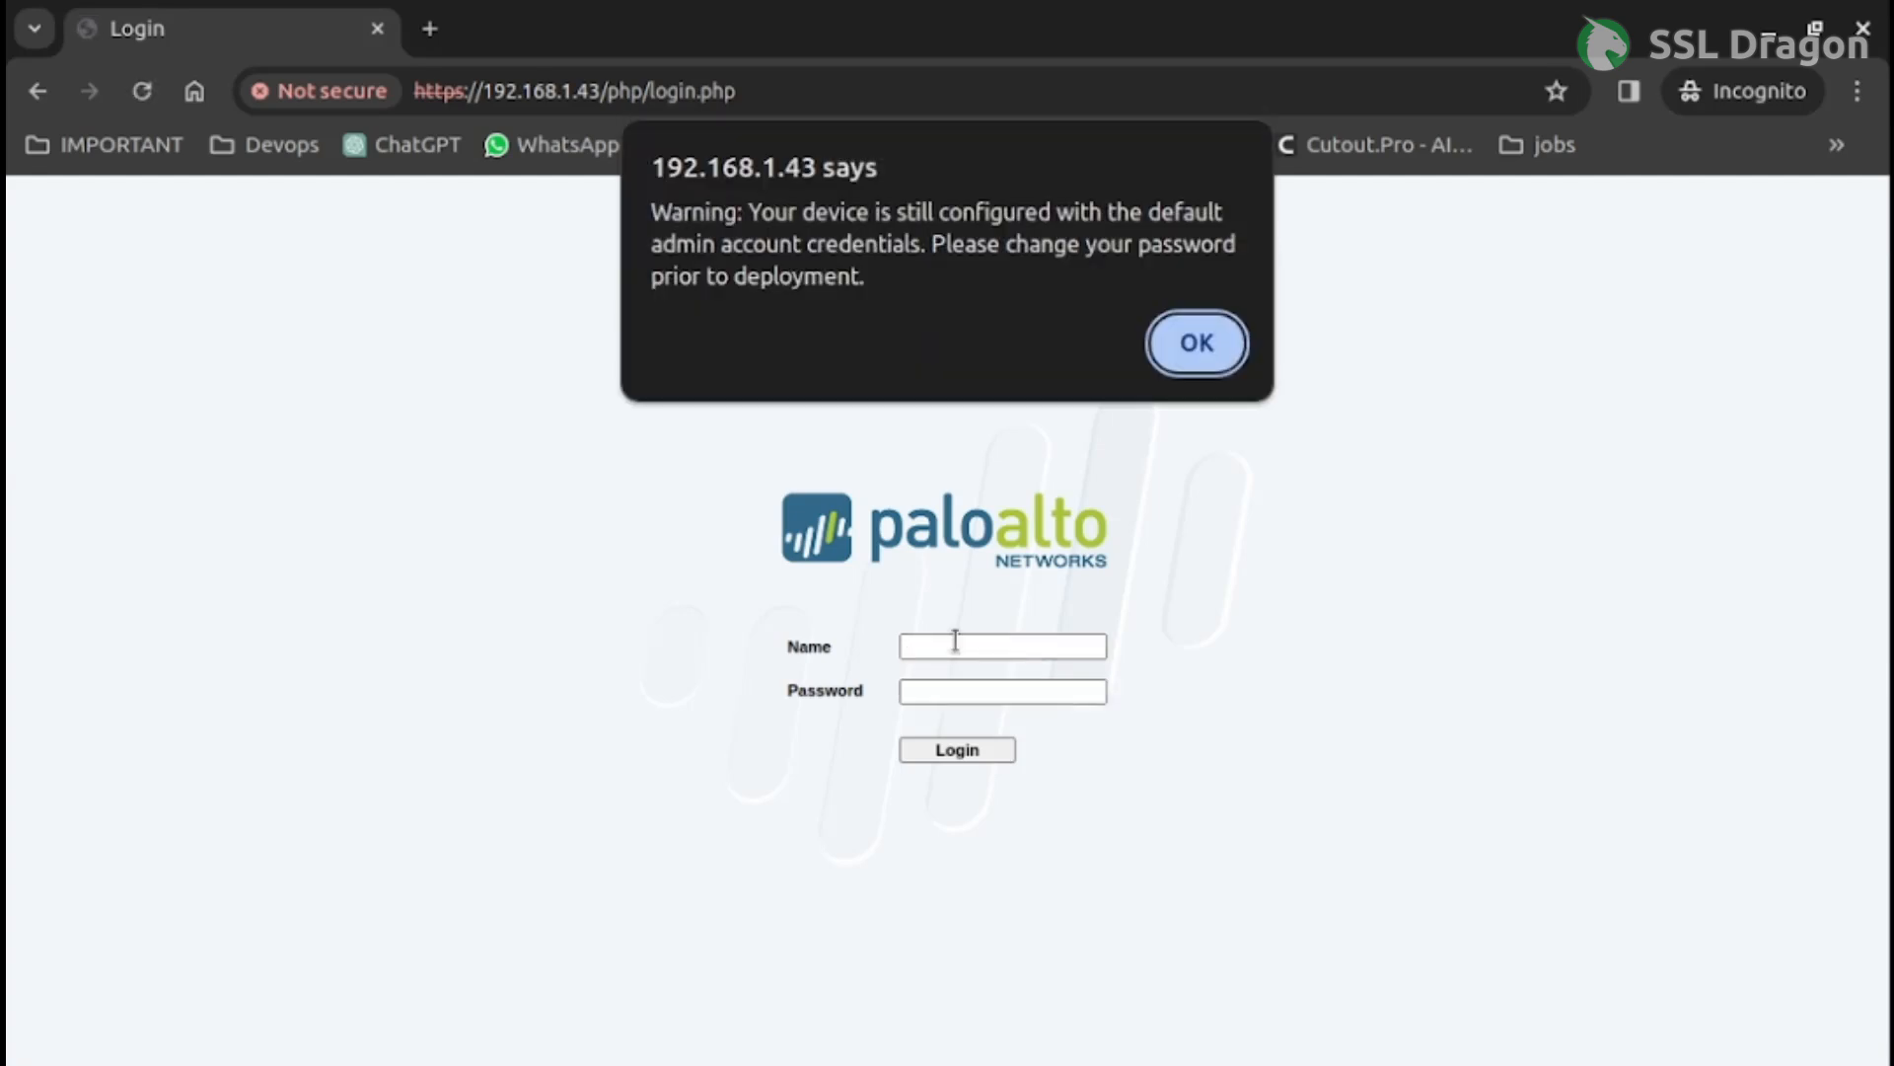
pyautogui.click(1195, 344)
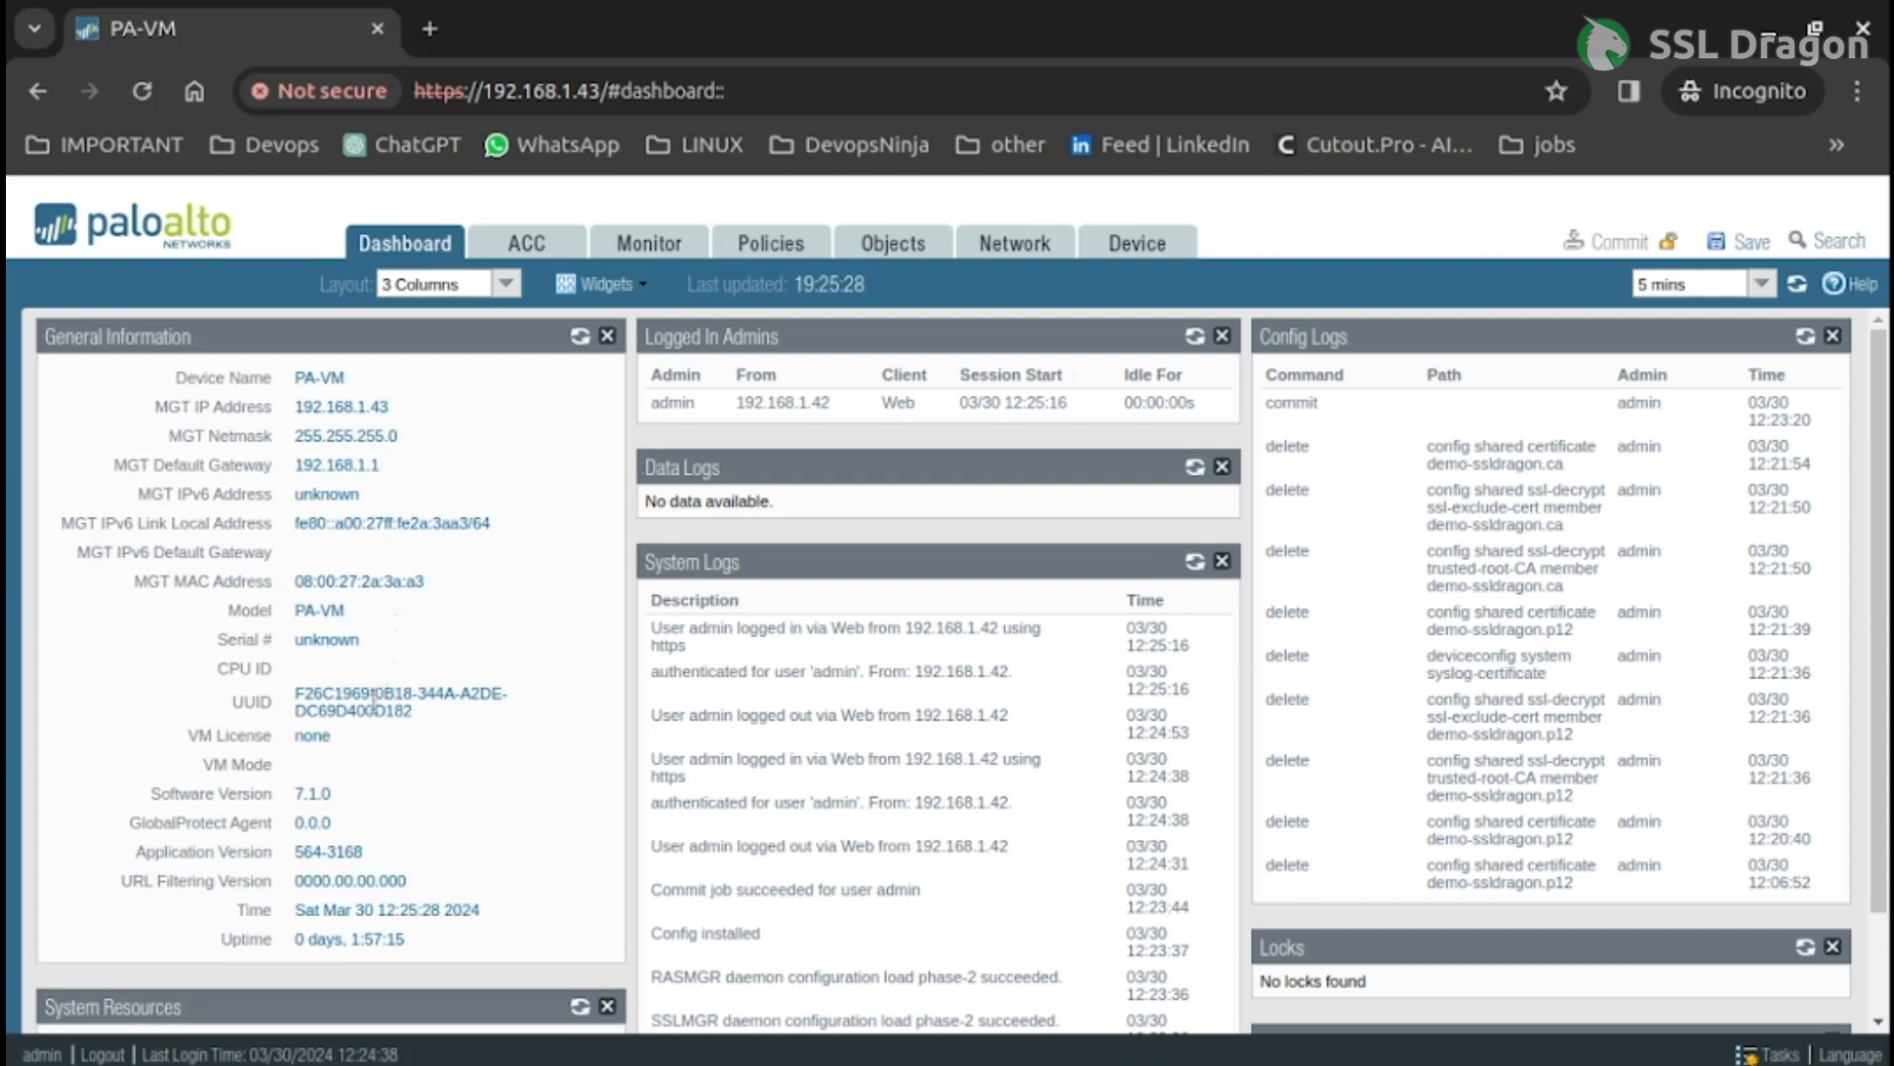
pyautogui.moveTo(215, 612)
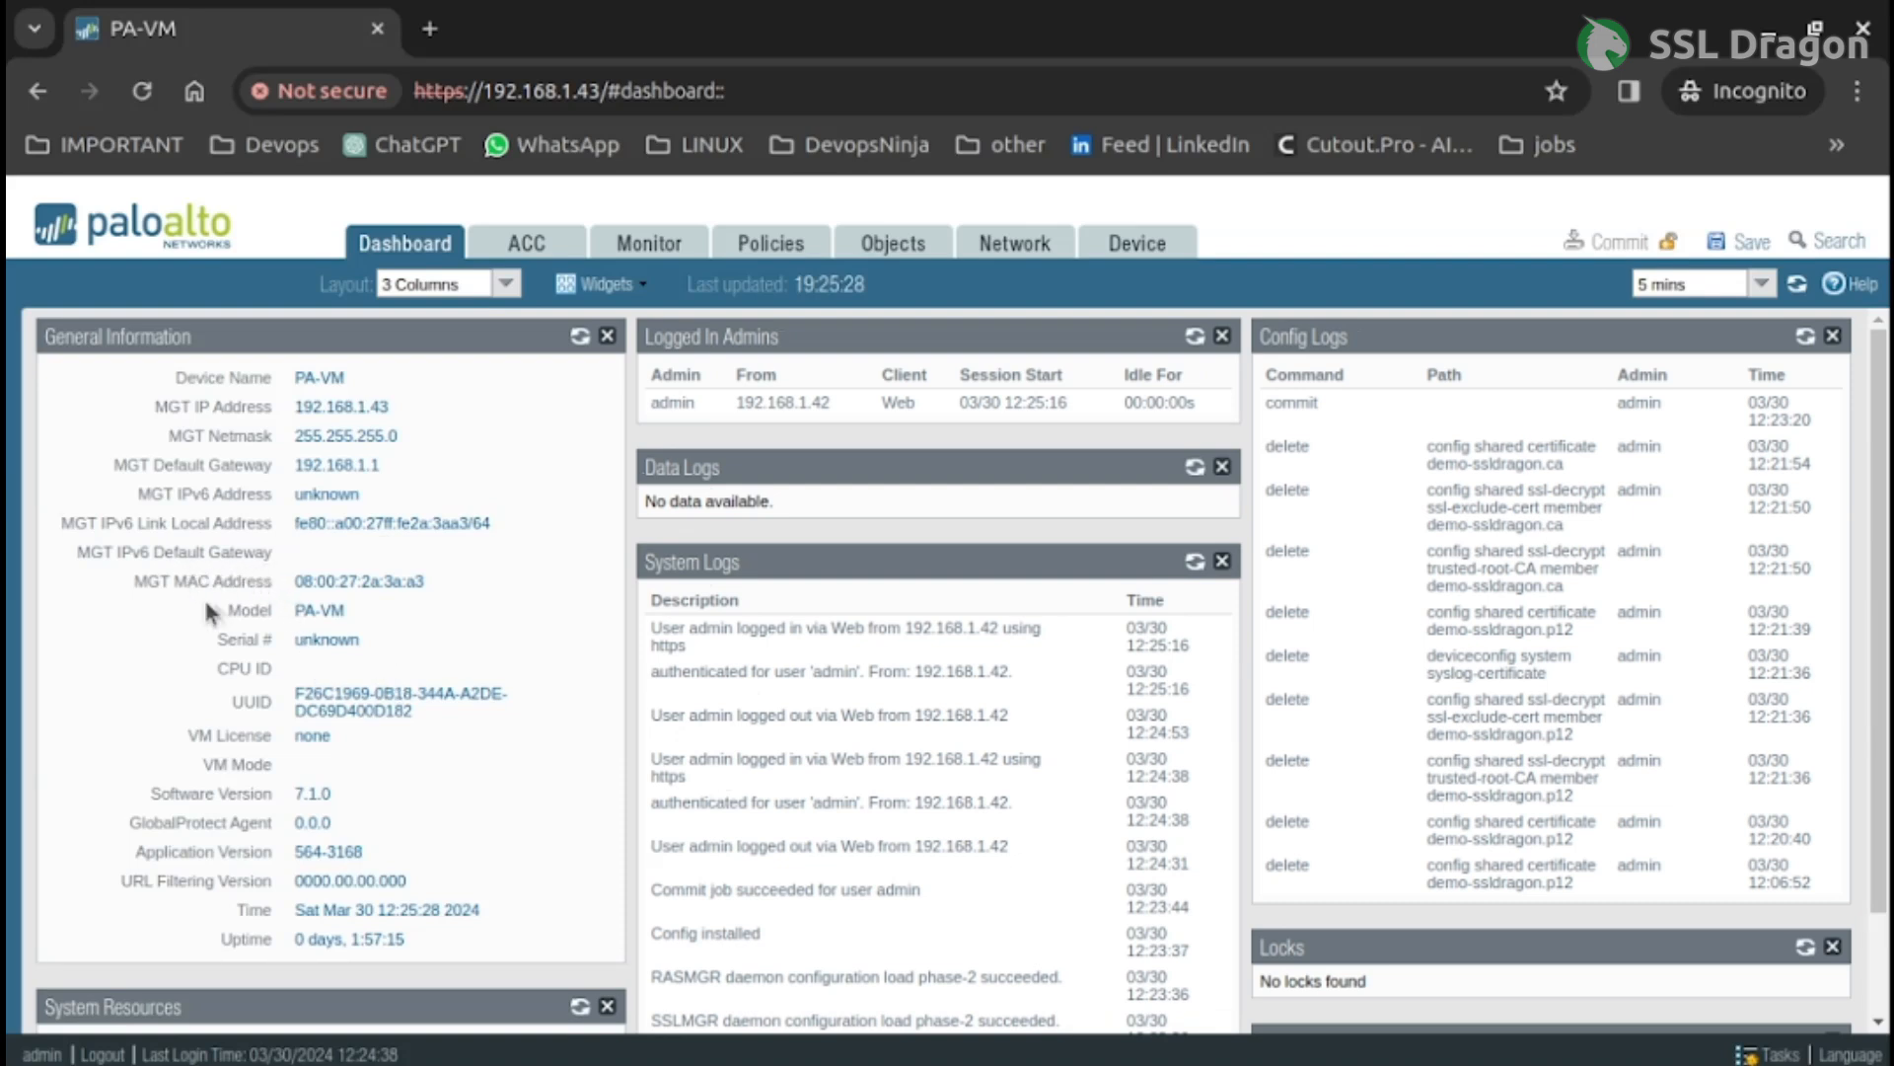
pyautogui.moveTo(286, 568)
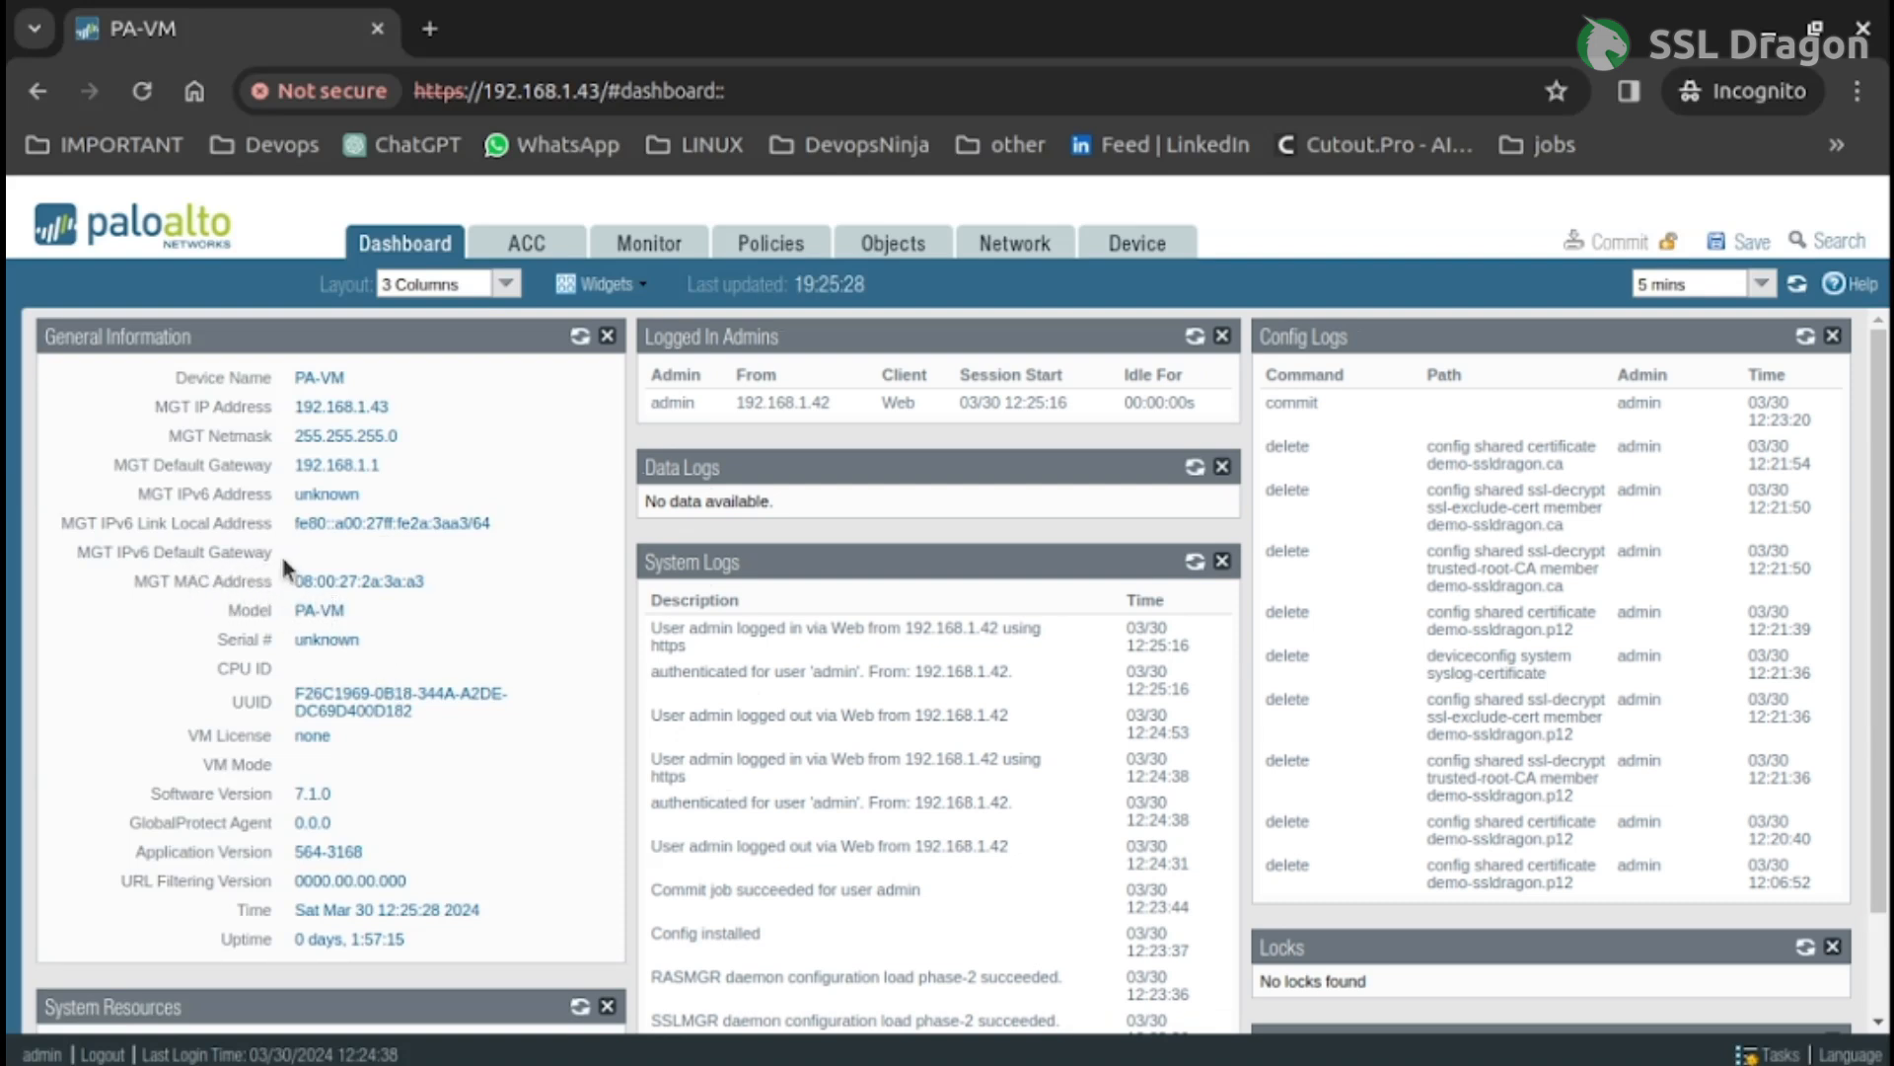
pyautogui.moveTo(350, 507)
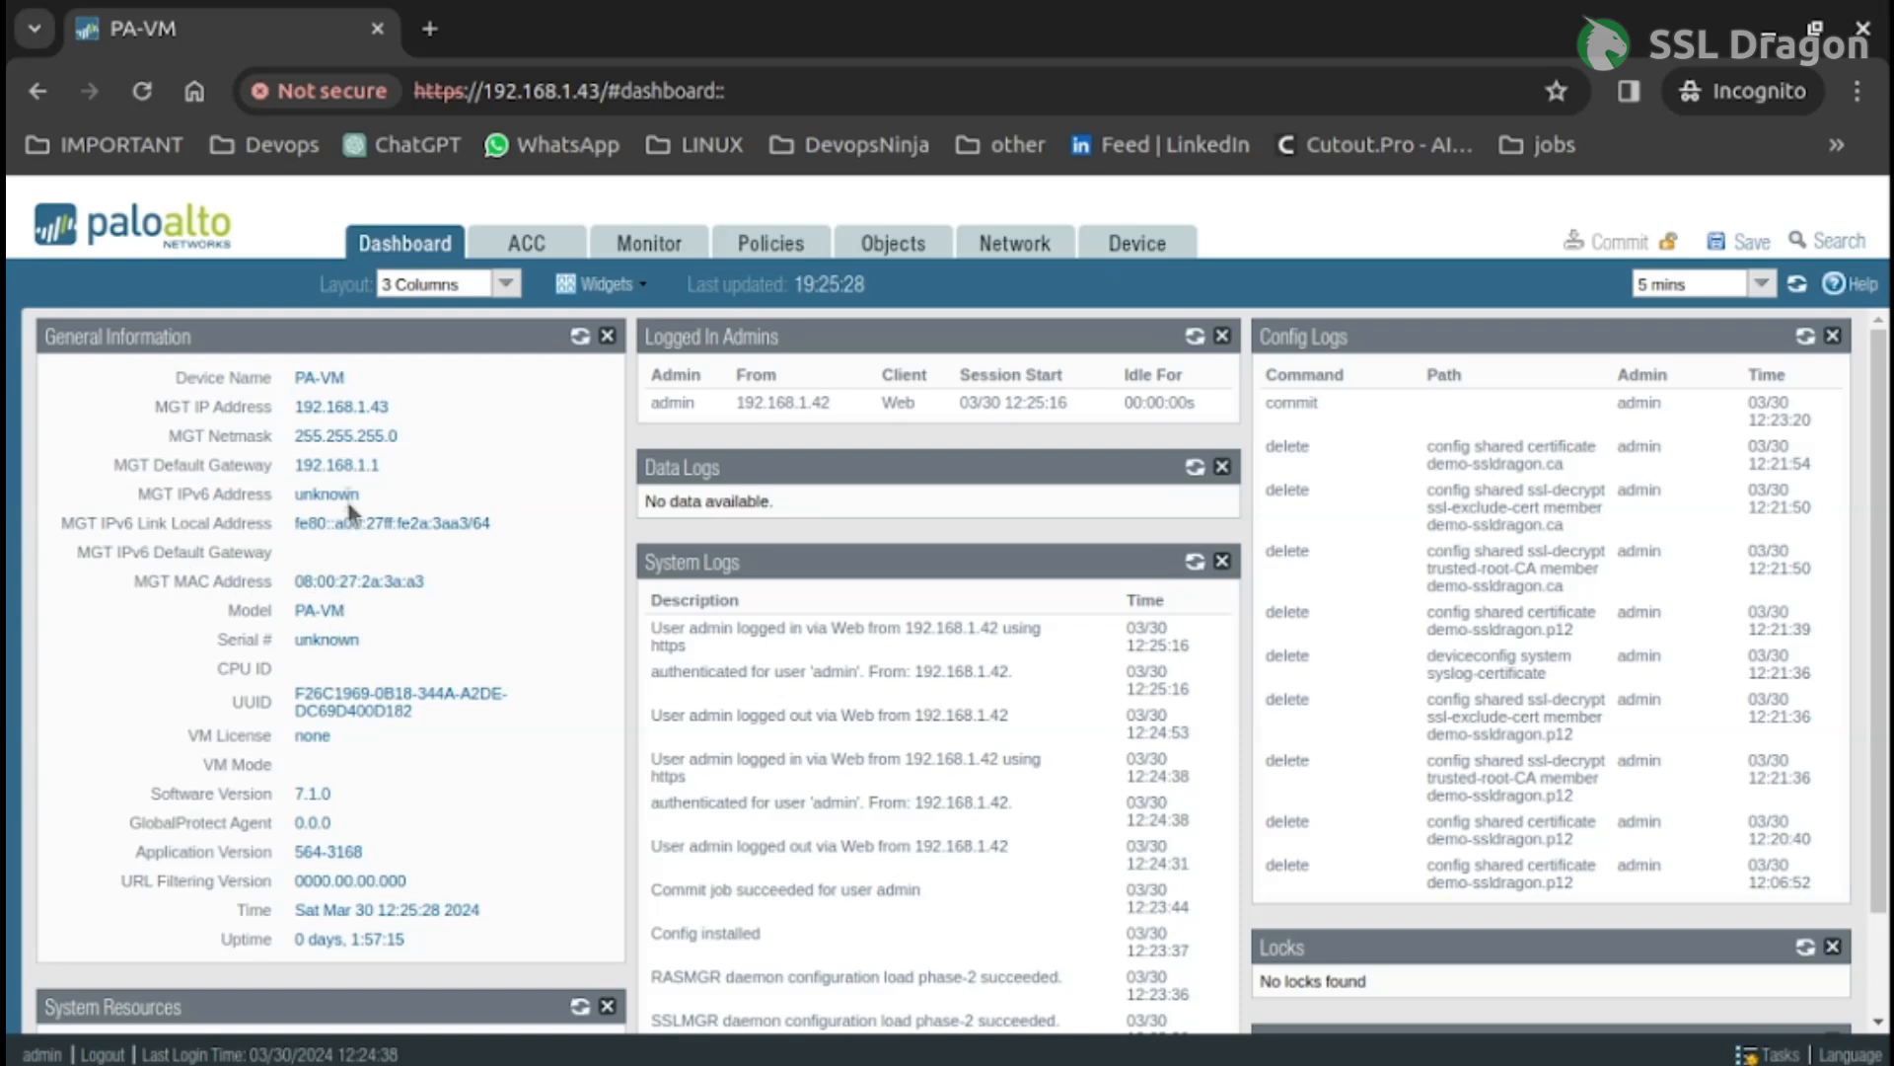
pyautogui.moveTo(578, 372)
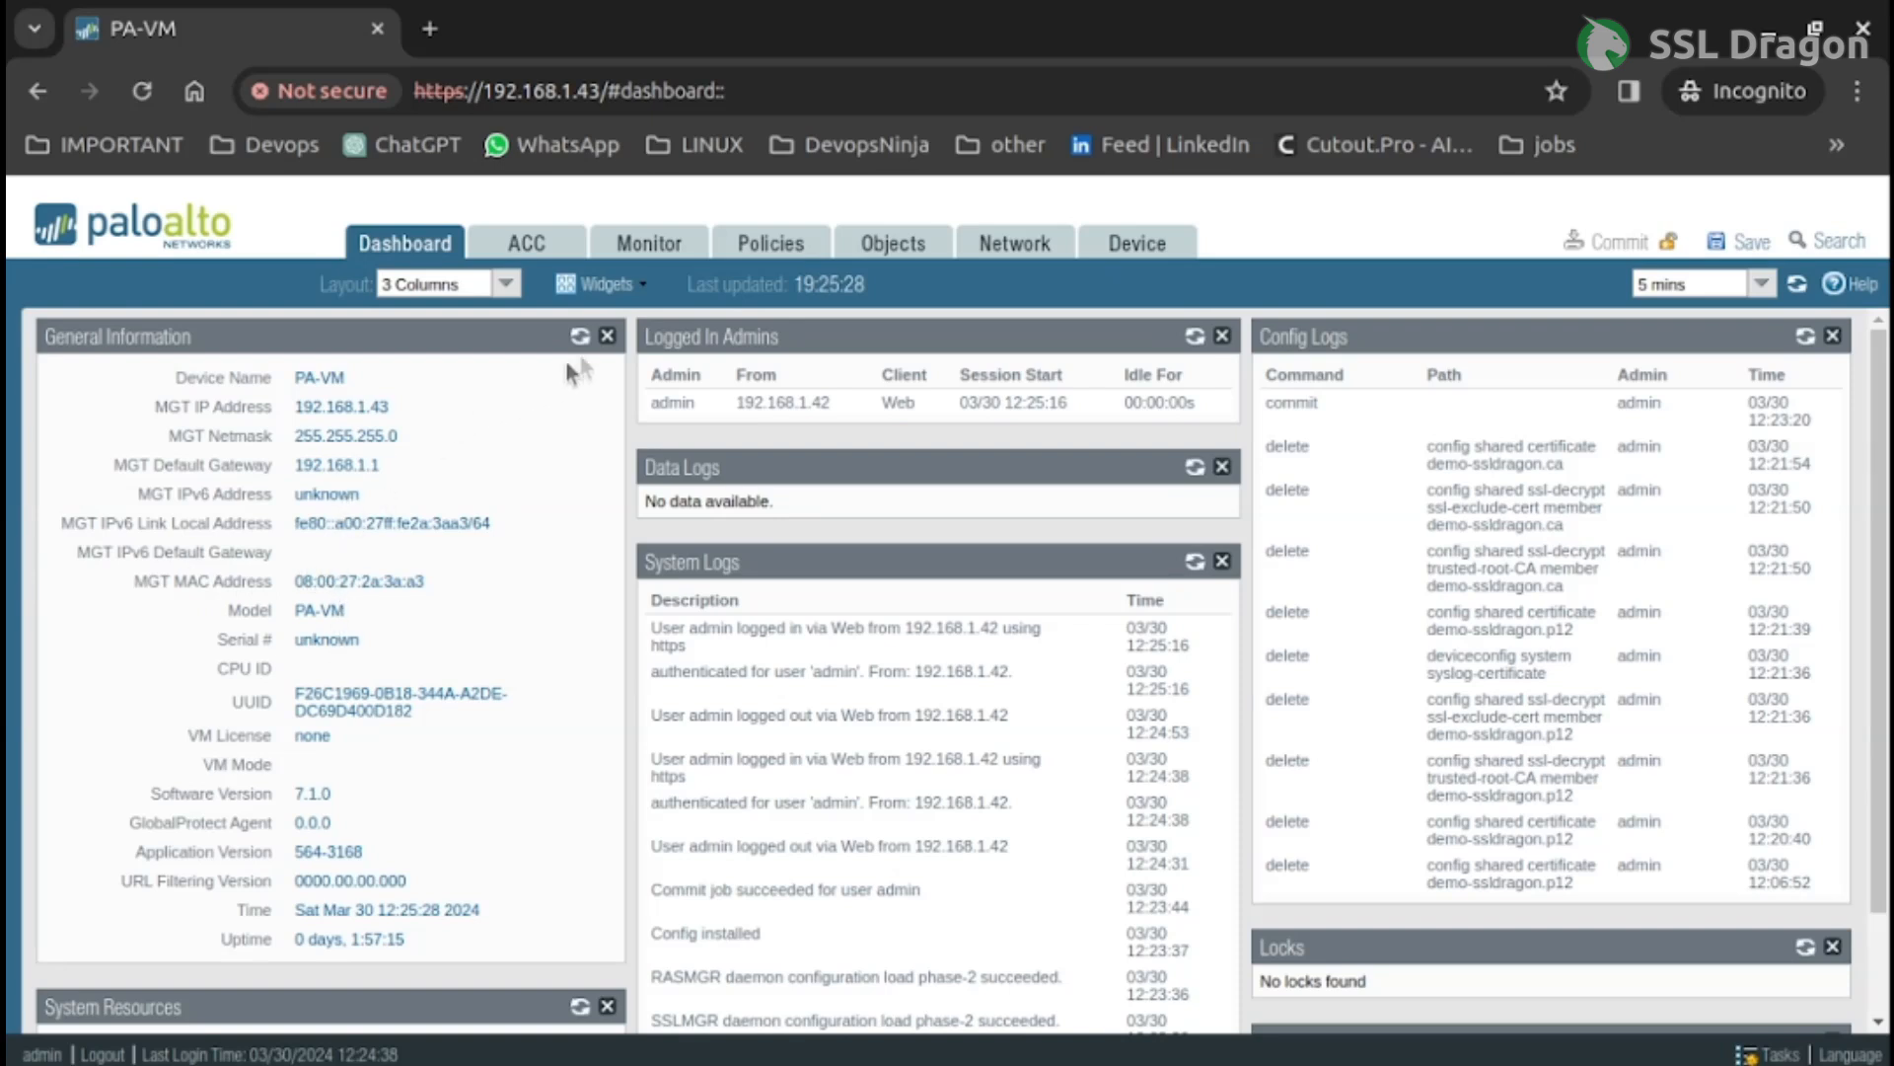
pyautogui.moveTo(1167, 242)
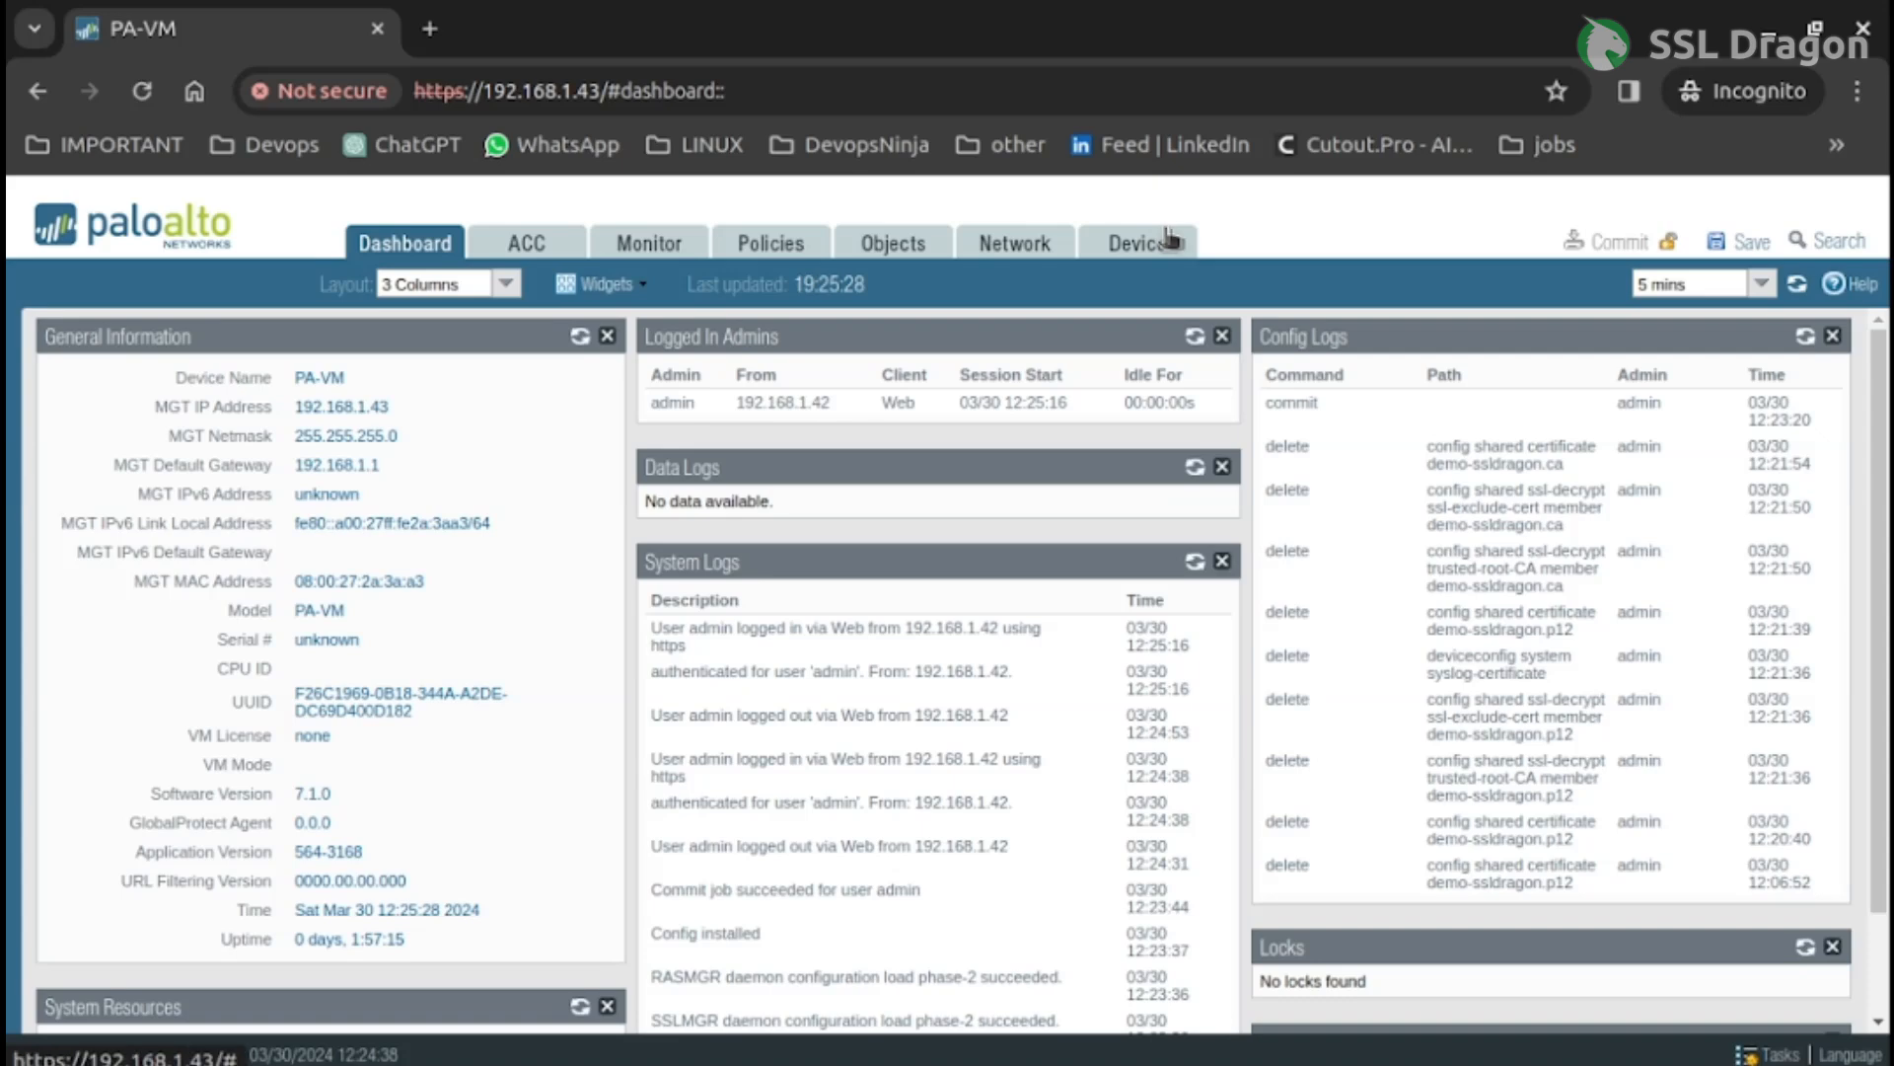
# Step: Go to the Device tab to view the empty Certificates list
pyautogui.click(1135, 243)
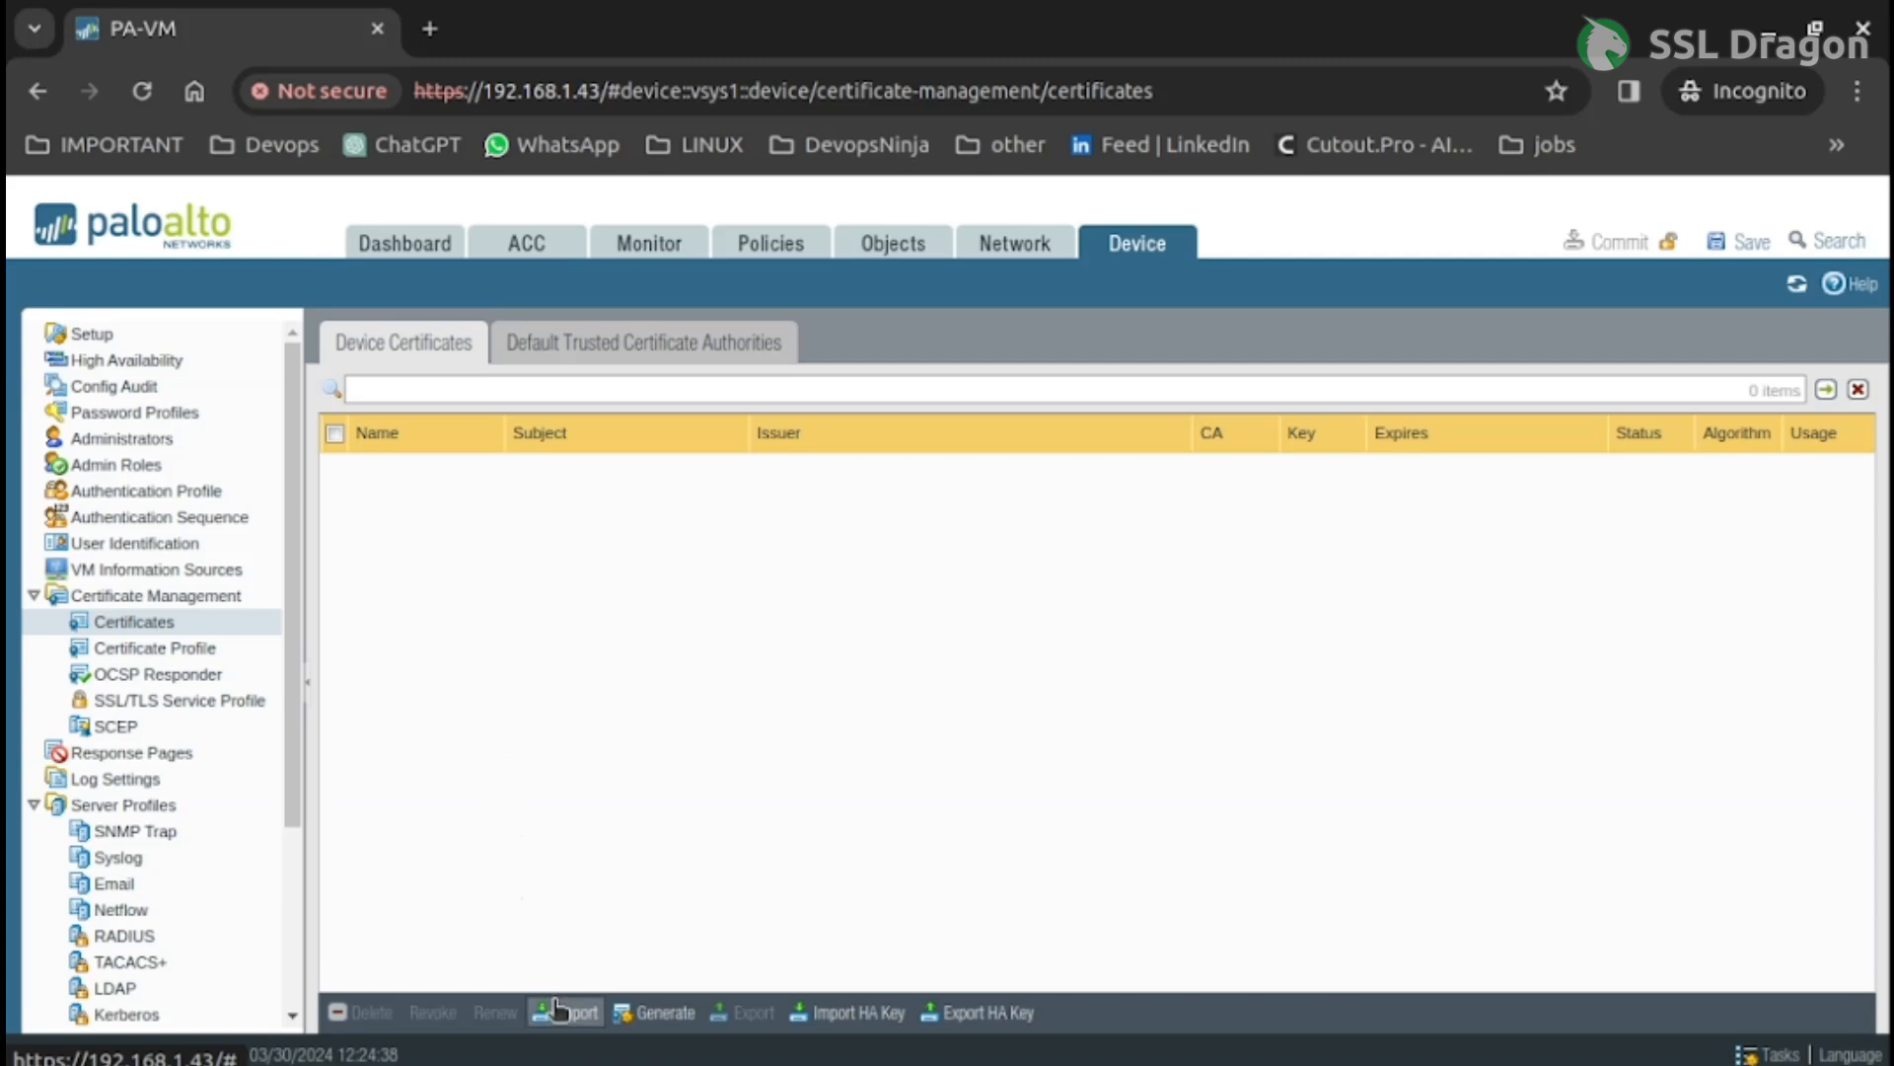
# Step: Start importing a certificate named demo-ssldragon.p12 and select its certificate file
pyautogui.click(568, 1012)
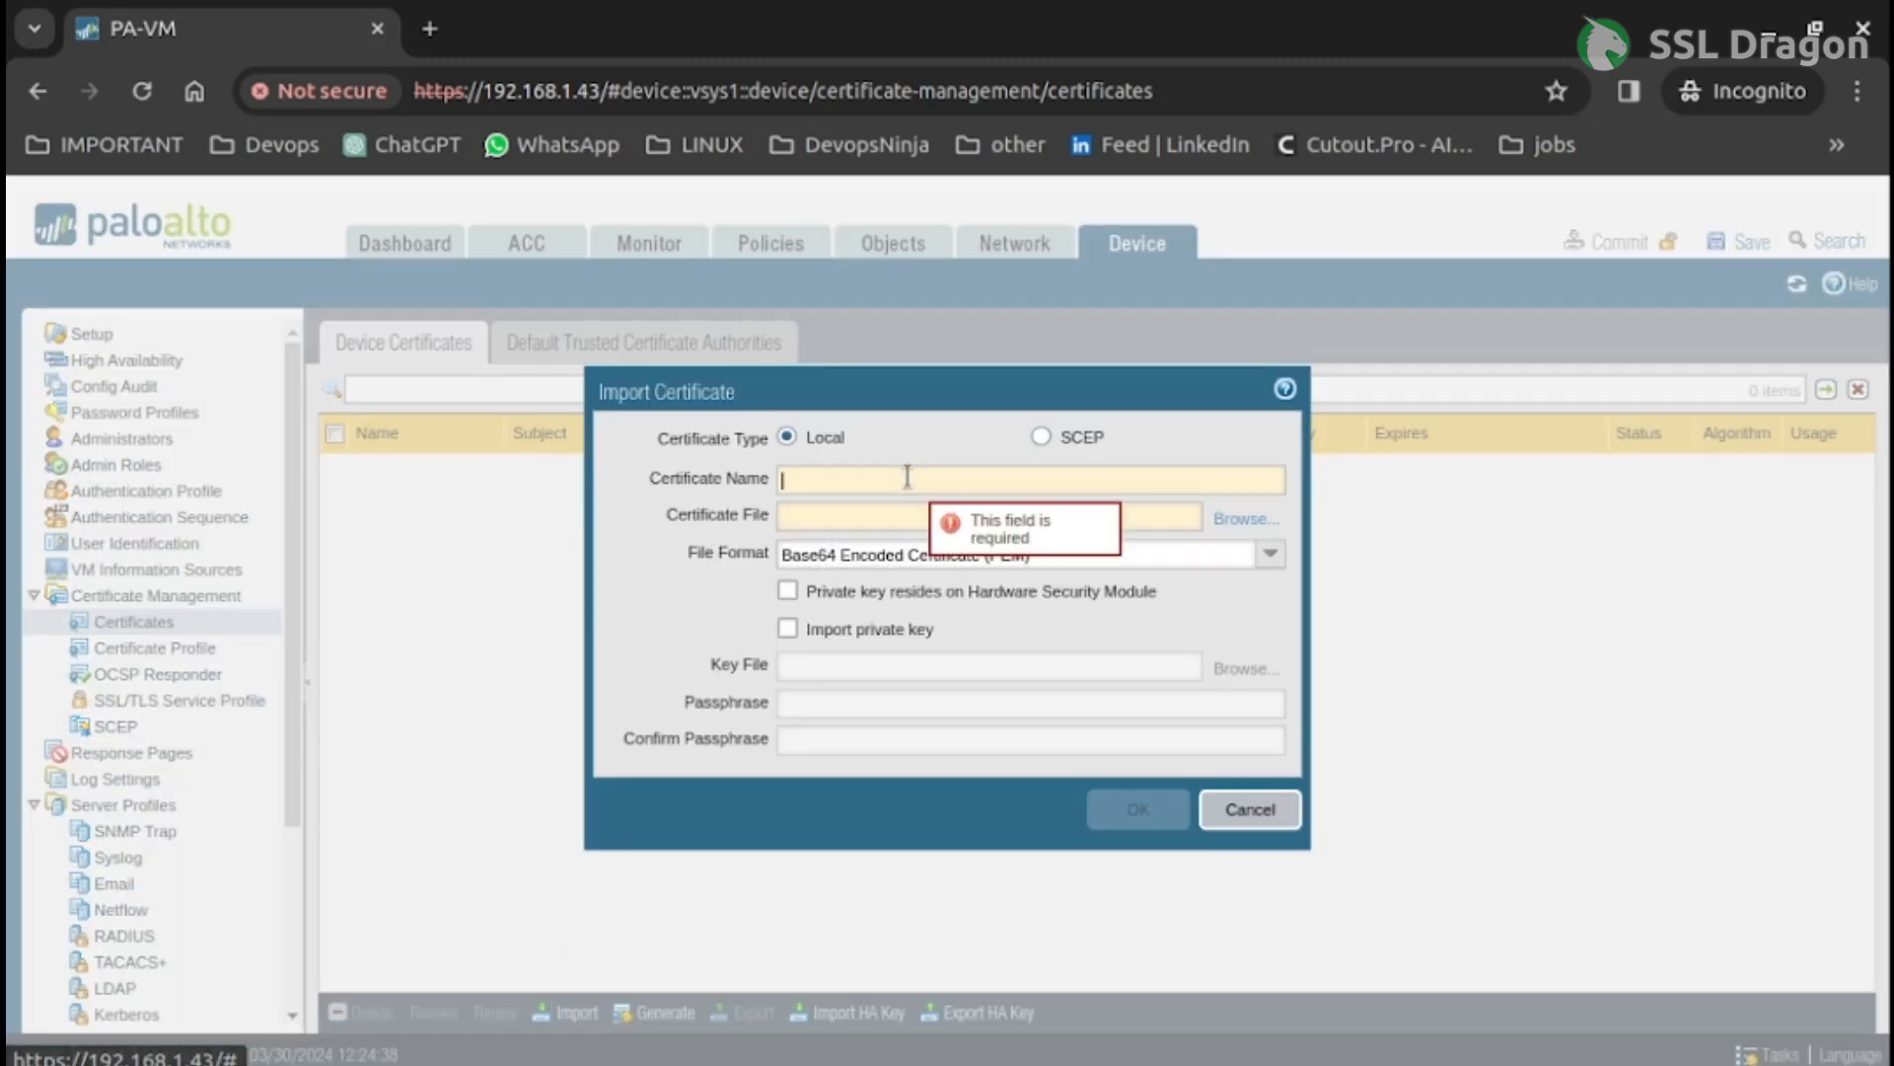
pyautogui.write('demo-ssl')
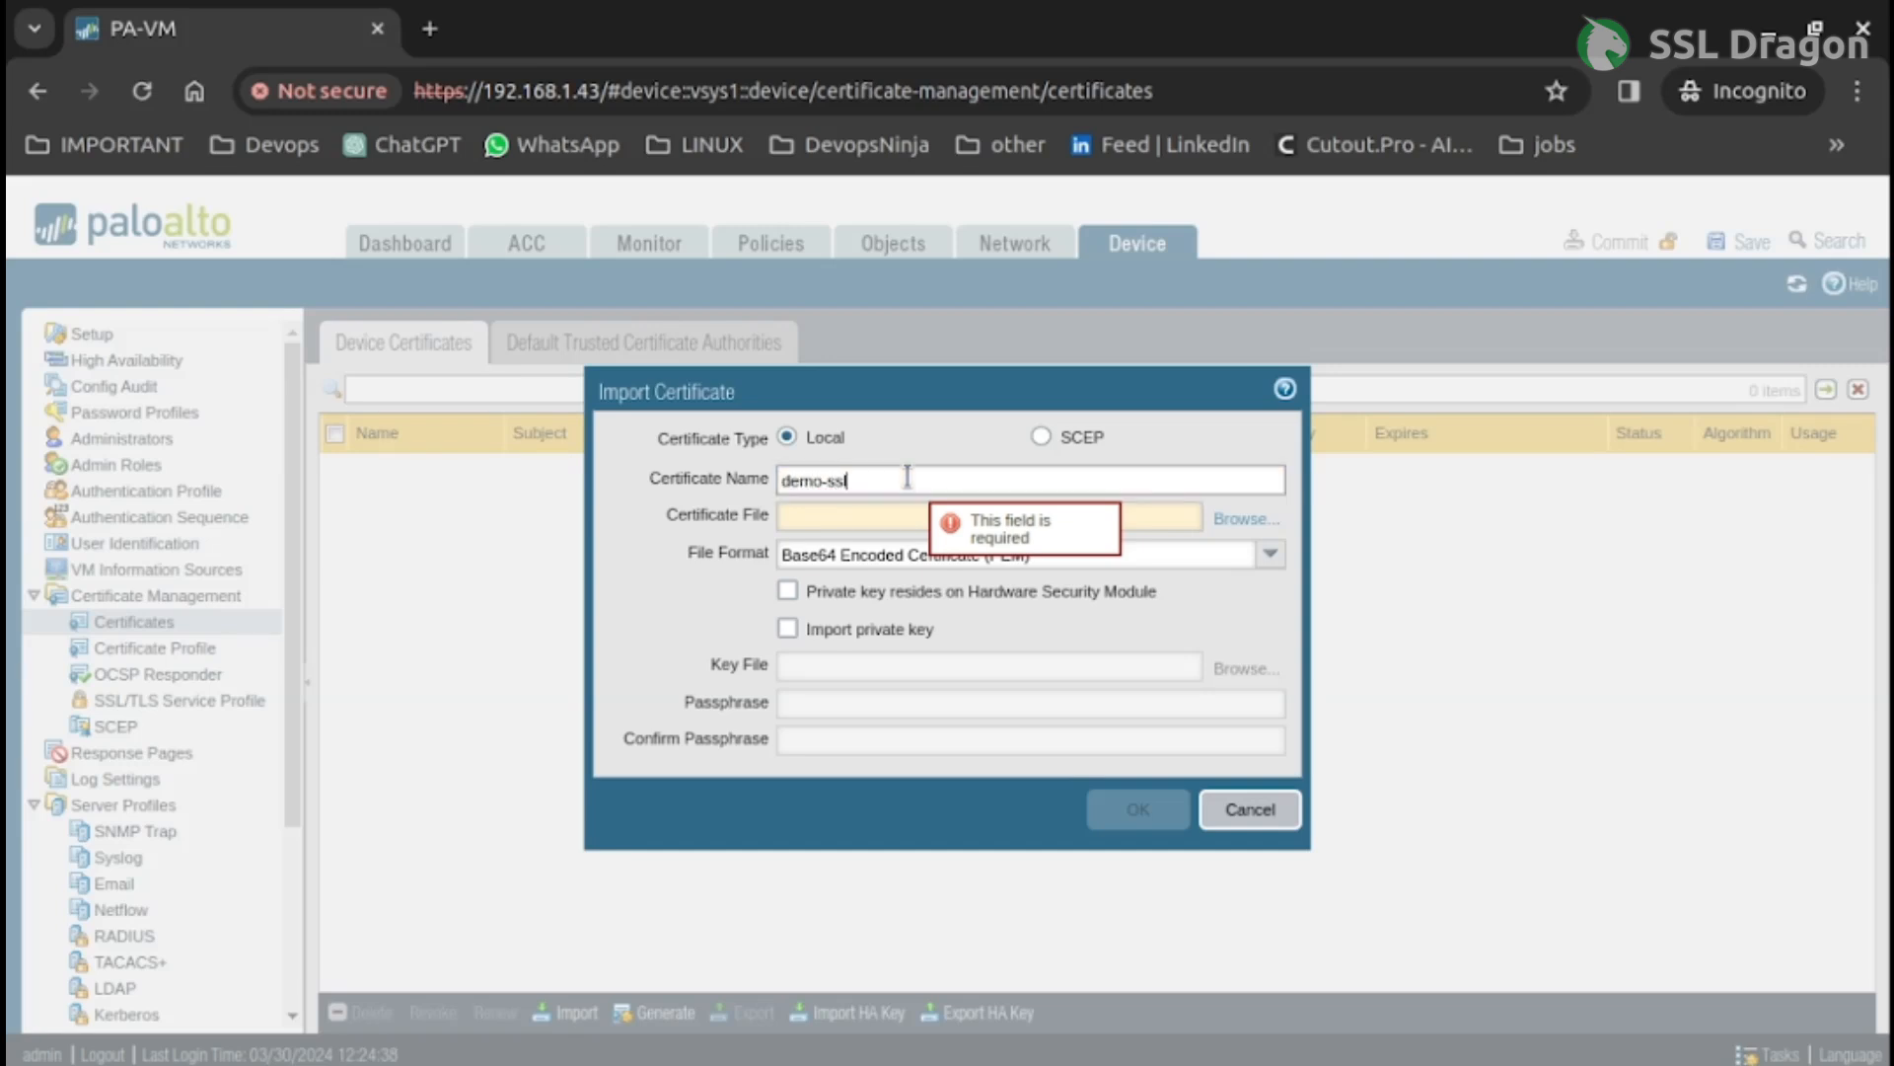
pyautogui.write('dragon')
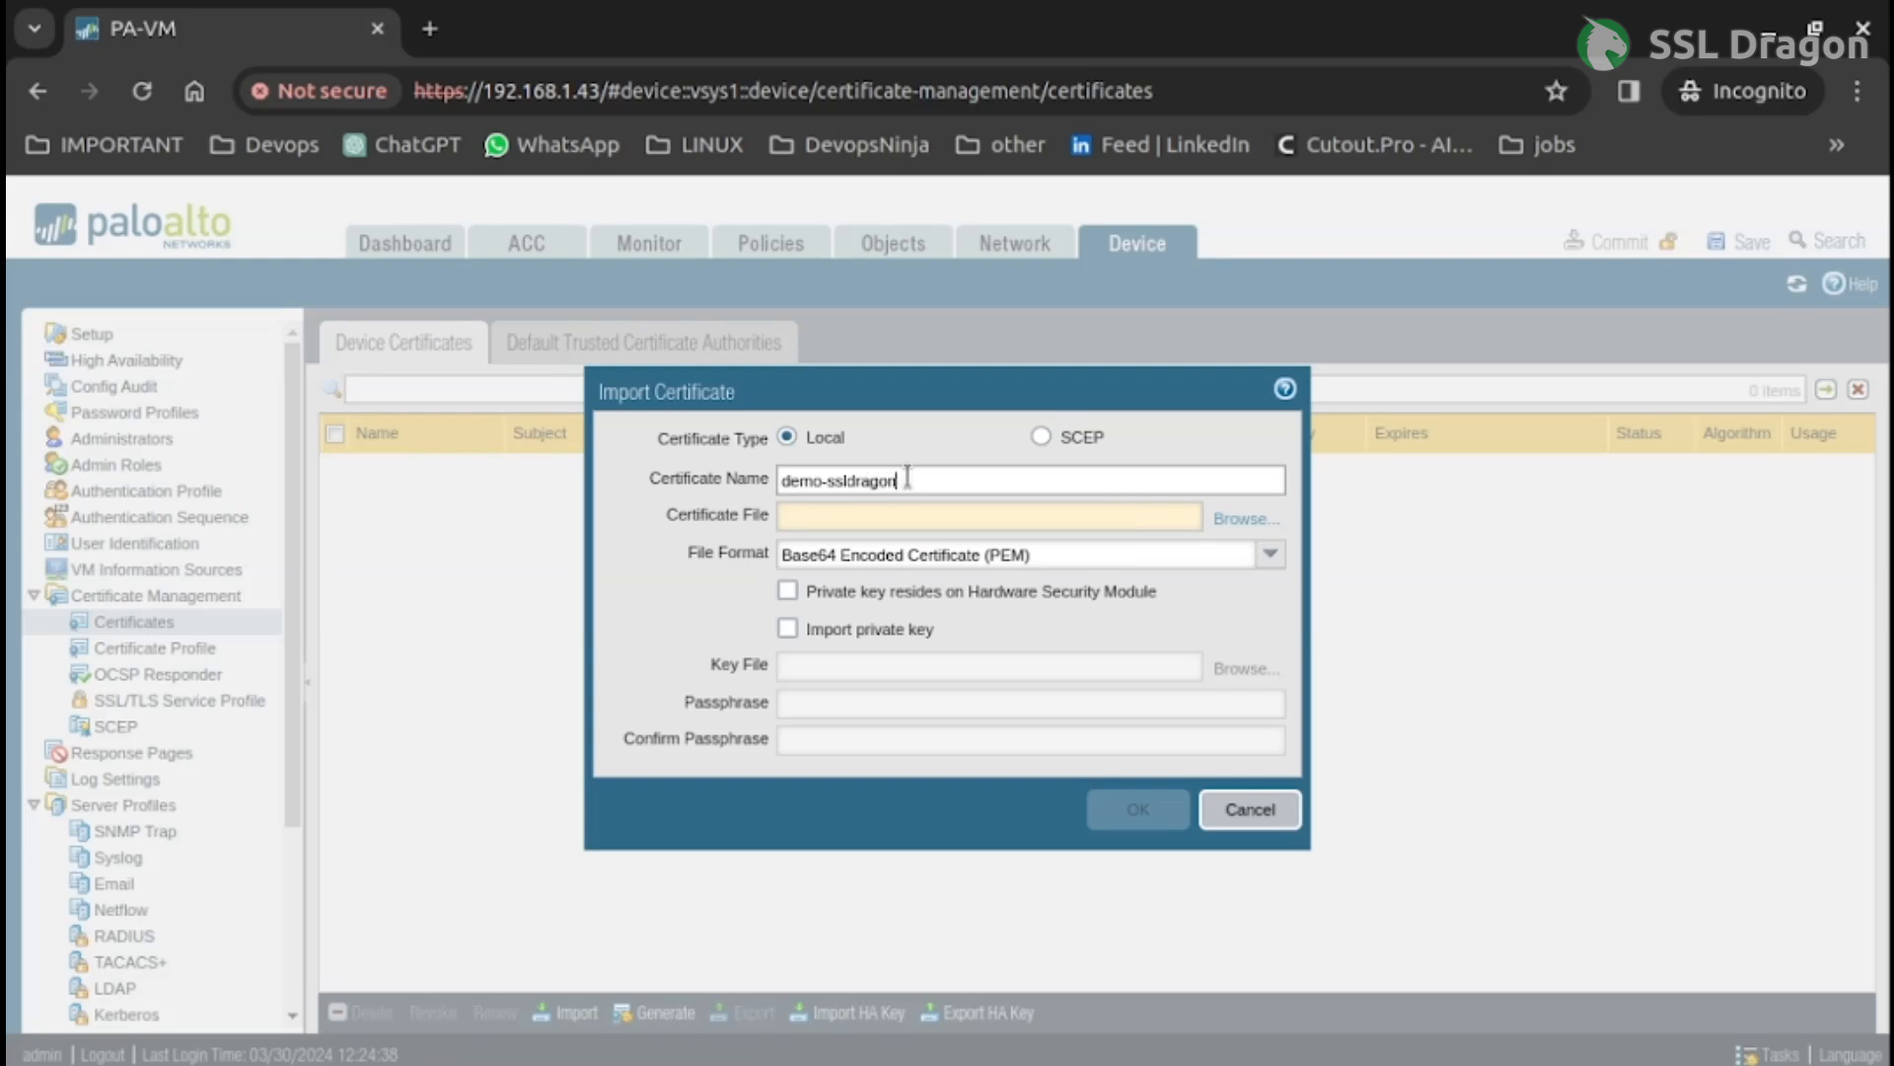
pyautogui.write('.1')
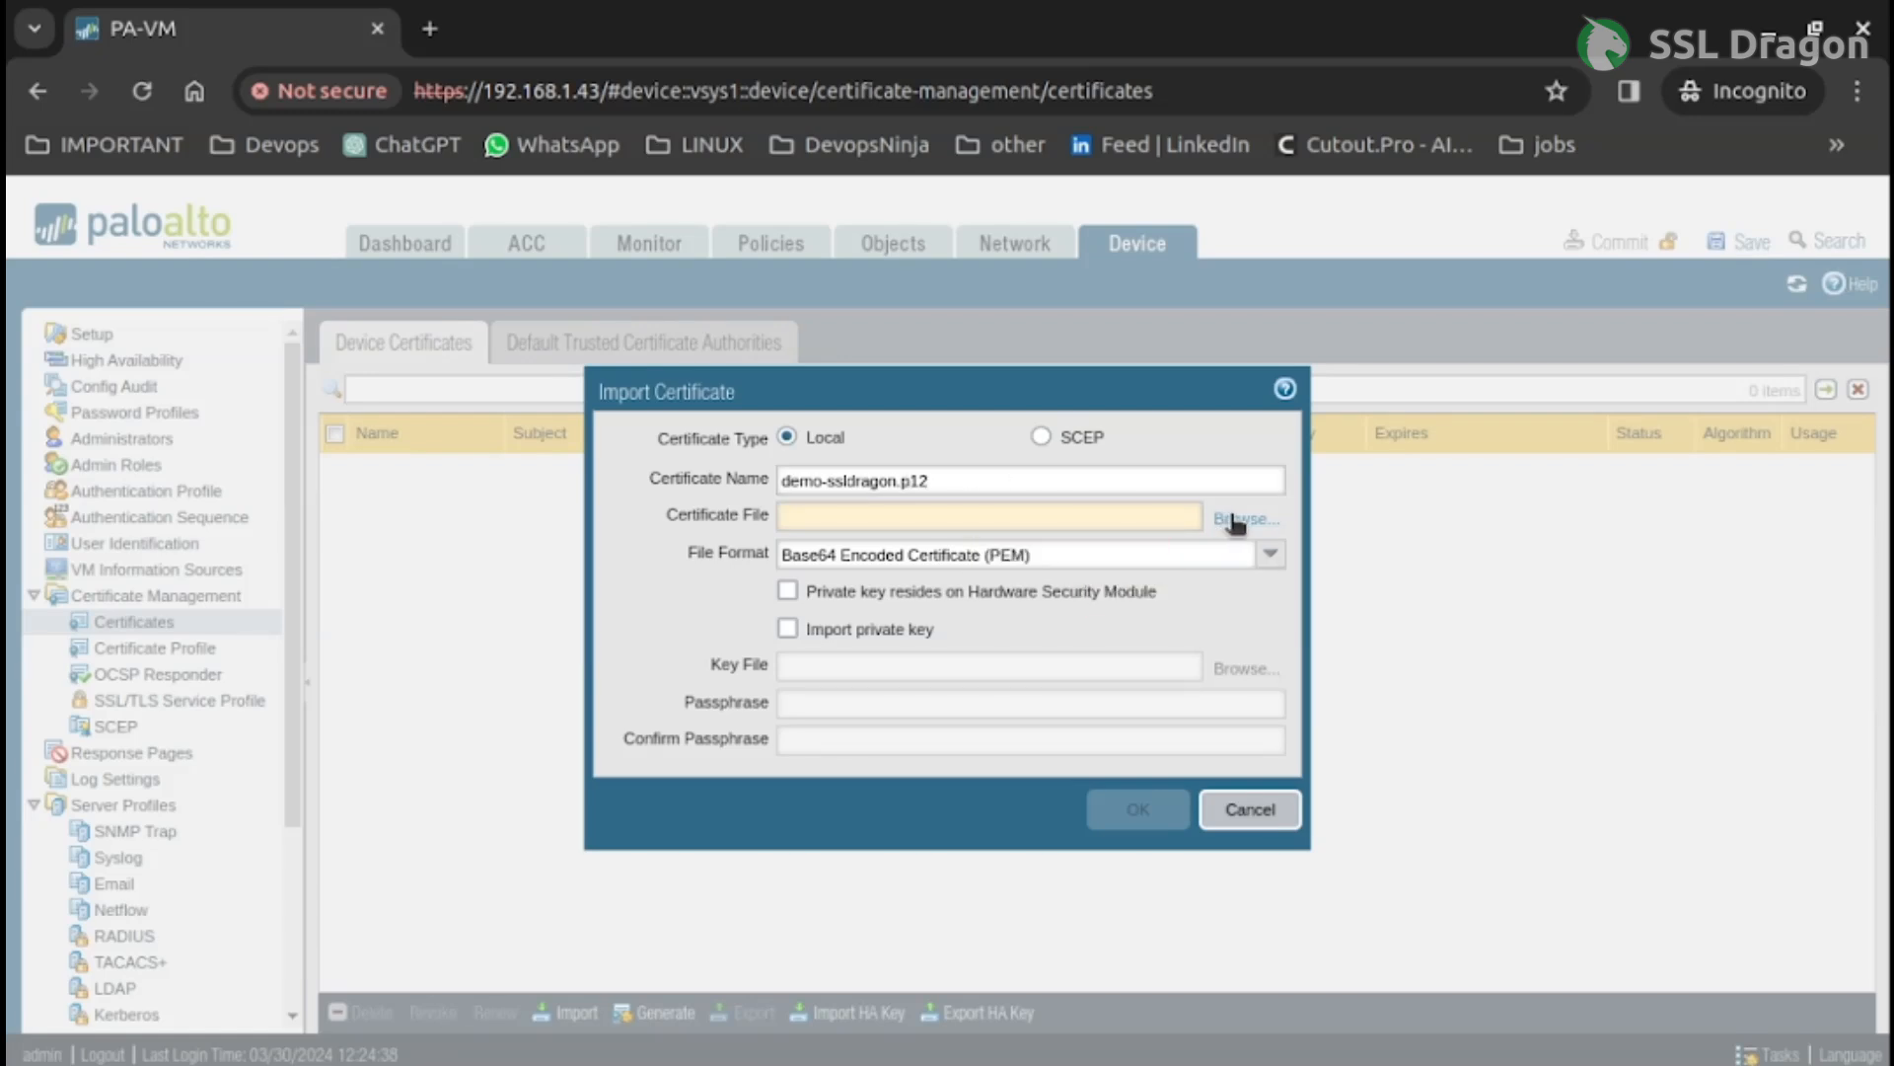
pyautogui.click(1243, 518)
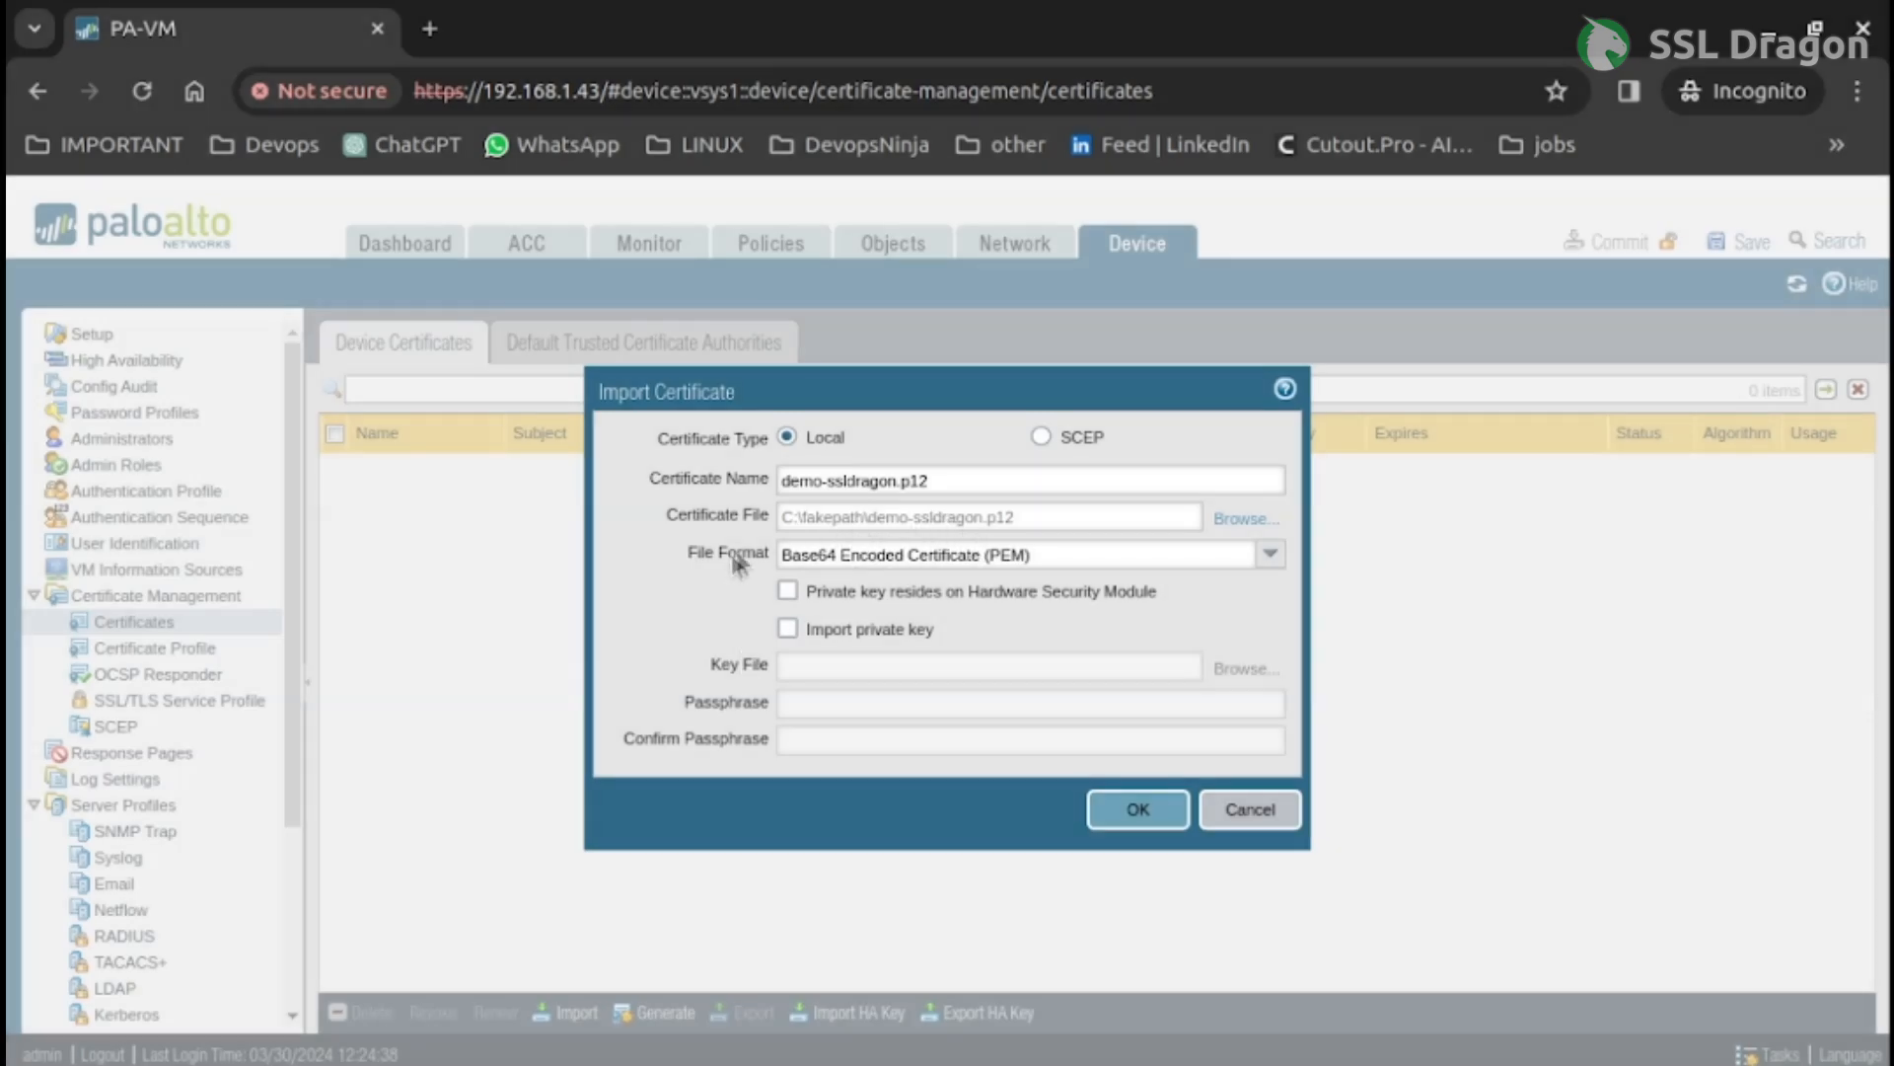
pyautogui.moveTo(1109, 700)
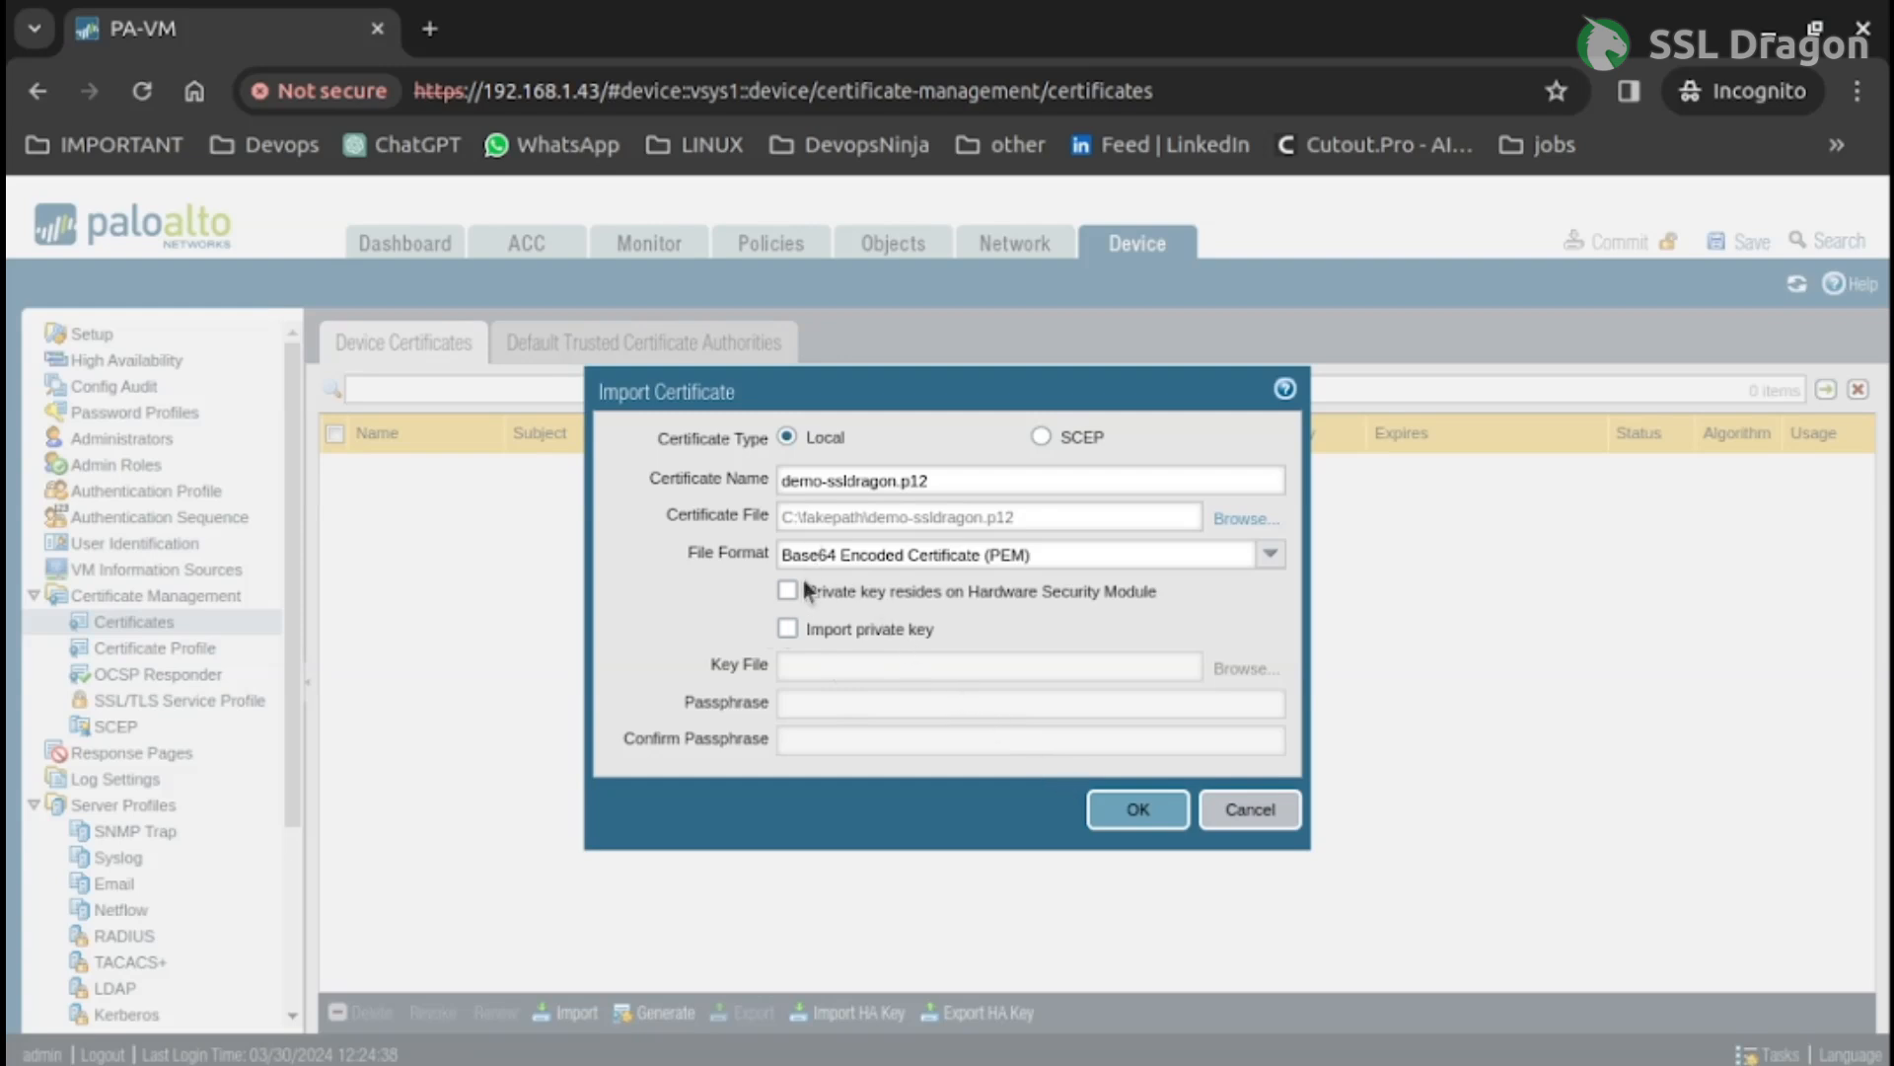
# Step: Choose the PKCS12 format, enter the passphrase, and confirm the import
pyautogui.click(788, 591)
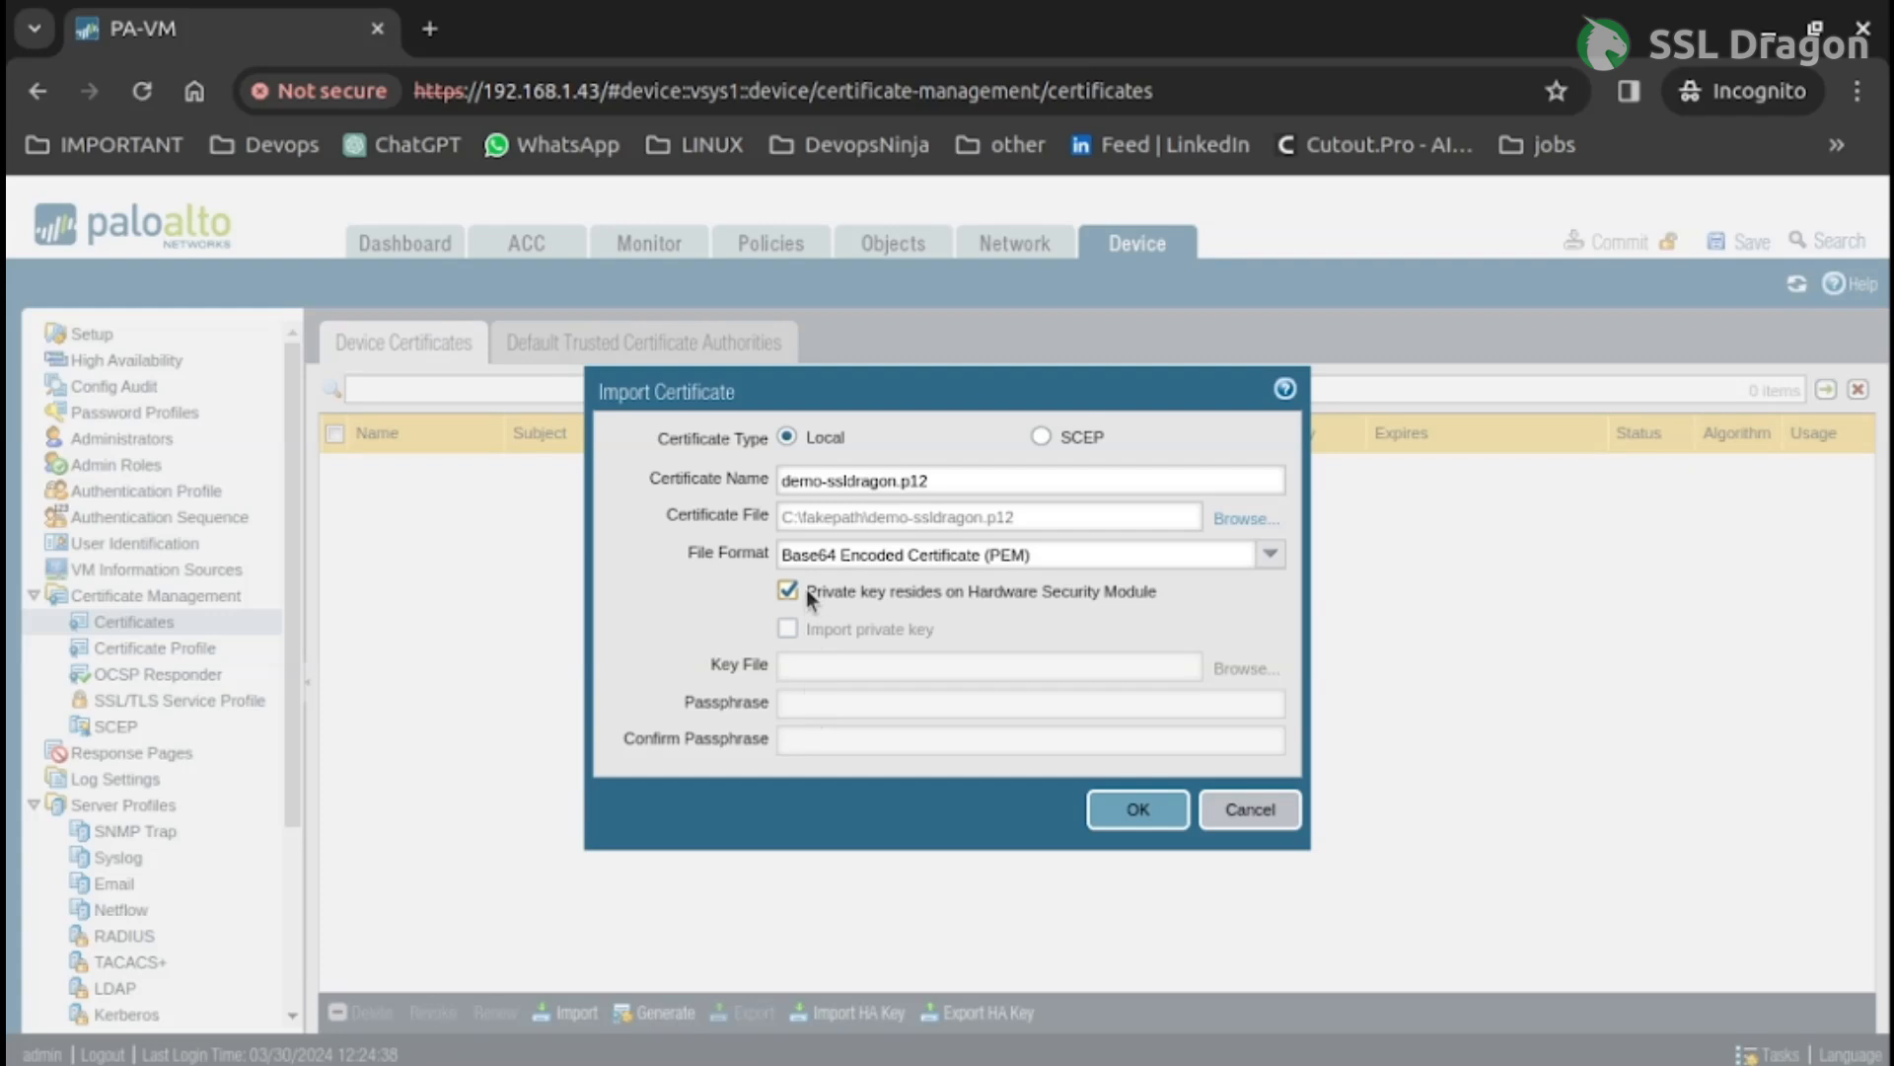
pyautogui.click(788, 591)
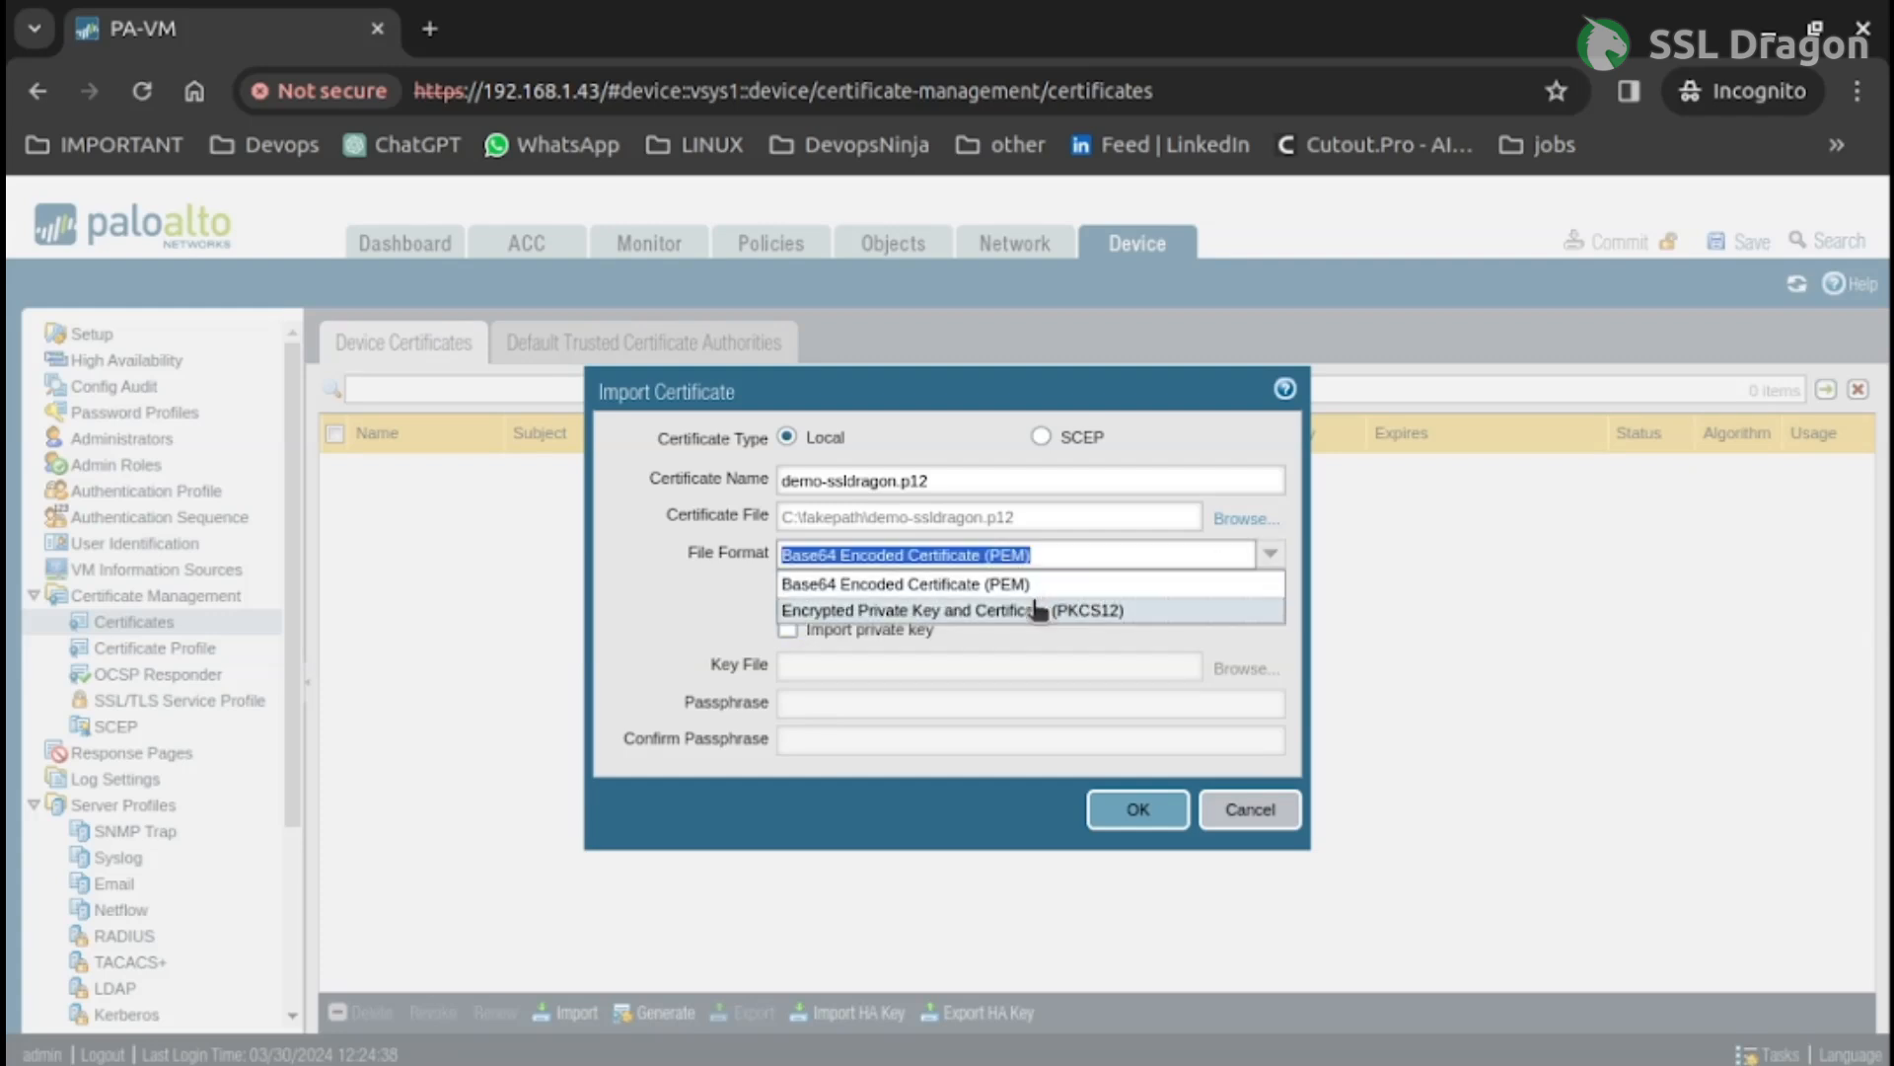
pyautogui.click(951, 609)
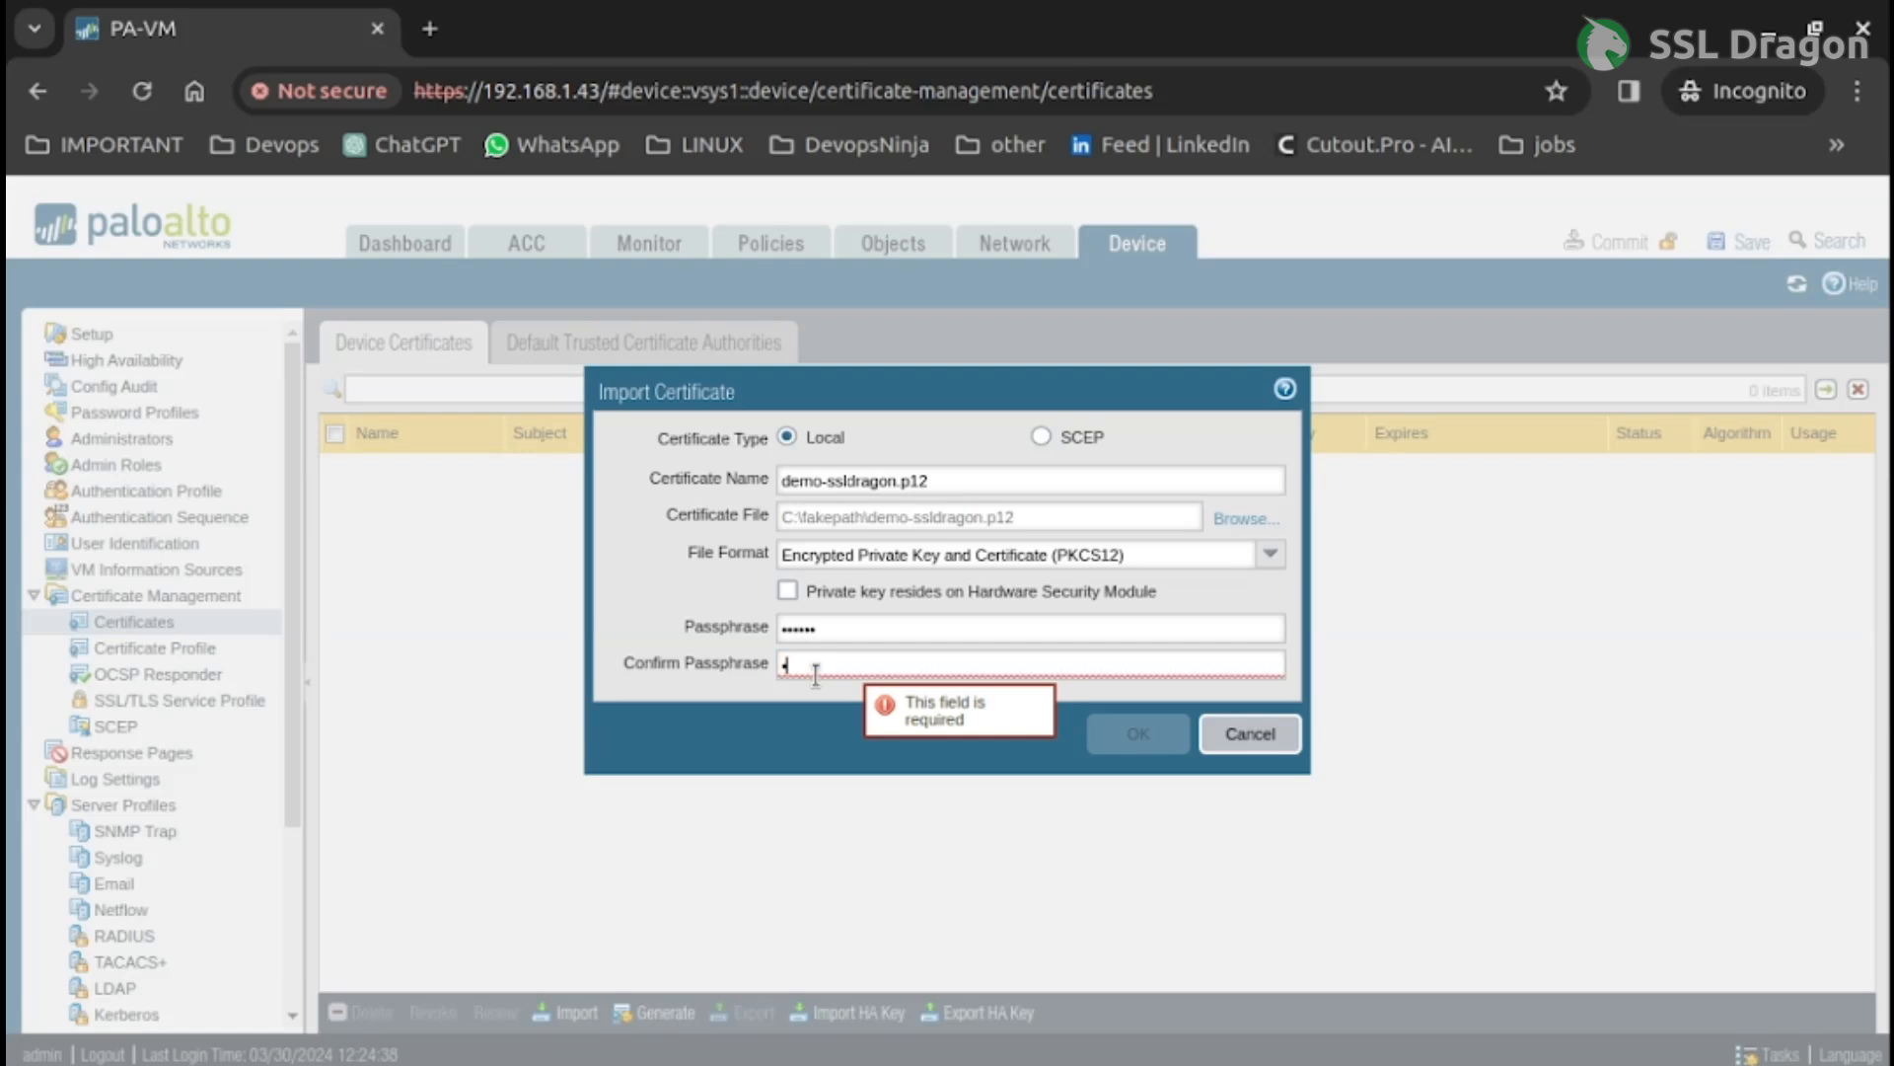
pyautogui.write('•••••')
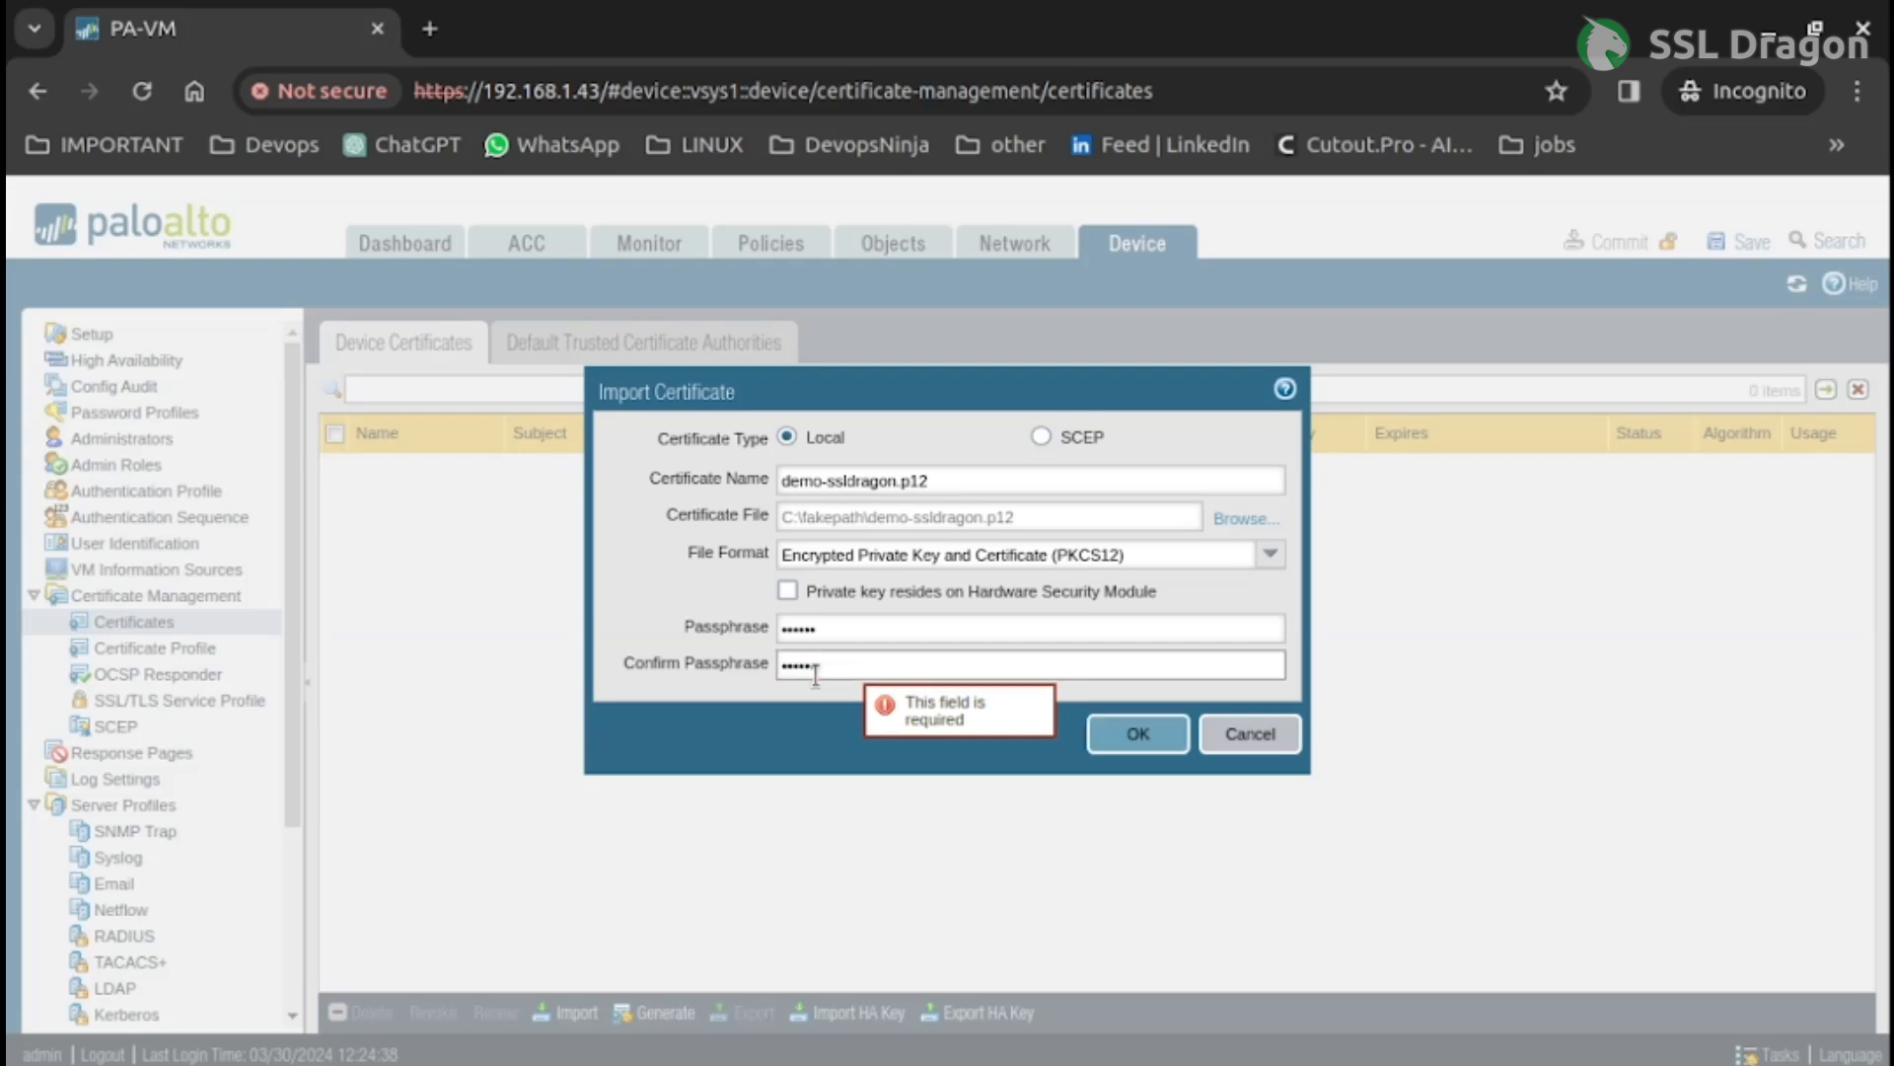
pyautogui.click(1134, 733)
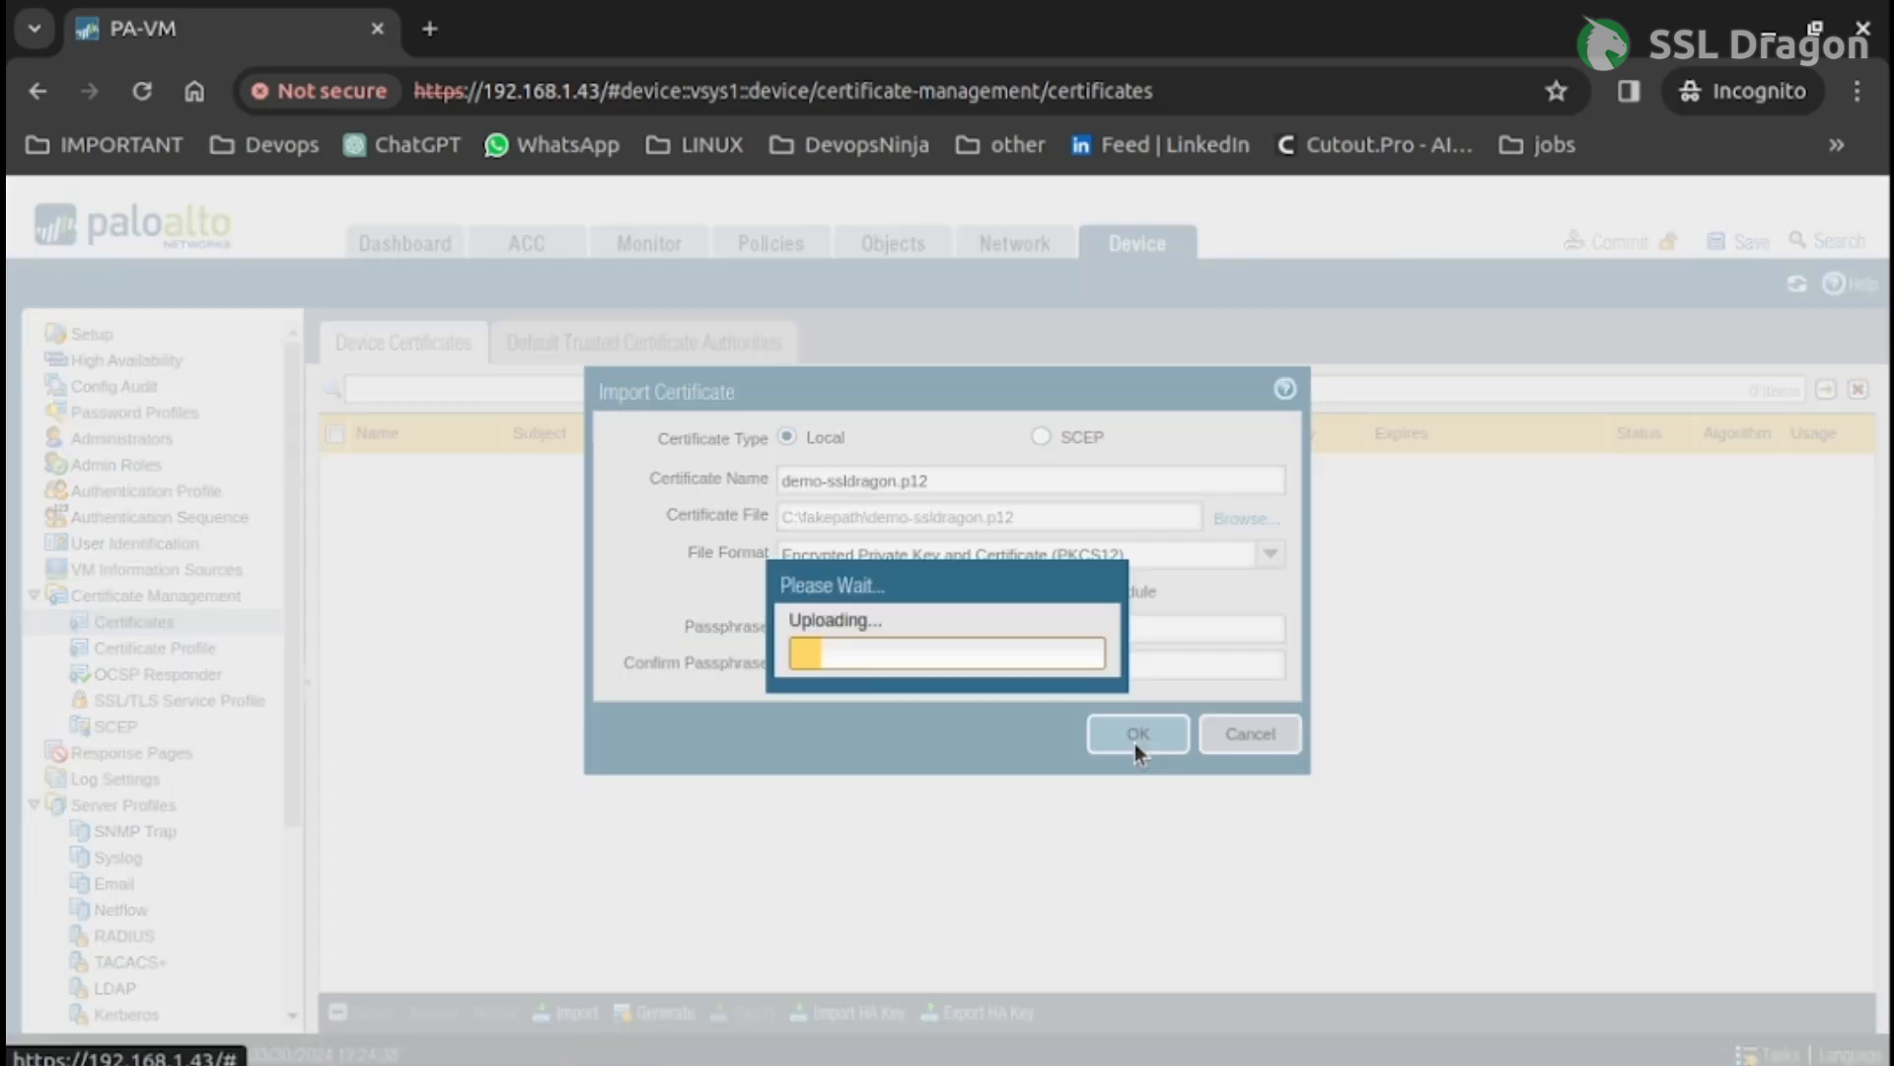
pyautogui.click(1136, 733)
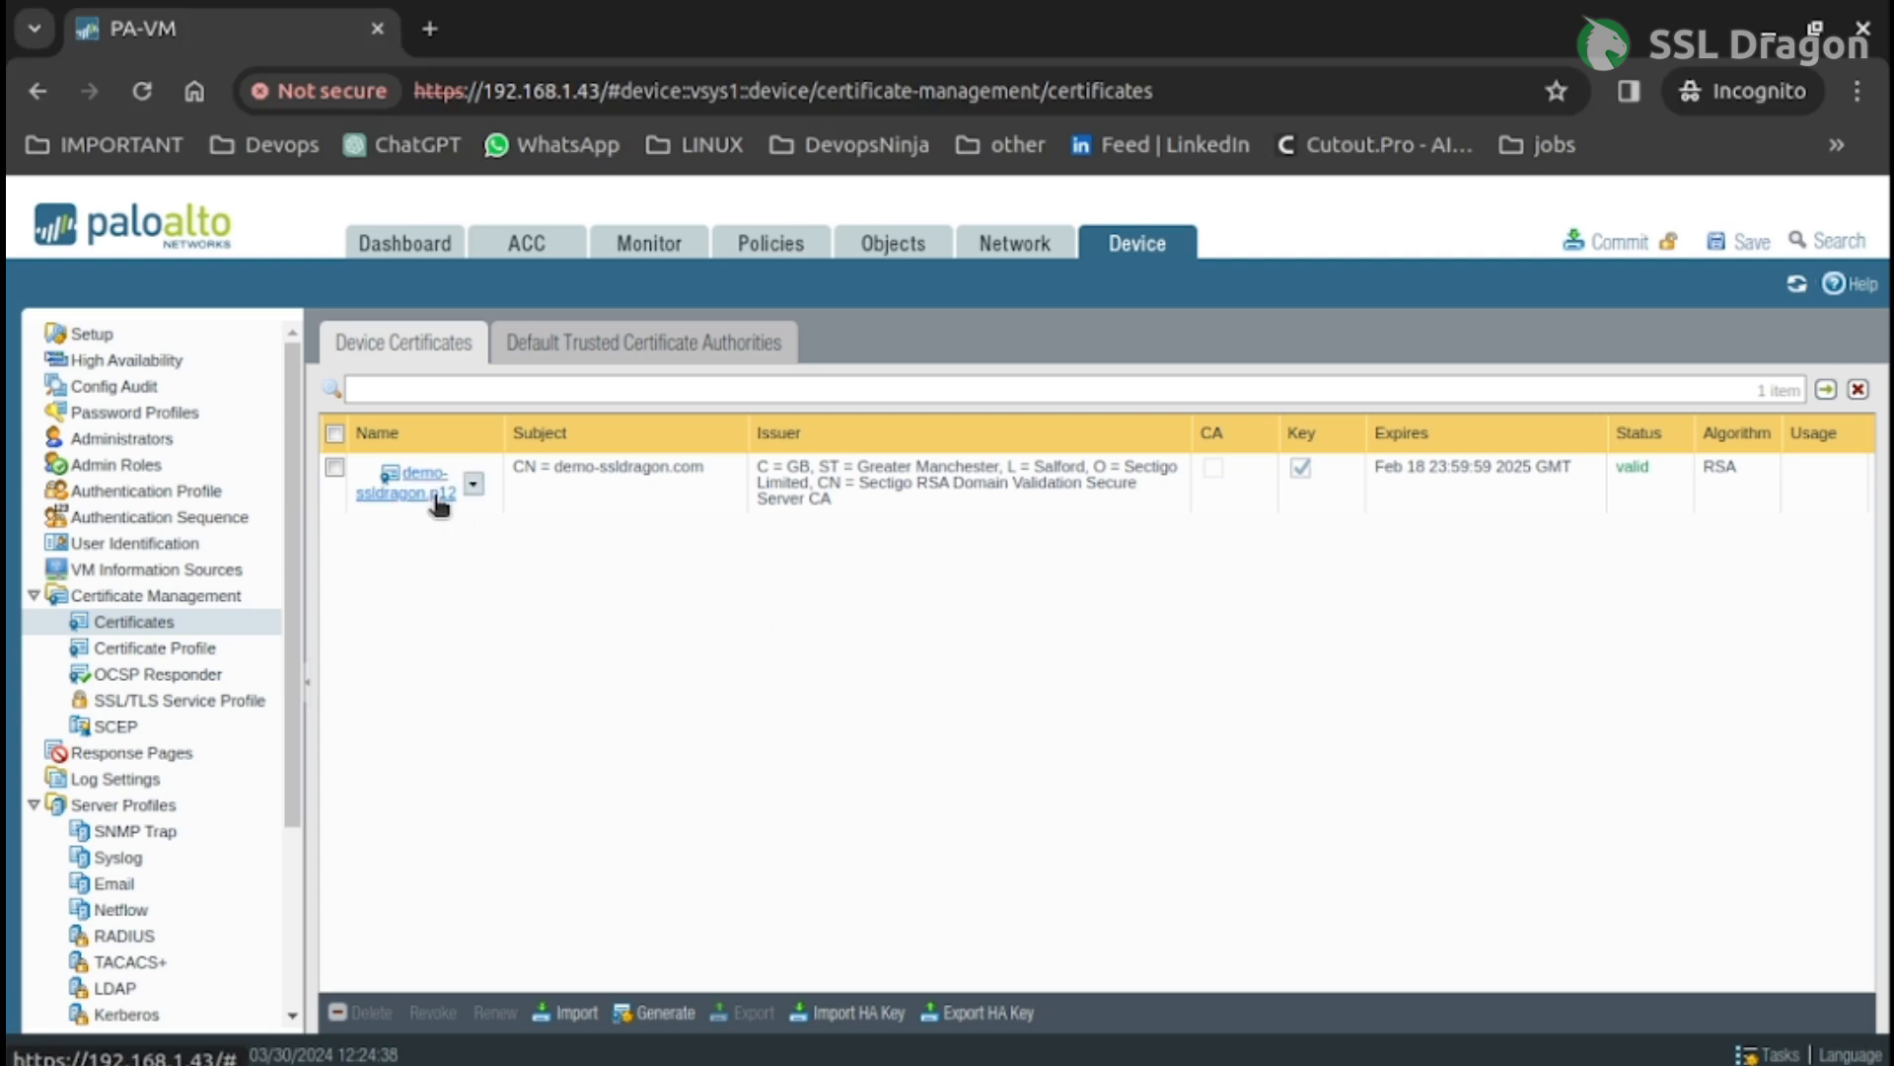
# Step: Tick Certificate for Secure Syslog on demo-ssldragon.p12 and save
pyautogui.click(408, 472)
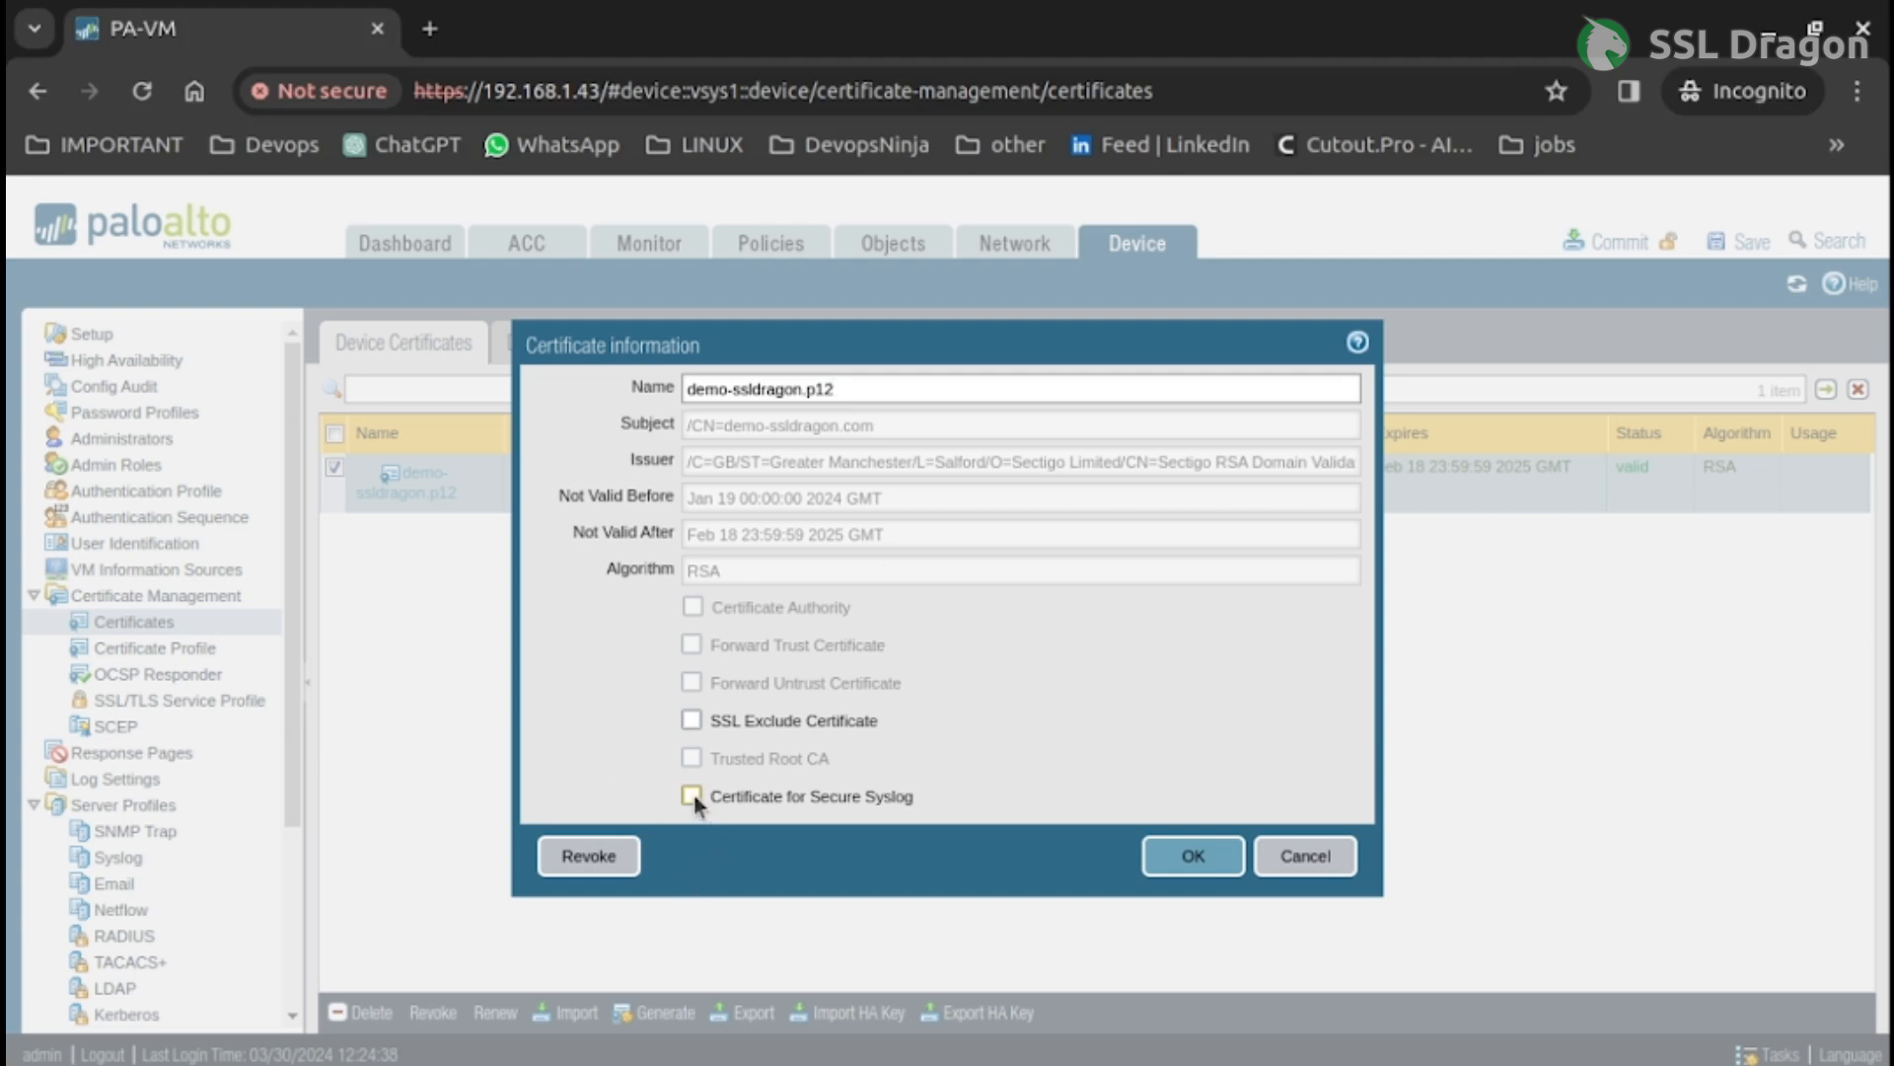
pyautogui.click(692, 795)
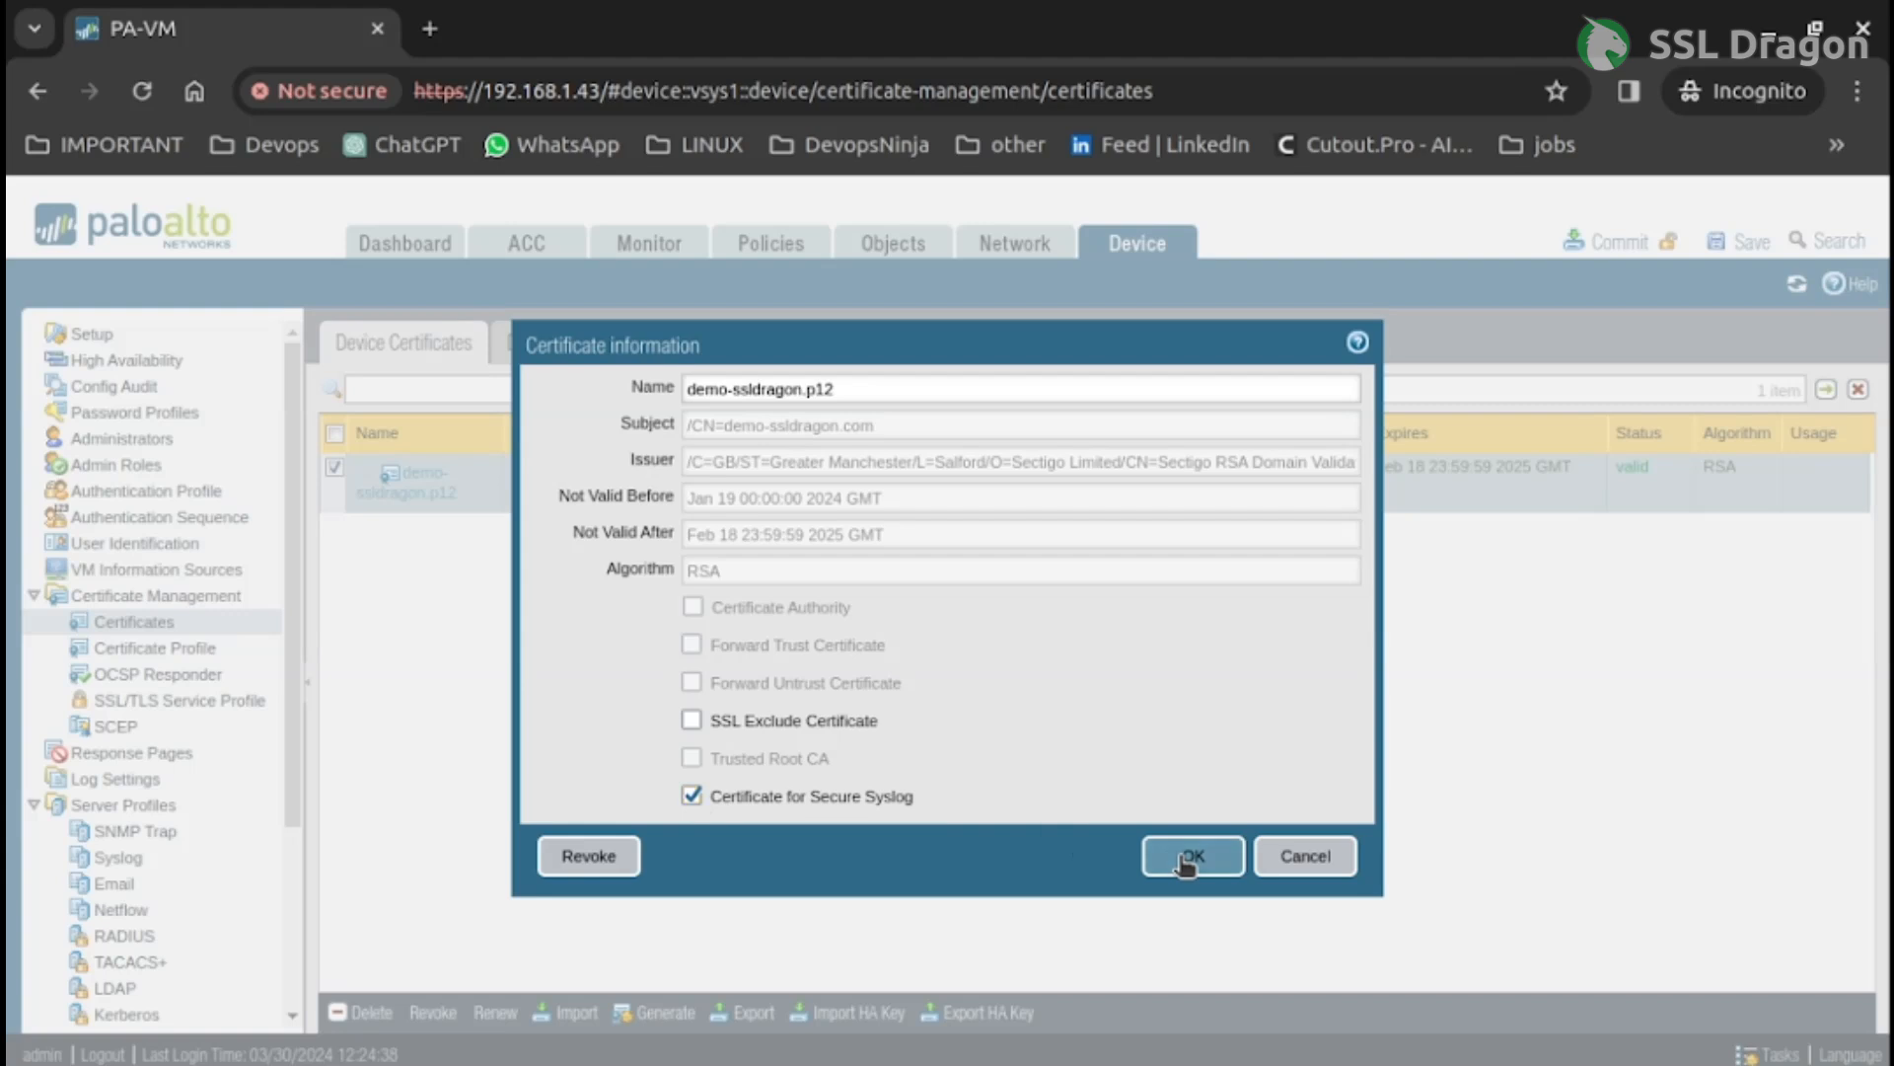
pyautogui.click(1189, 856)
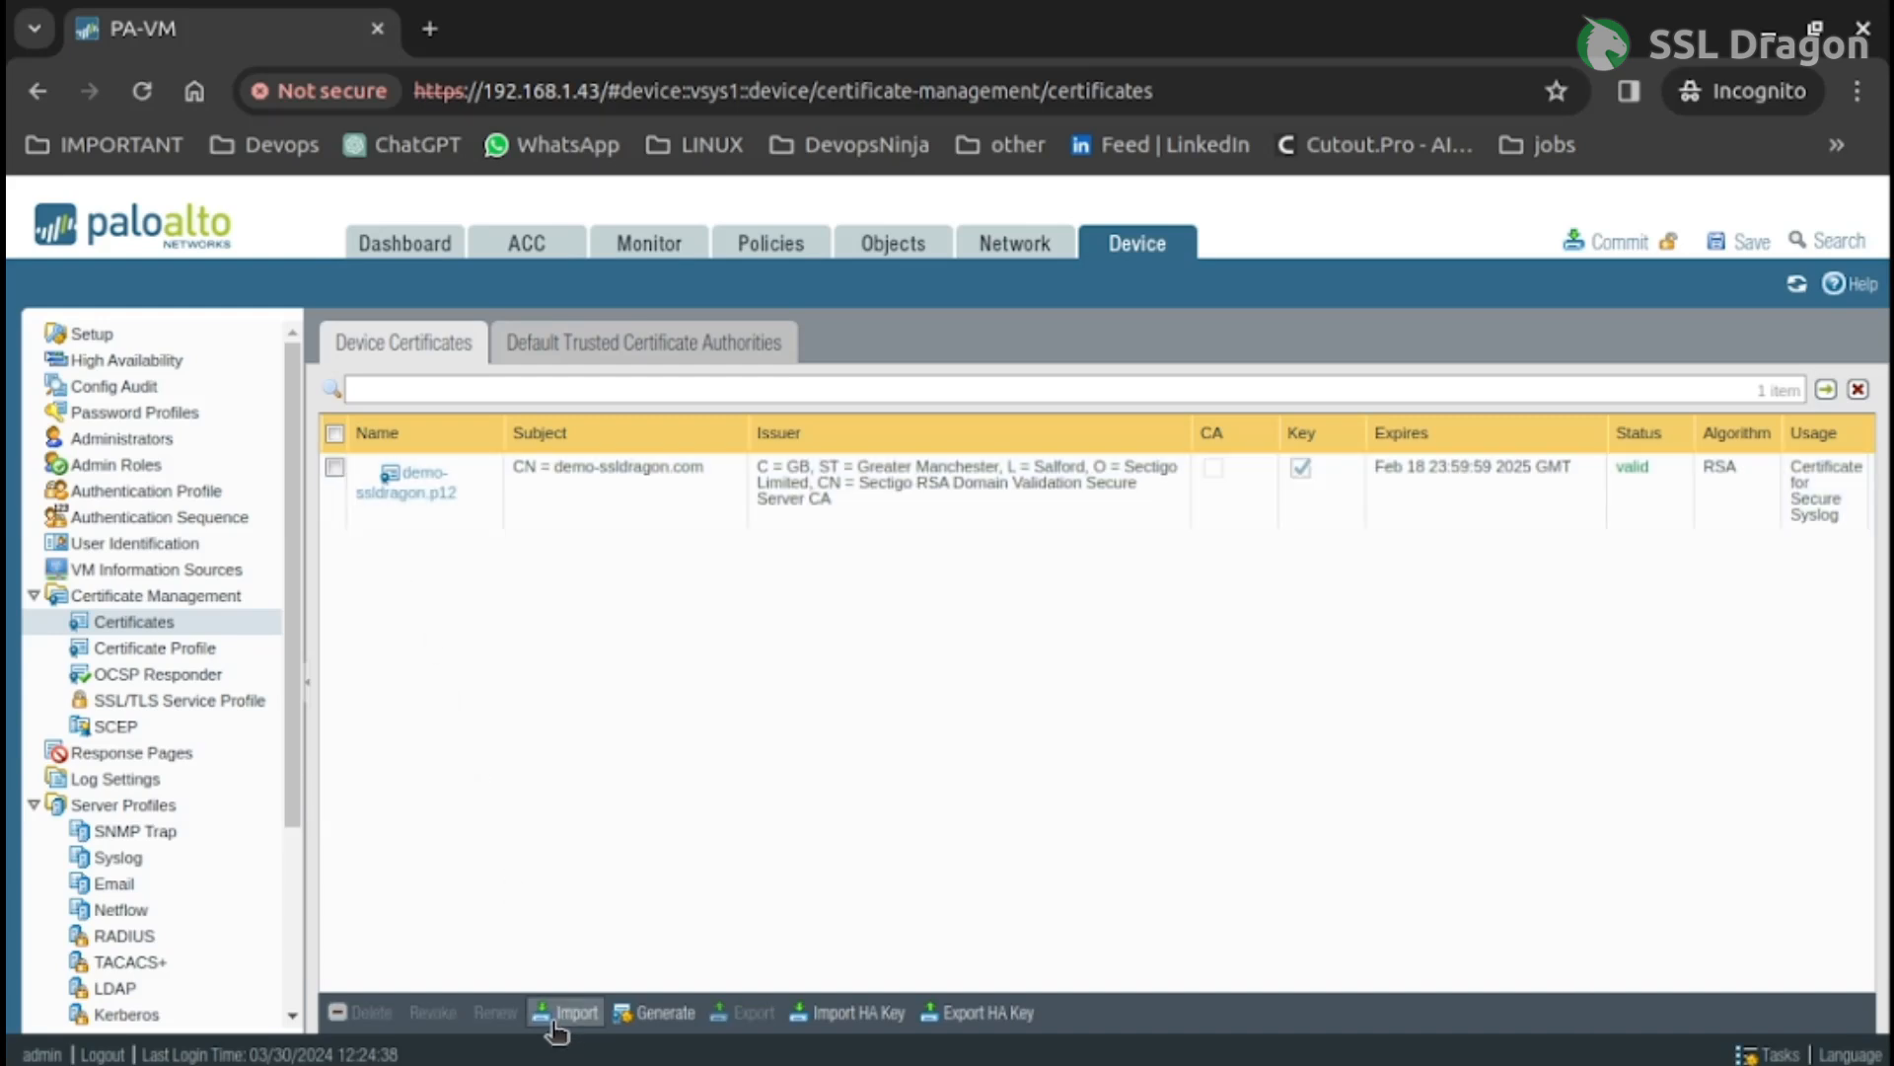
# Step: Import the Sectigo intermediate CA file as demo-ssldragon.ca in PEM format
pyautogui.click(575, 1012)
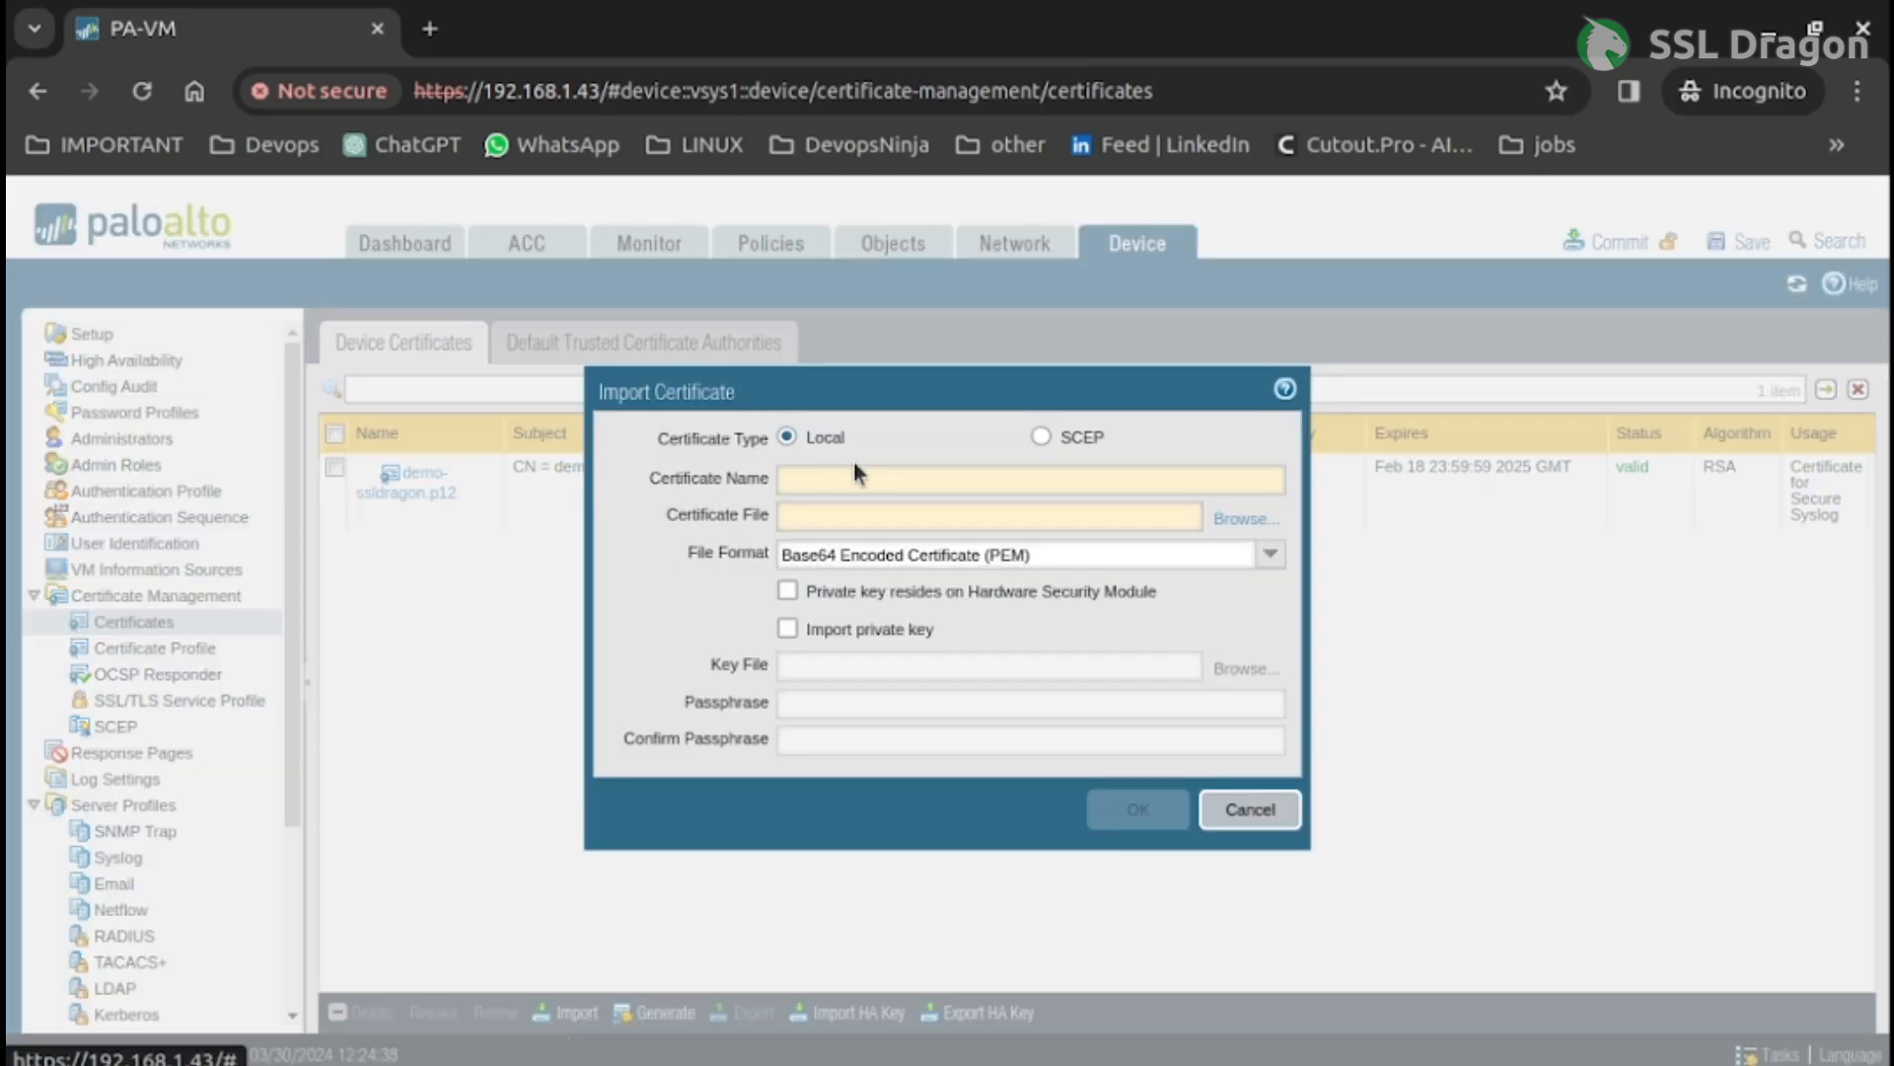
pyautogui.click(1027, 479)
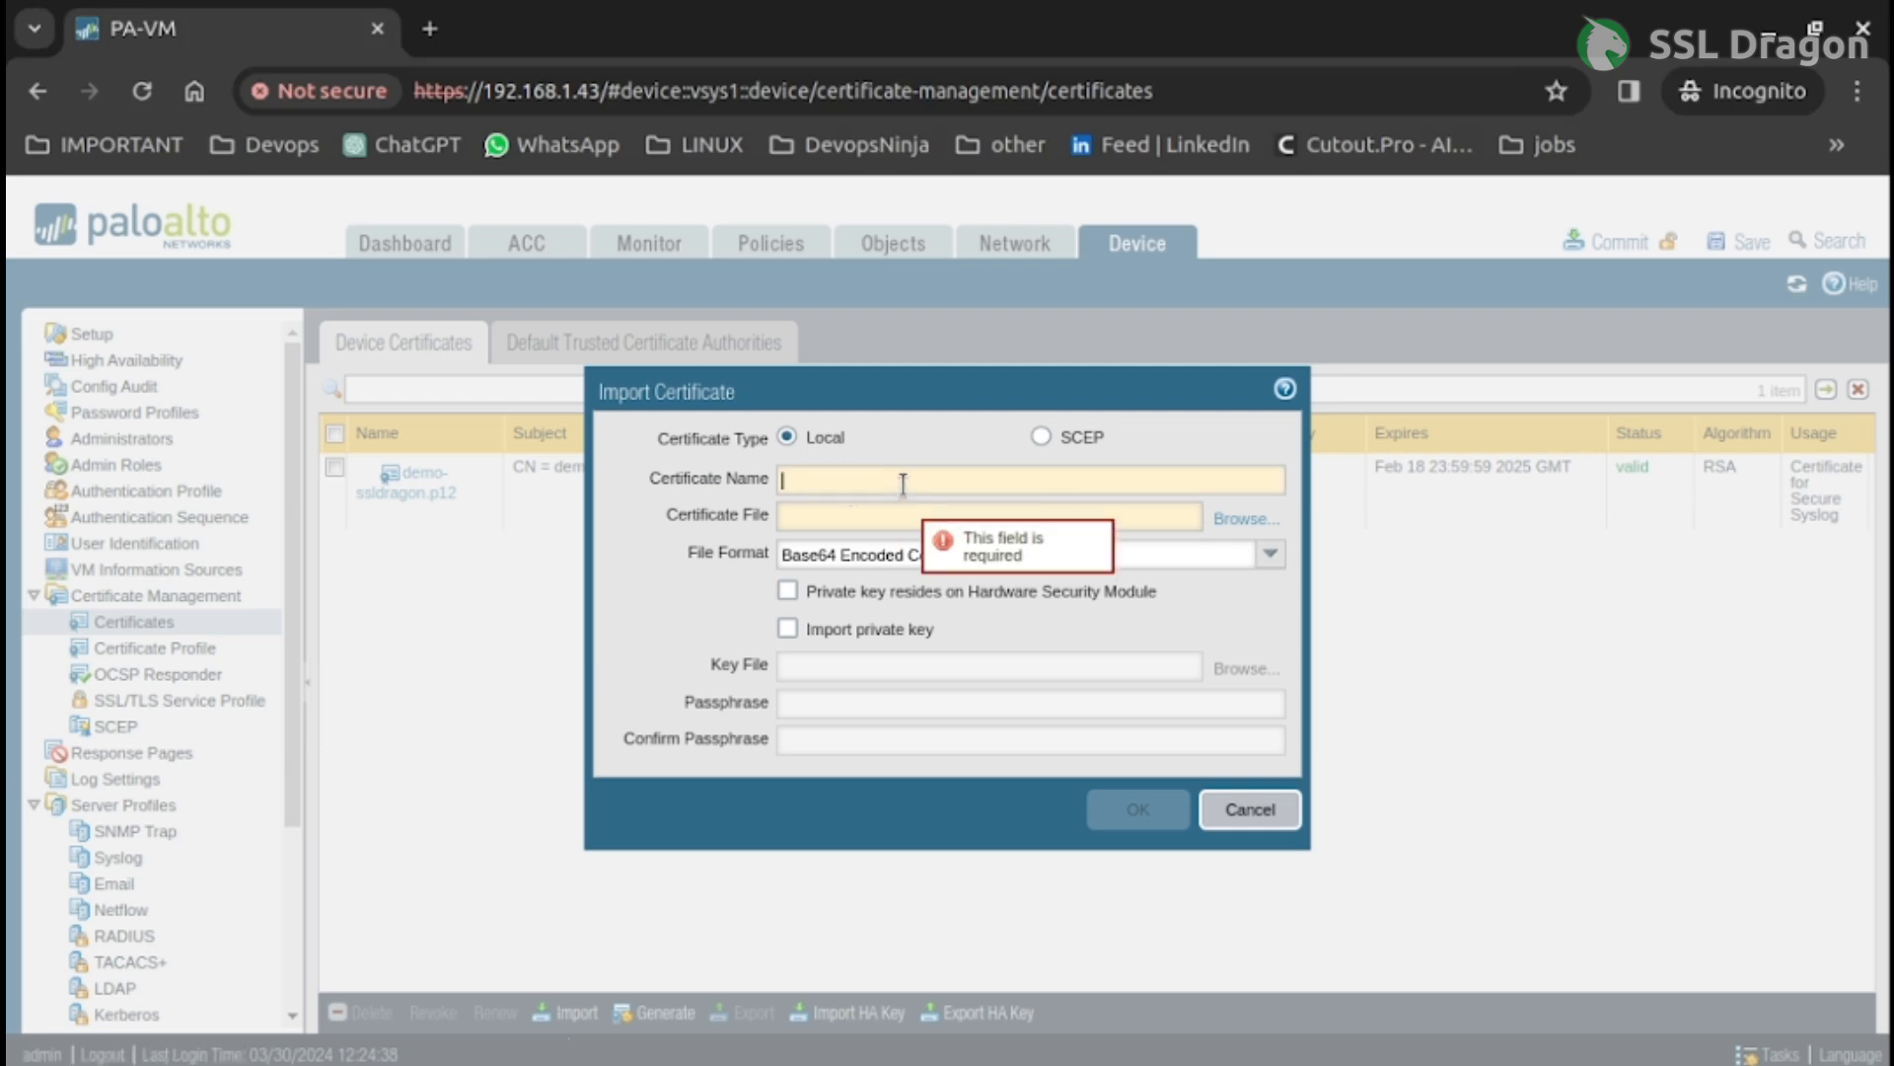
pyautogui.write('demo-')
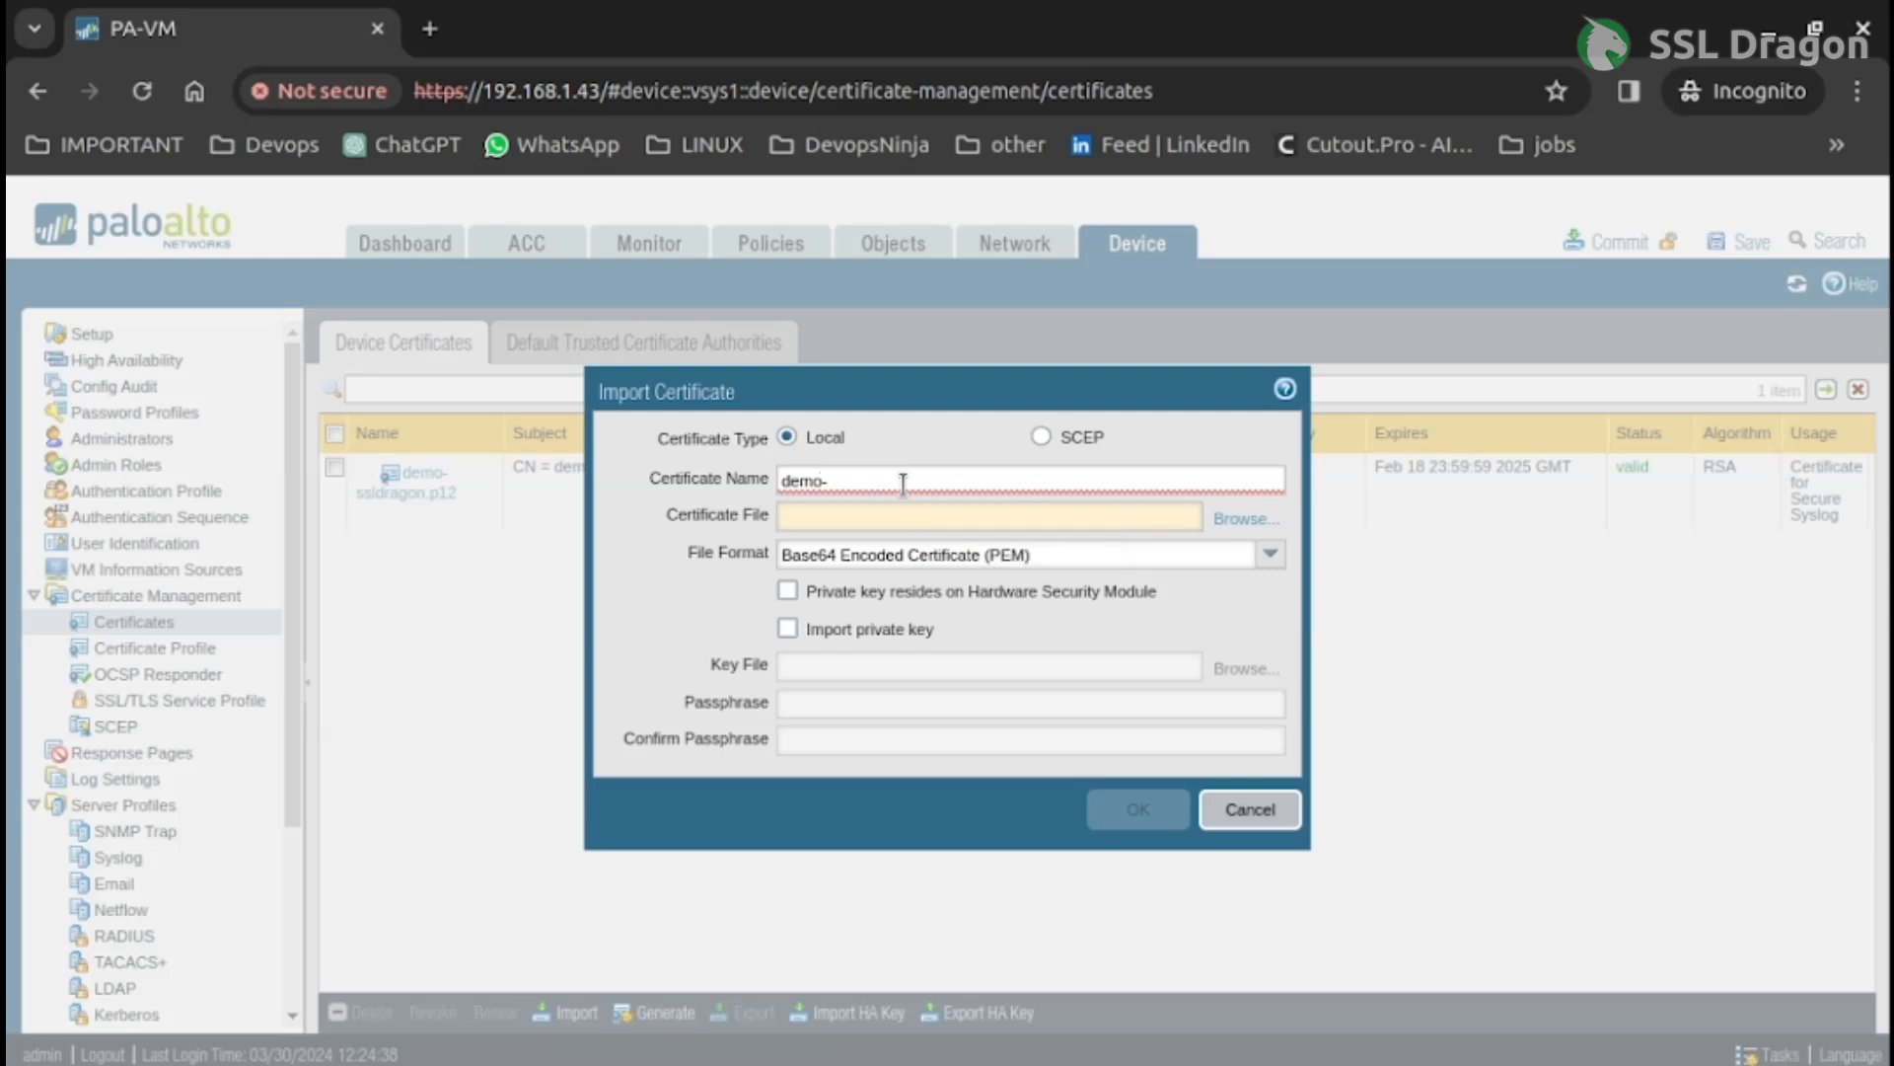
pyautogui.write('ssldragon.ca')
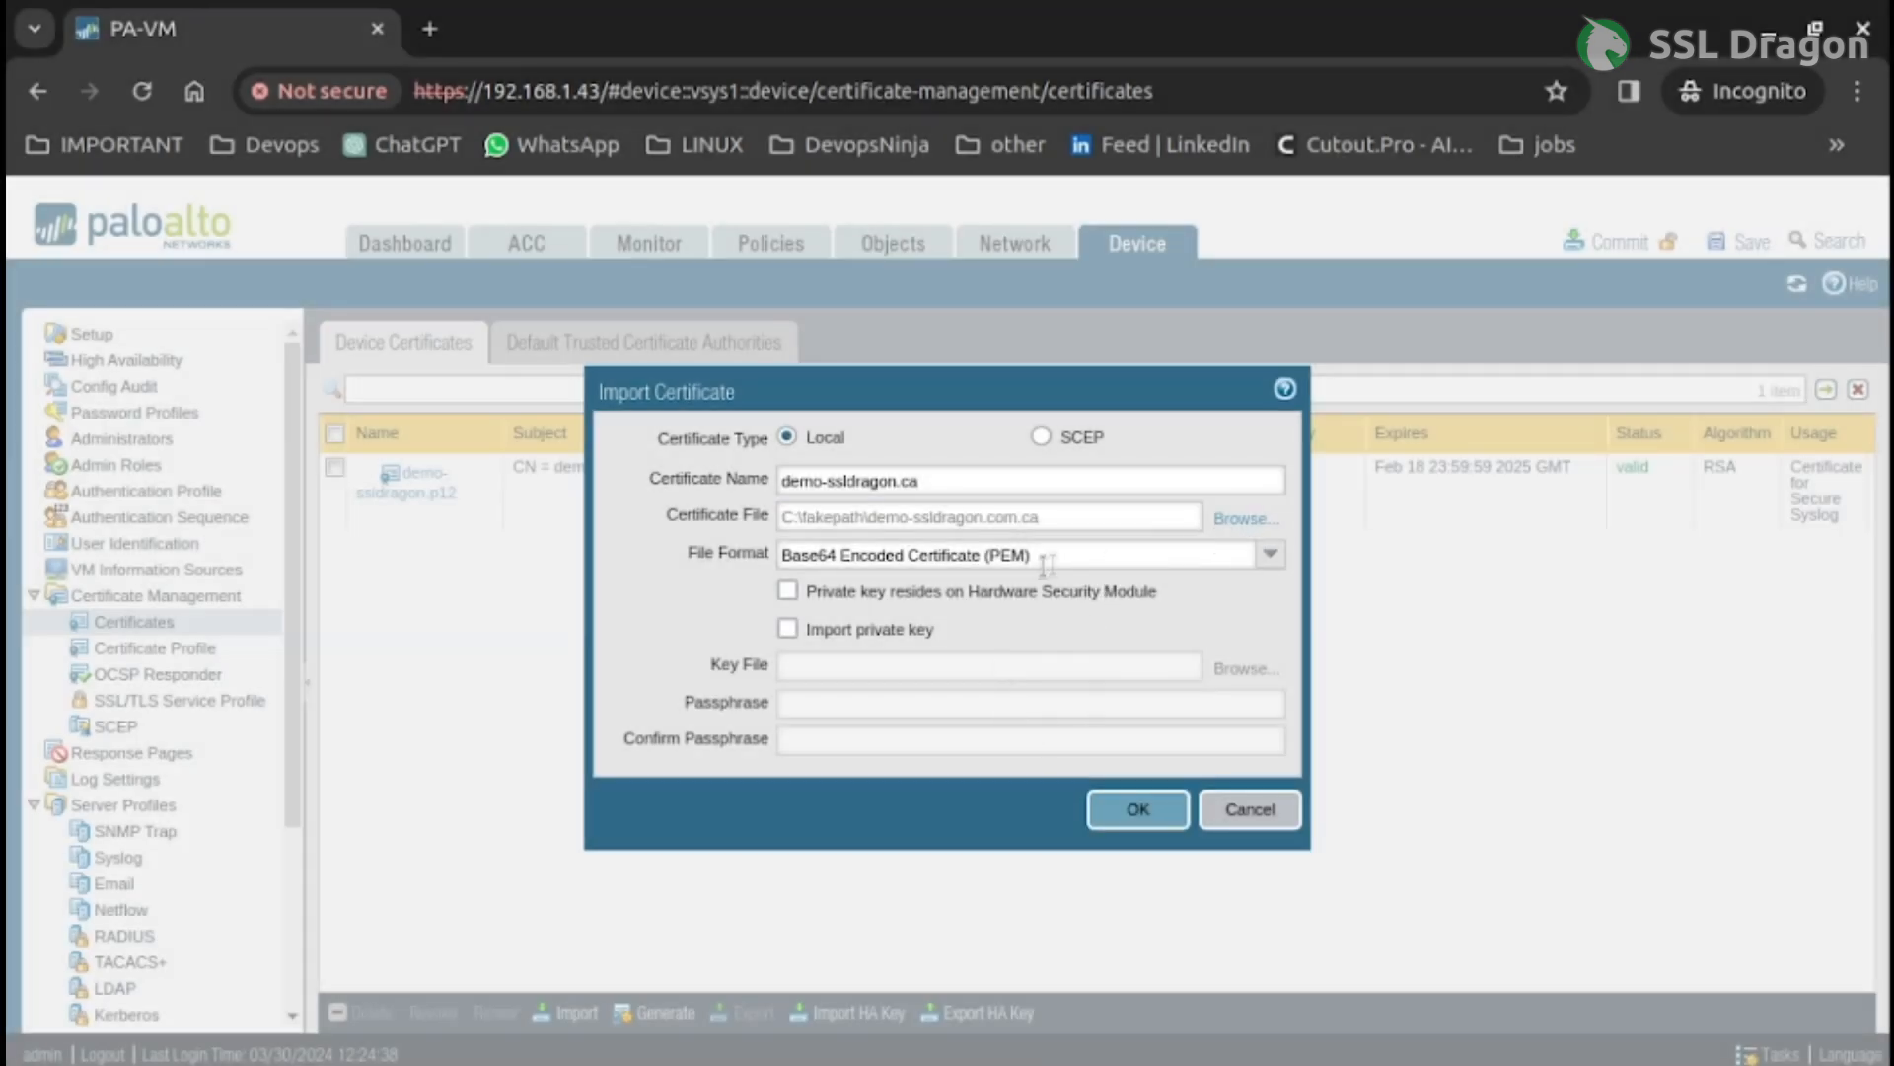
pyautogui.click(1028, 555)
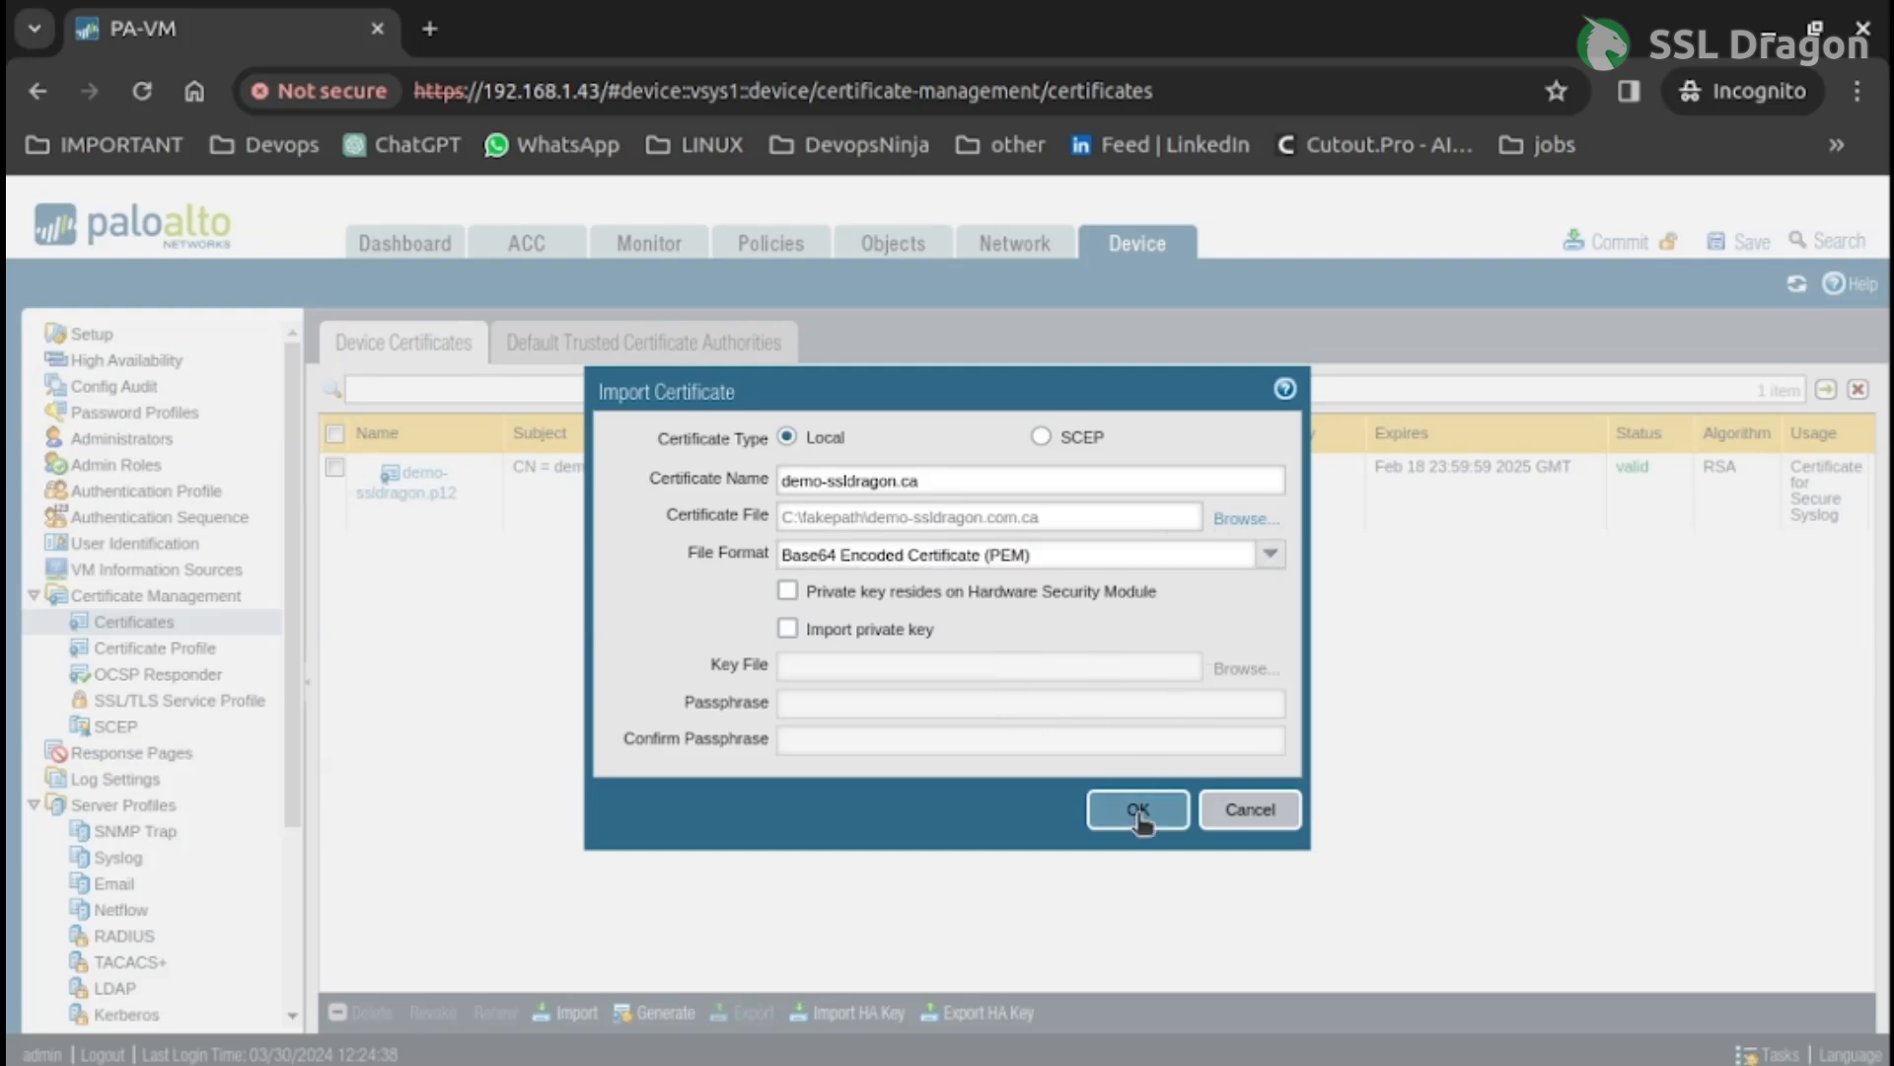
pyautogui.click(1136, 808)
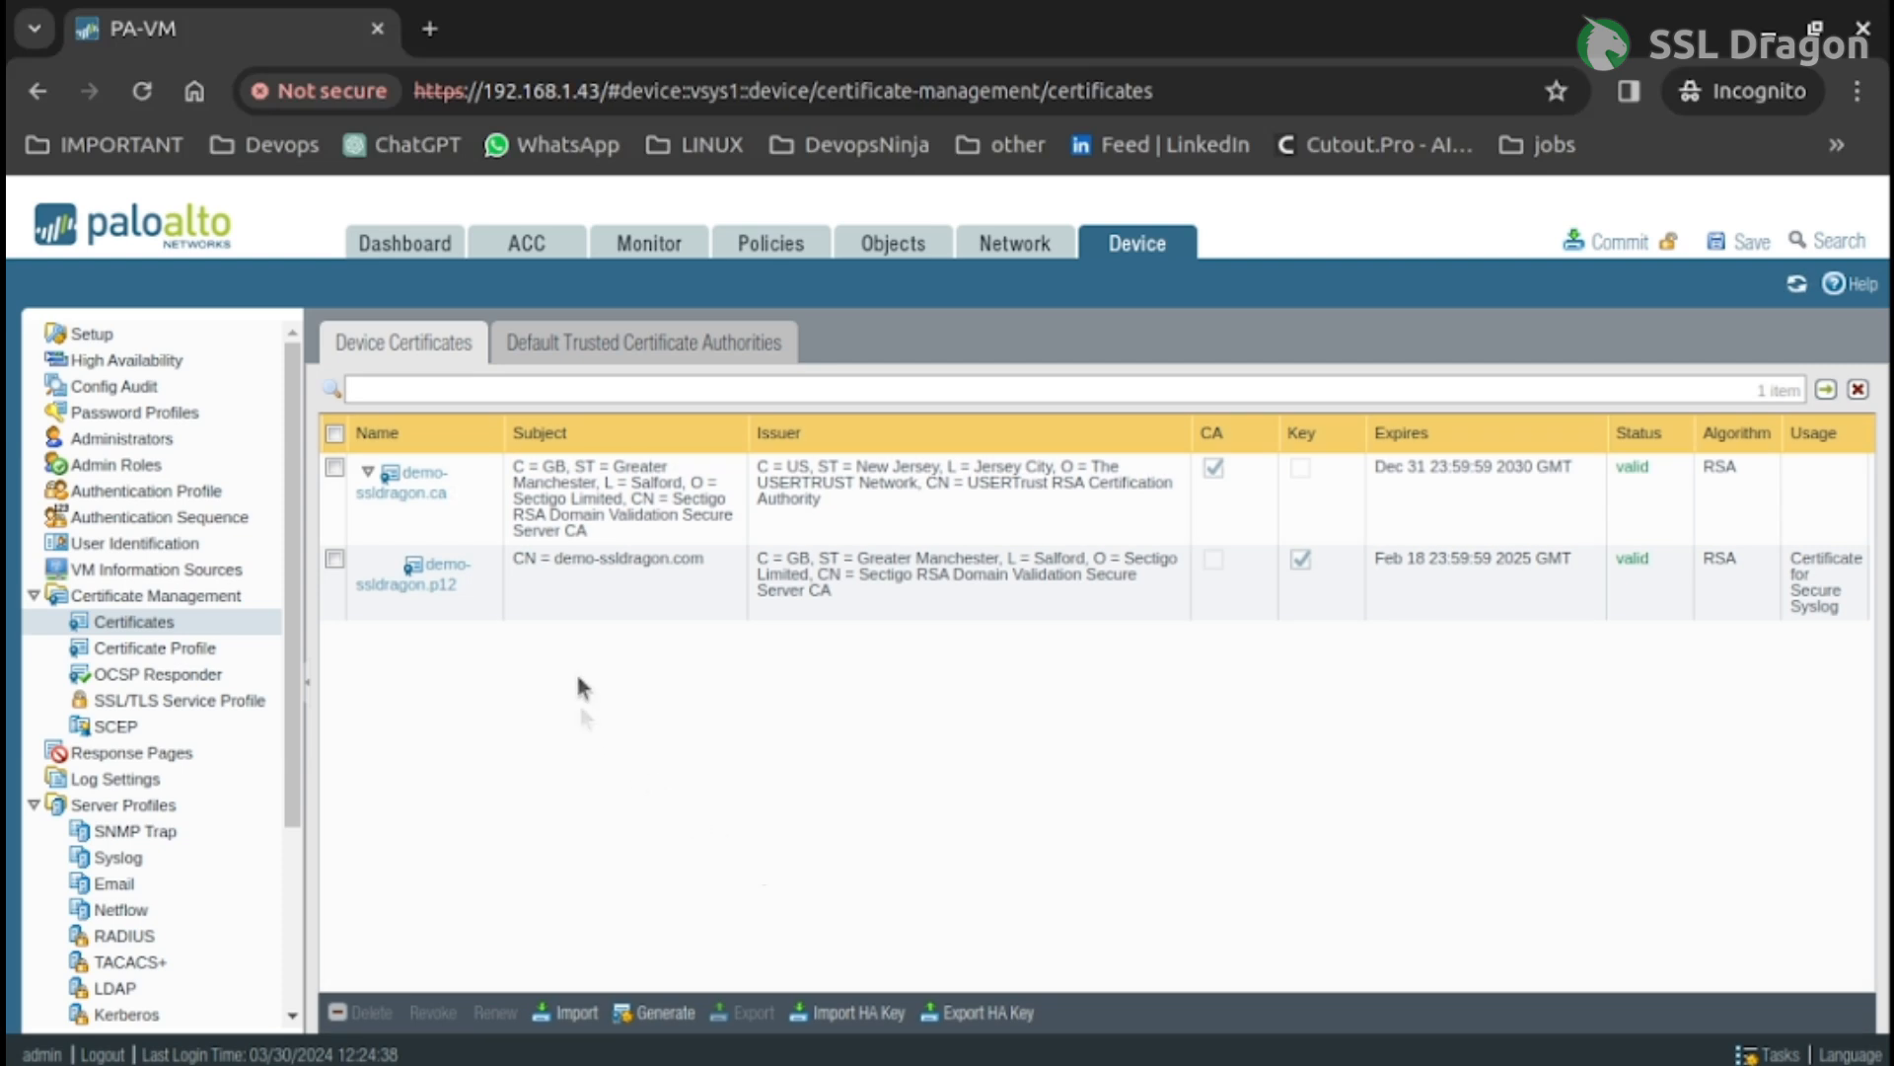
pyautogui.moveTo(813, 706)
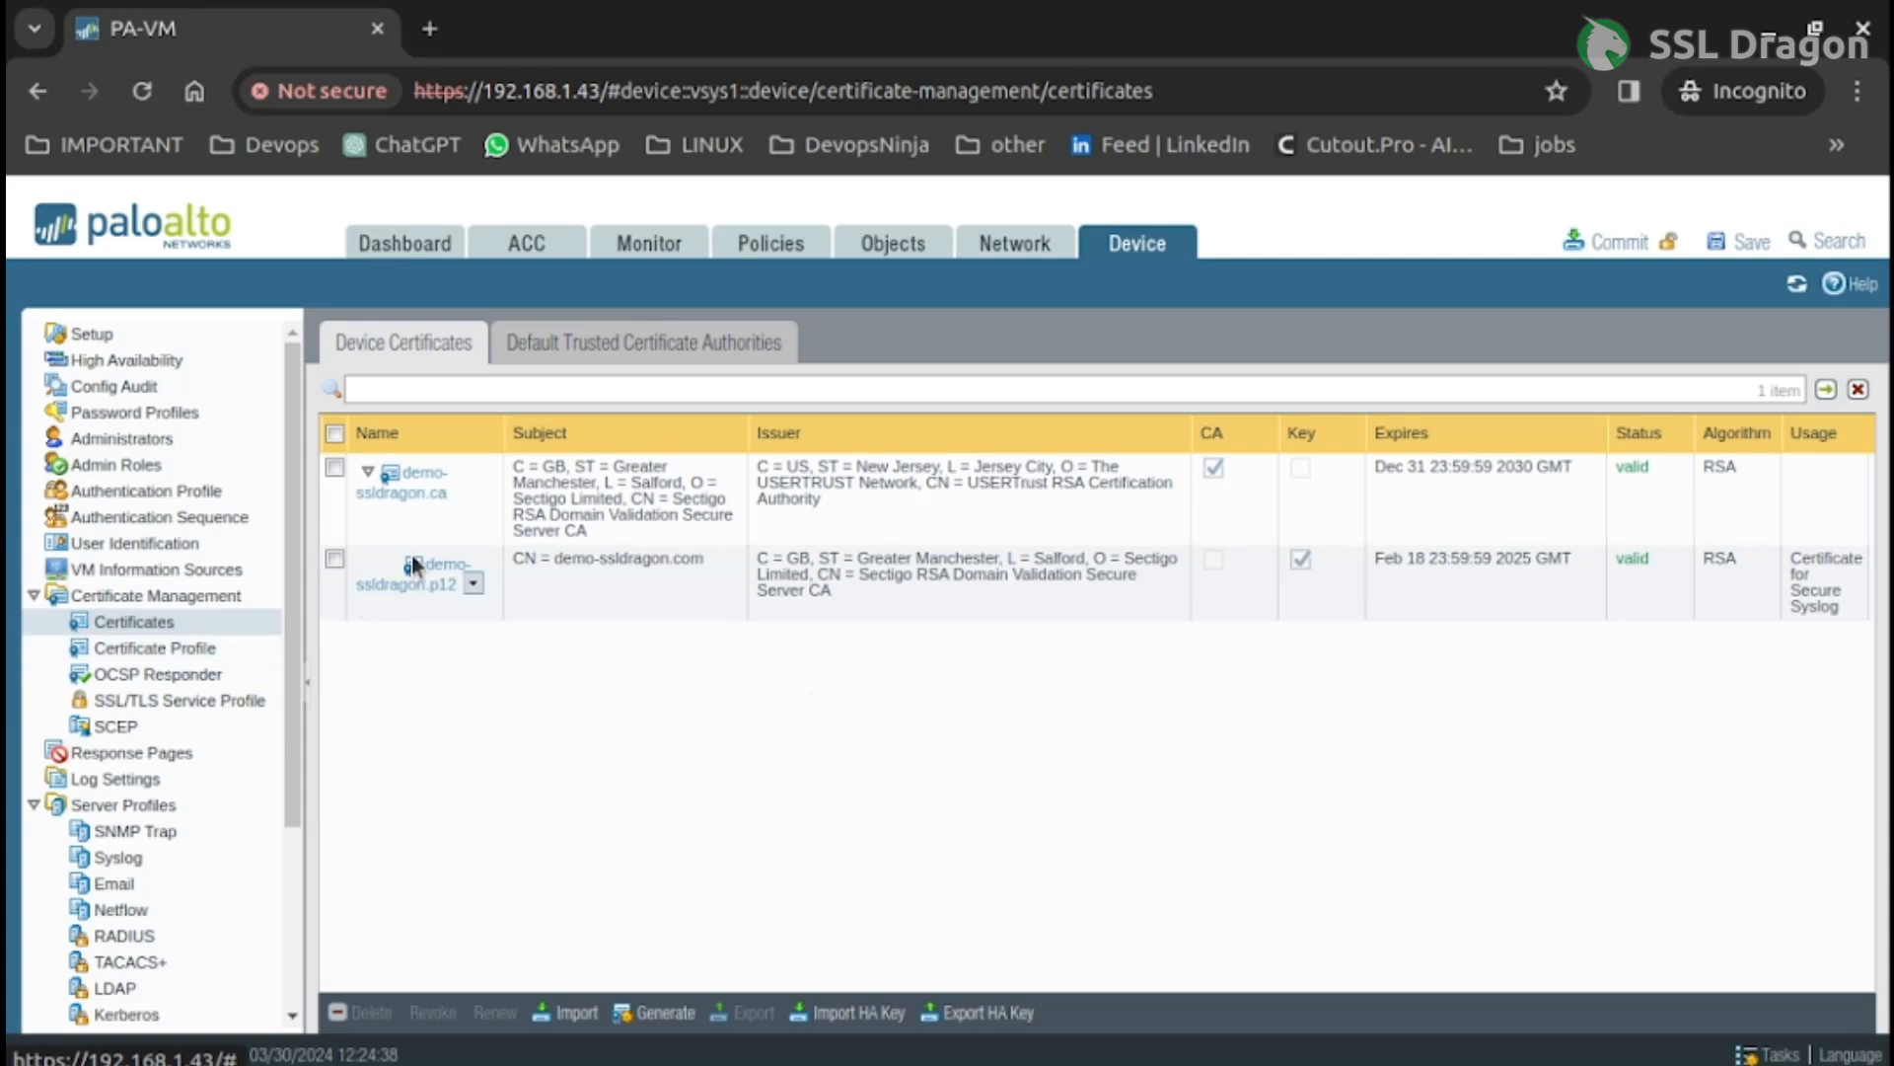
# Step: Mark demo-ssldragon.ca as Trusted Root CA, then open the Certificate Profile page
pyautogui.click(417, 472)
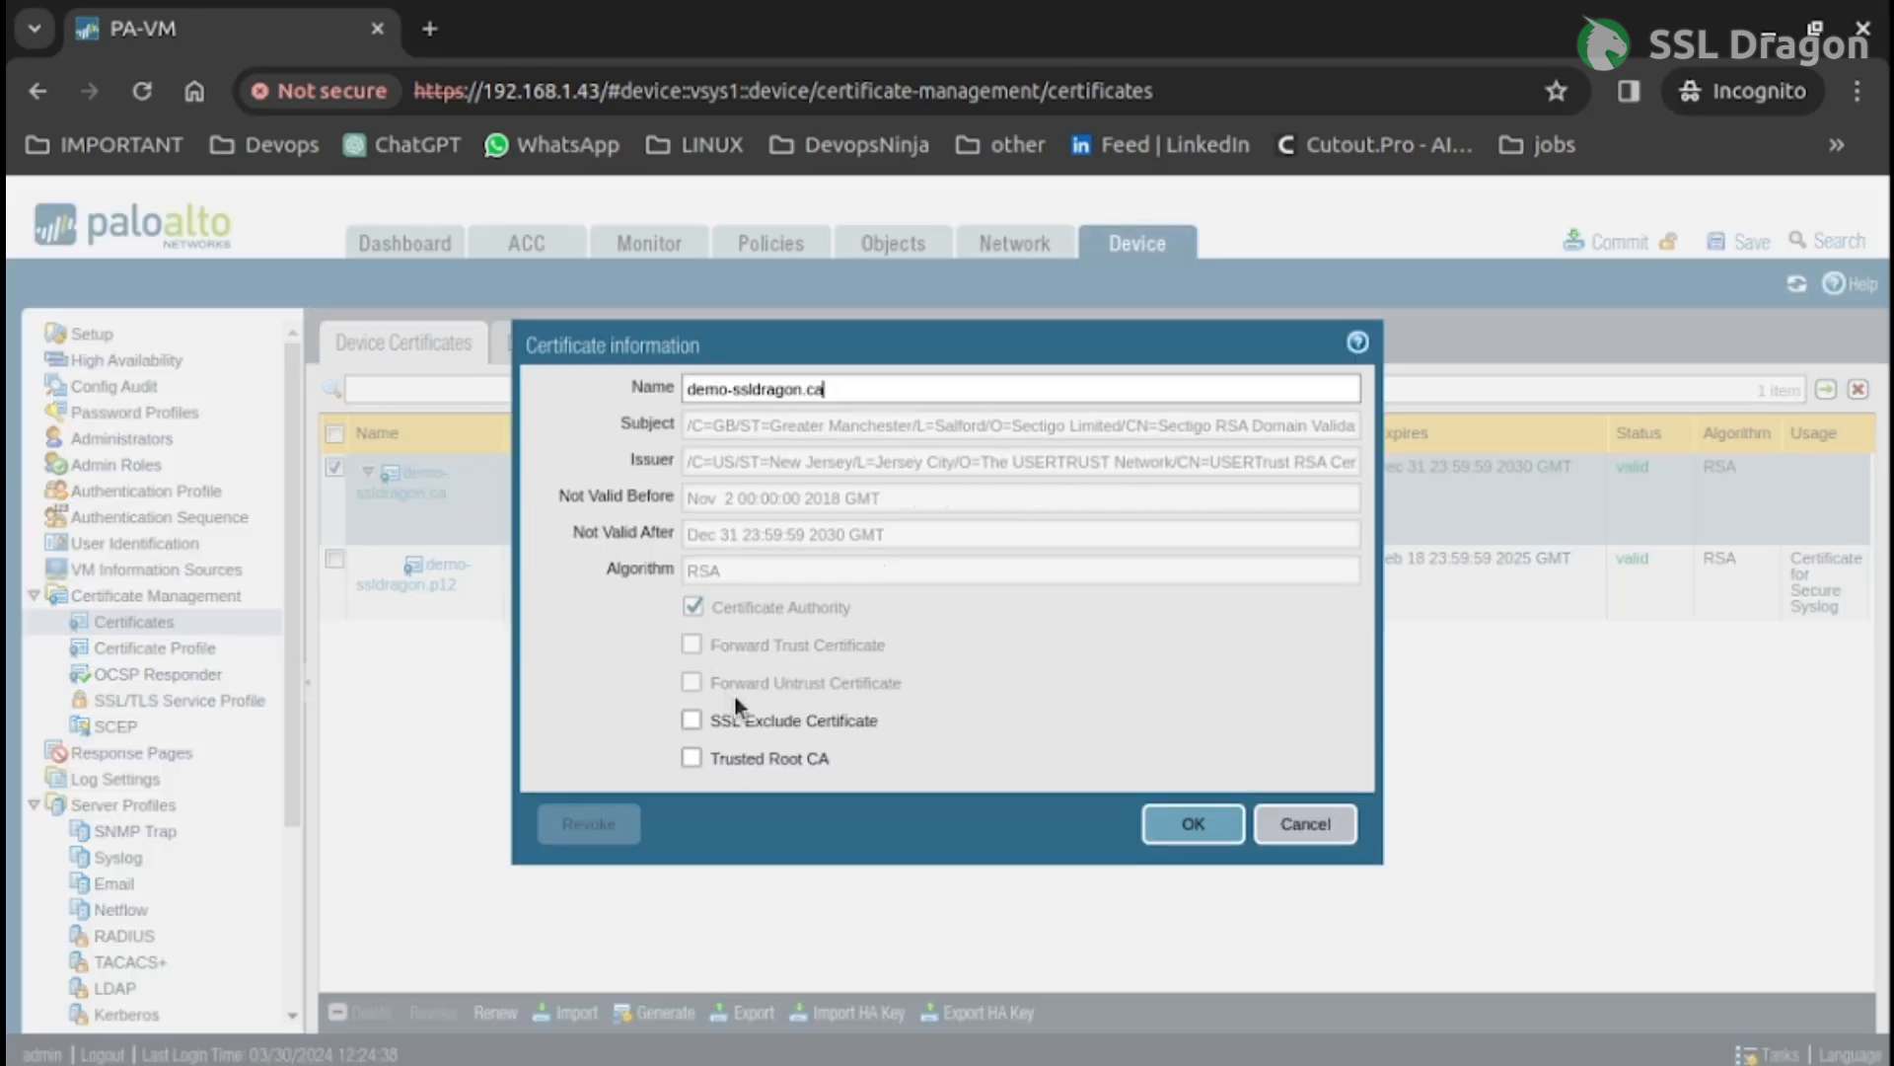
pyautogui.click(693, 758)
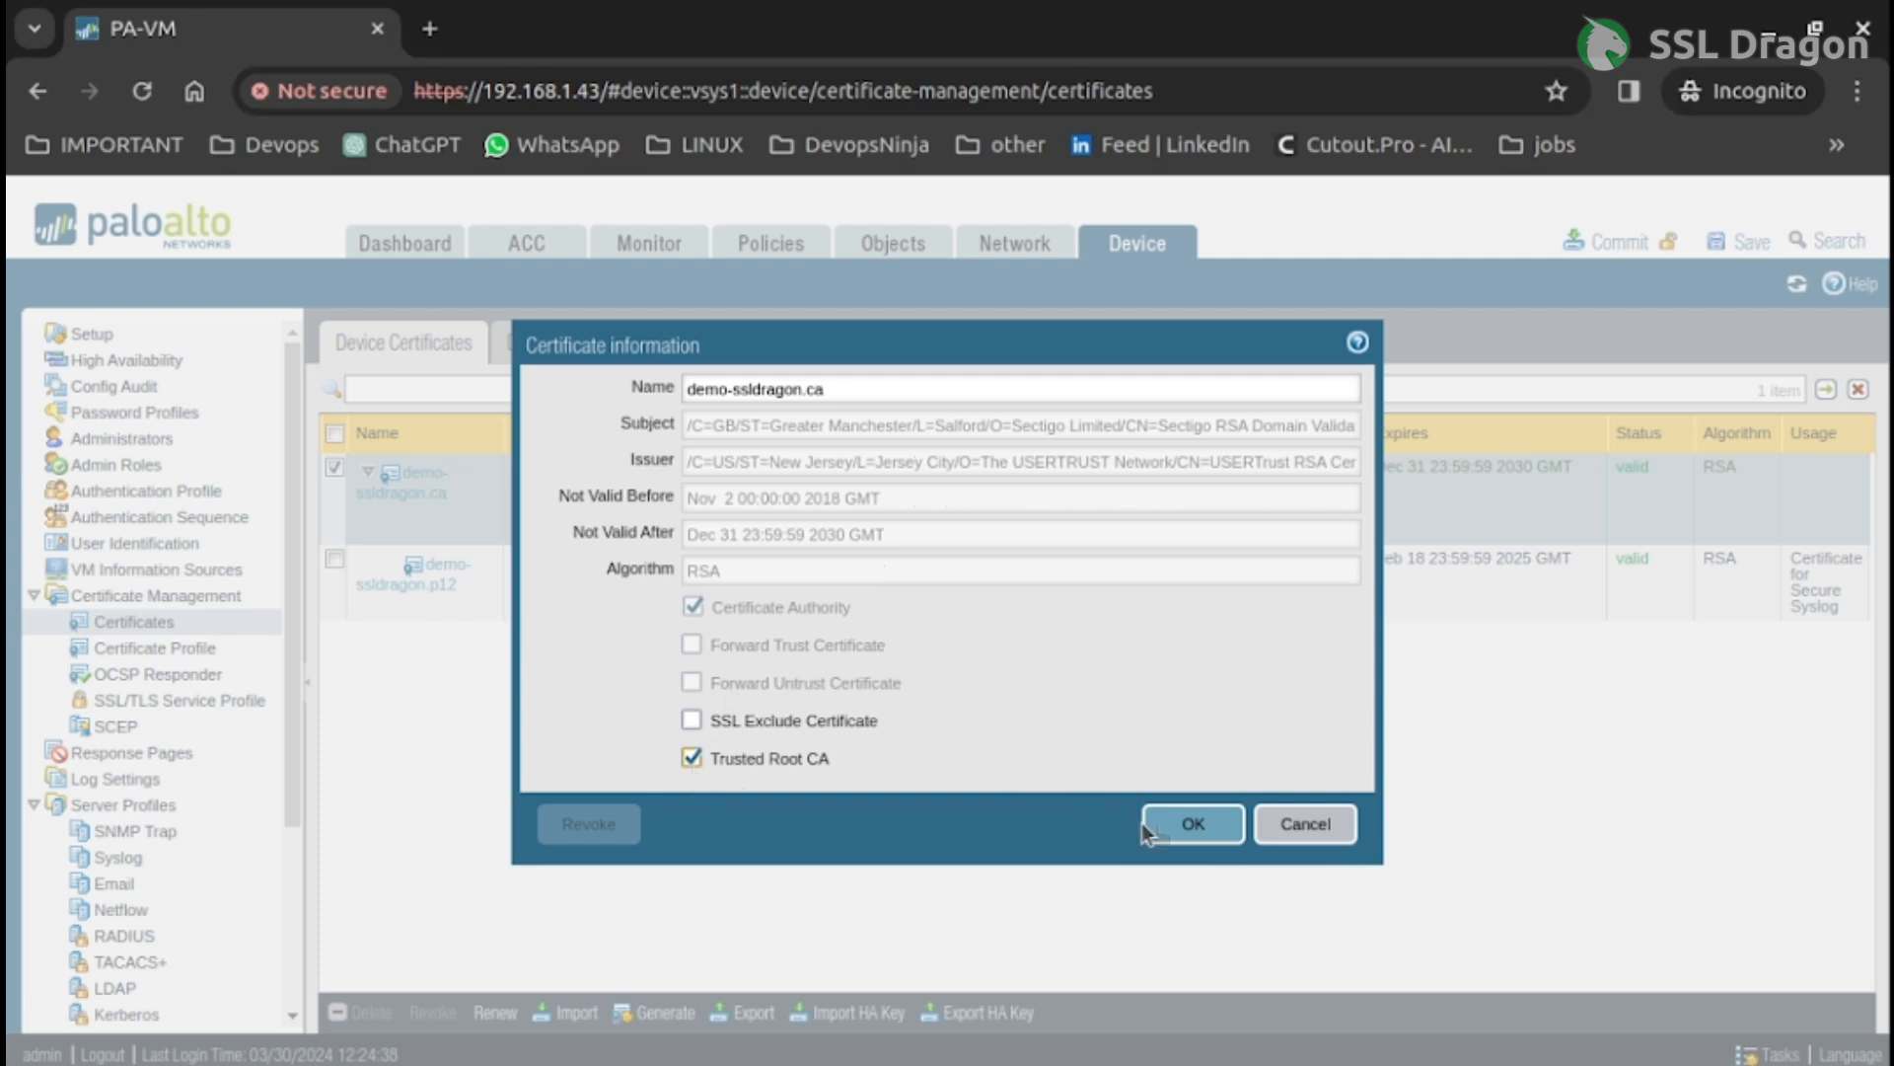
pyautogui.click(1189, 823)
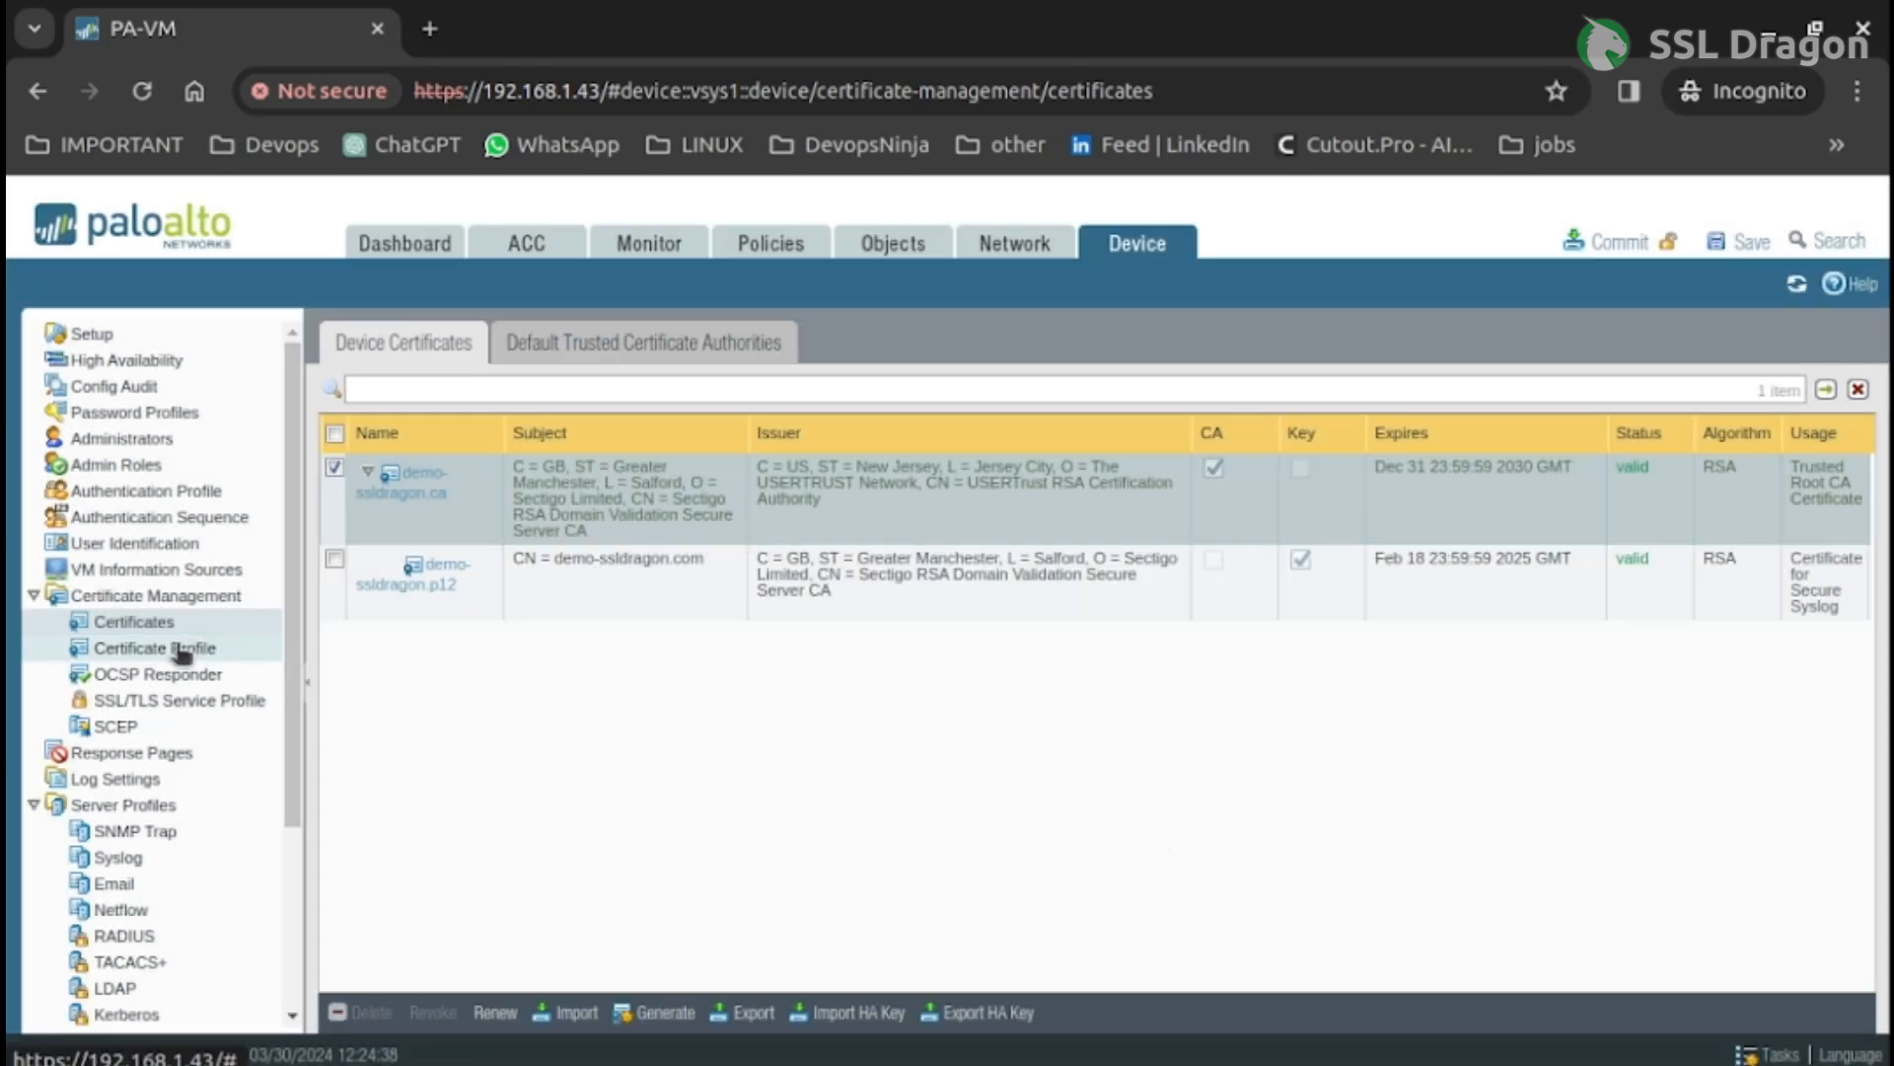
pyautogui.click(155, 647)
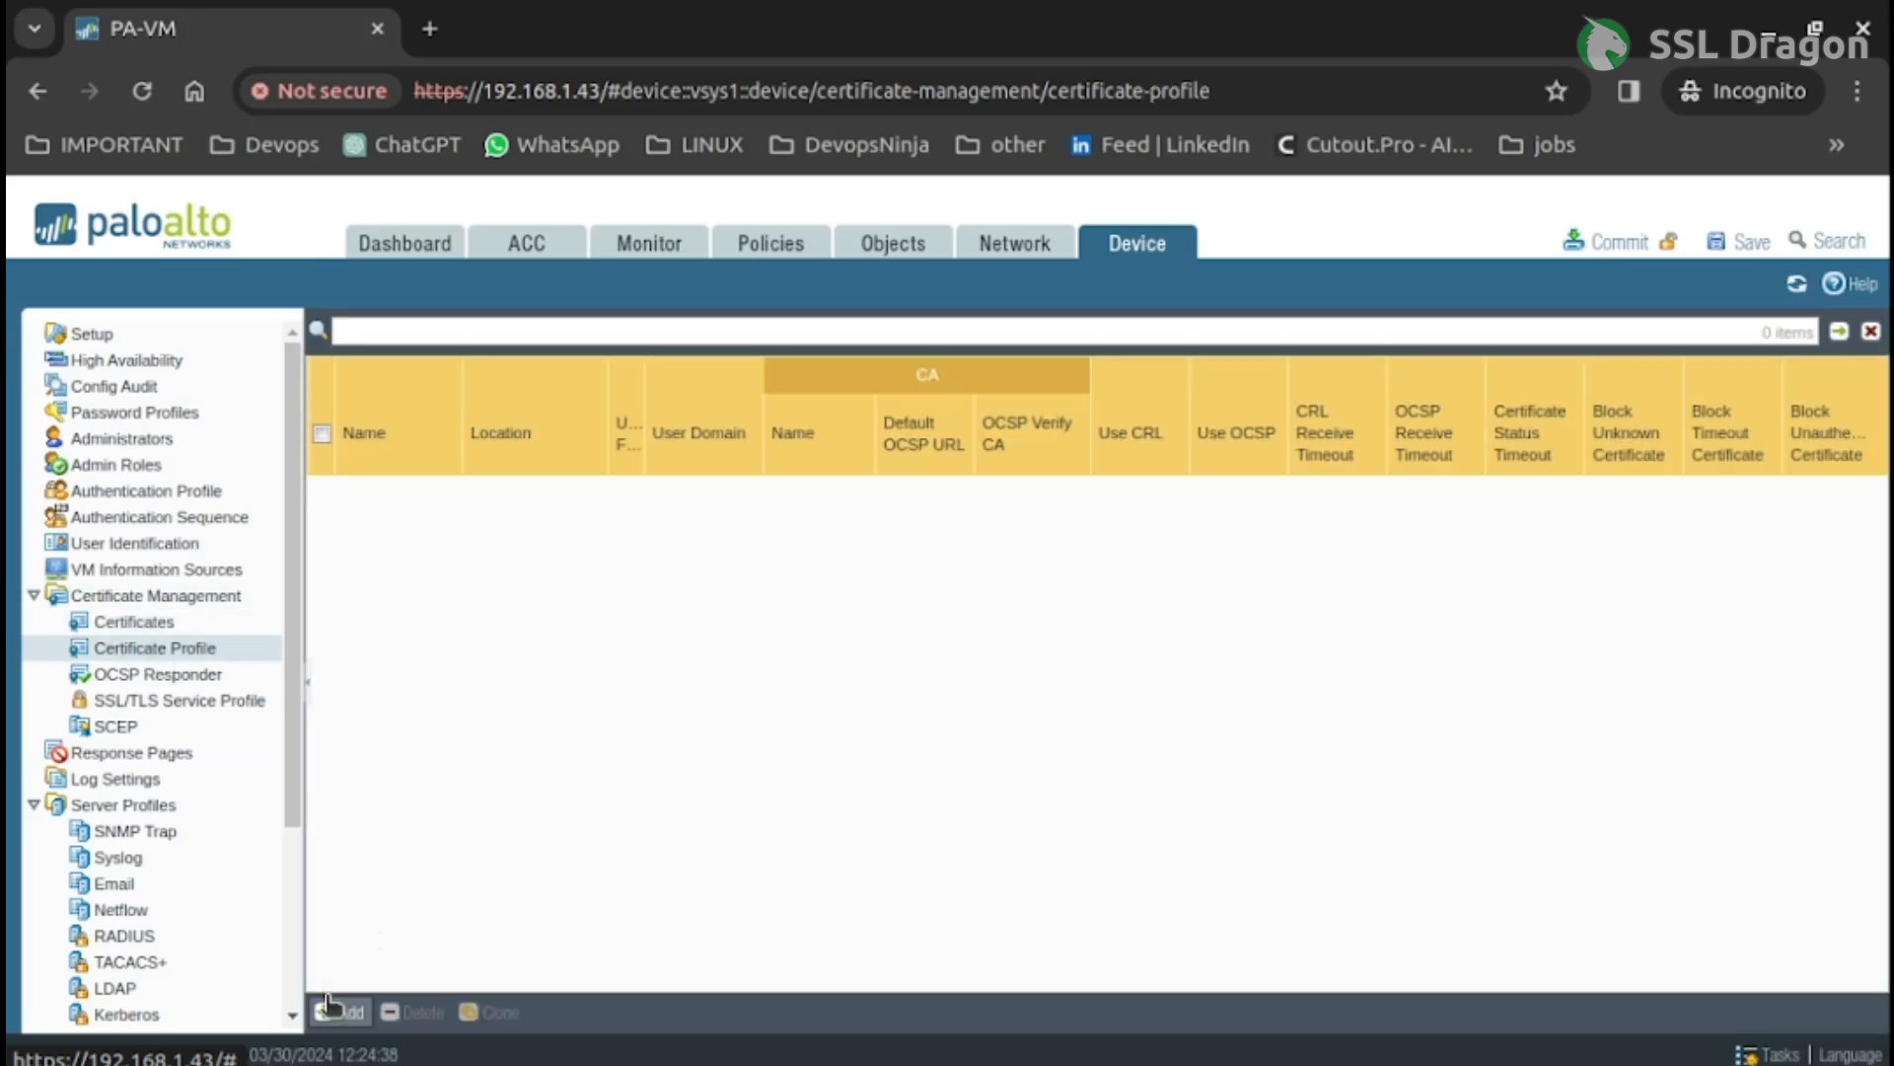
# Step: Add profile demo-ssldragon_CA with user domain demo-ssldragon.com and begin adding a CA certificate
pyautogui.click(342, 1011)
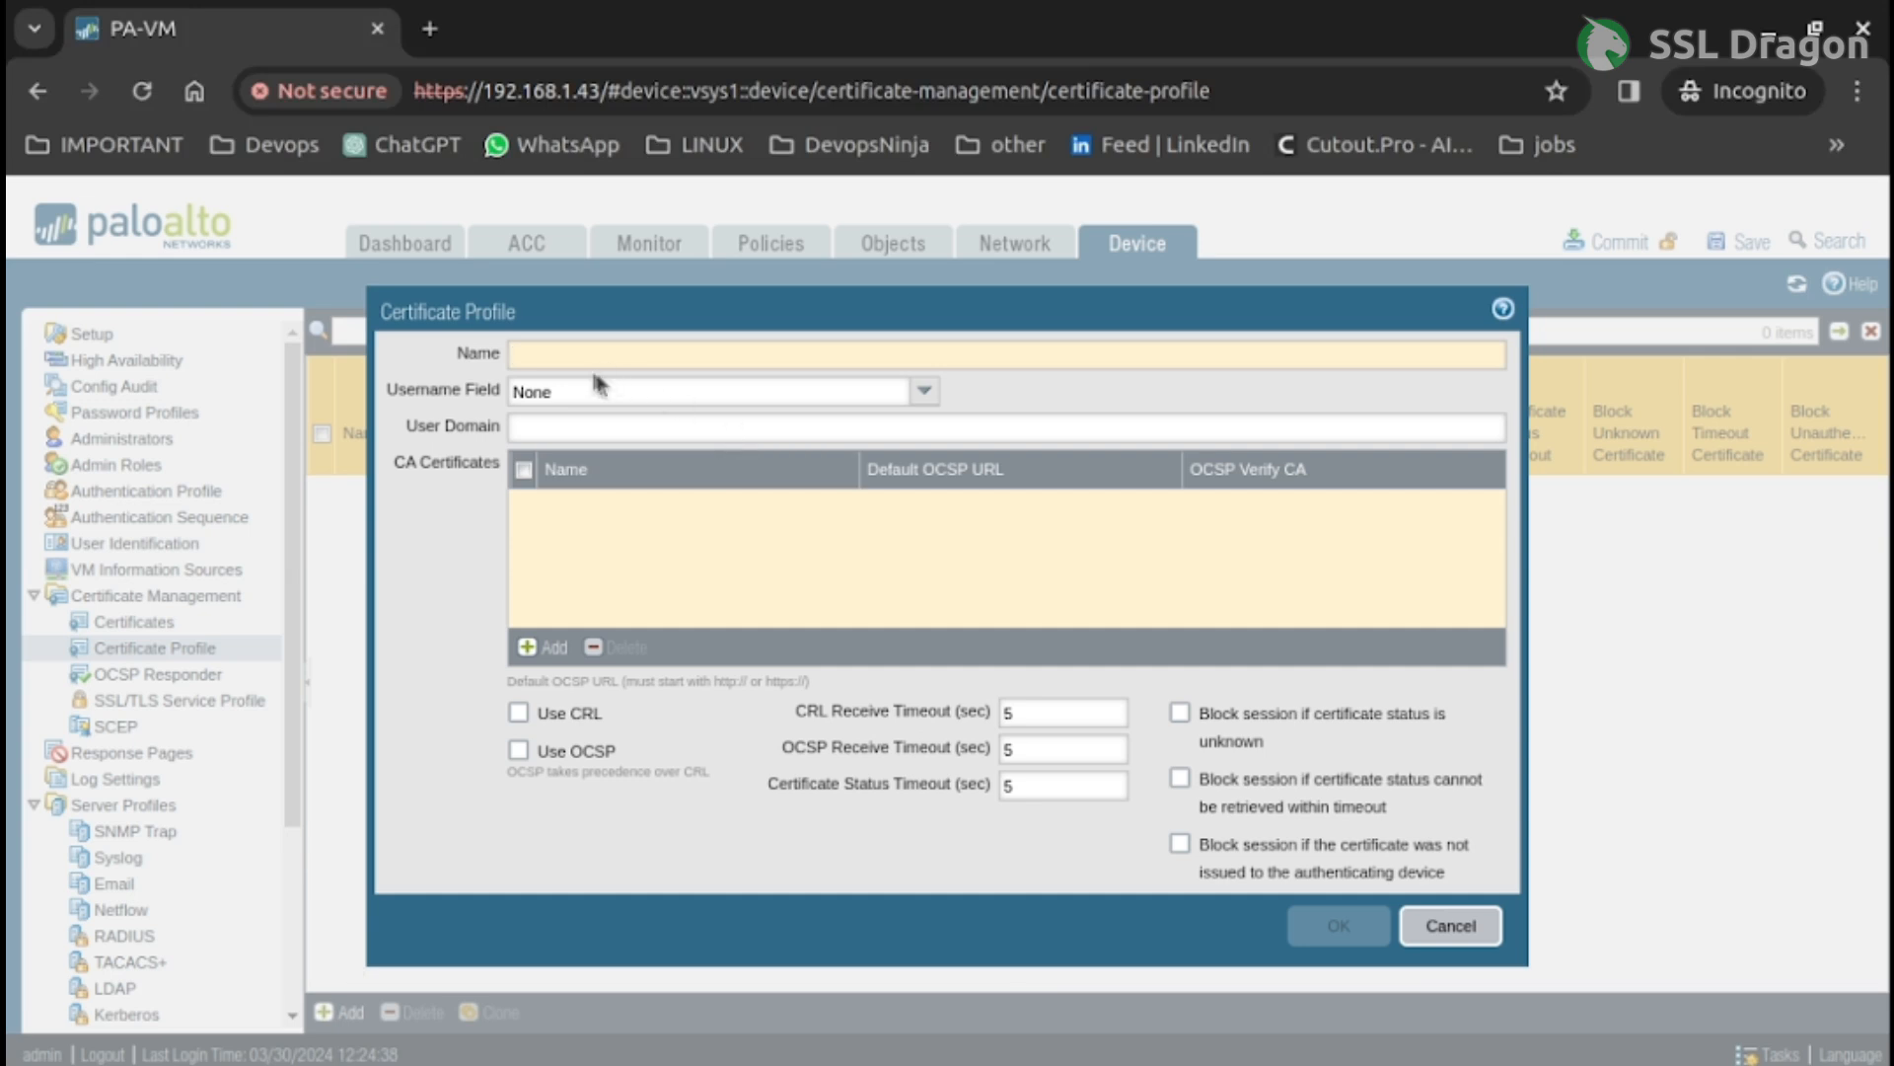
pyautogui.write('demo-ssldragon')
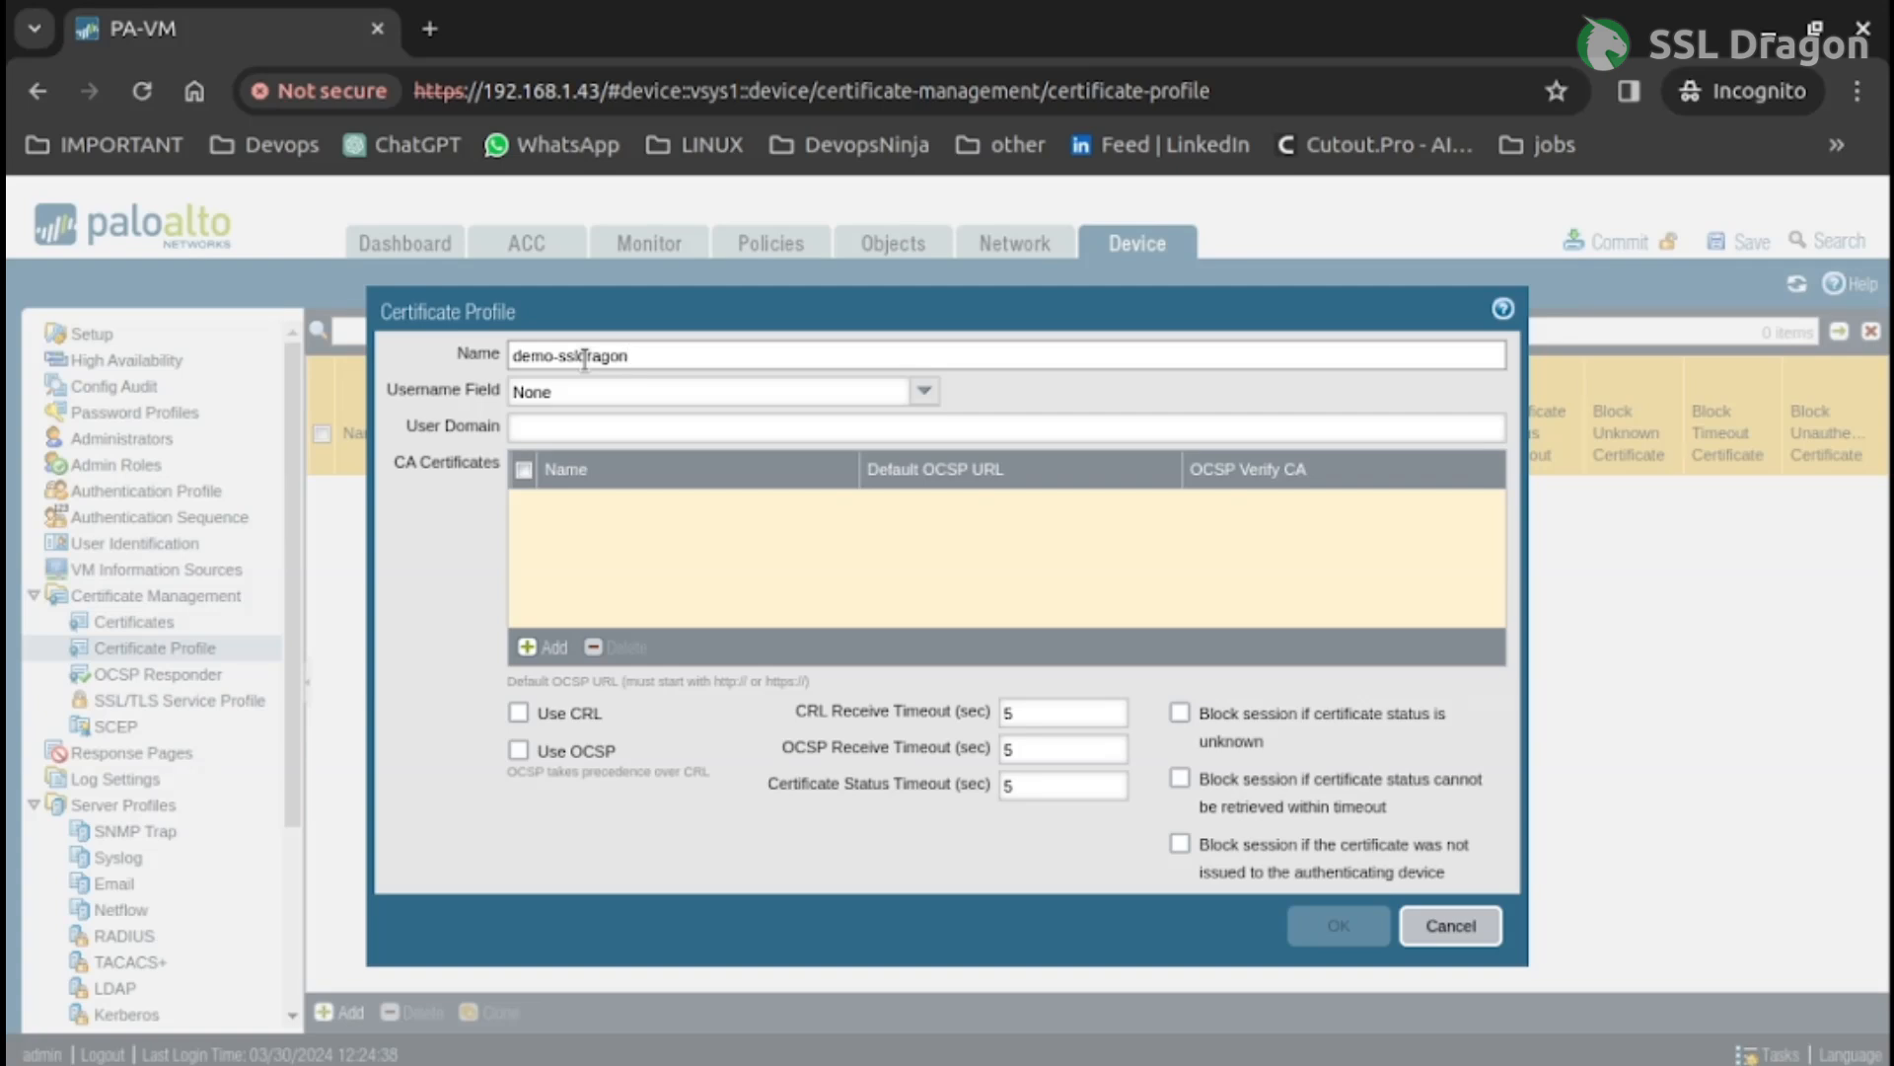
pyautogui.write('.')
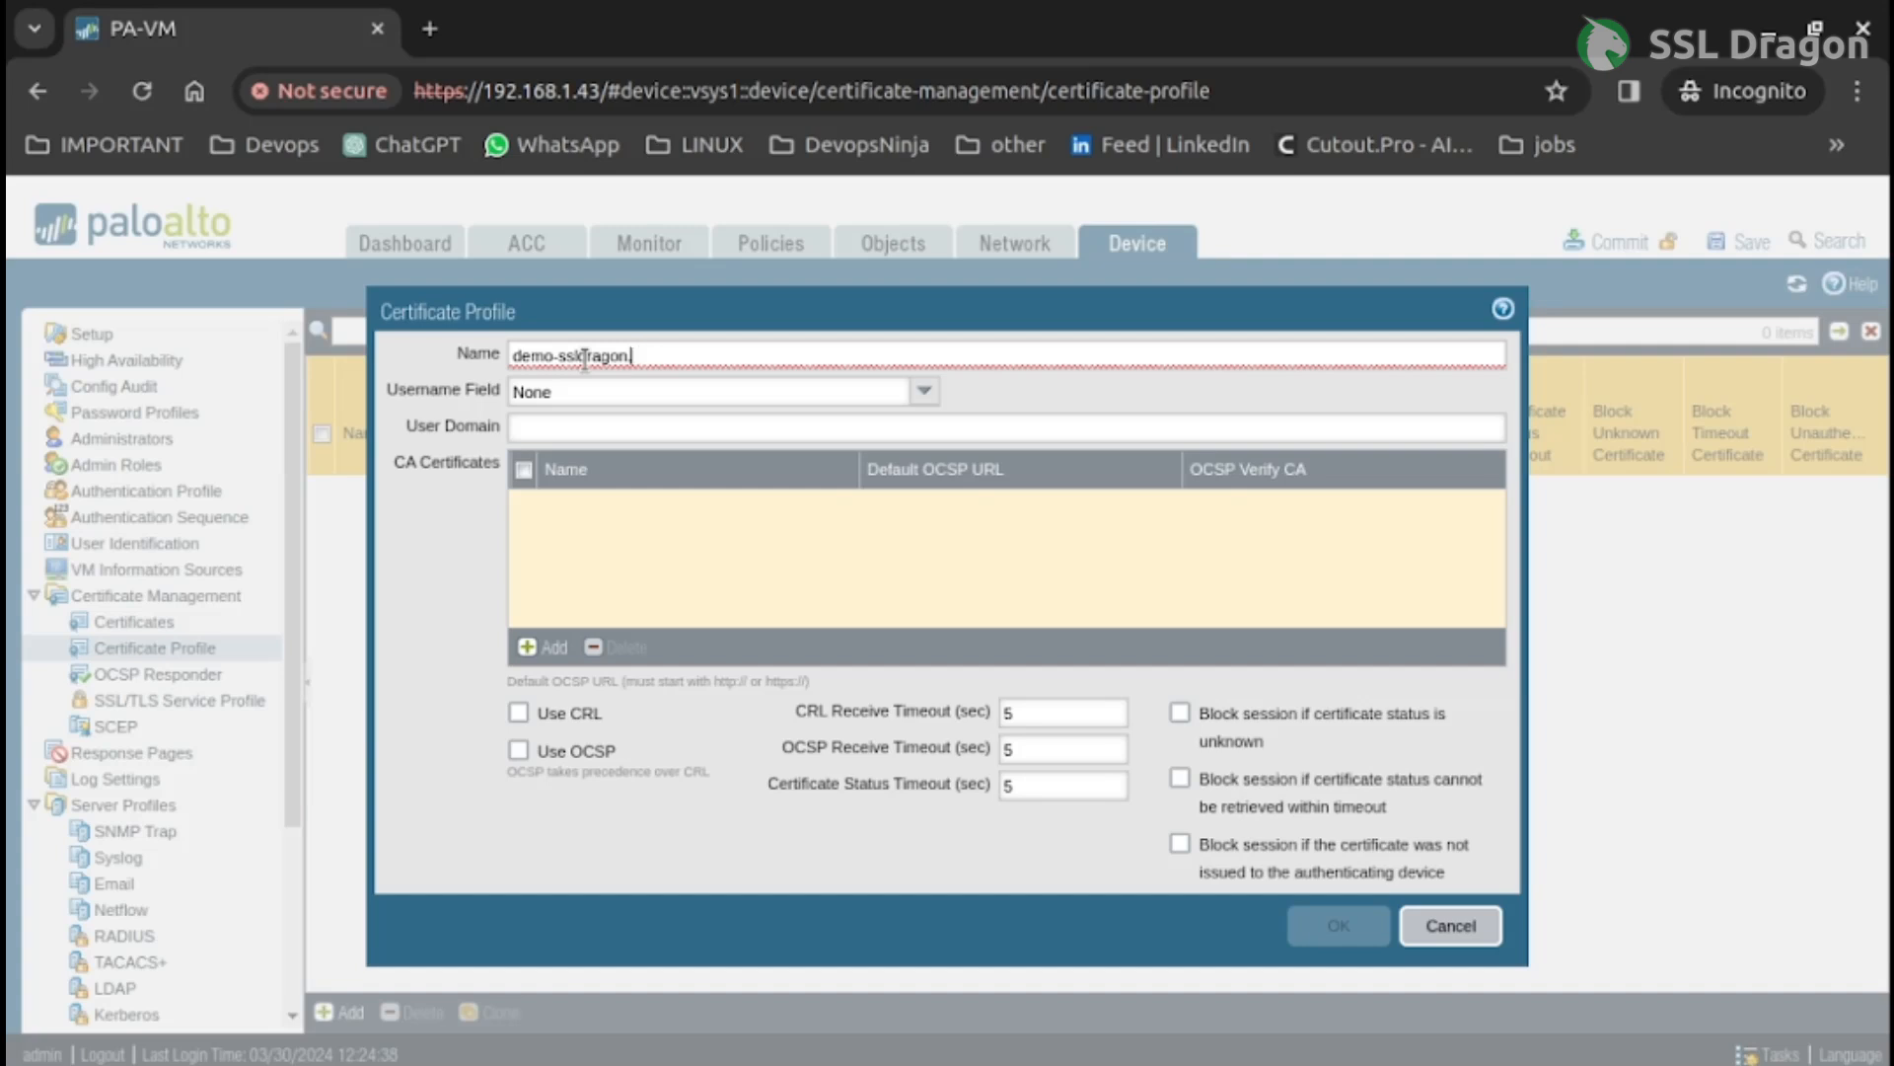
pyautogui.write('_CA')
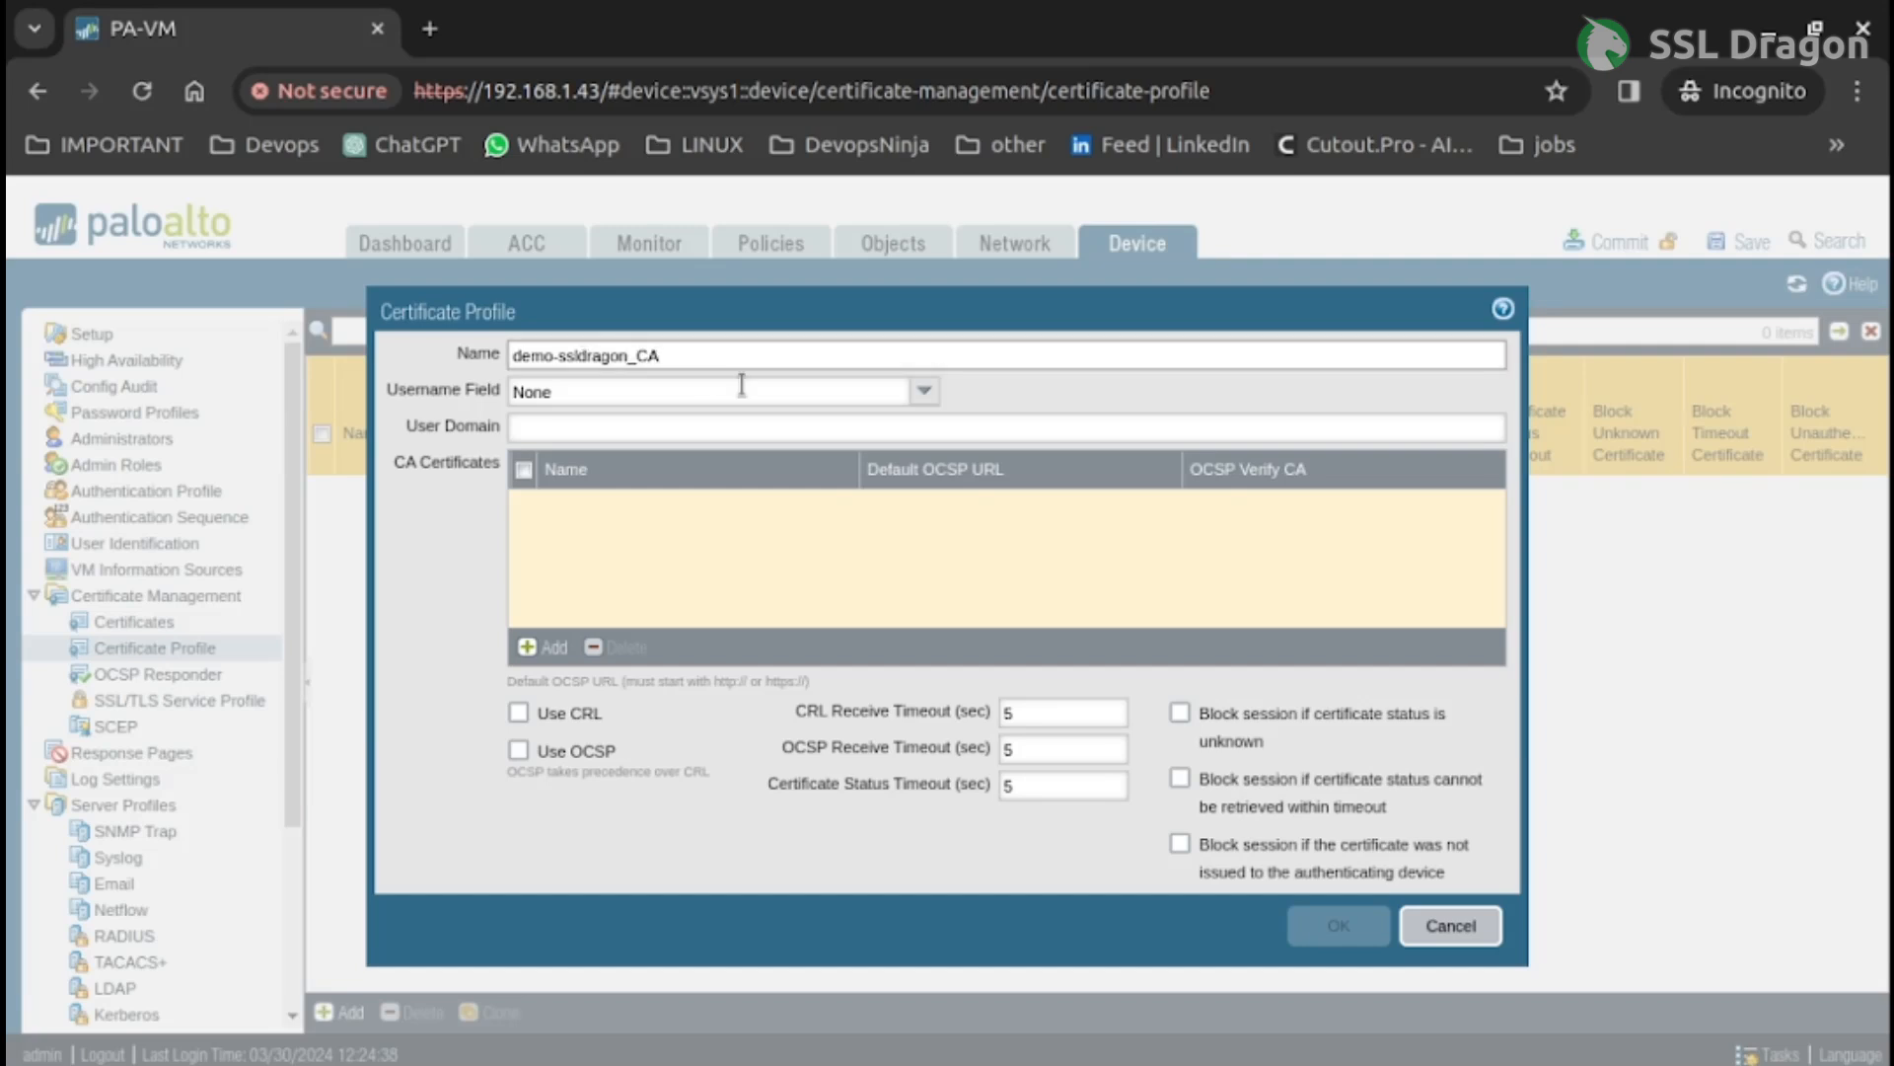
pyautogui.click(923, 389)
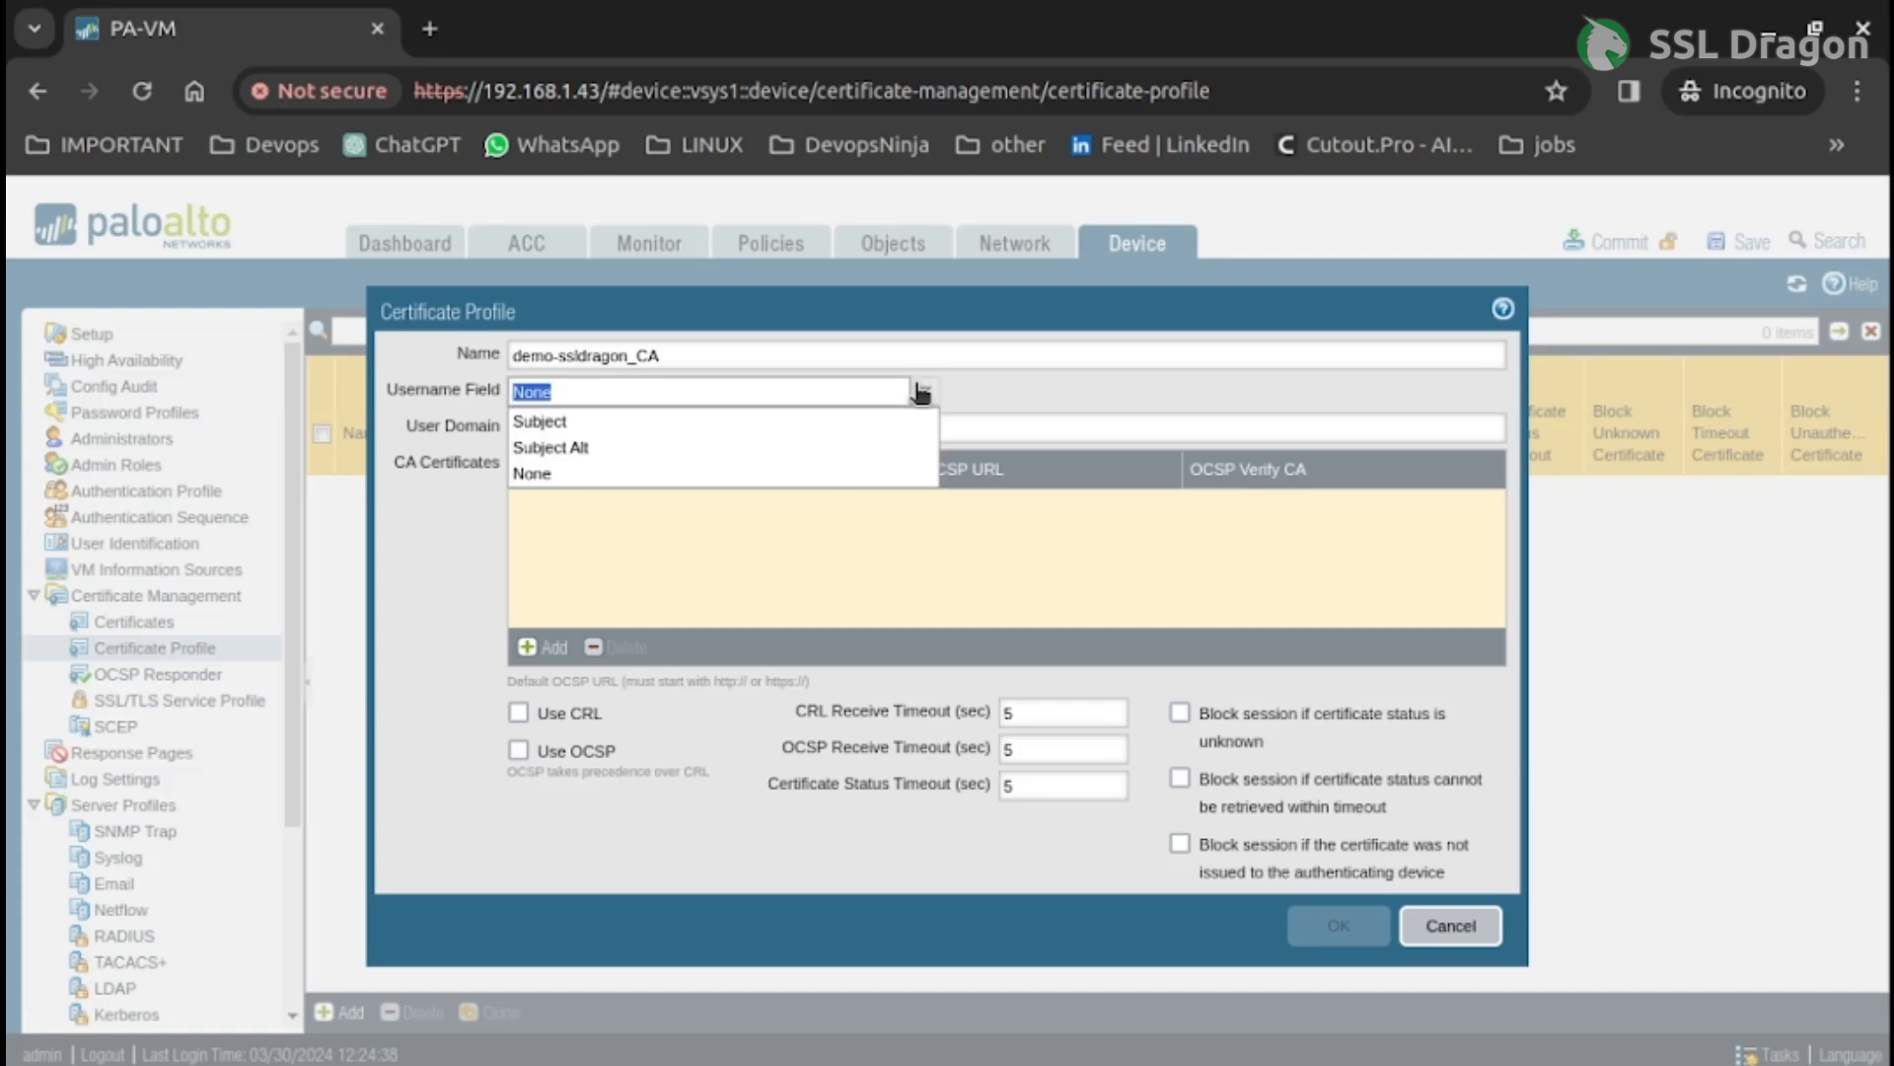
pyautogui.write('demo-ssl')
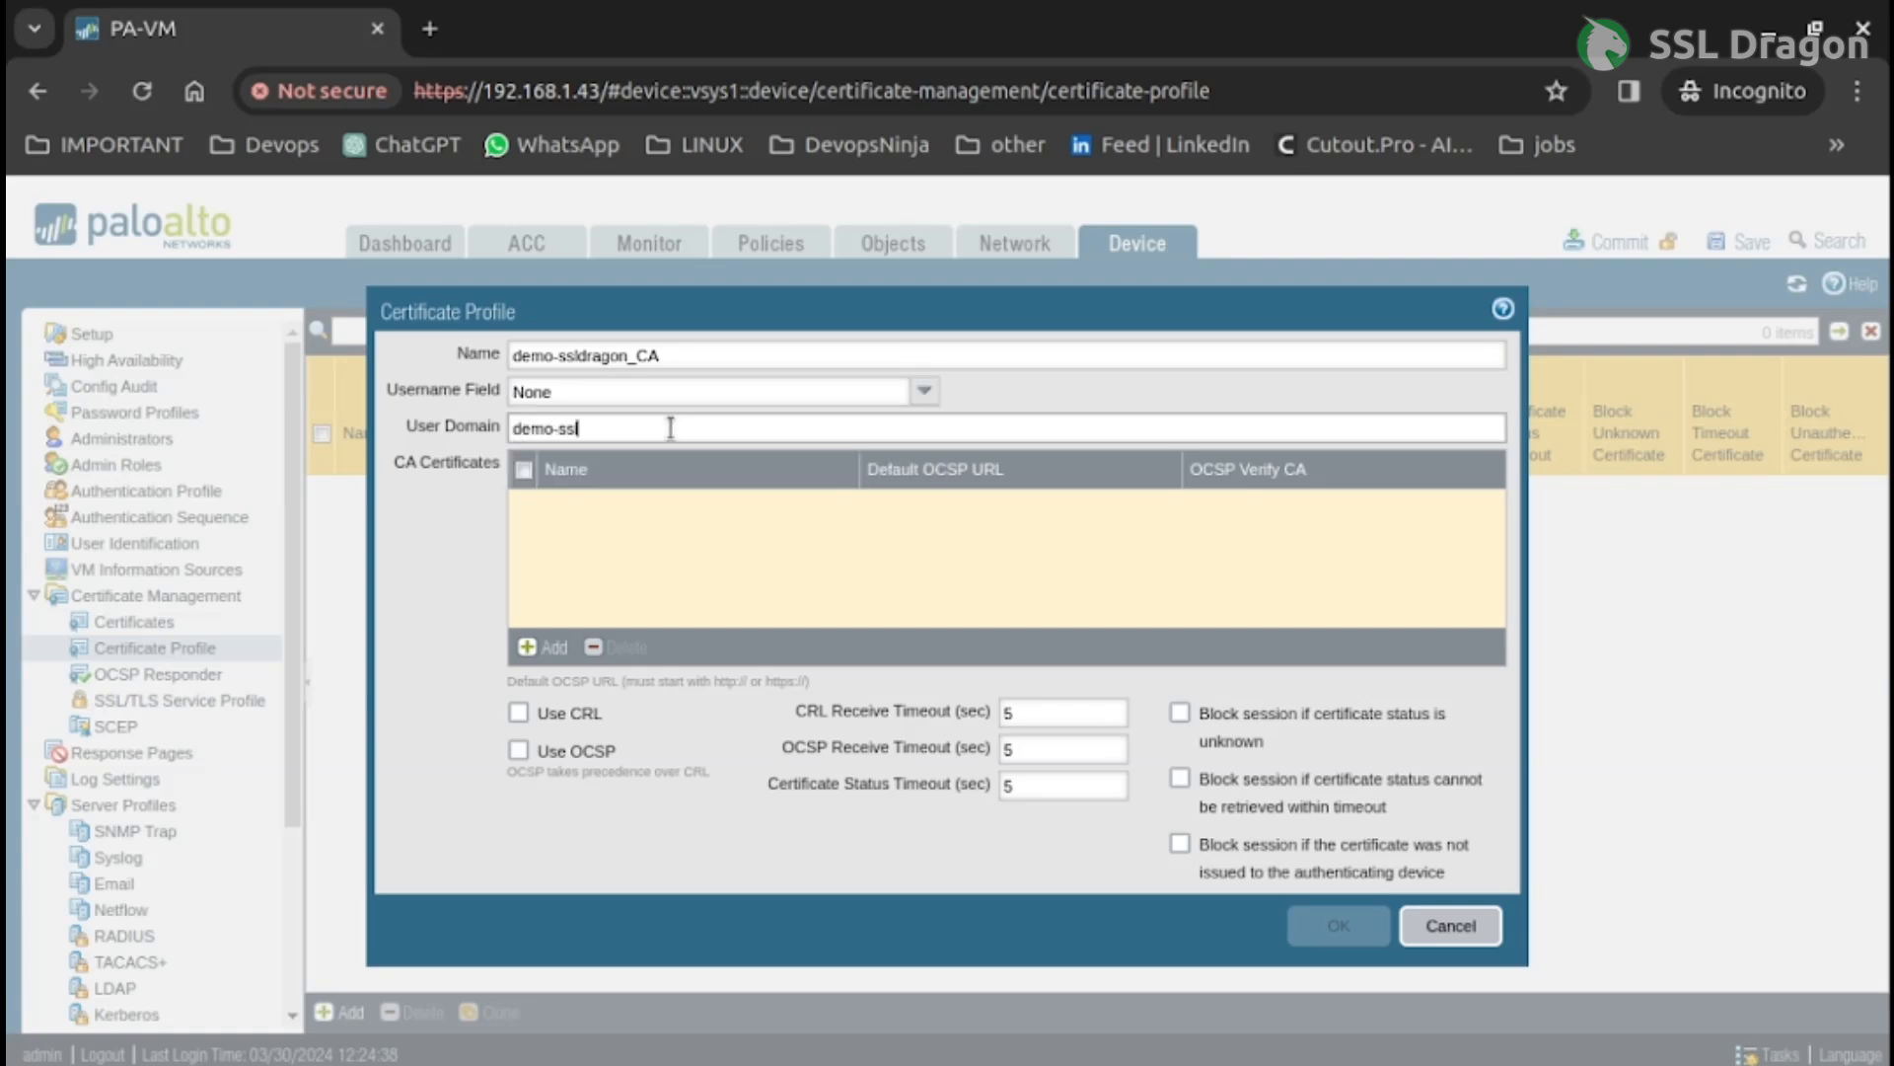
pyautogui.write('dragon.com')
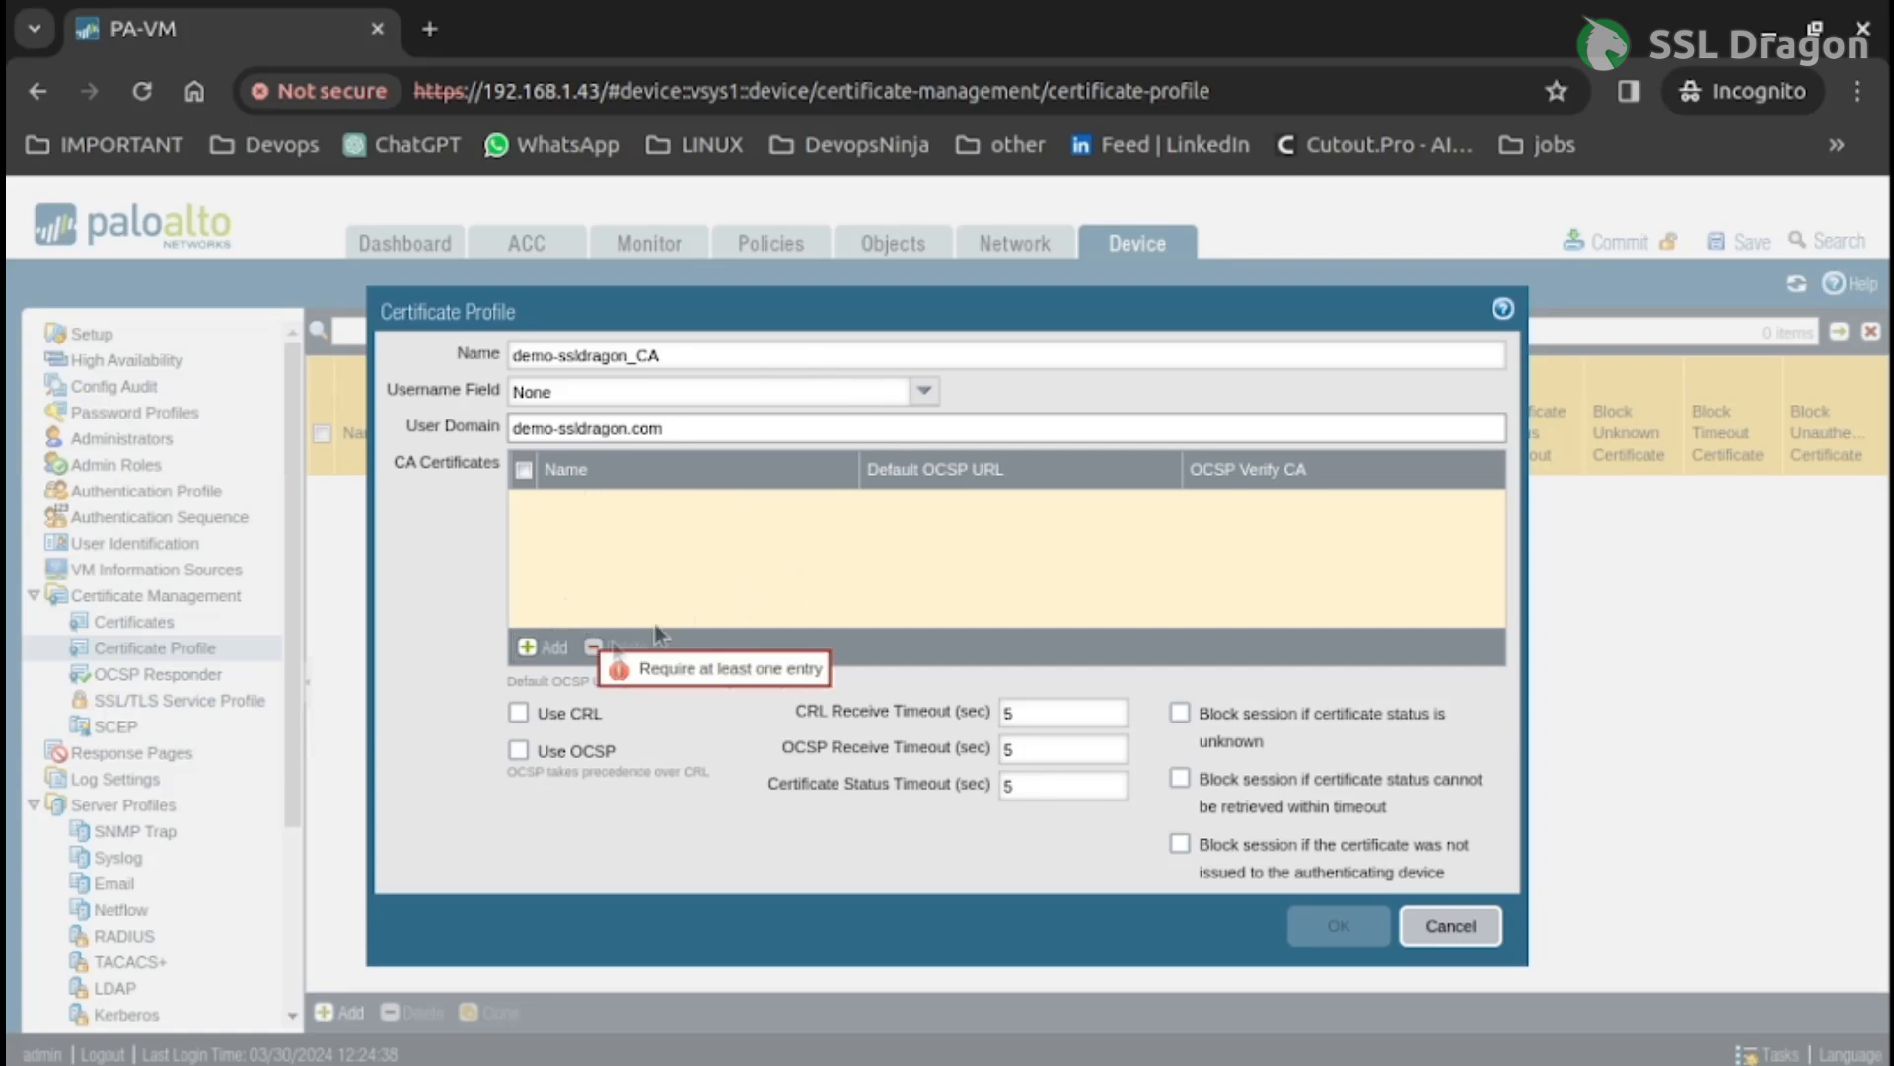
pyautogui.click(543, 646)
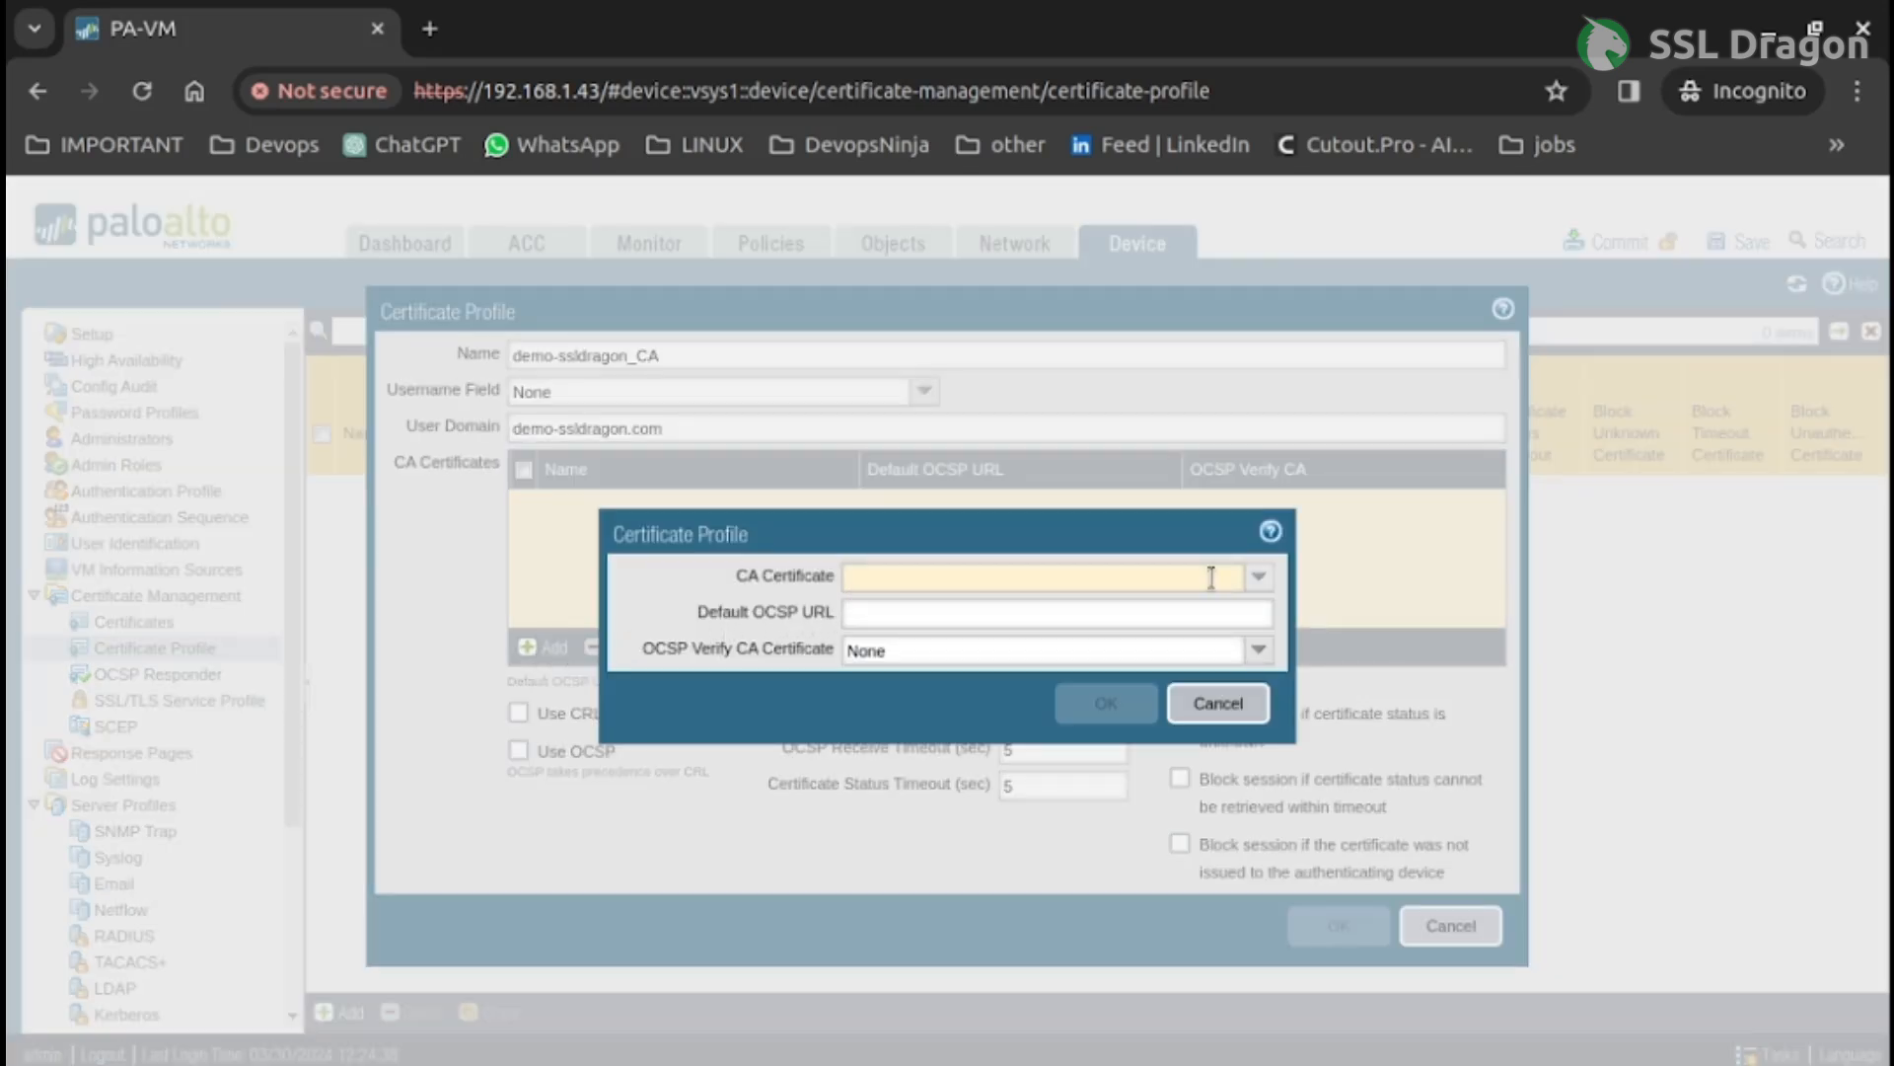
# Step: Use demo-ssldragon.ca as CA and OCSP verify certificate, then save profile demo-ssldragon_CA
pyautogui.write('demo-ssldragon.ca')
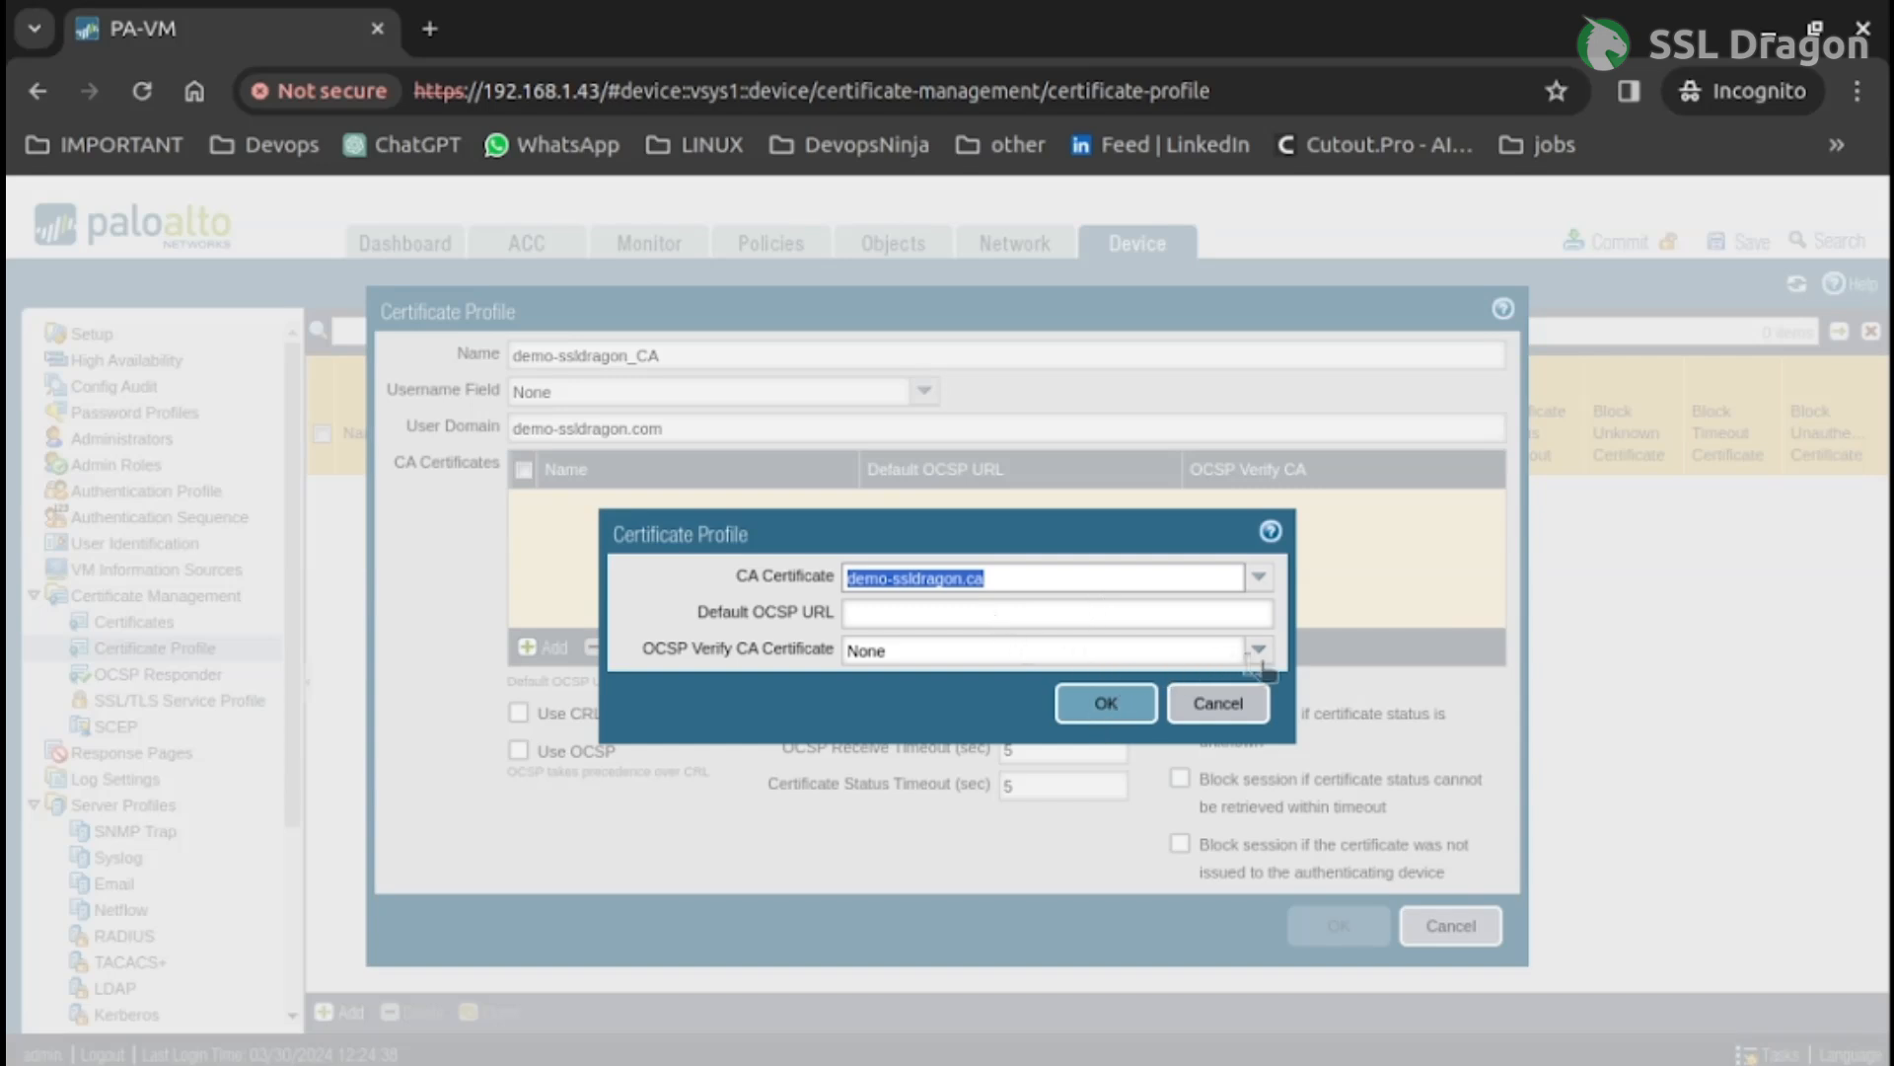
pyautogui.click(1258, 649)
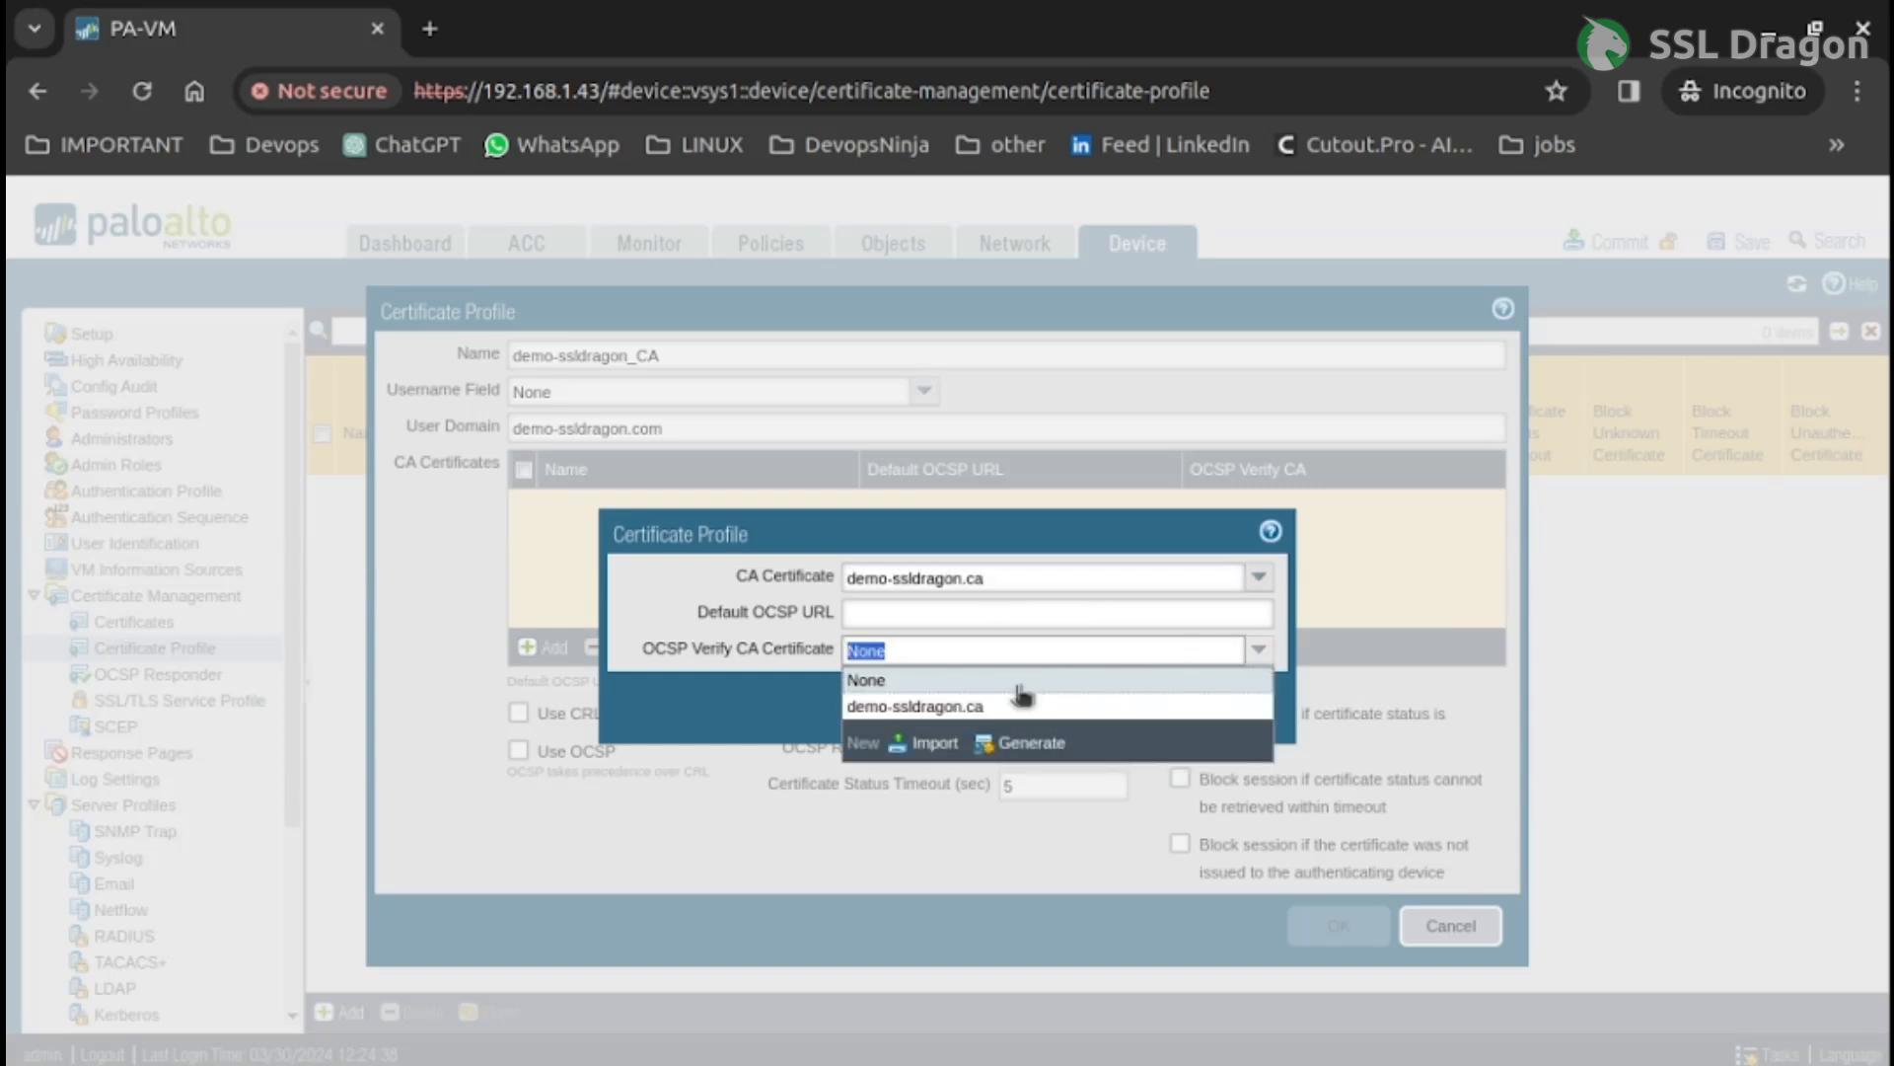
pyautogui.click(915, 705)
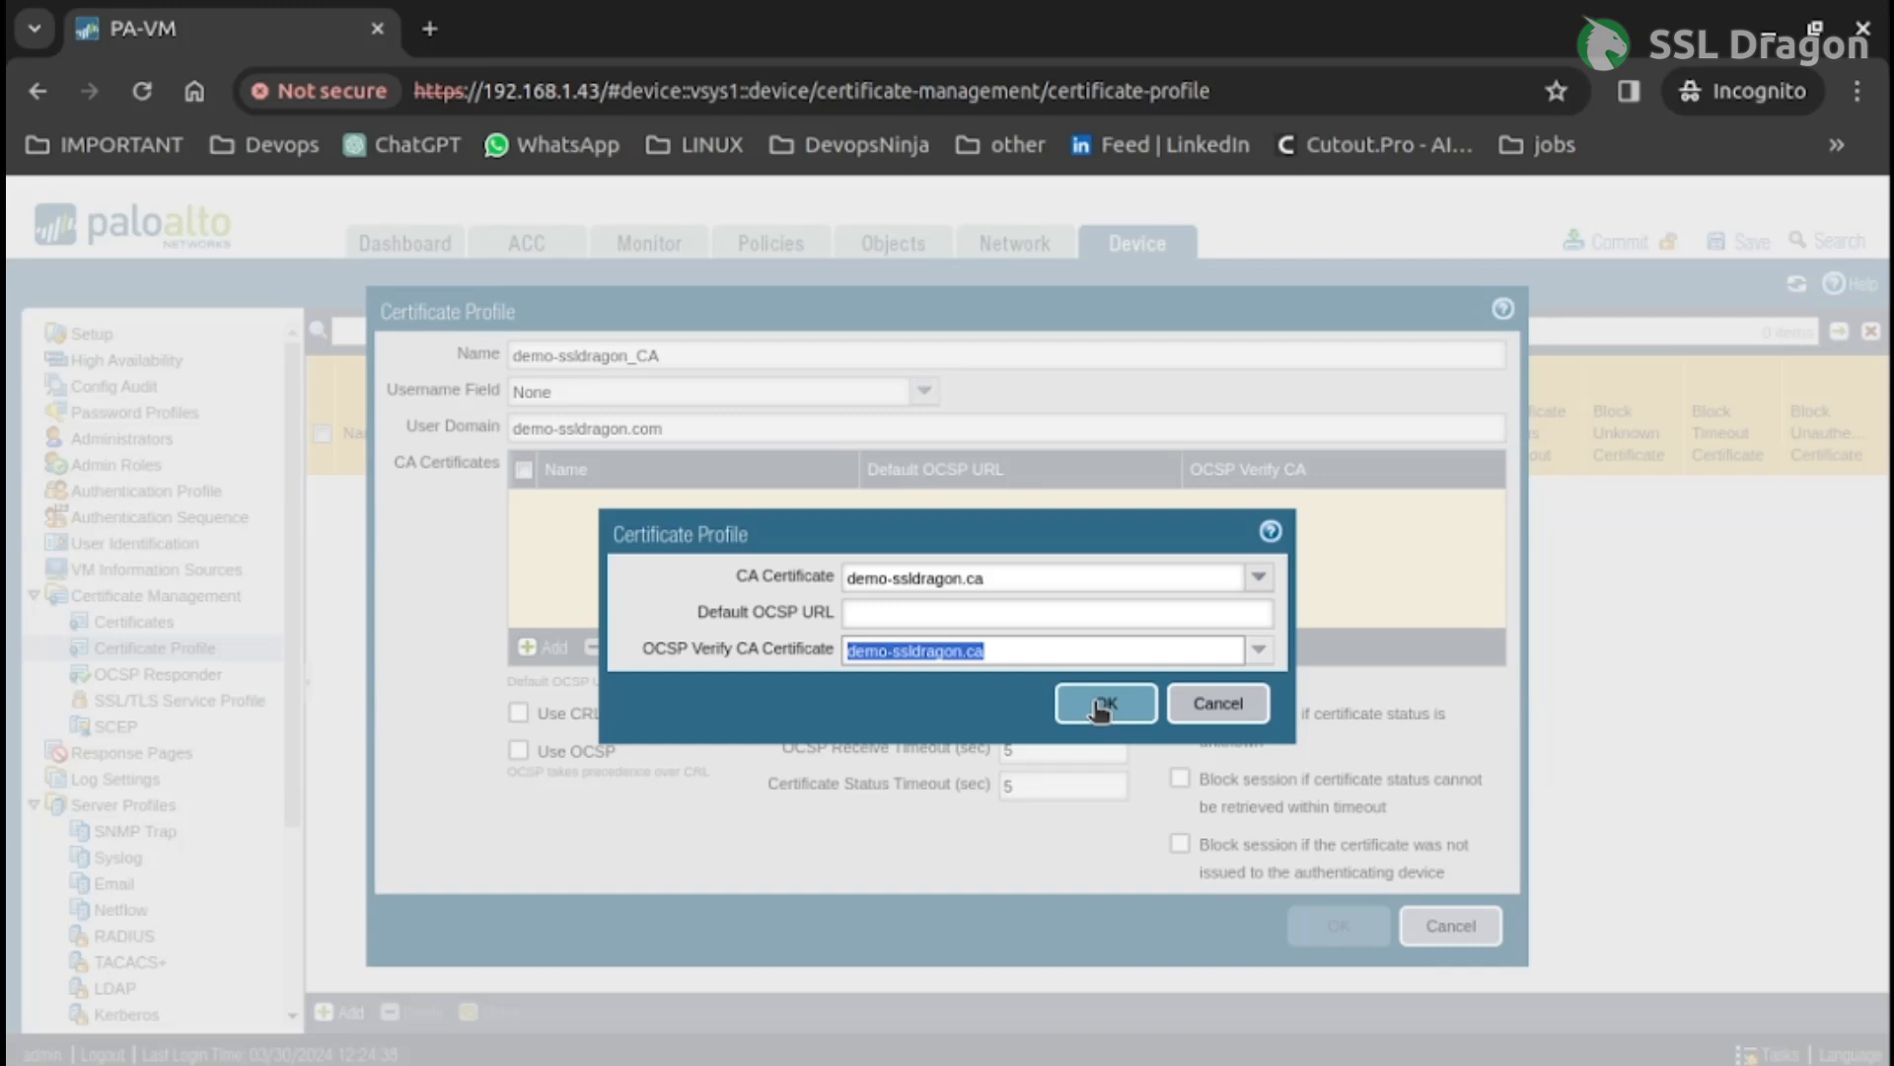
pyautogui.click(1104, 703)
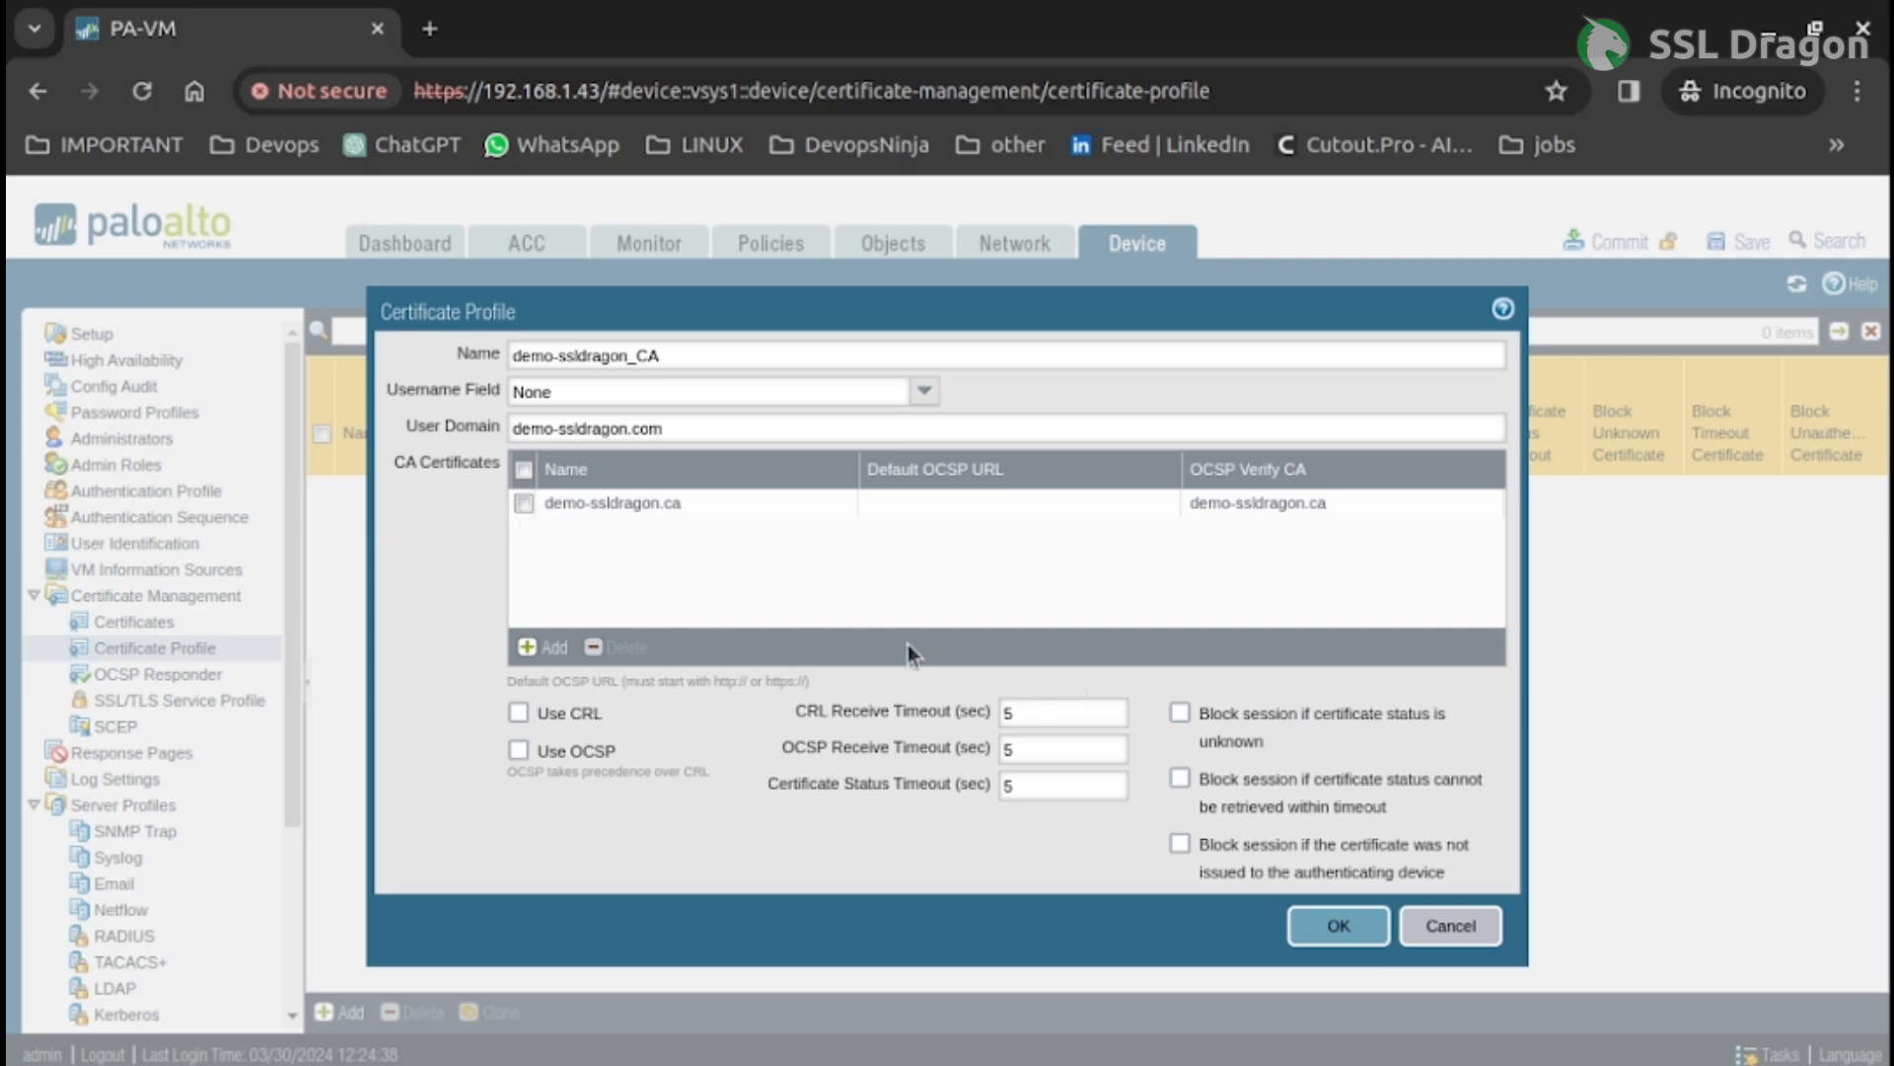
pyautogui.moveTo(572, 548)
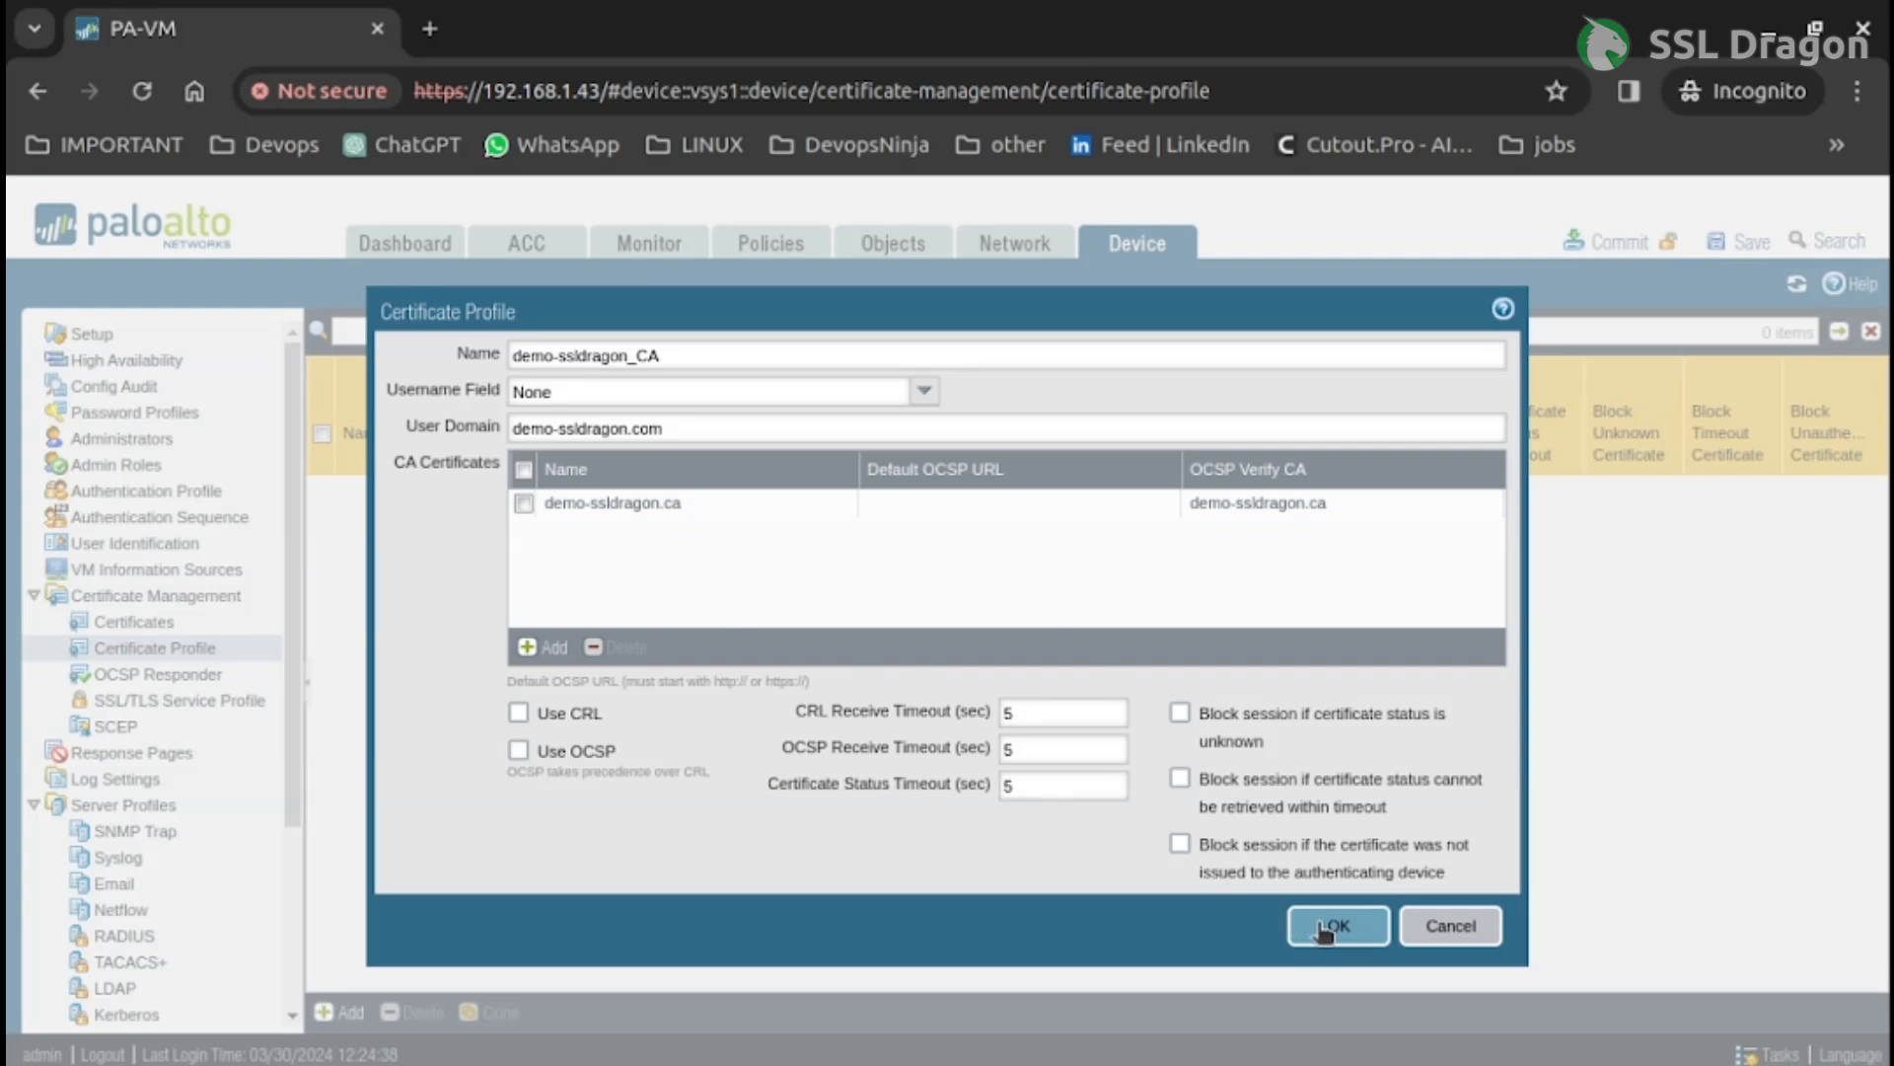
pyautogui.click(1336, 925)
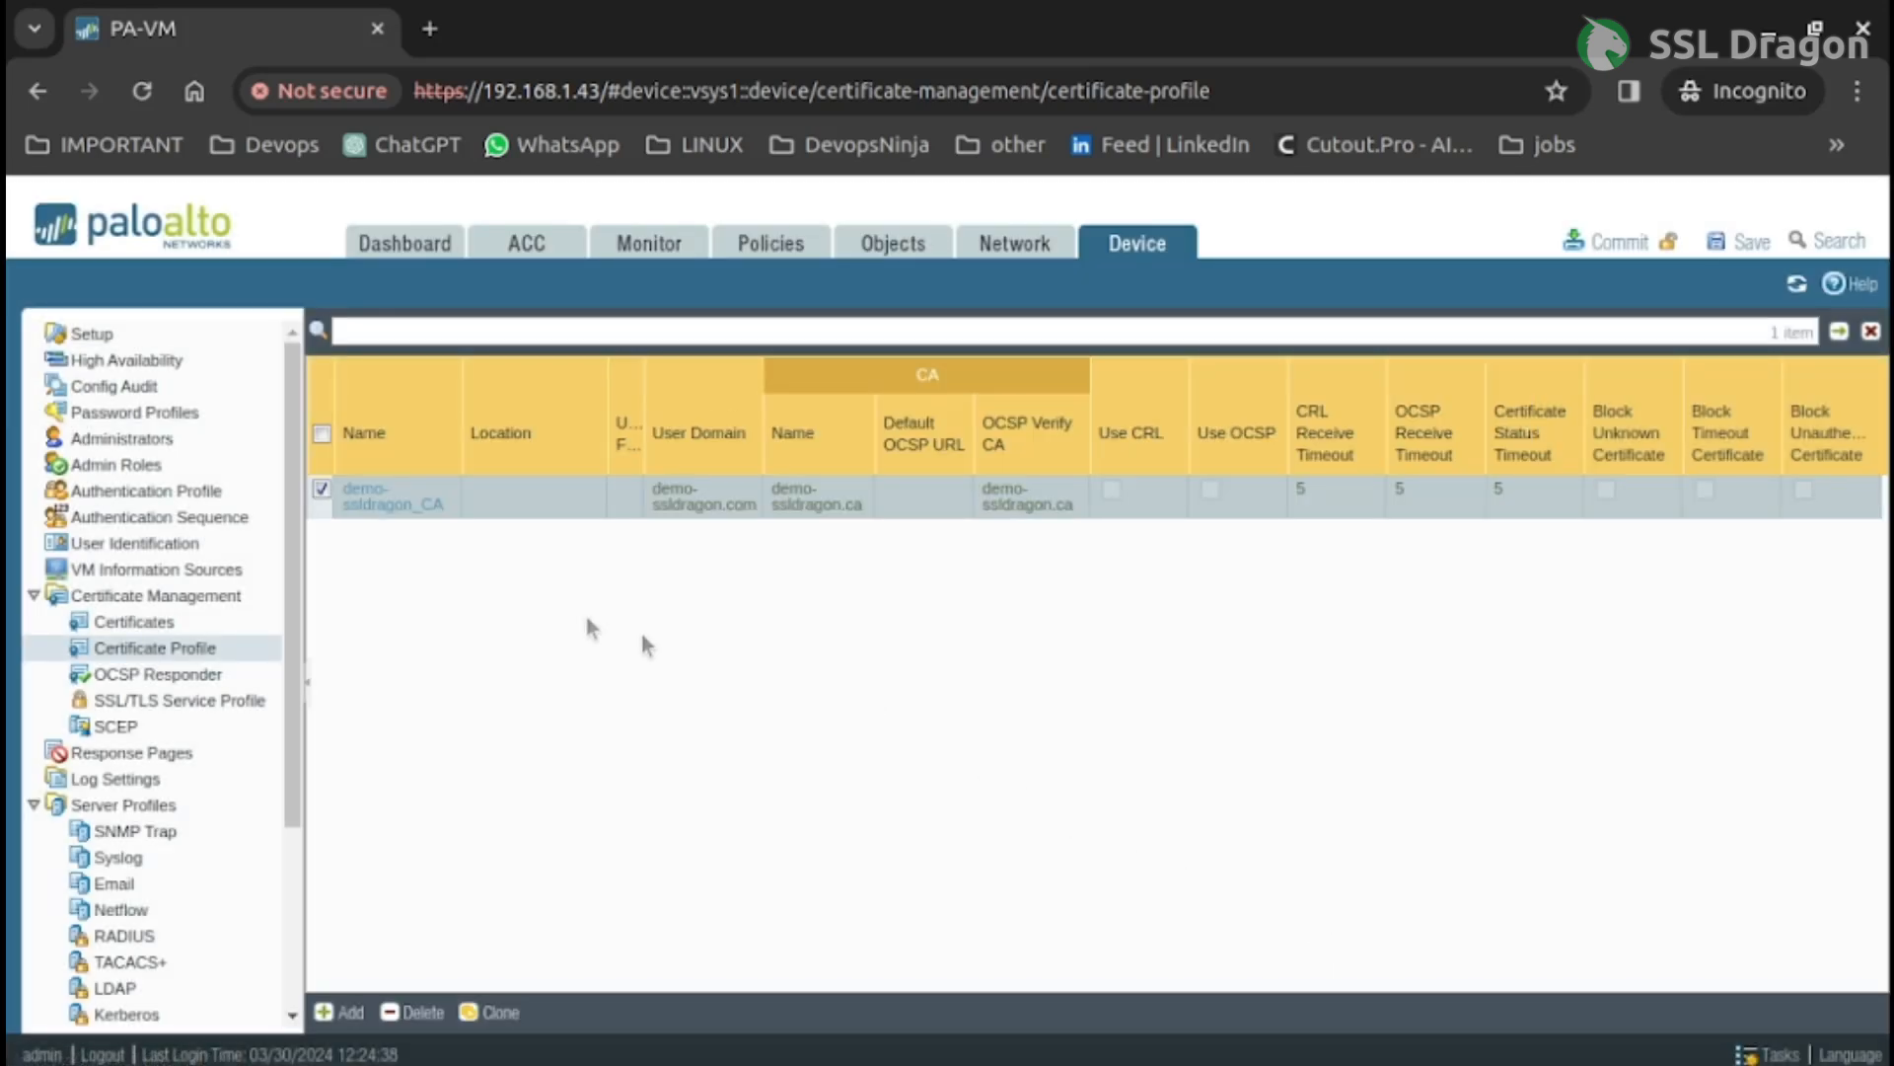
# Step: Add SSL/TLS service profile 'demo-ssldragon' using the demo-ssldragon.p12 certificate
pyautogui.click(322, 488)
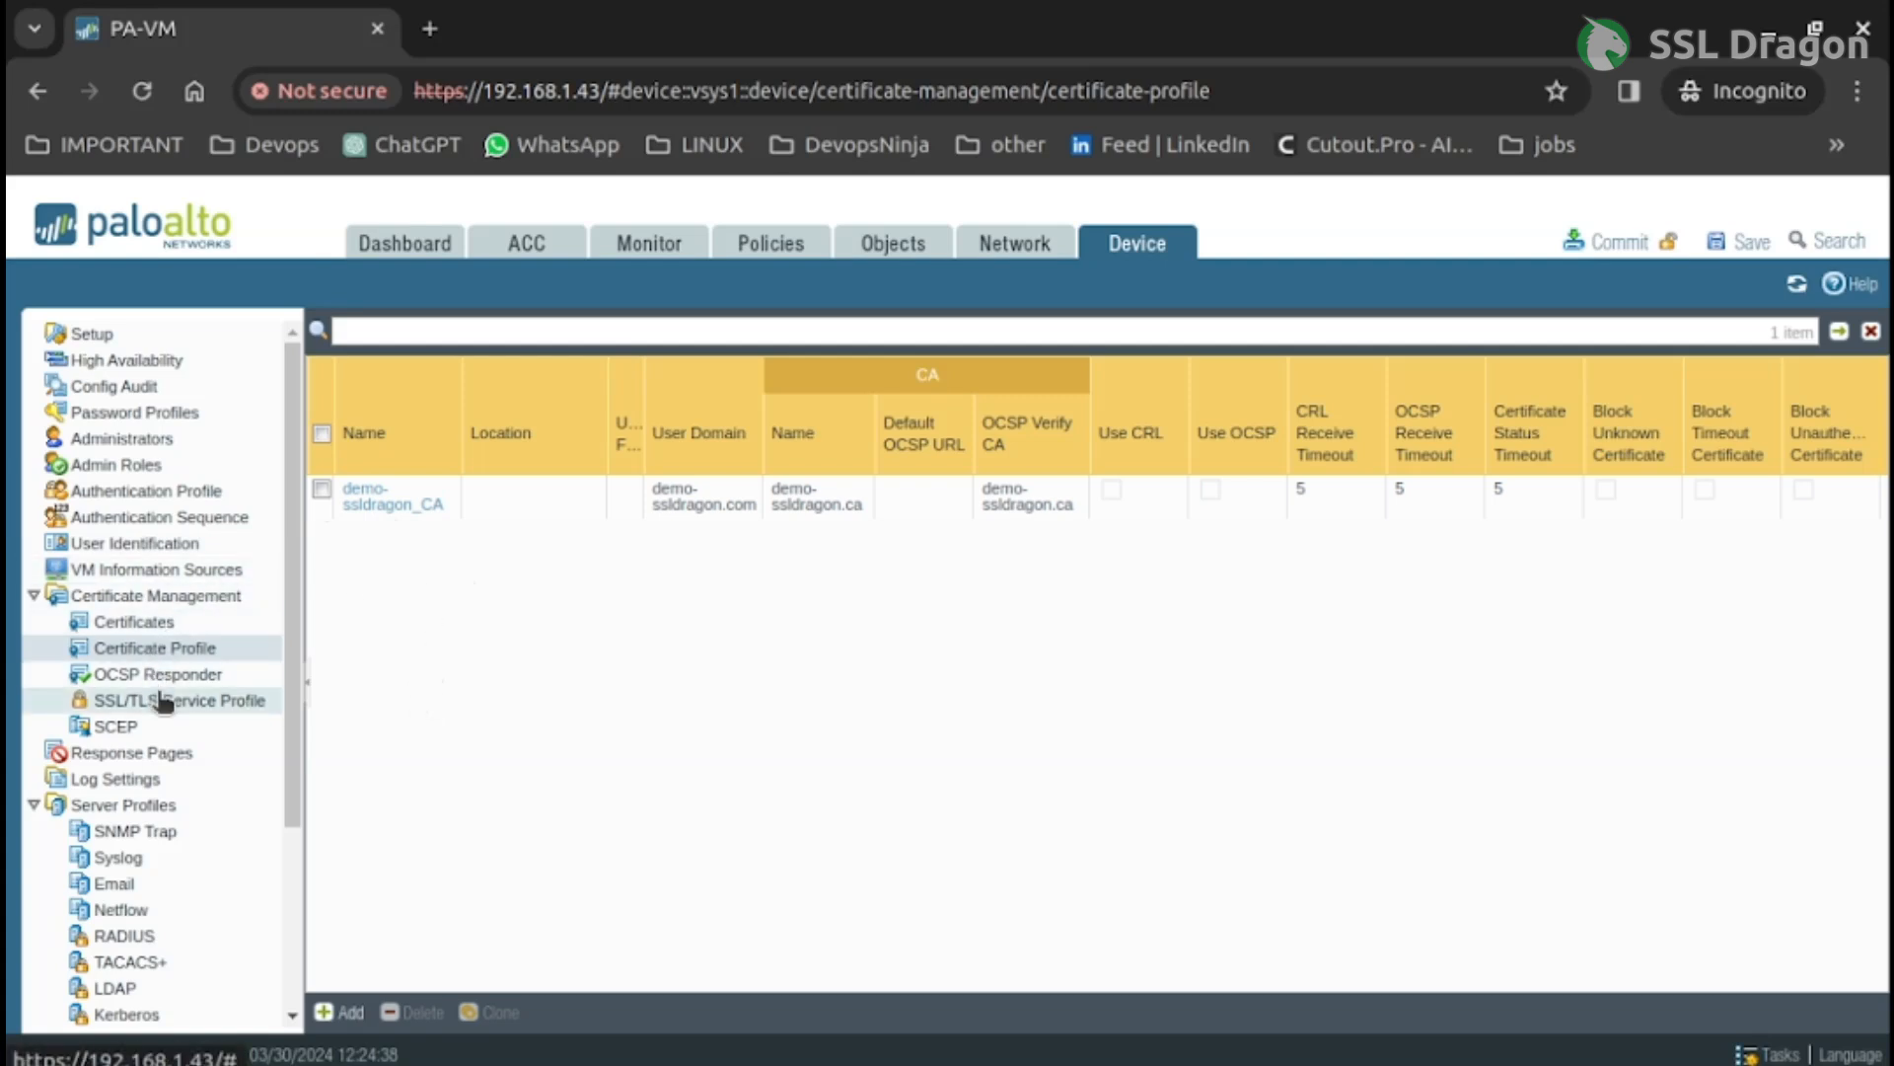
pyautogui.click(179, 699)
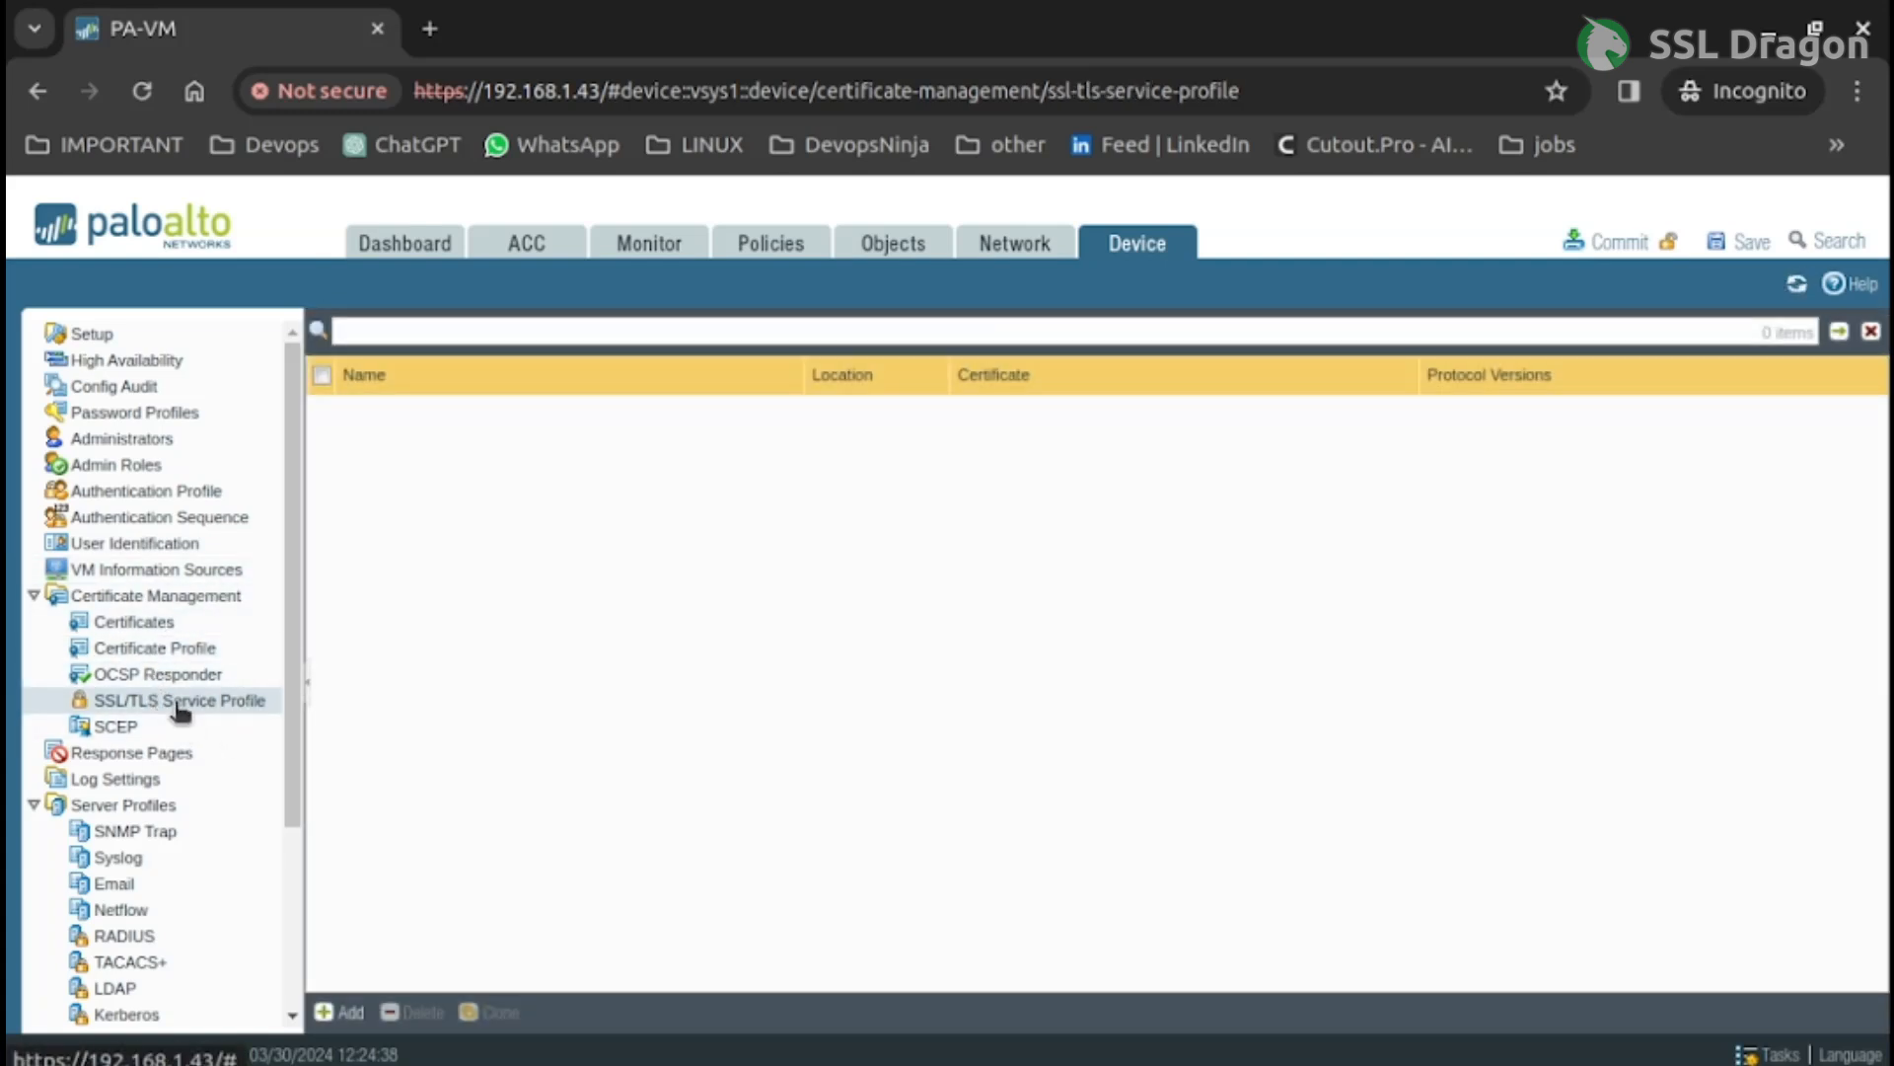
pyautogui.click(343, 1013)
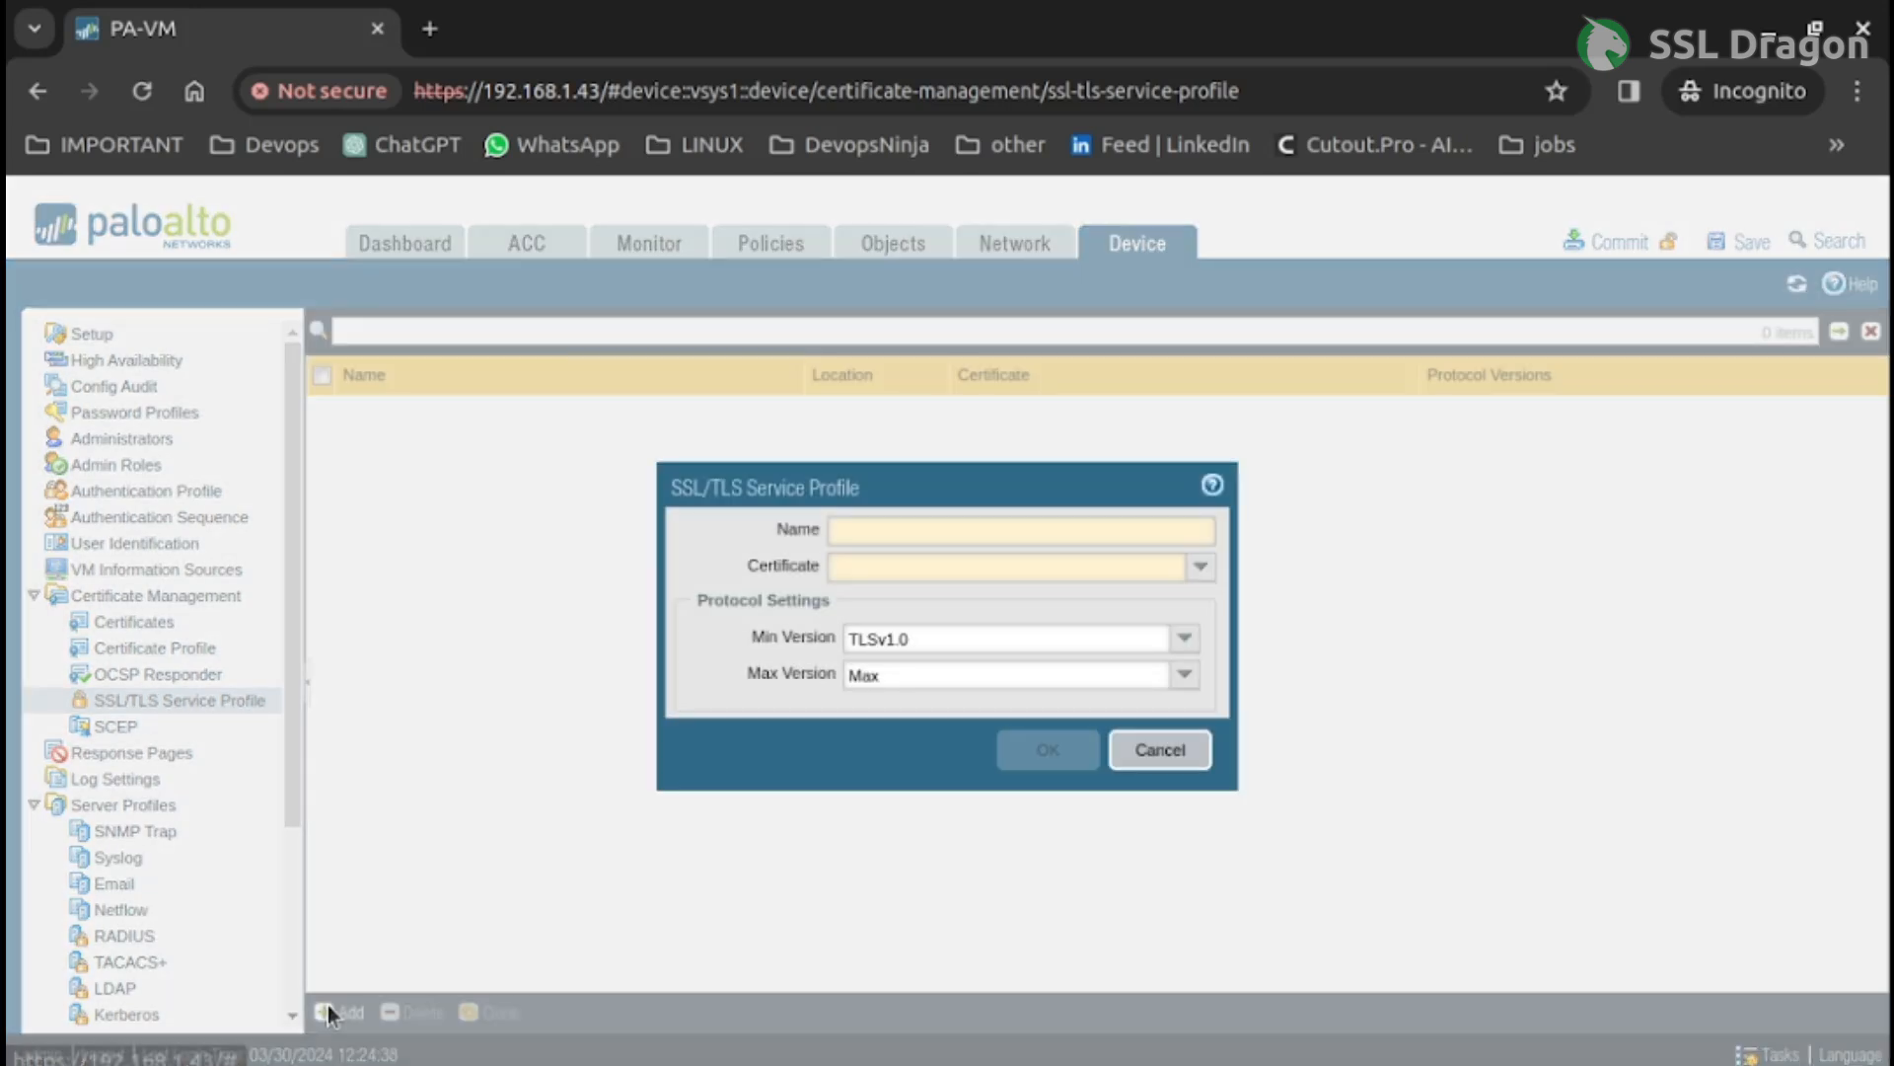
pyautogui.click(1018, 529)
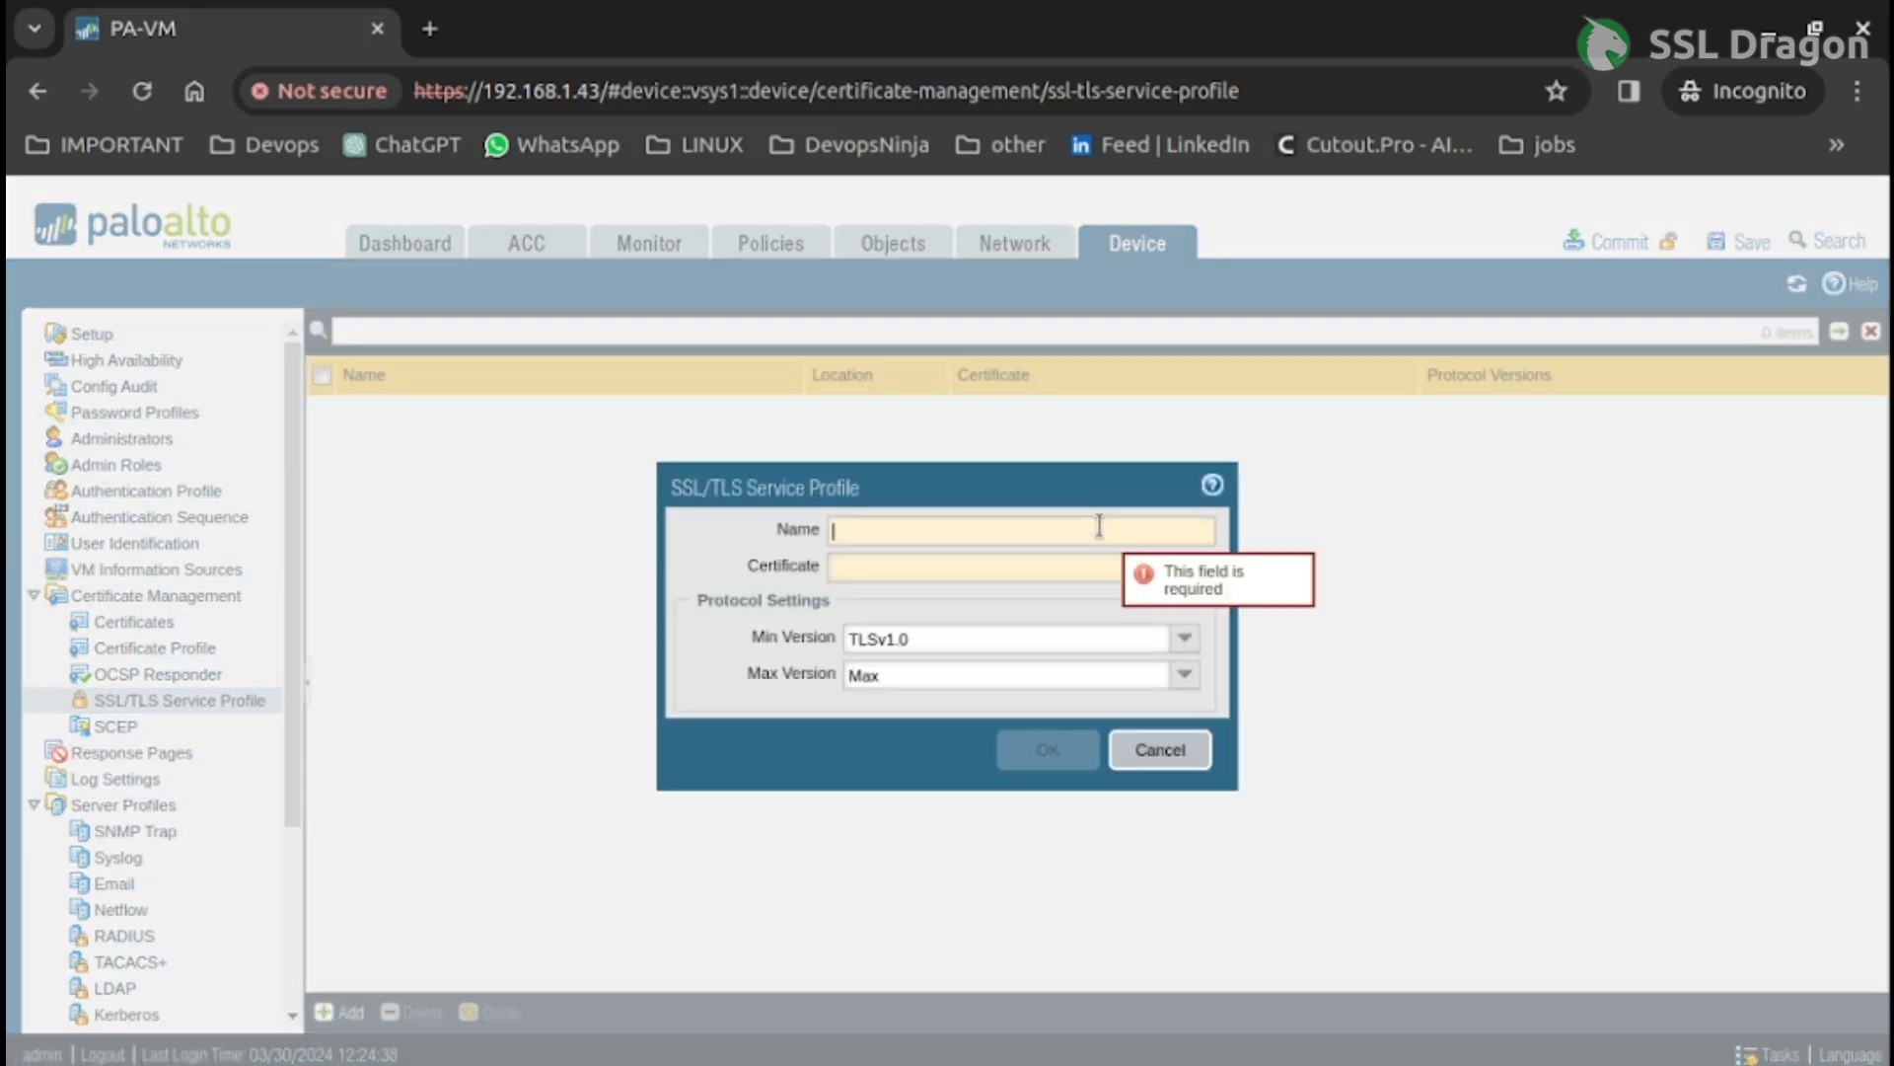
pyautogui.write('demo-ssl')
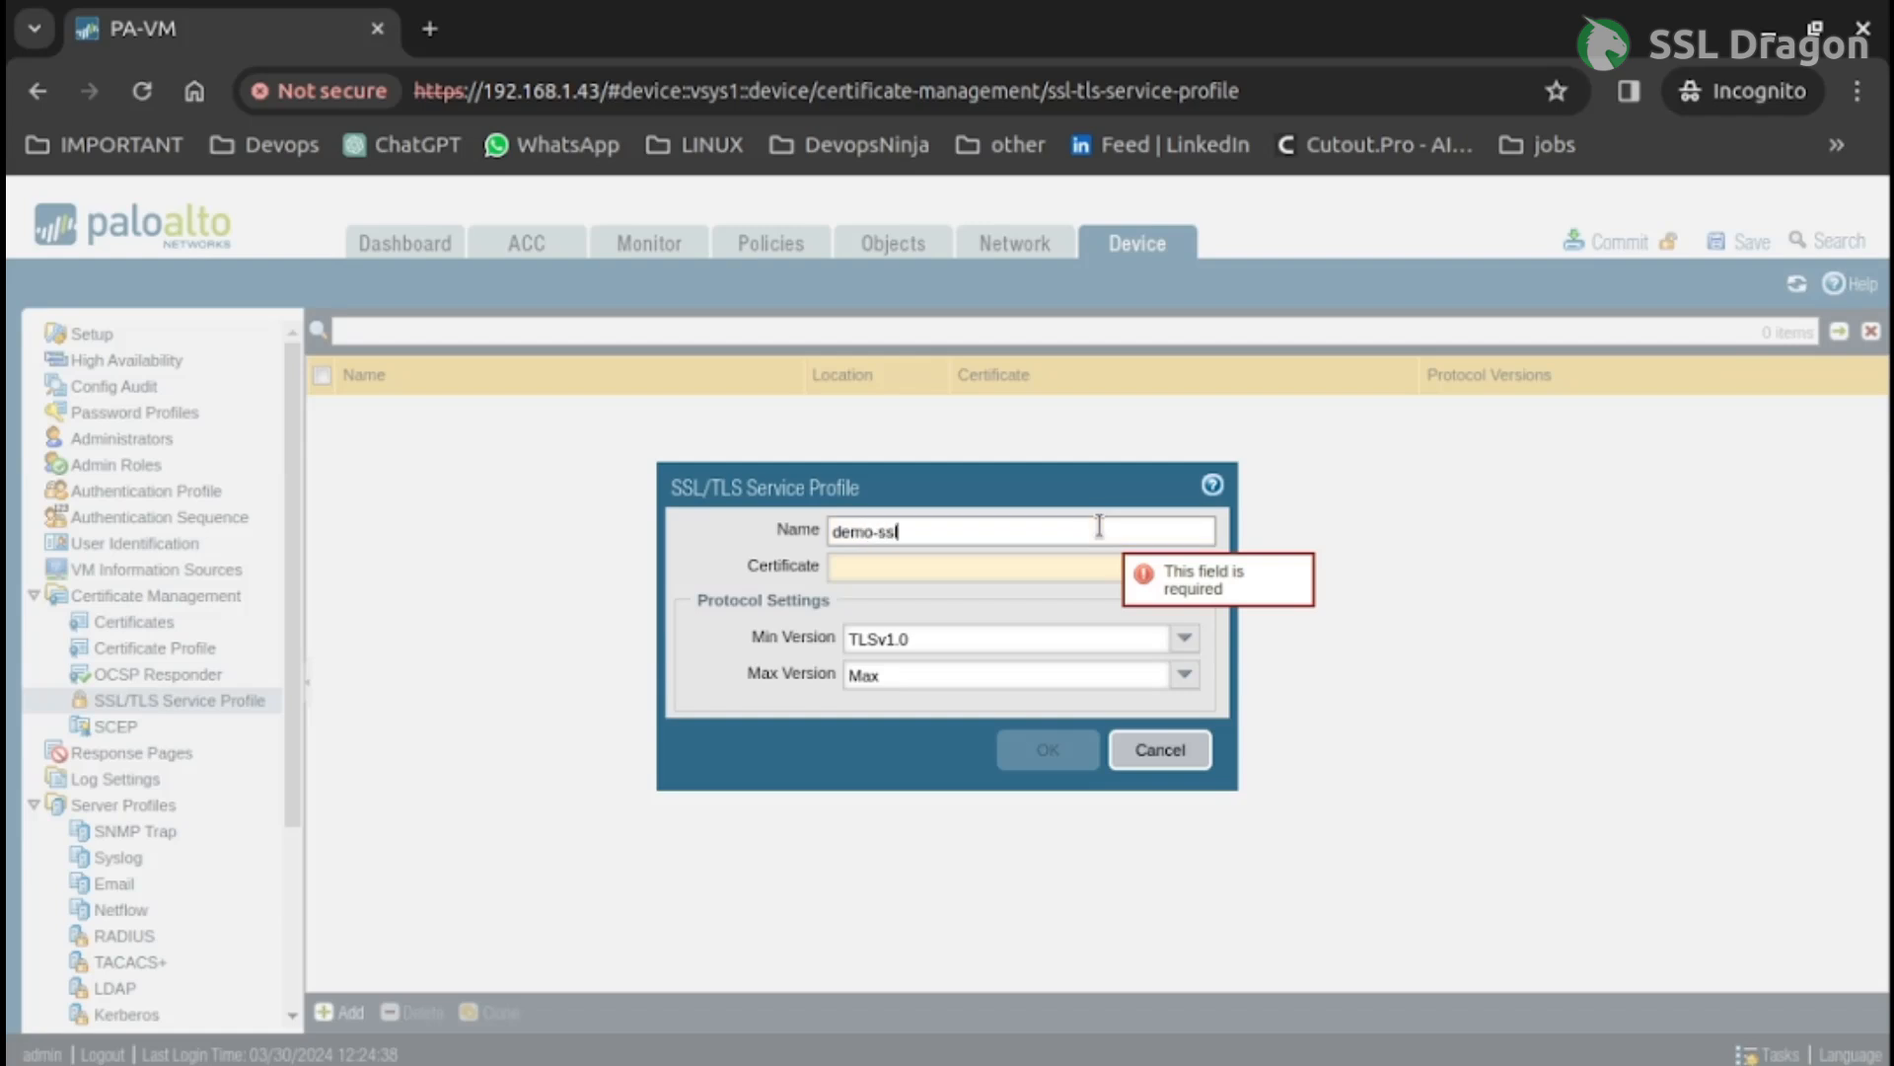
pyautogui.write('dragon')
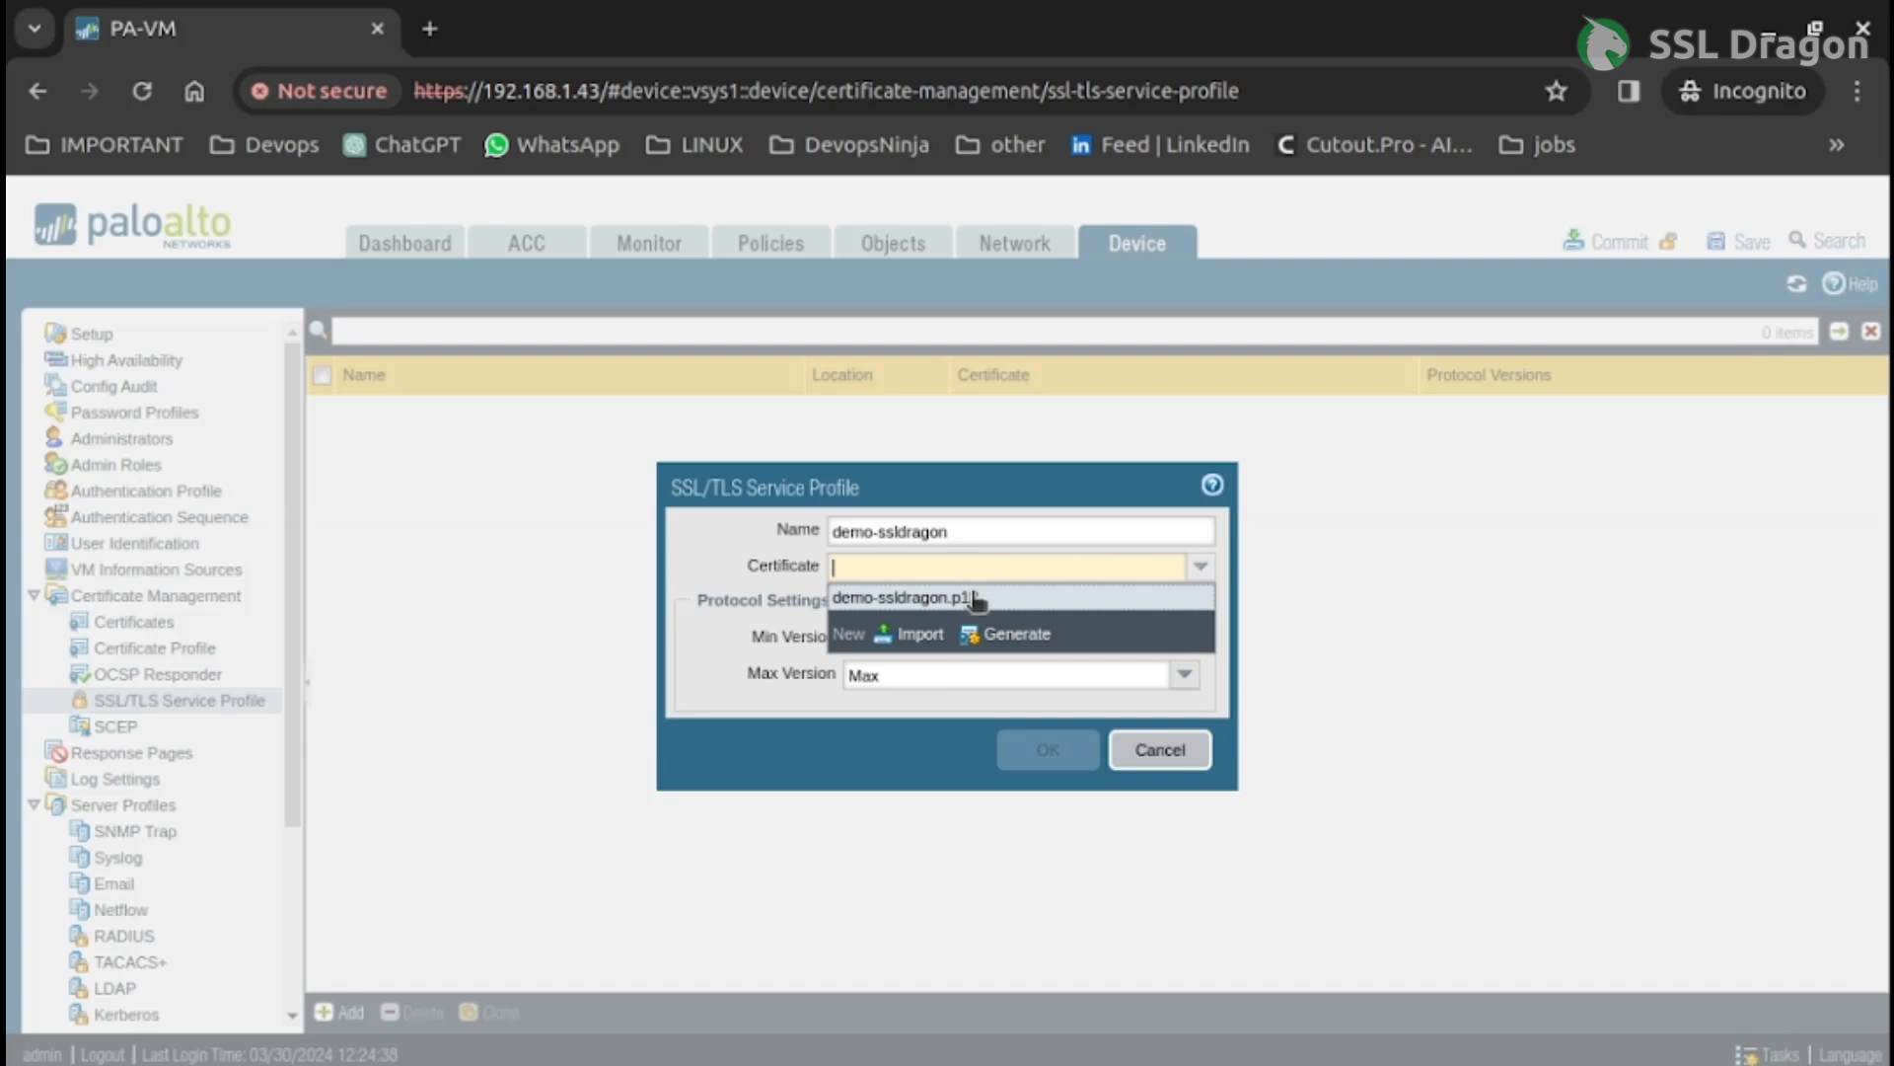
pyautogui.click(900, 597)
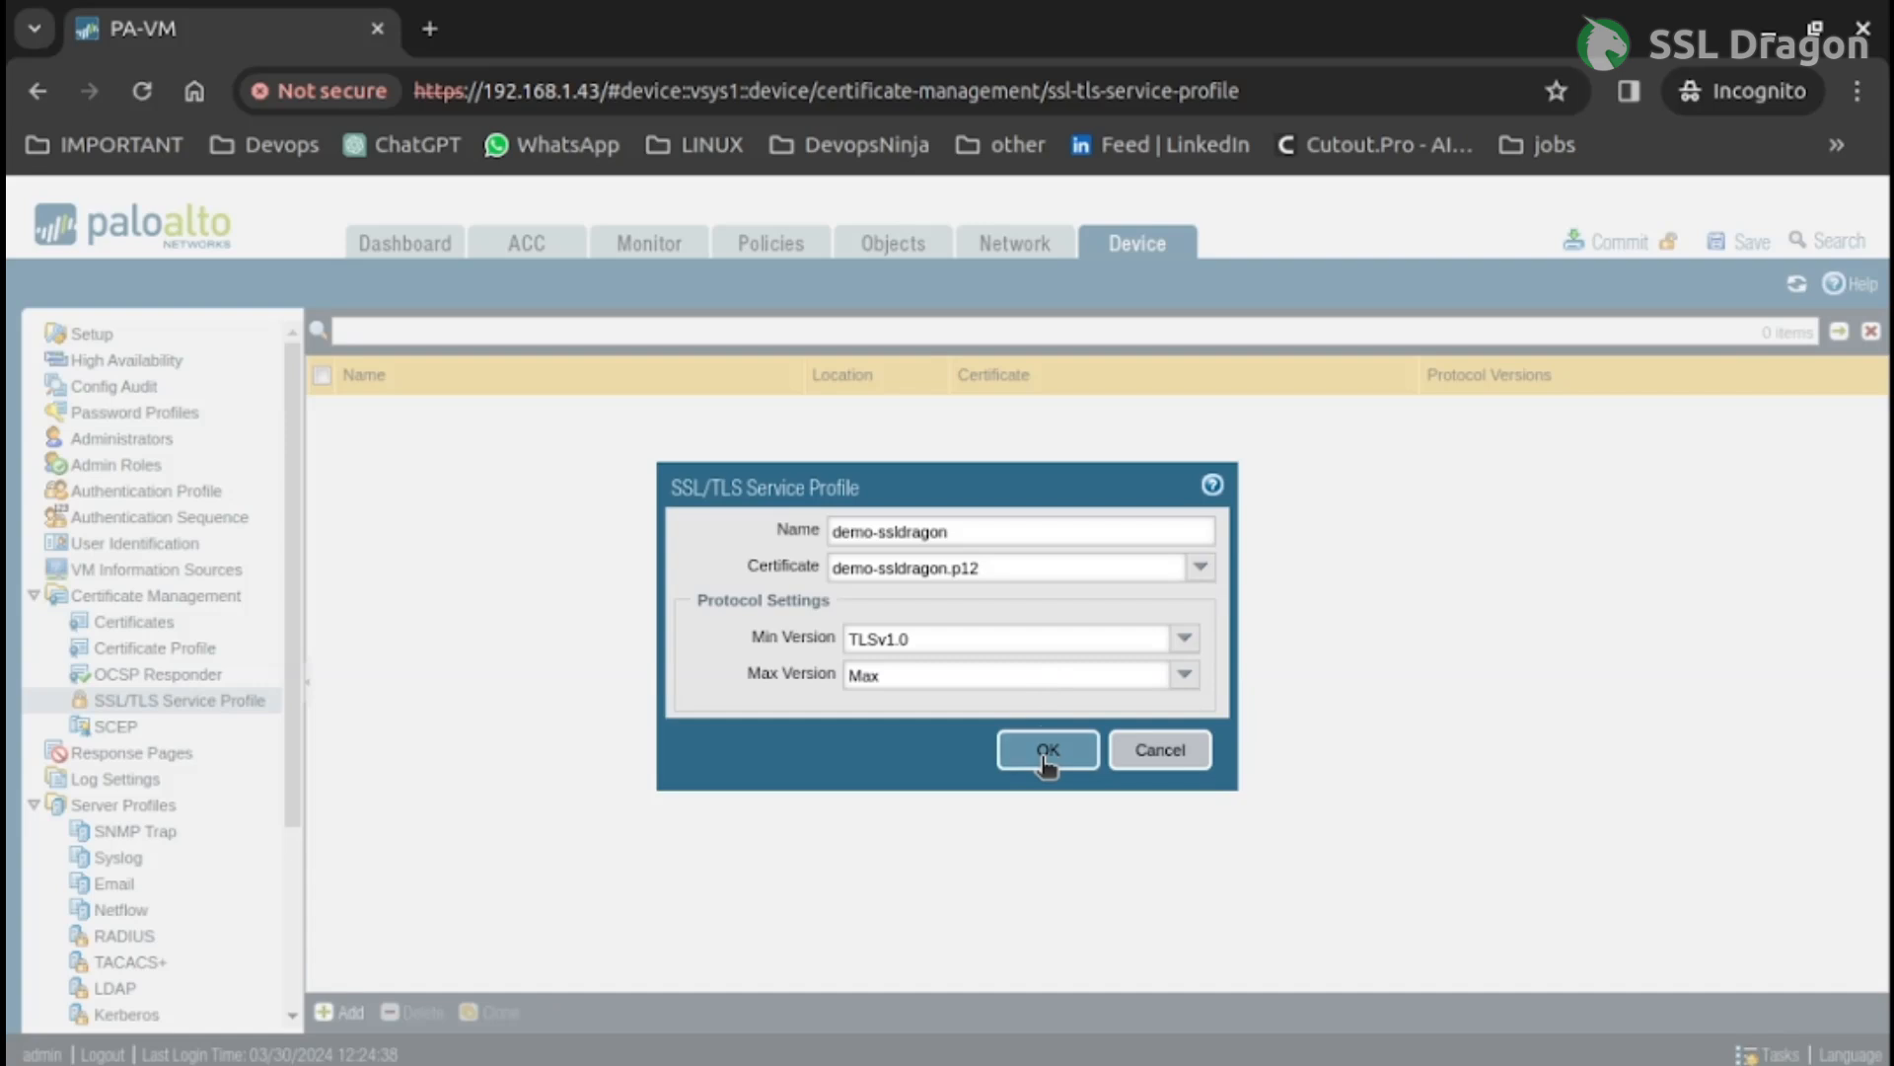
pyautogui.click(1046, 749)
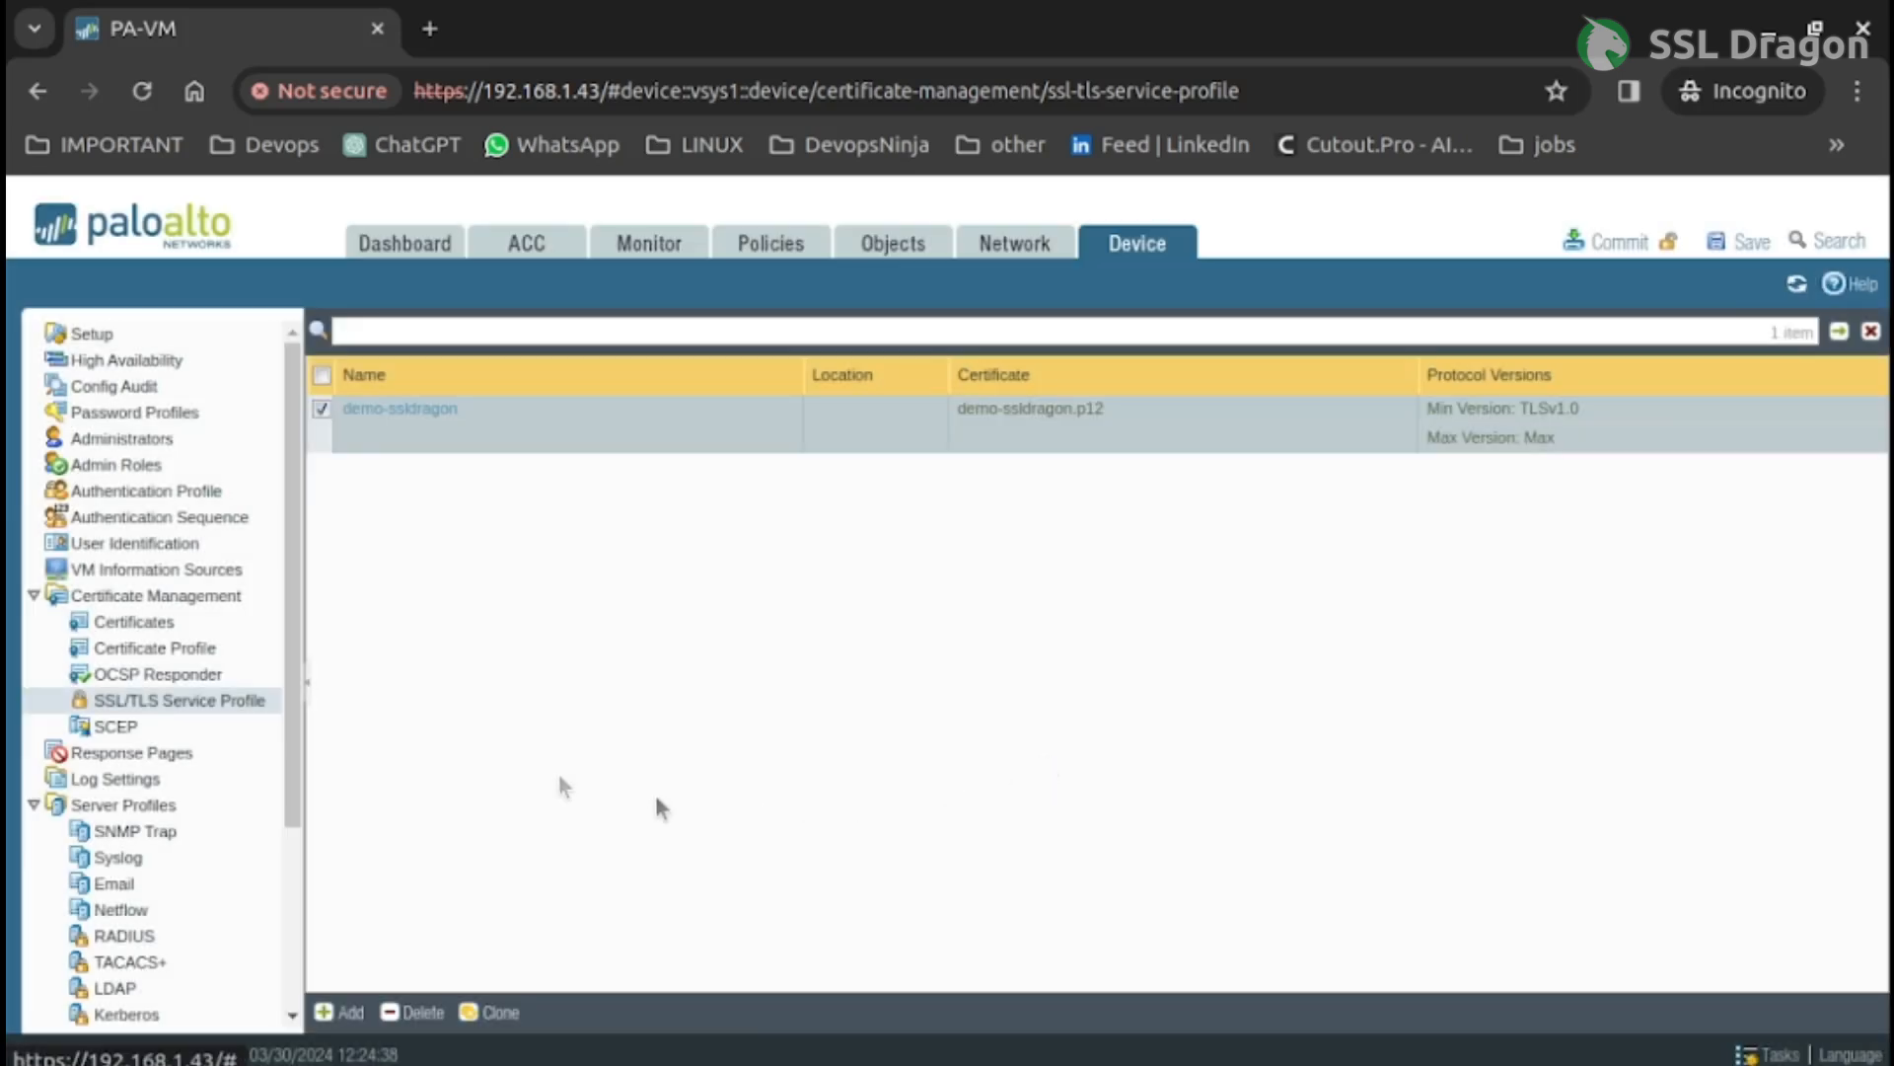
pyautogui.click(322, 409)
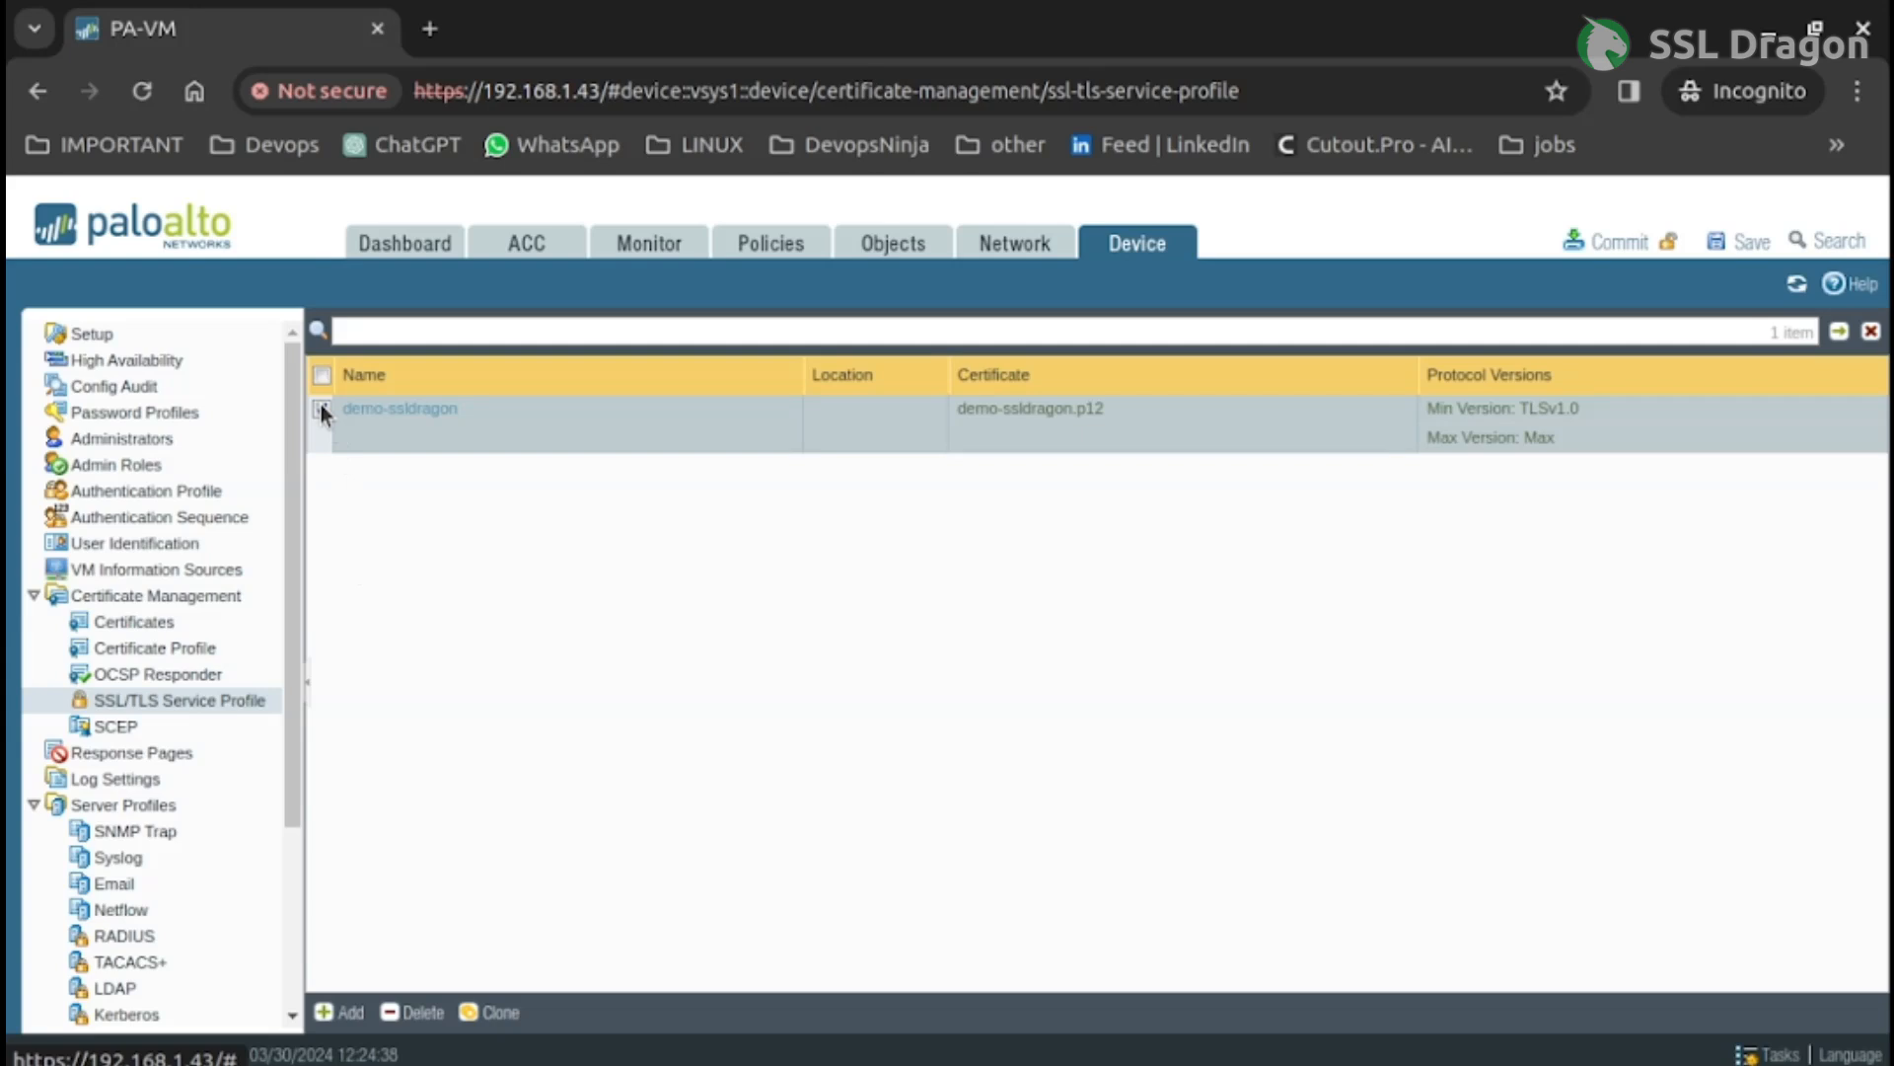
pyautogui.click(322, 408)
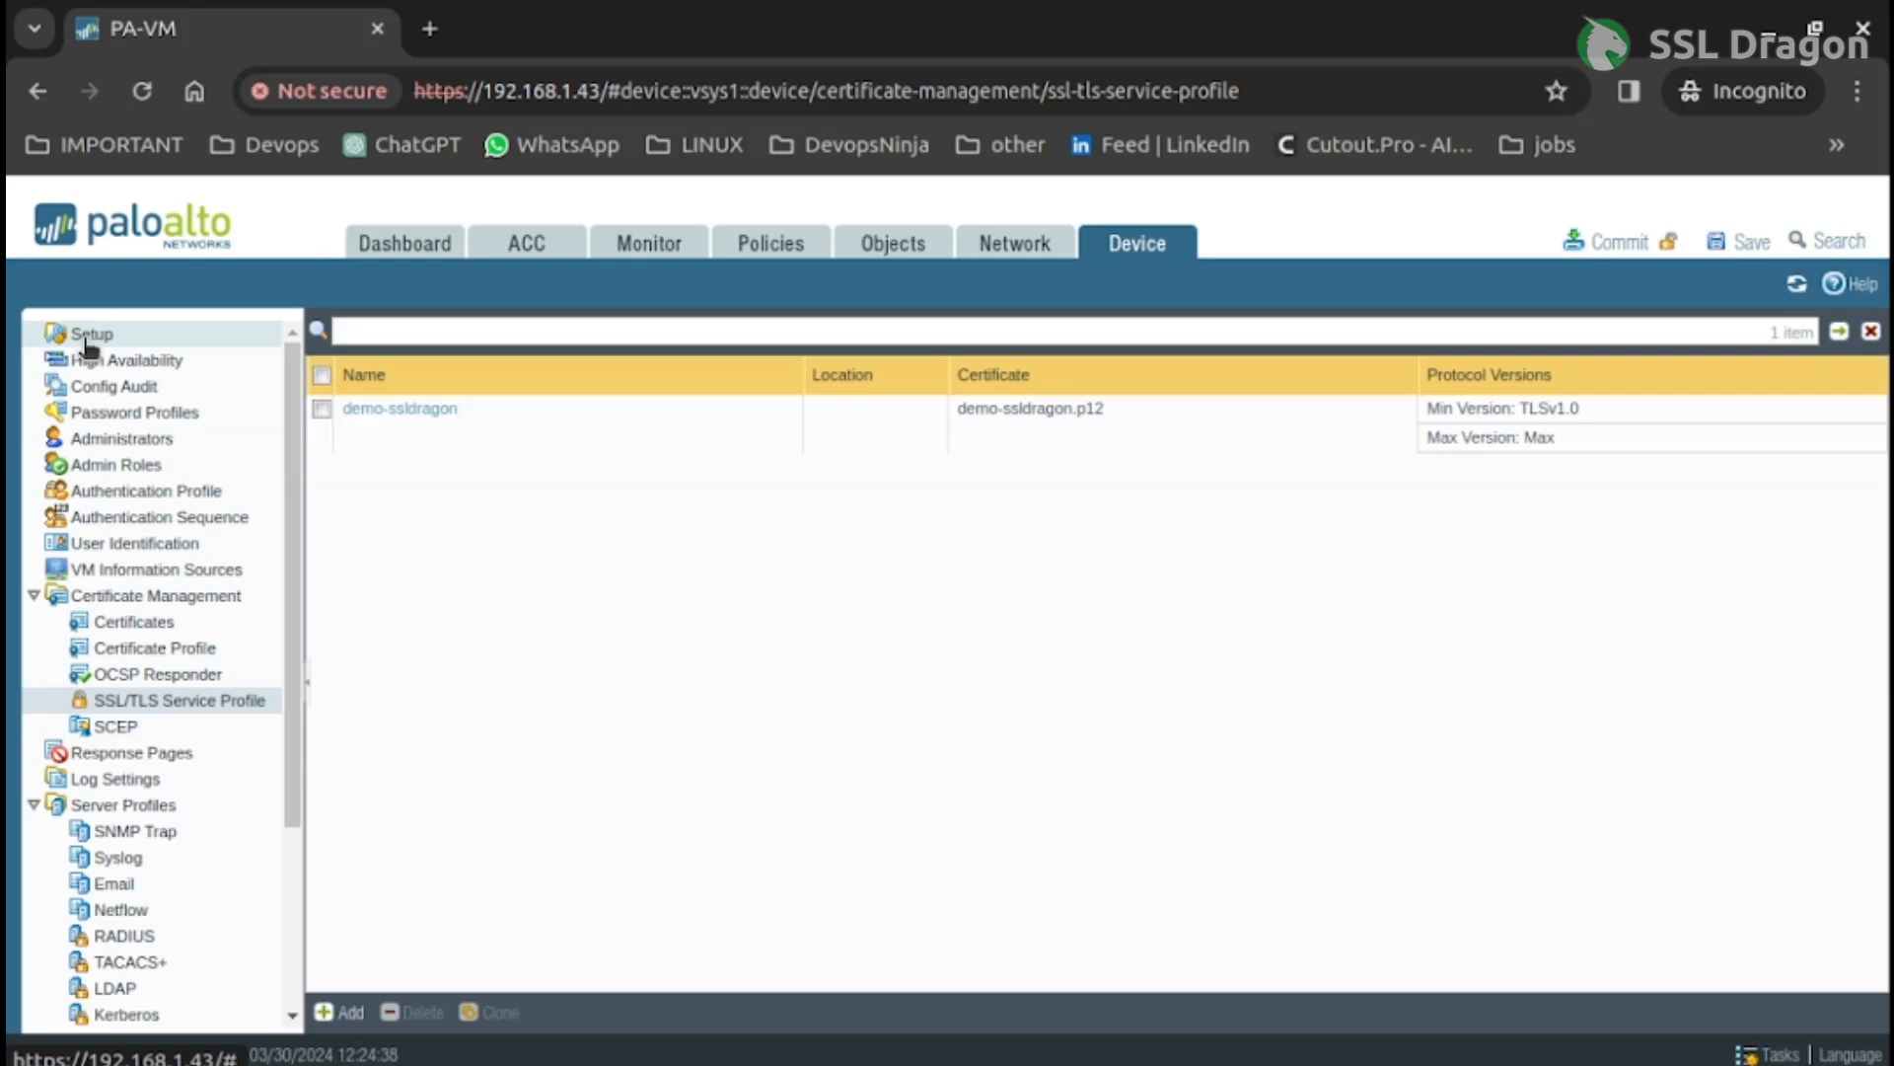
# Step: In General Settings, enter hostname 'demo-ssldragon' and domain 'demo-ssldragon.com', and save
pyautogui.click(92, 334)
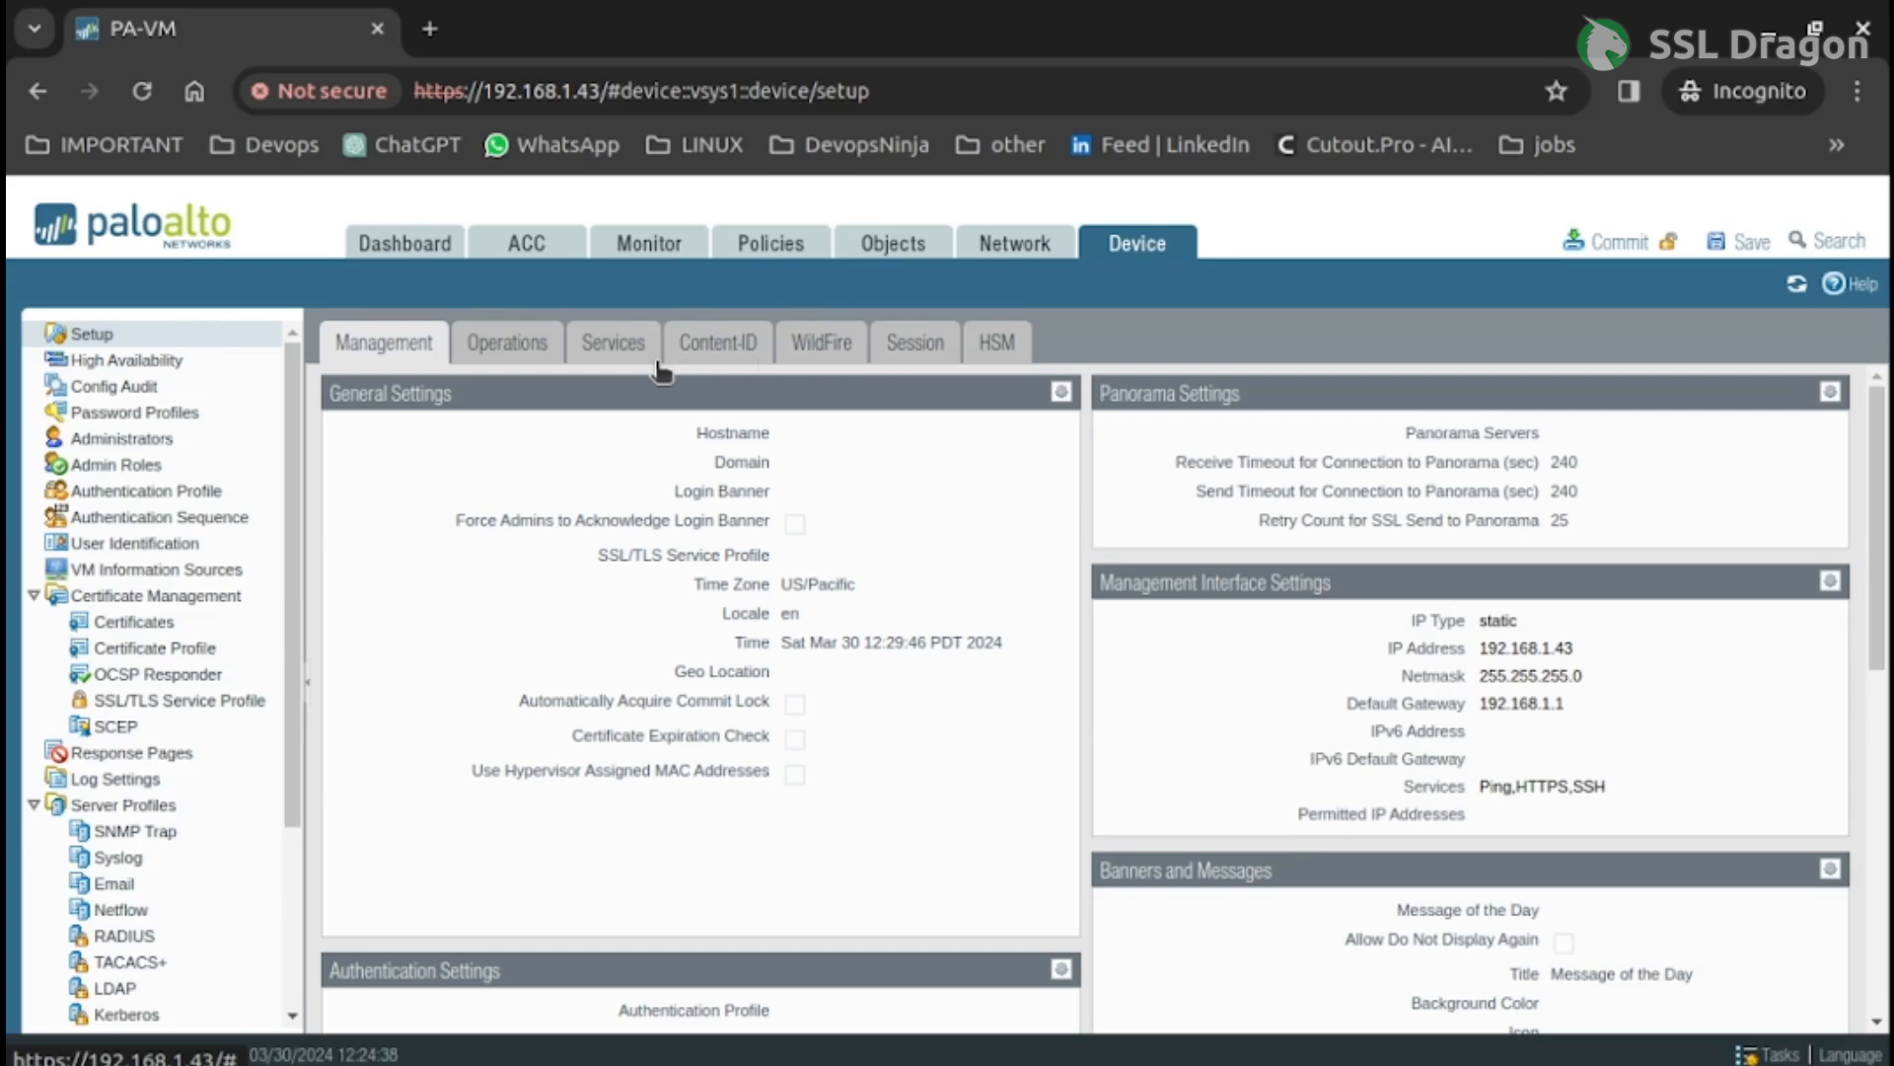
pyautogui.moveTo(1040, 453)
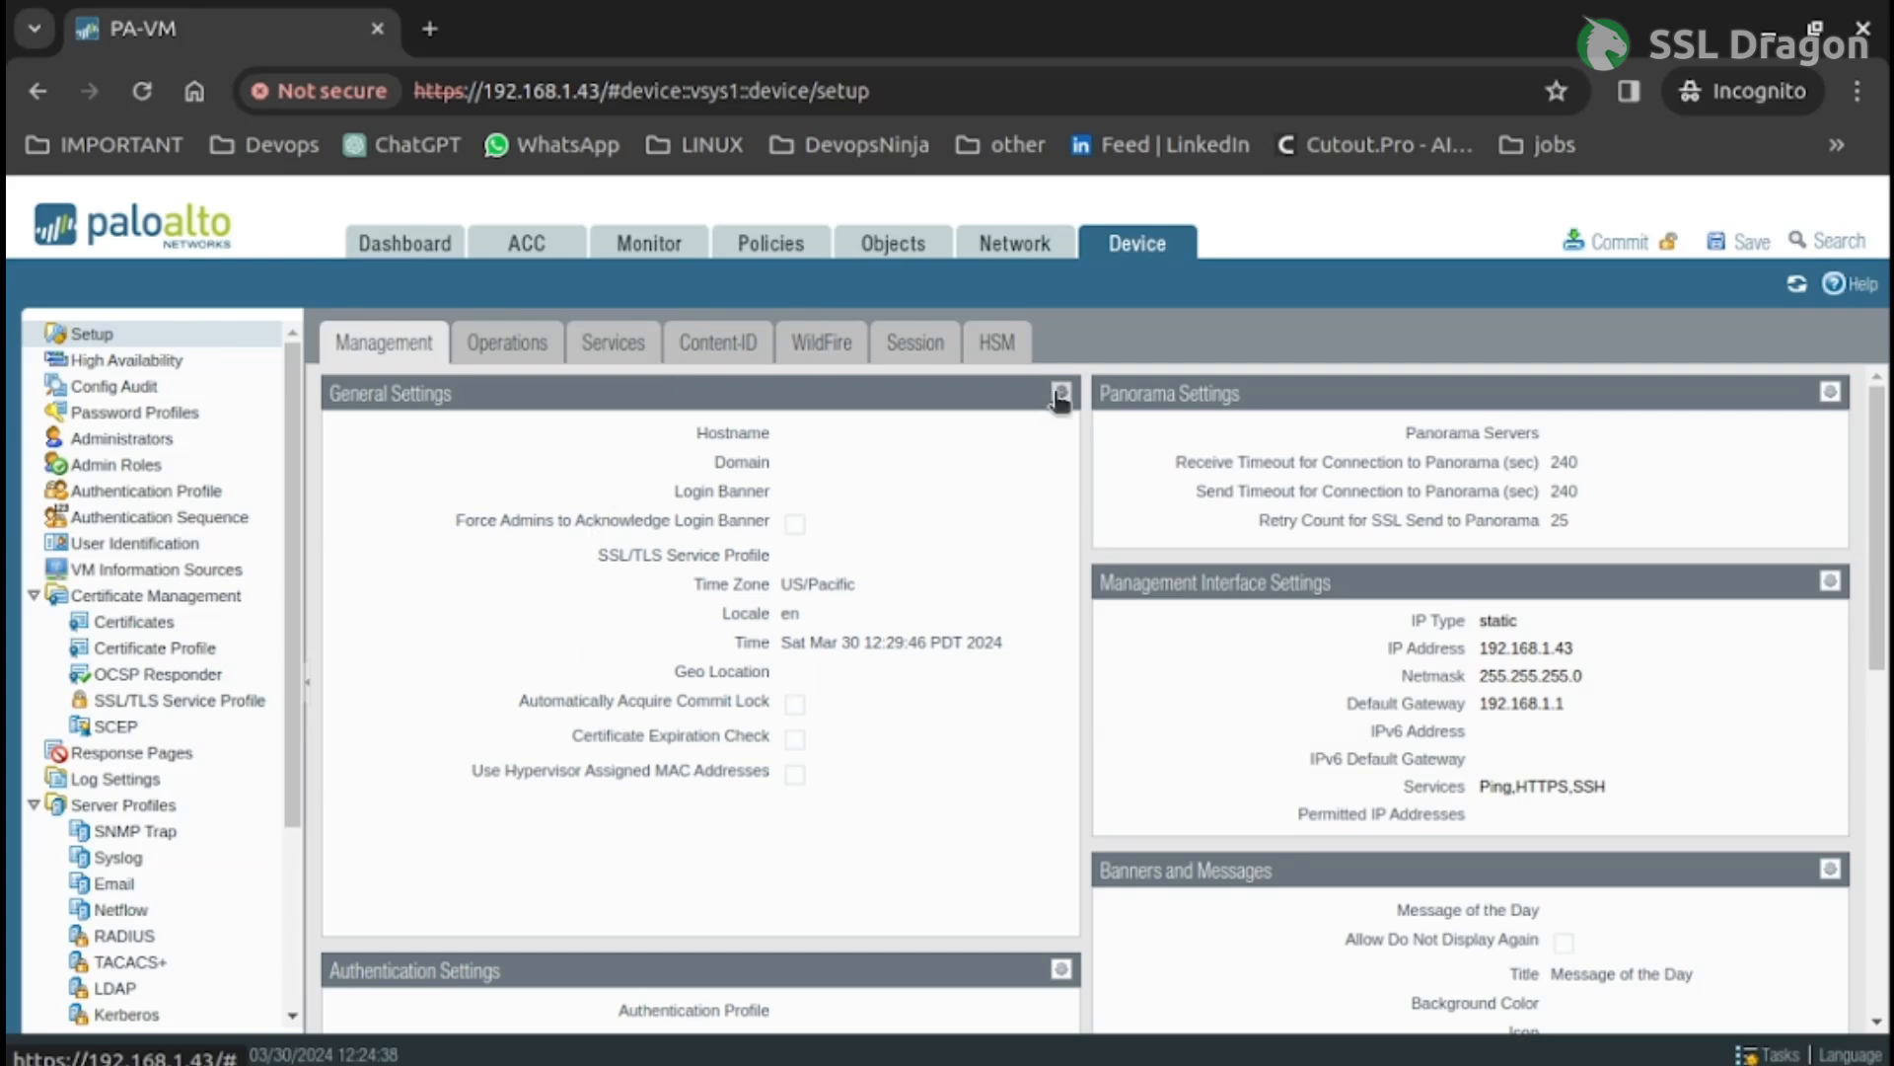
pyautogui.click(1060, 398)
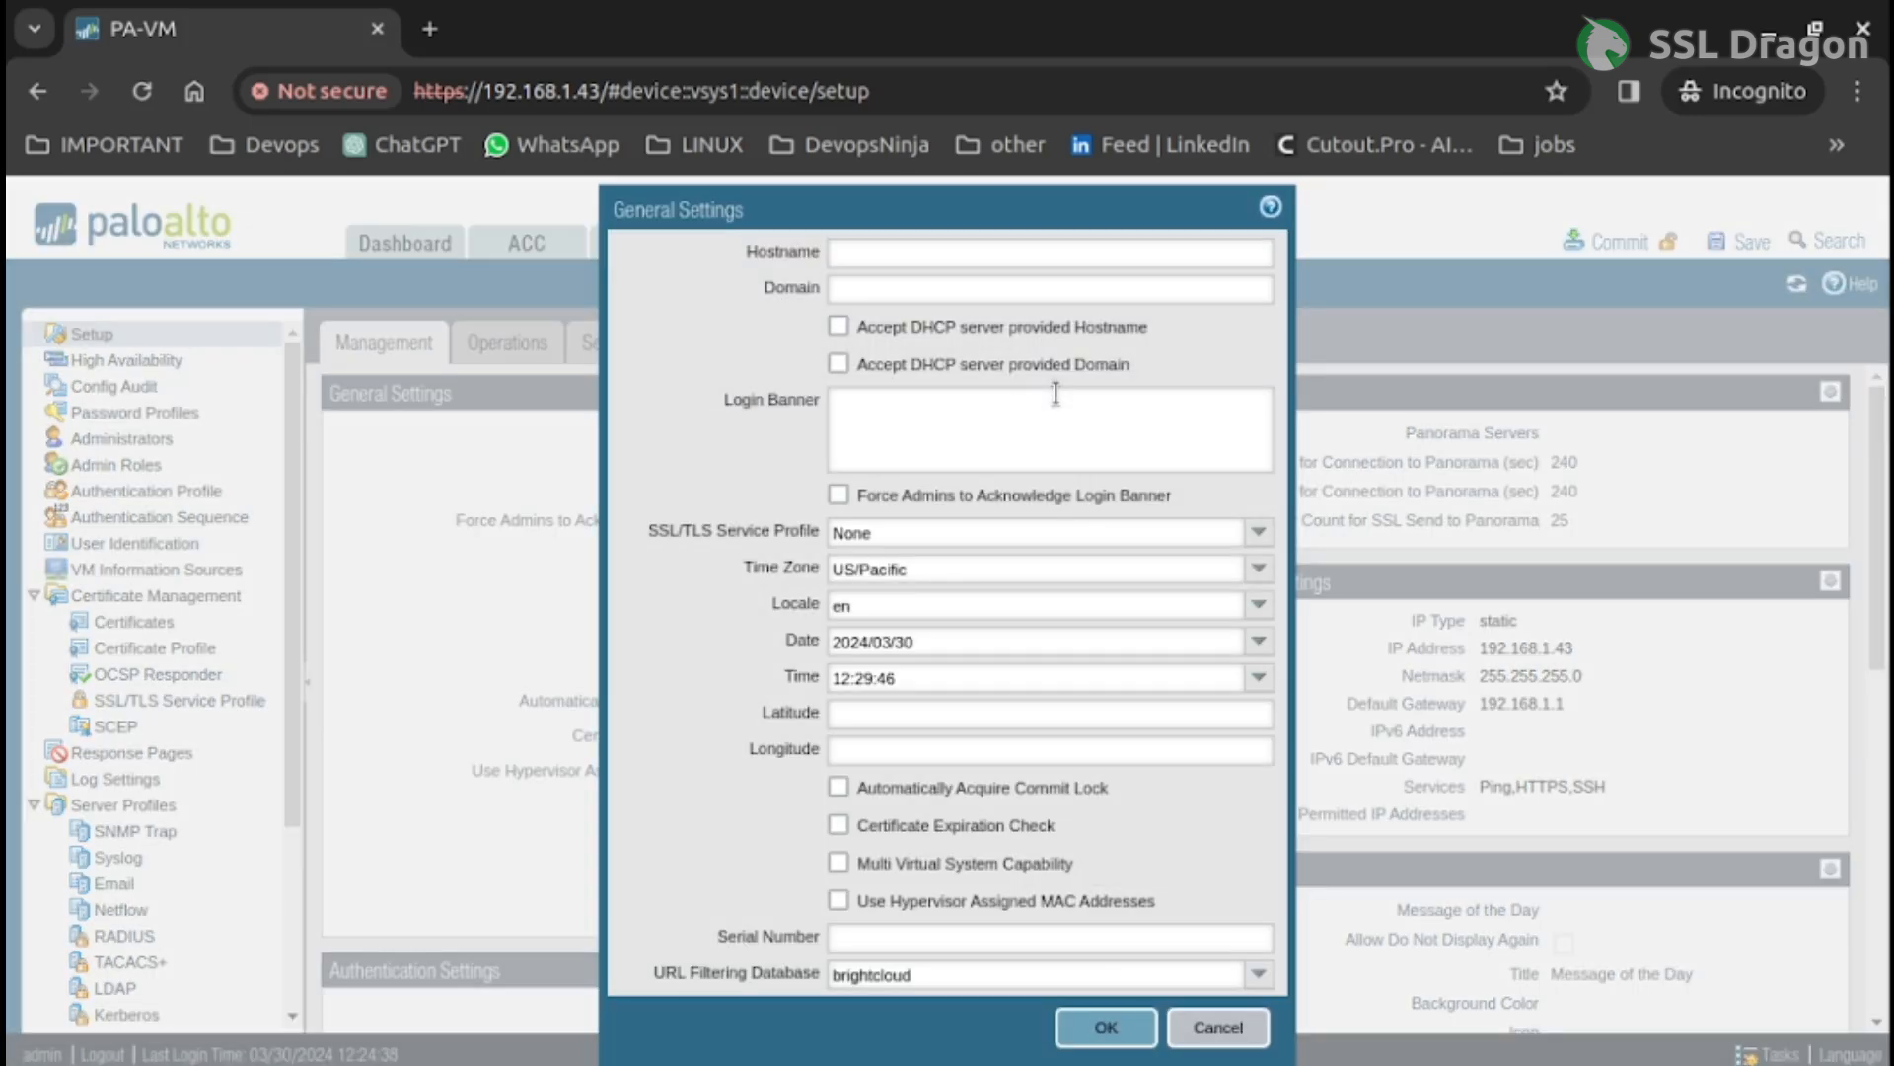
pyautogui.click(1048, 253)
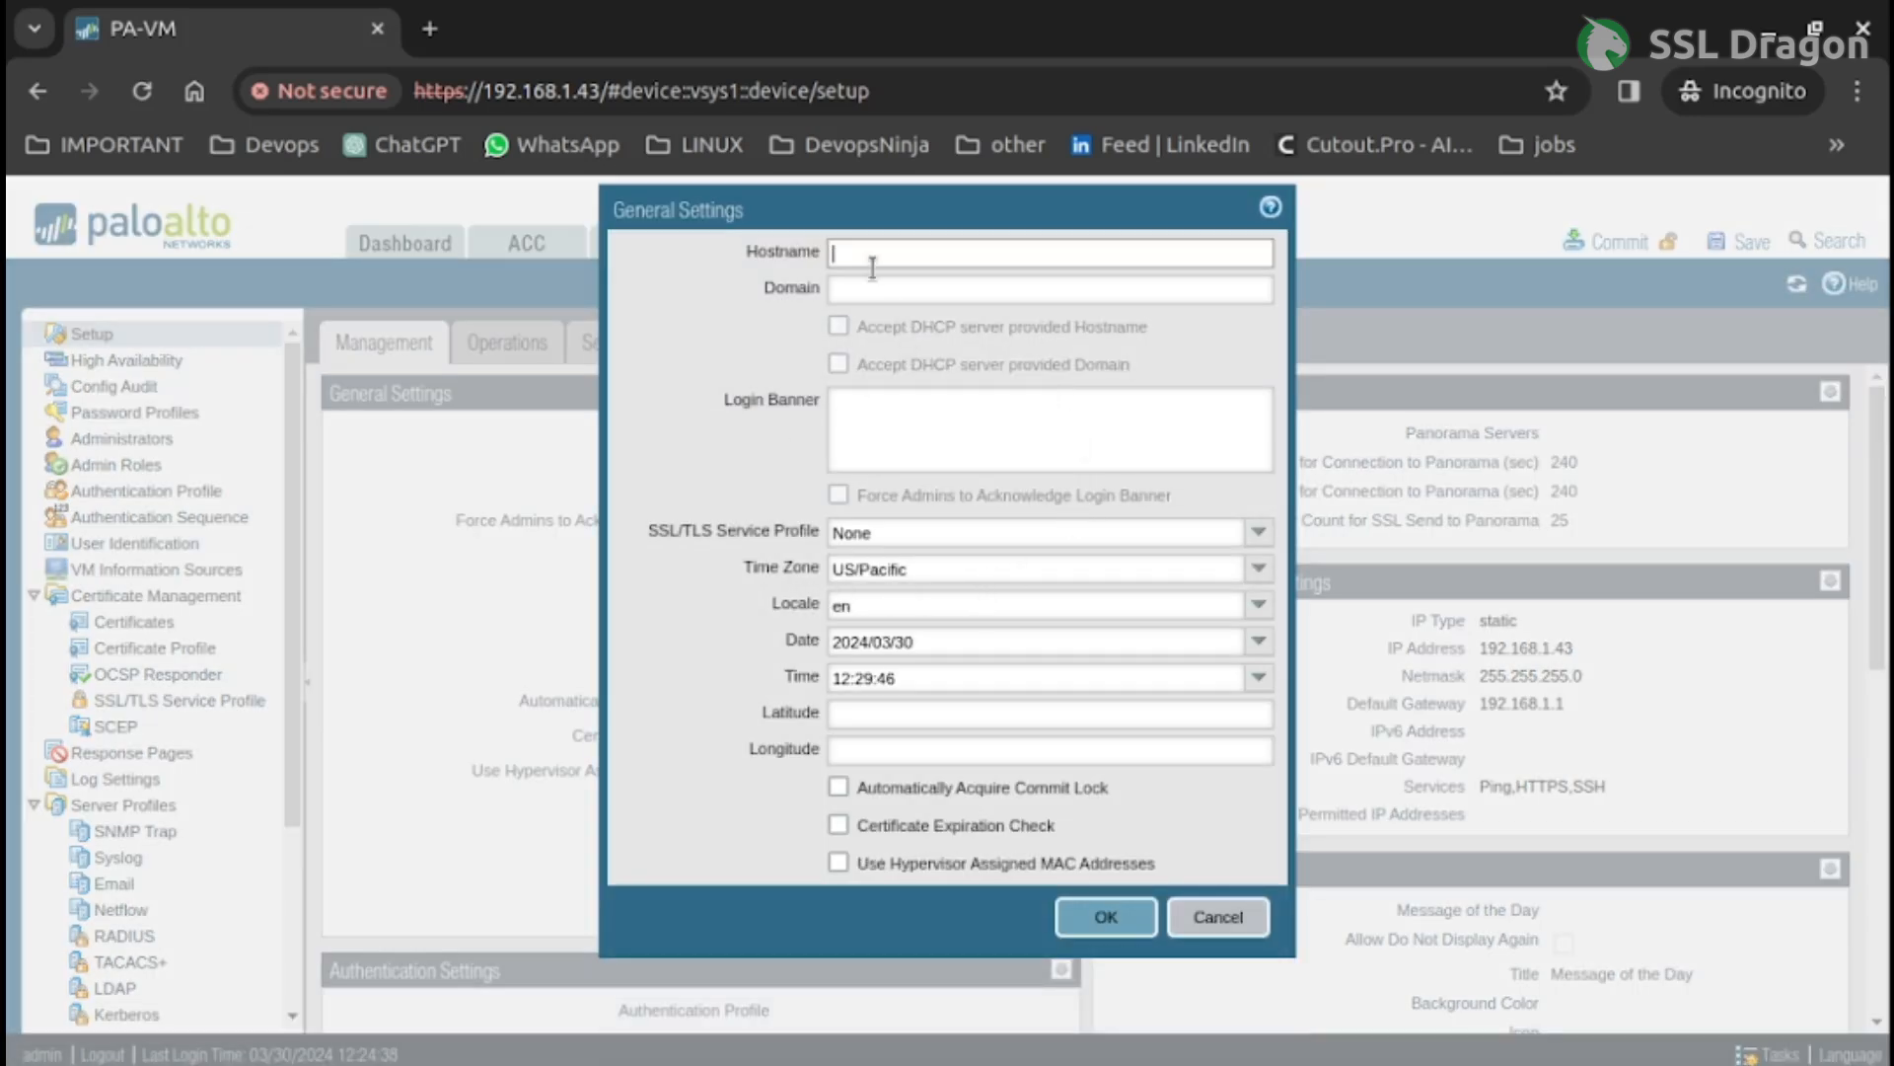
pyautogui.write('demo')
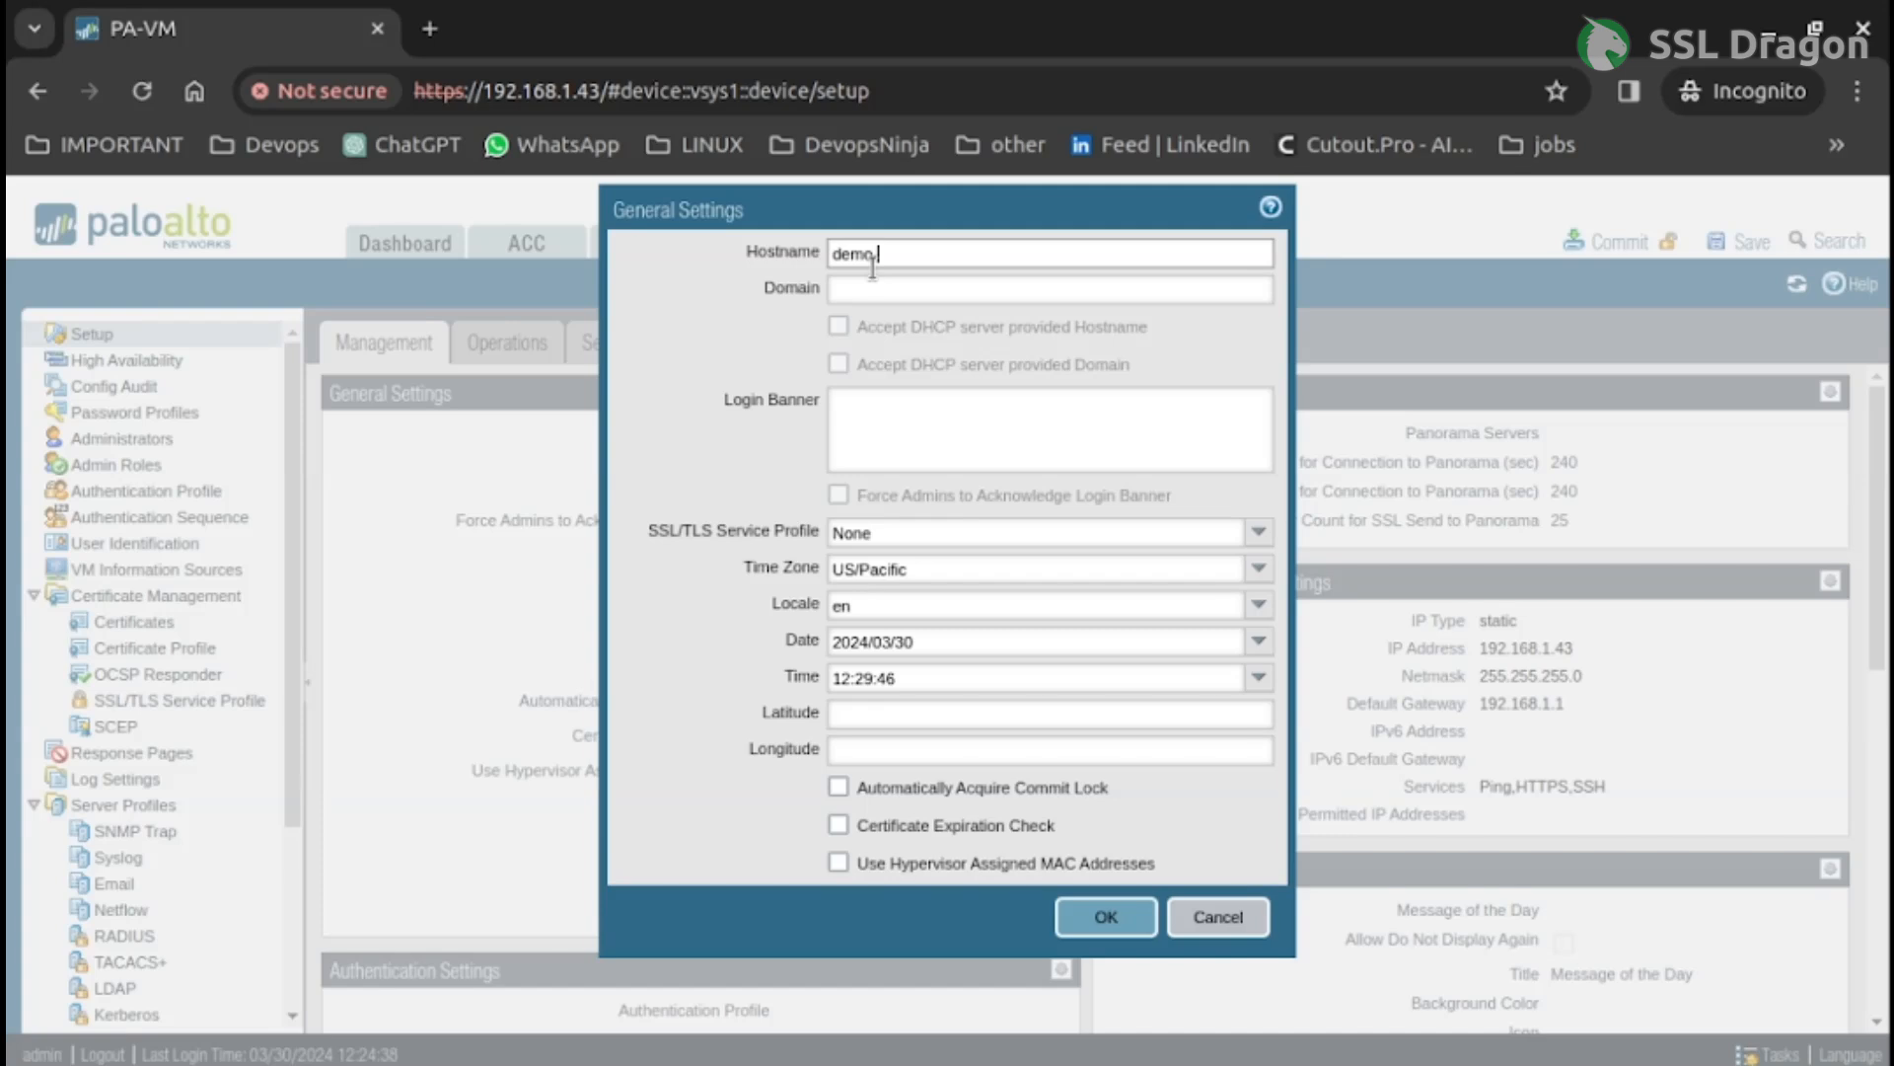
pyautogui.write('ssldragon')
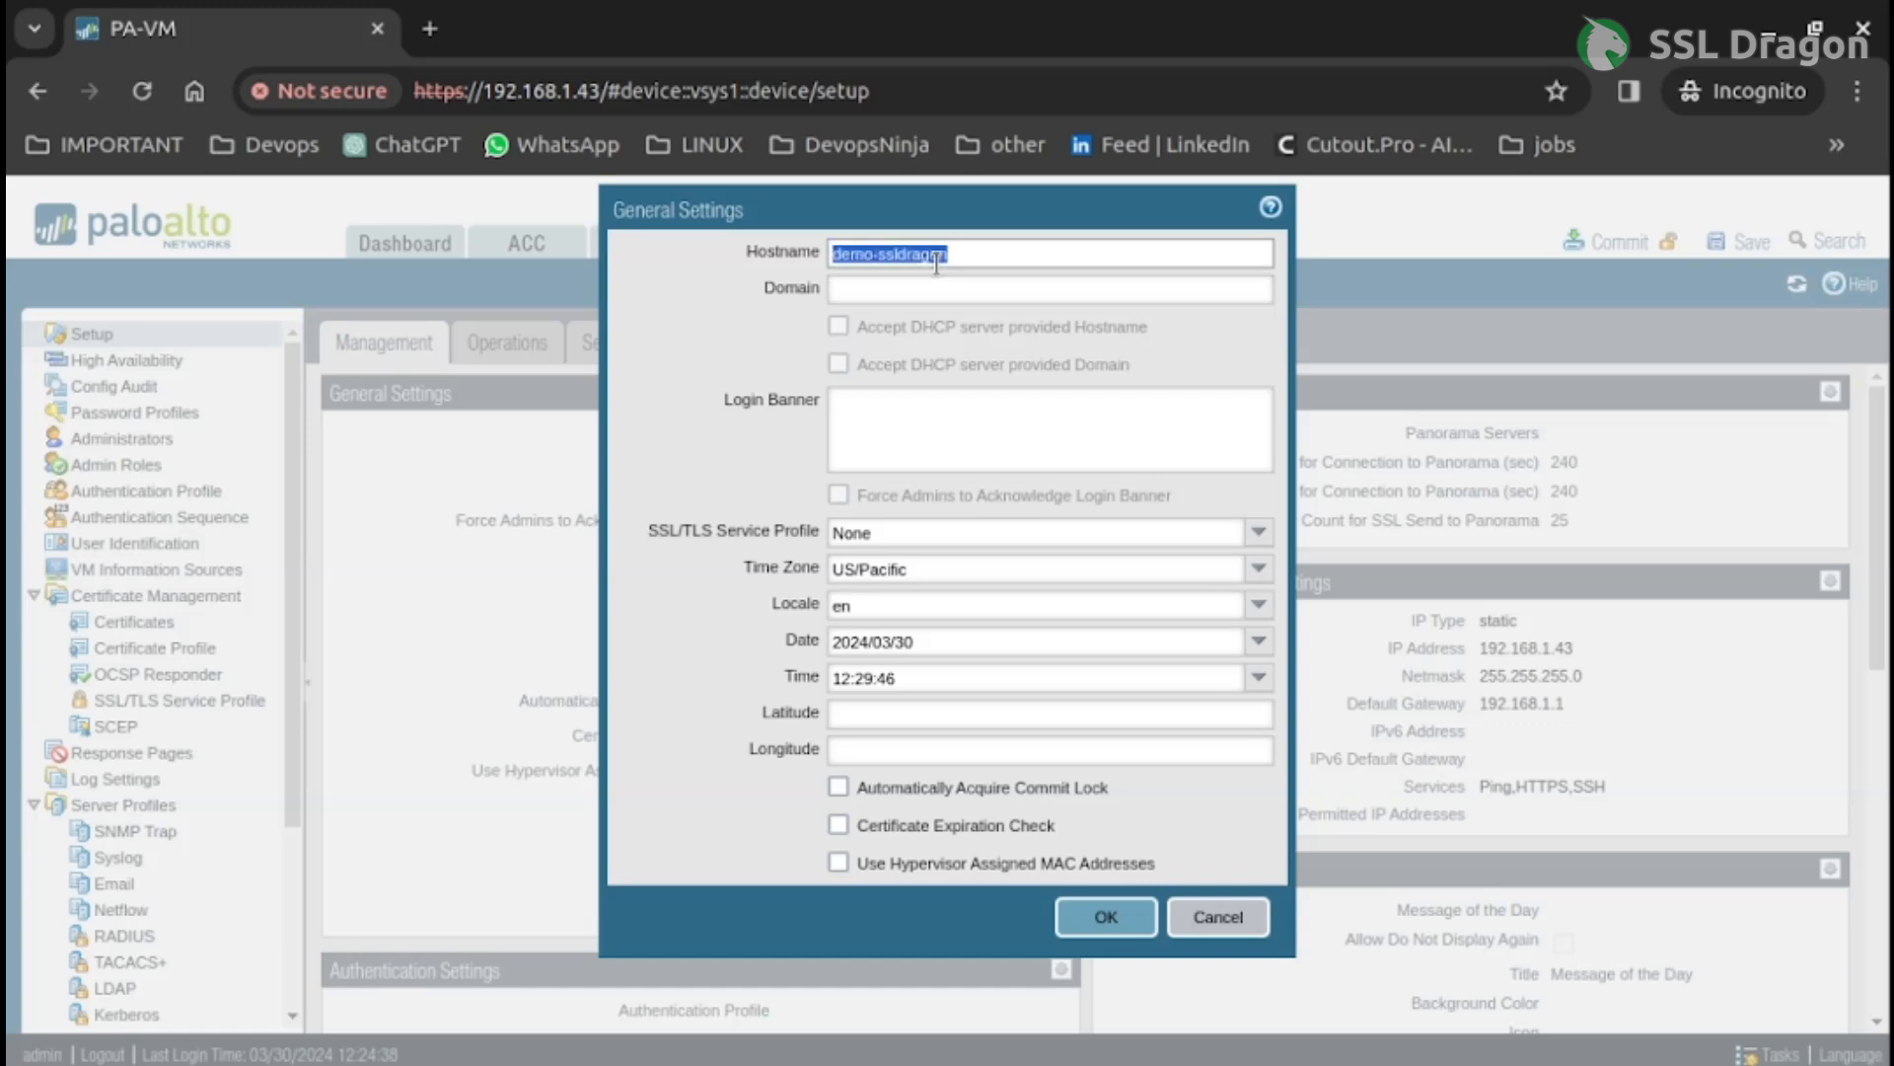
pyautogui.write('demo-ssldragon')
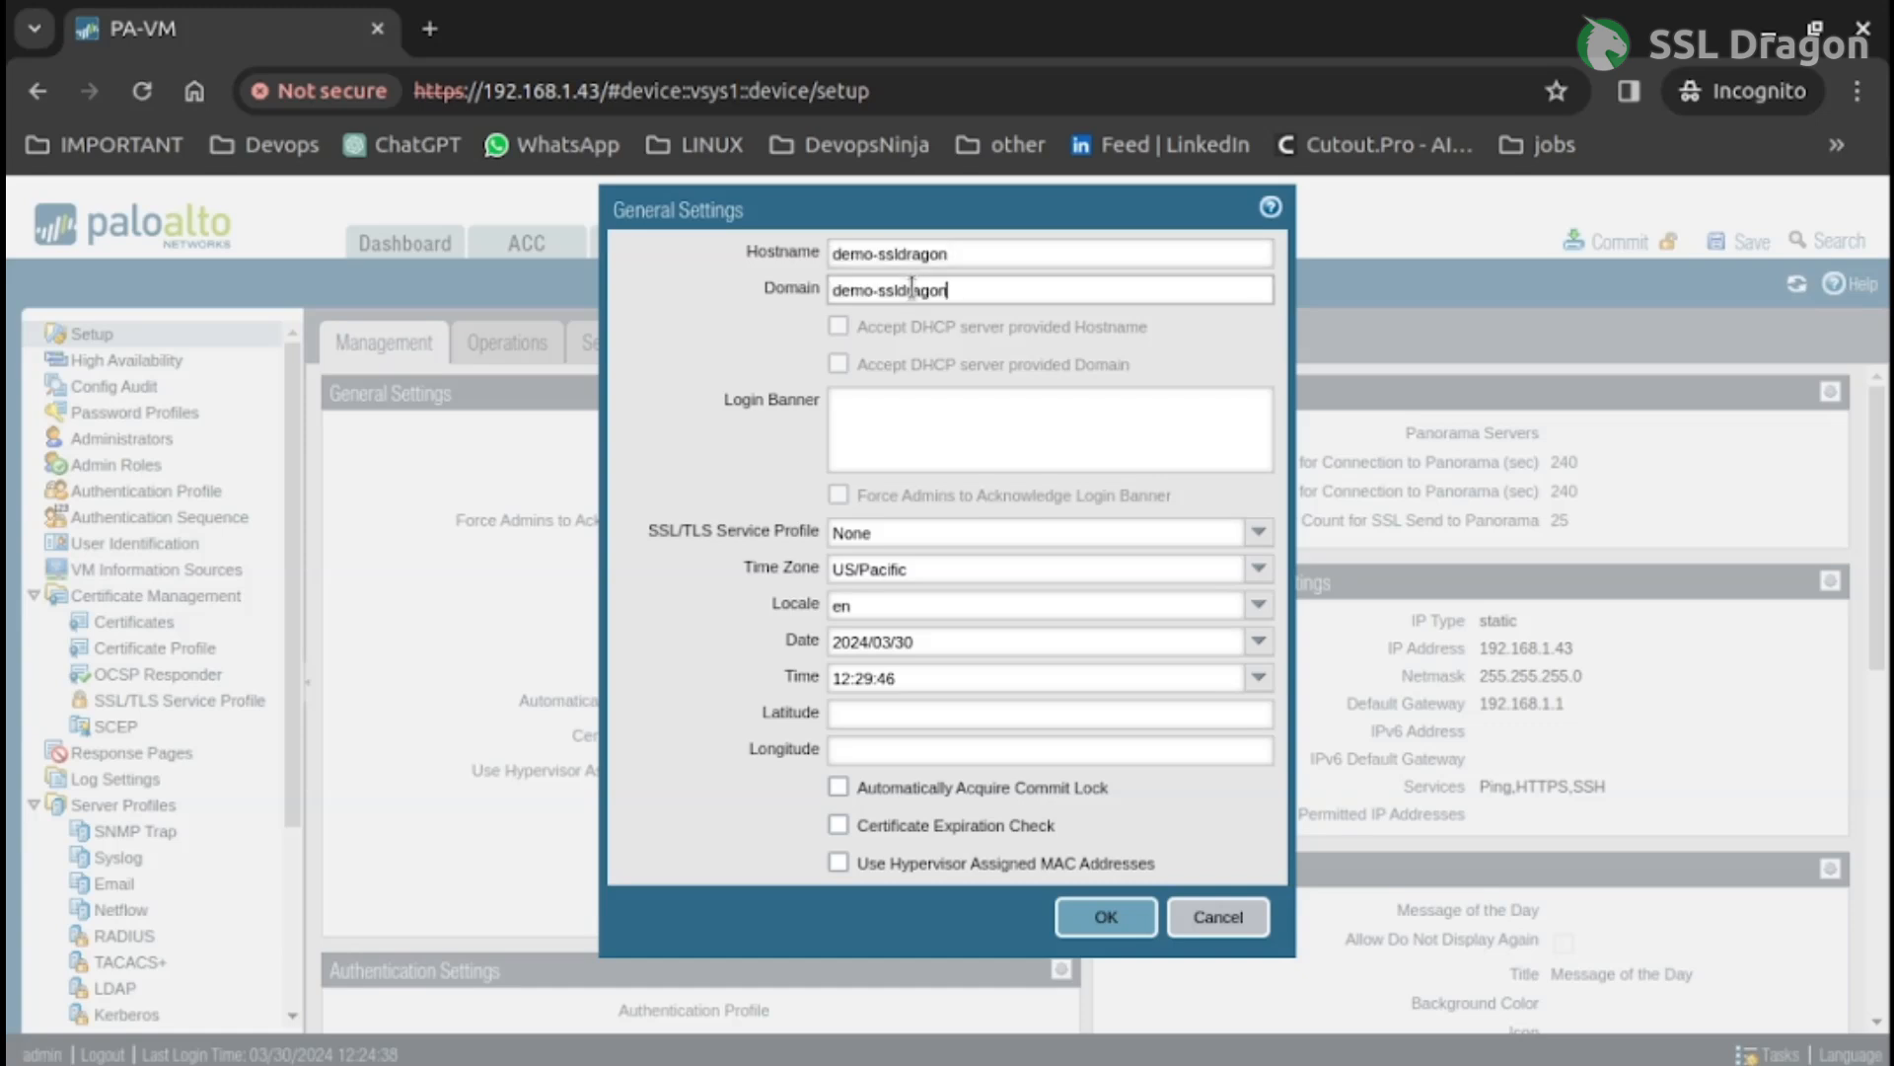
pyautogui.write('.com')
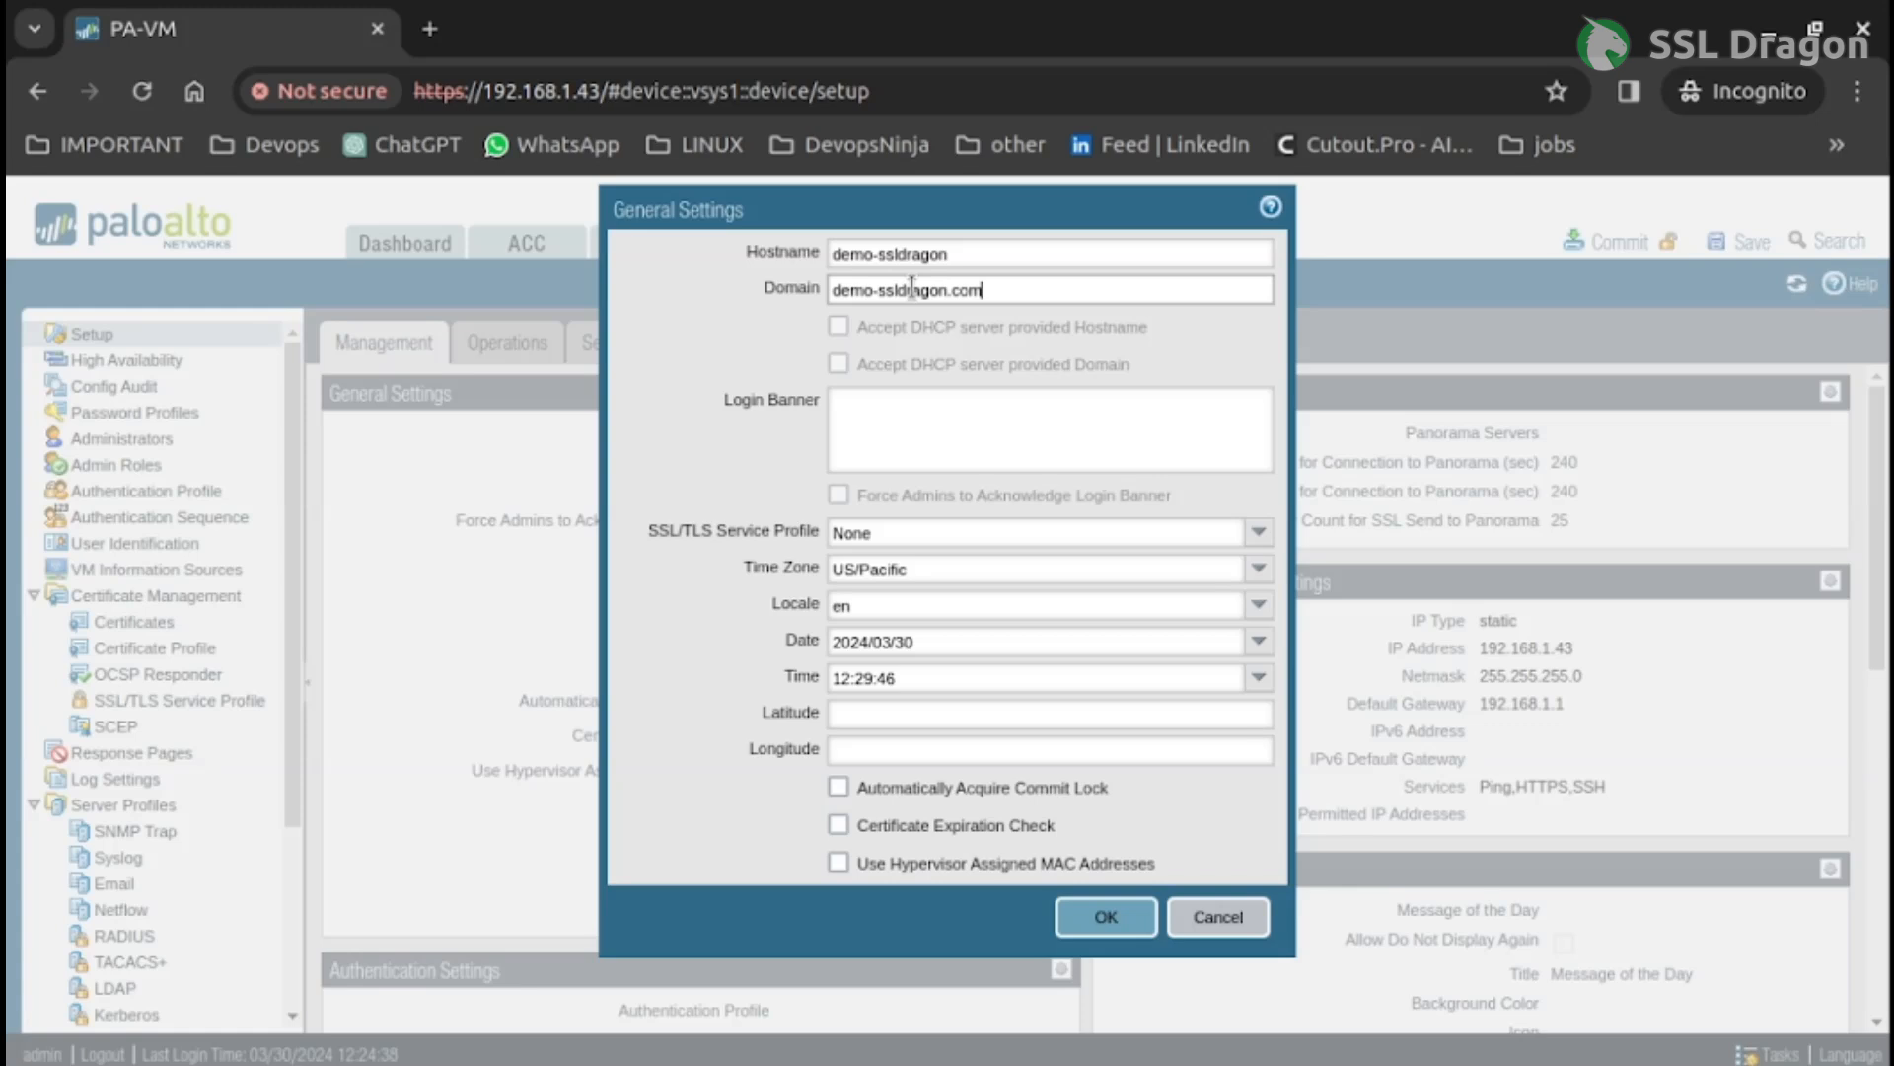
pyautogui.moveTo(1067, 779)
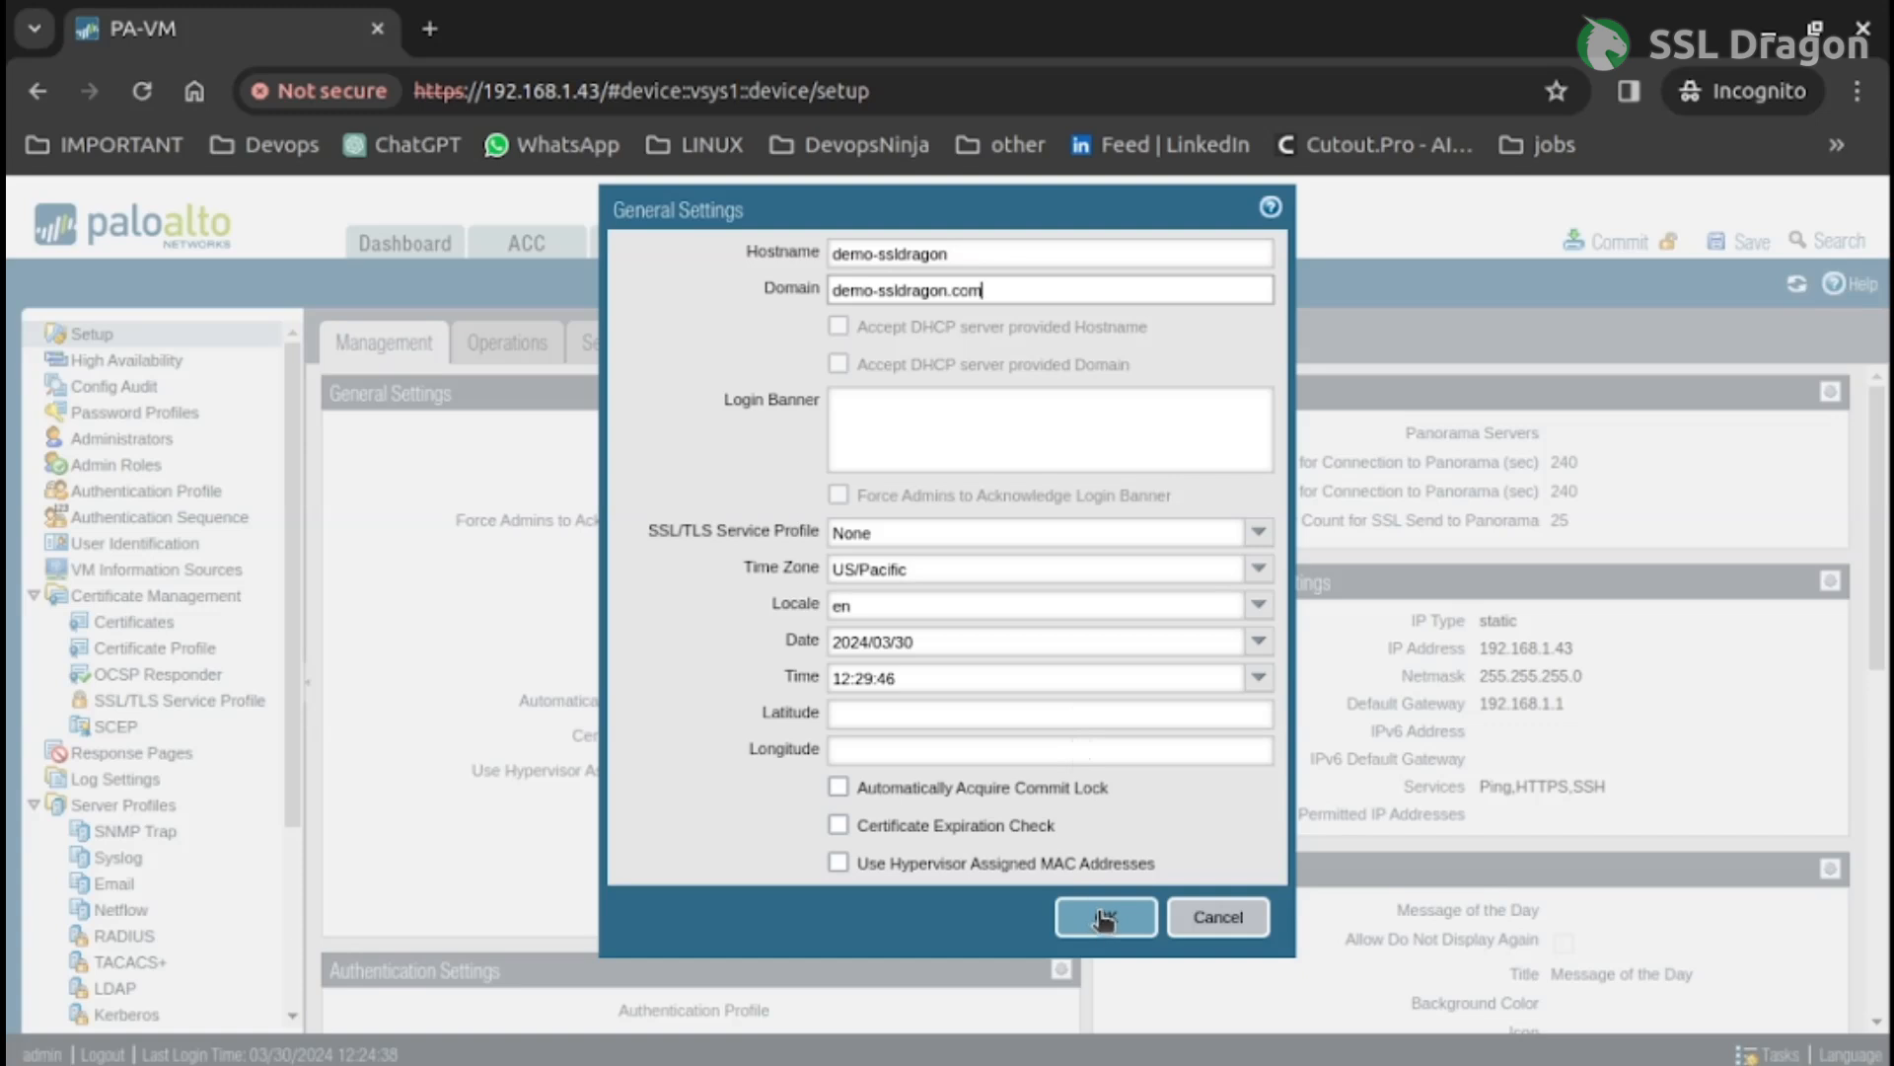
pyautogui.click(1102, 917)
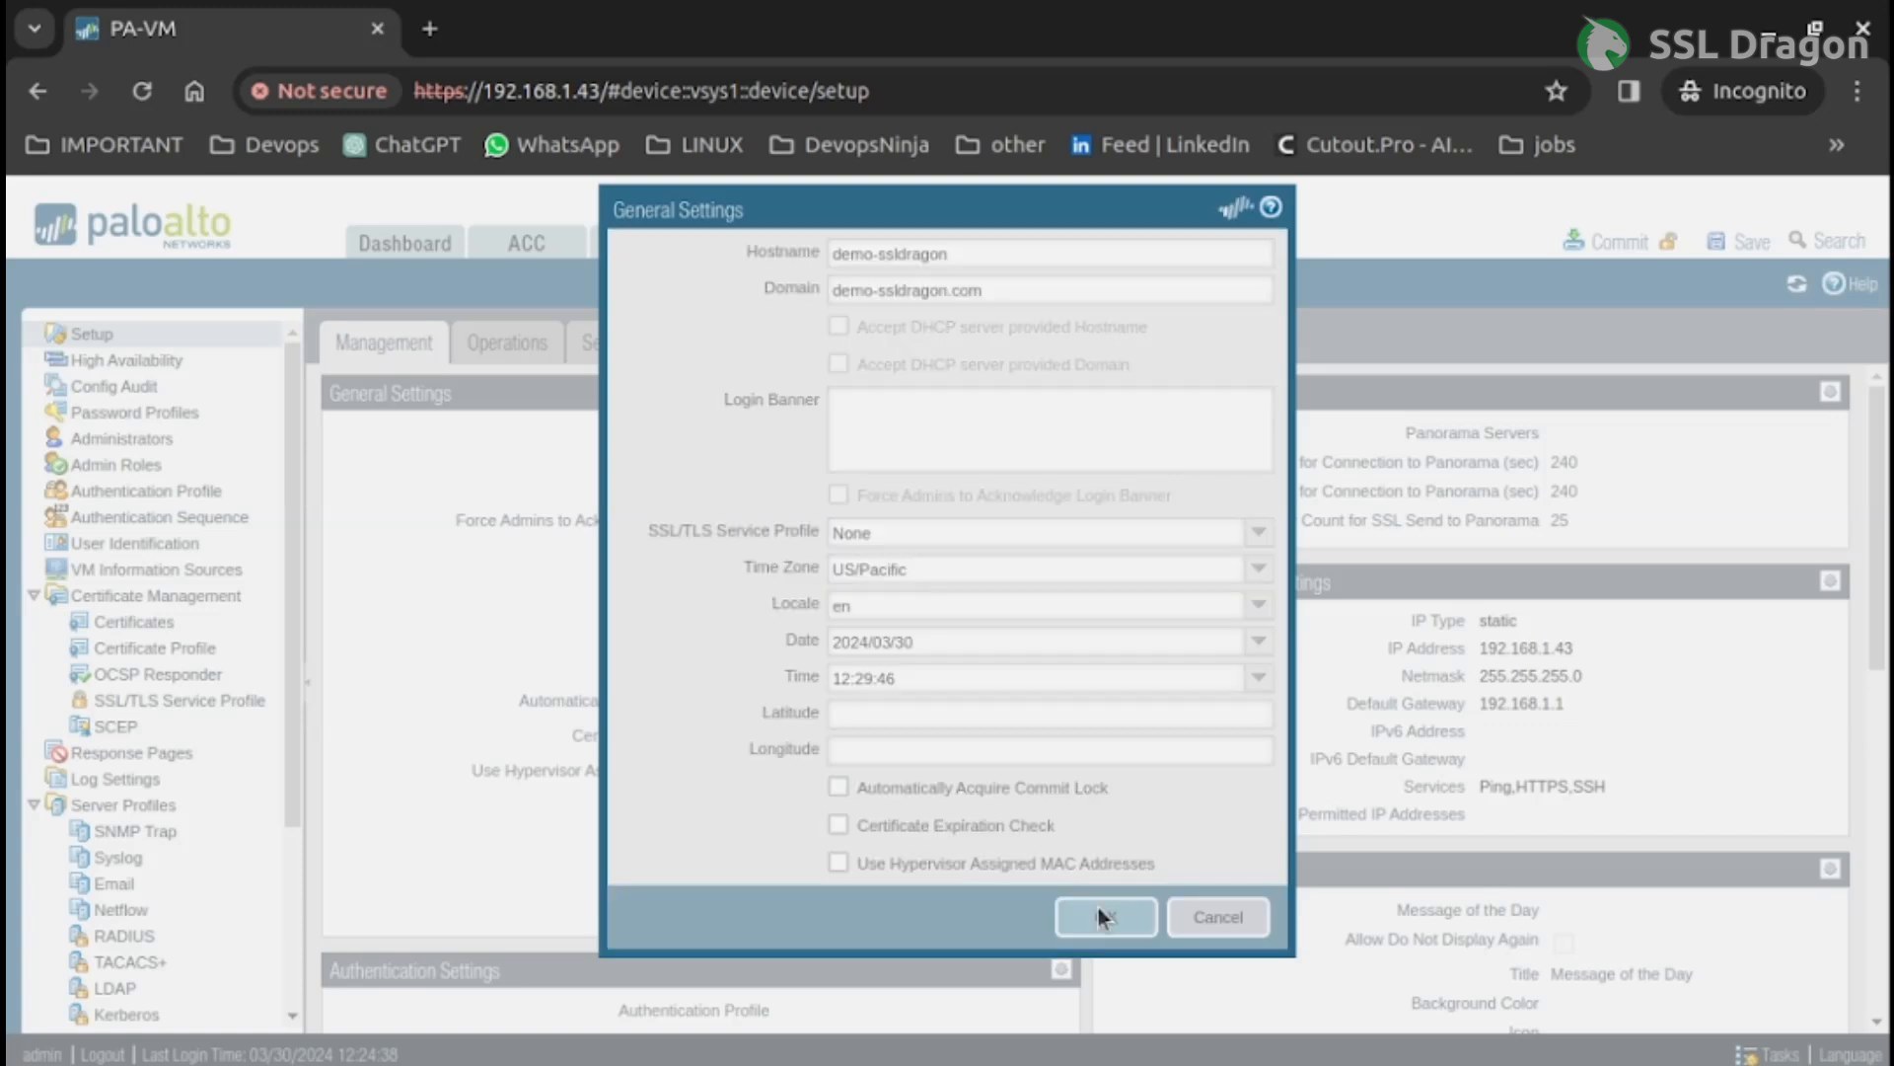
pyautogui.click(1103, 916)
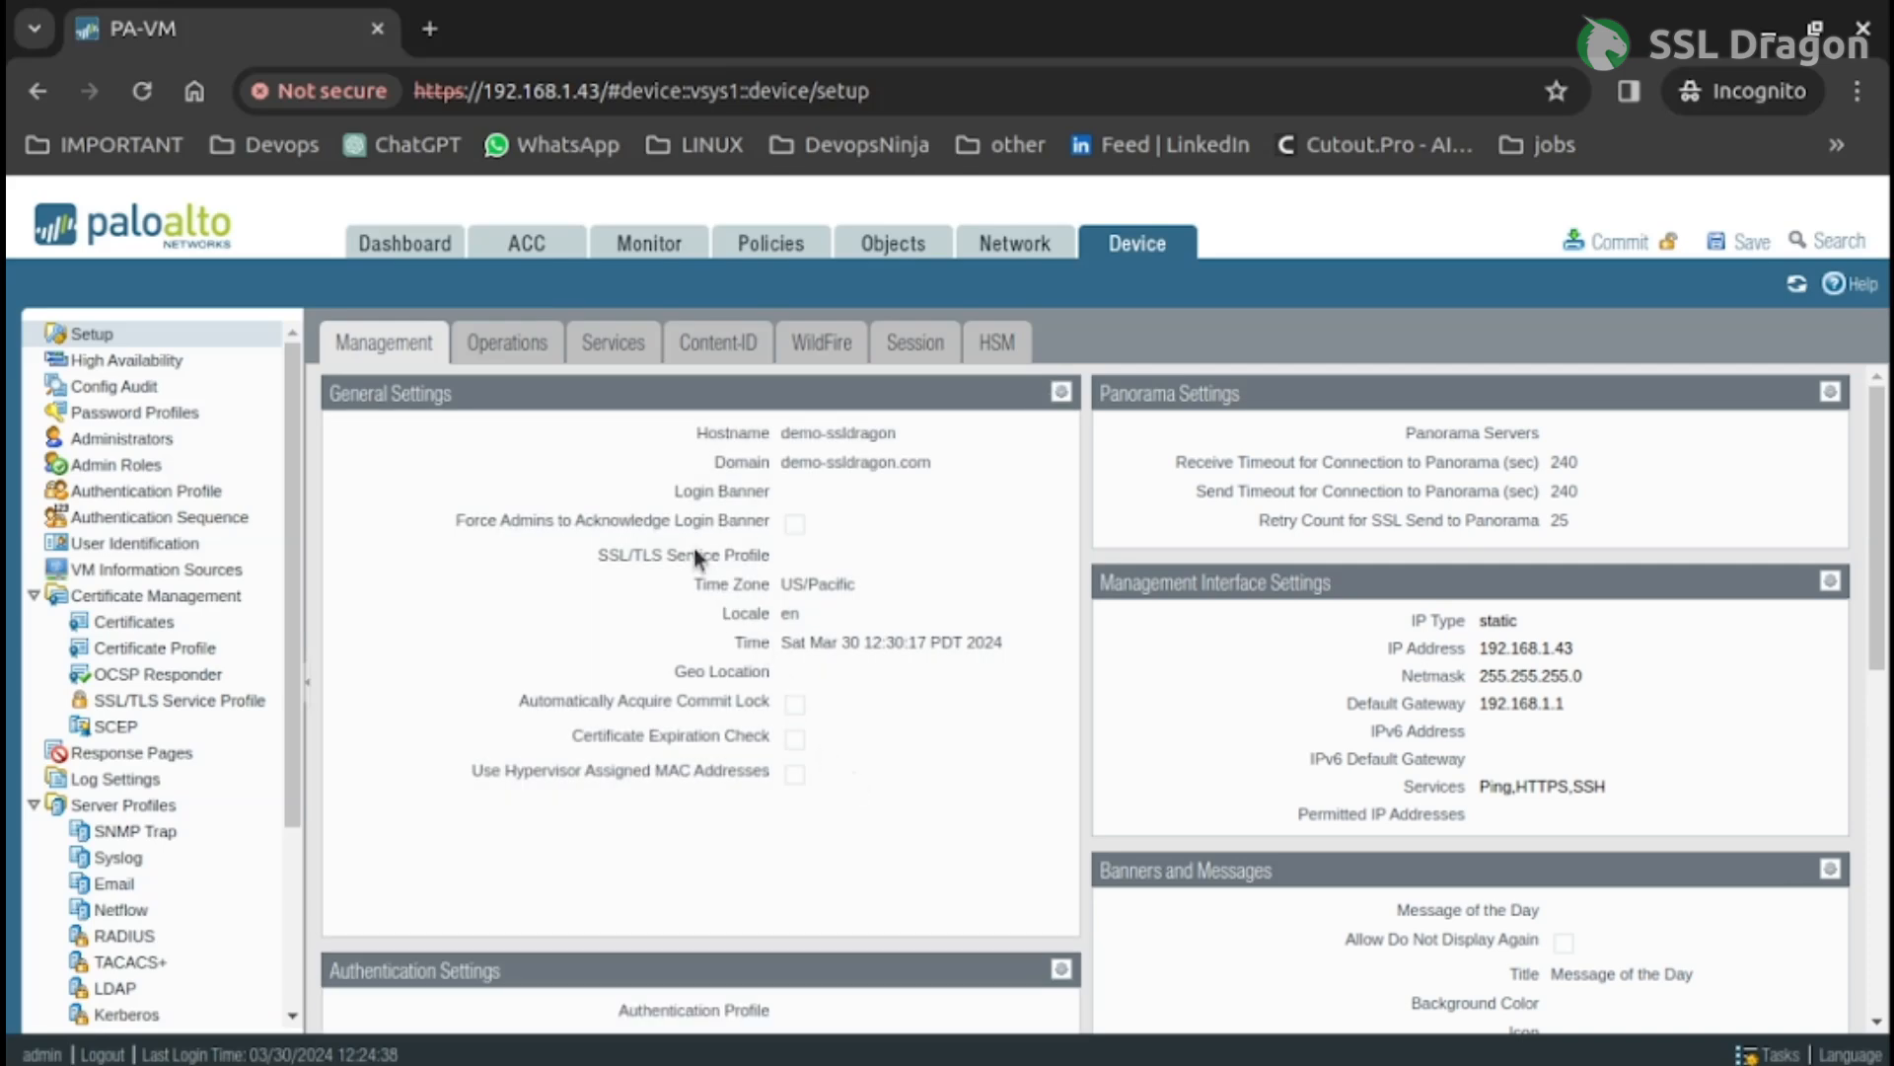
# Step: Select demo-ssldragon as the General Settings SSL/TLS Service Profile and save
pyautogui.click(1059, 393)
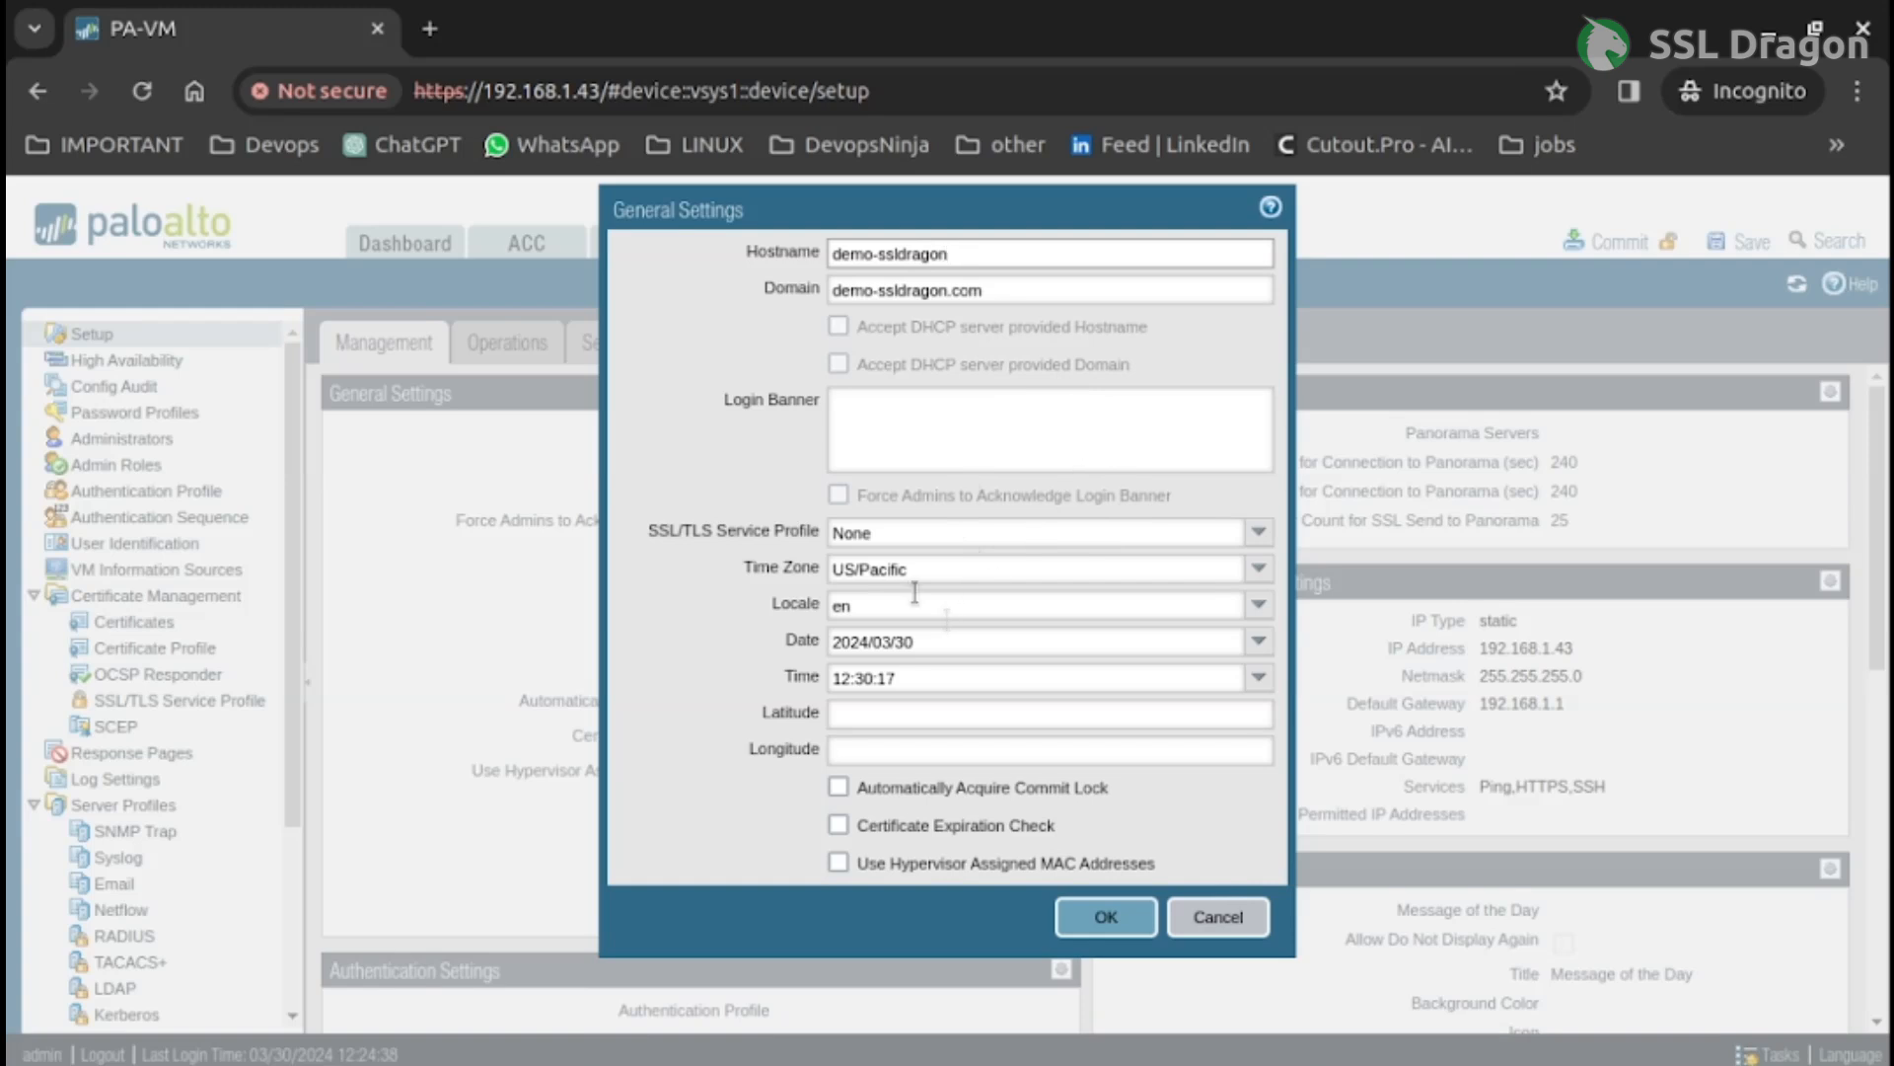
pyautogui.click(1256, 532)
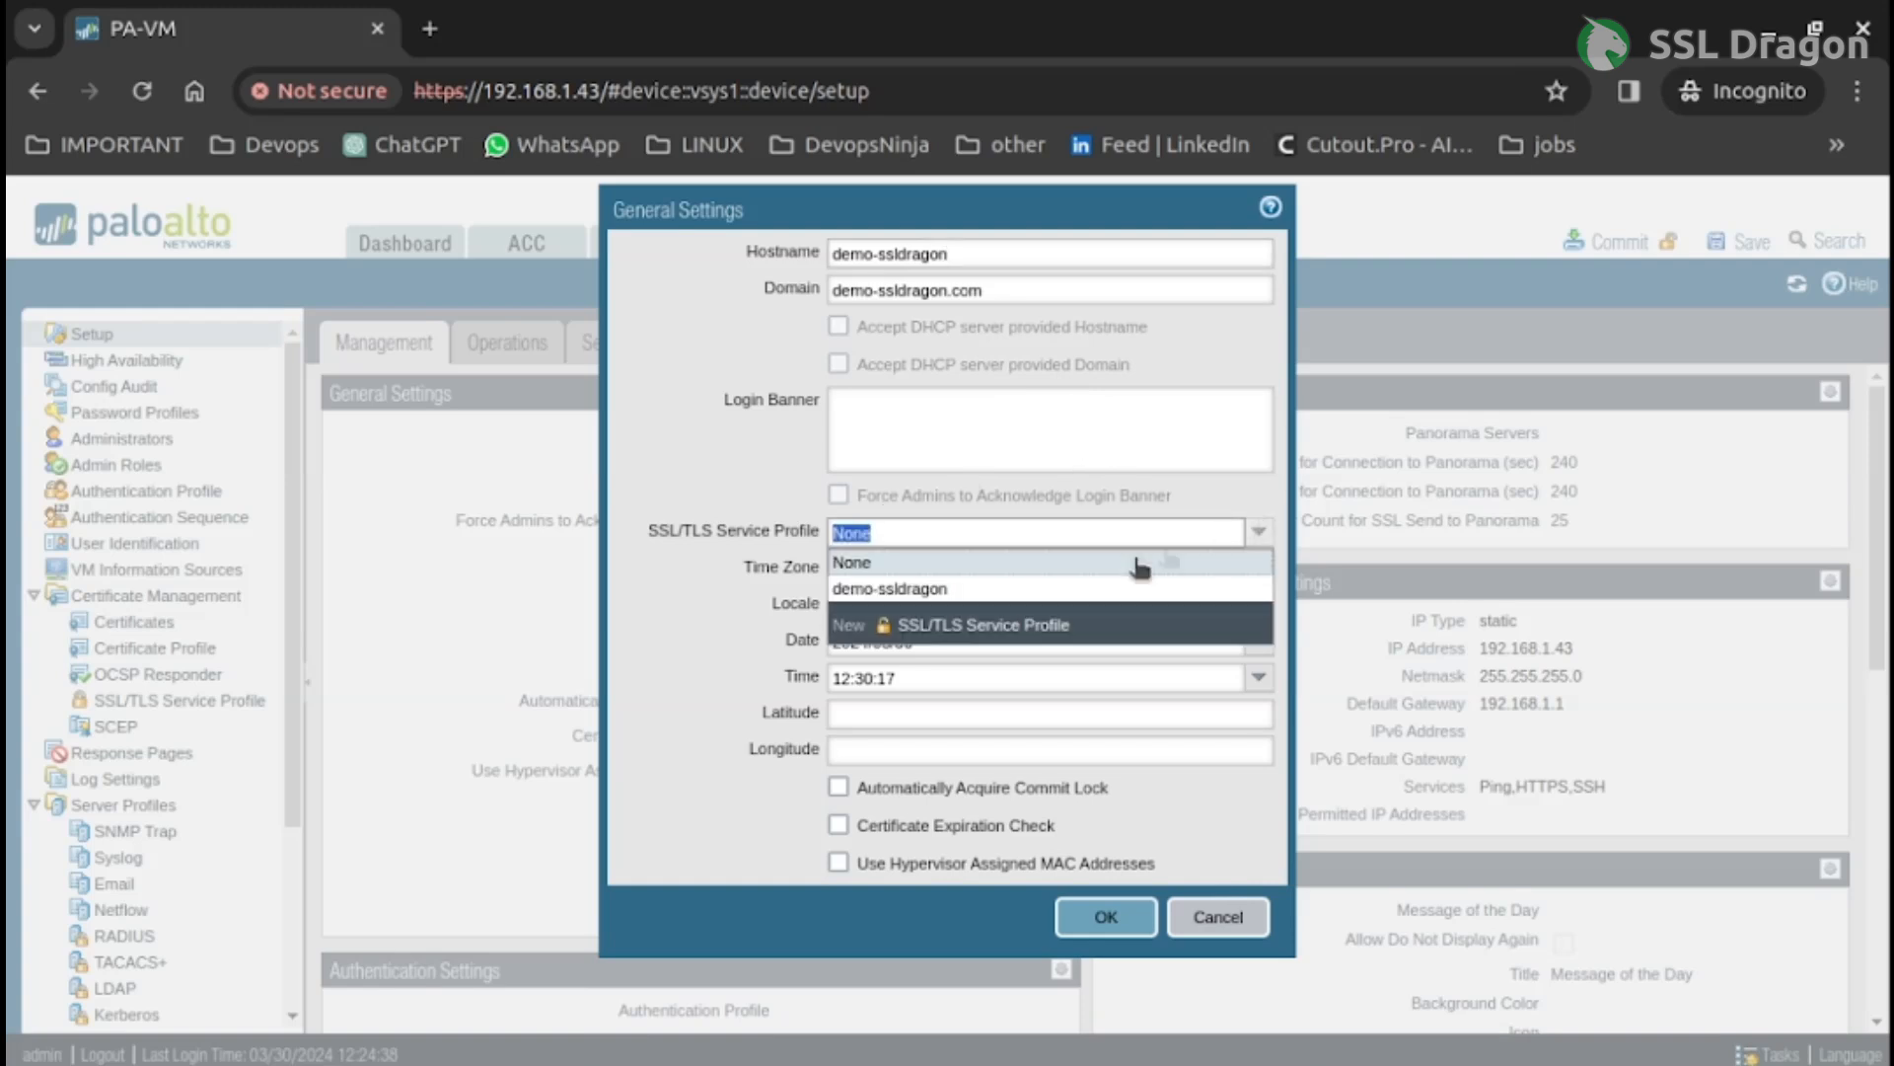
pyautogui.click(889, 588)
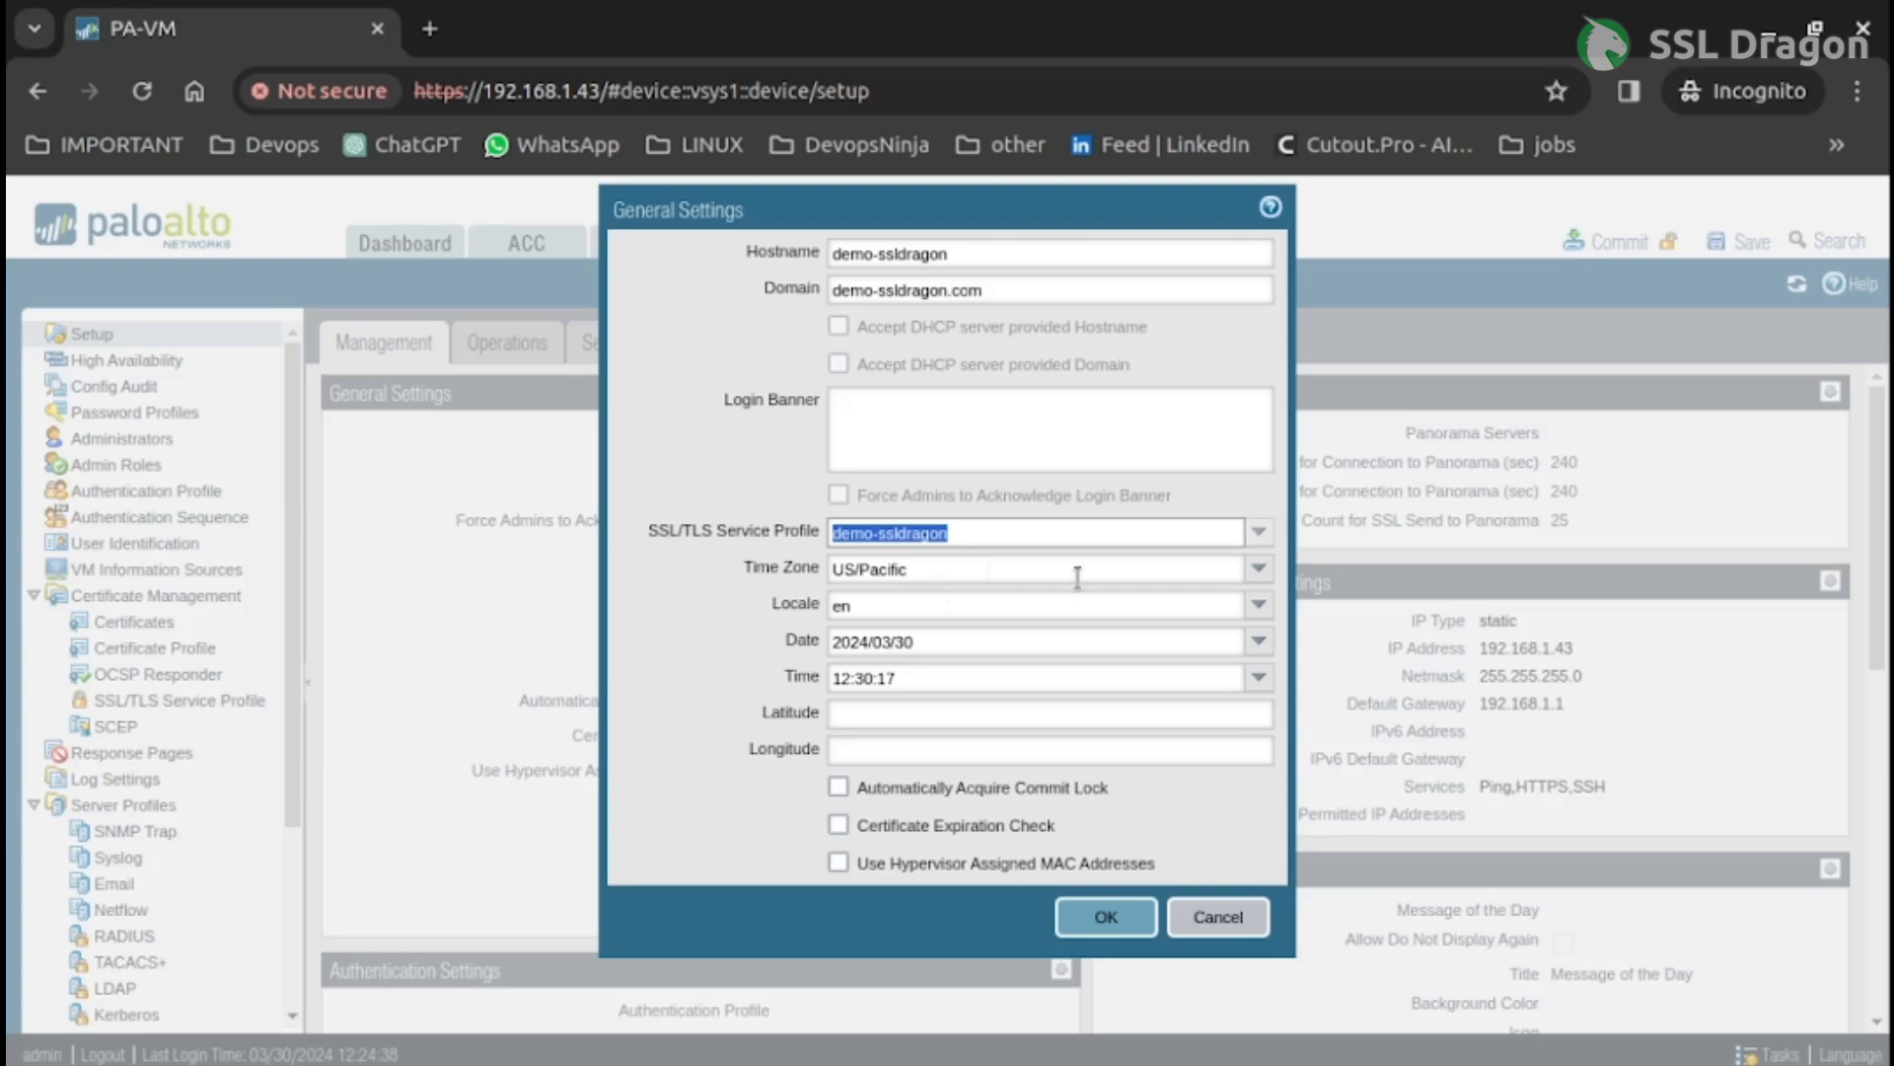
pyautogui.click(1039, 569)
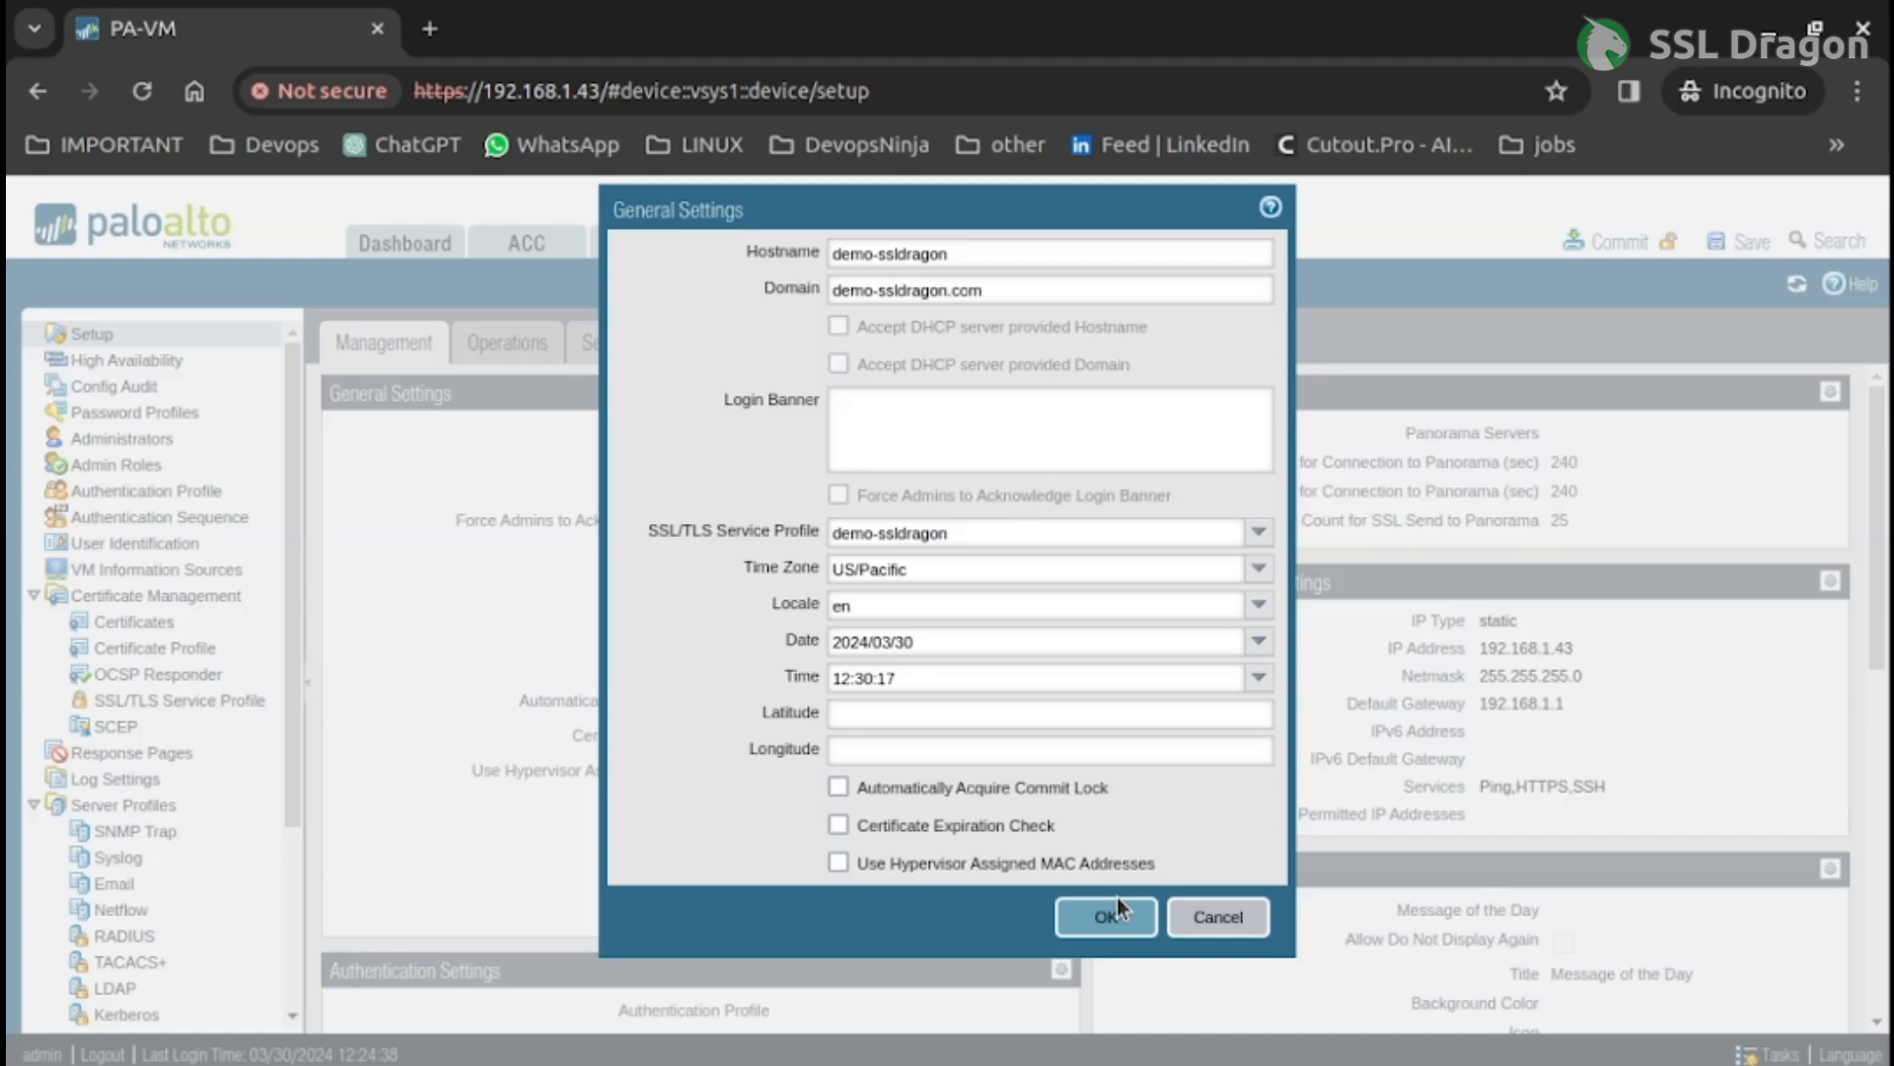
pyautogui.click(1103, 916)
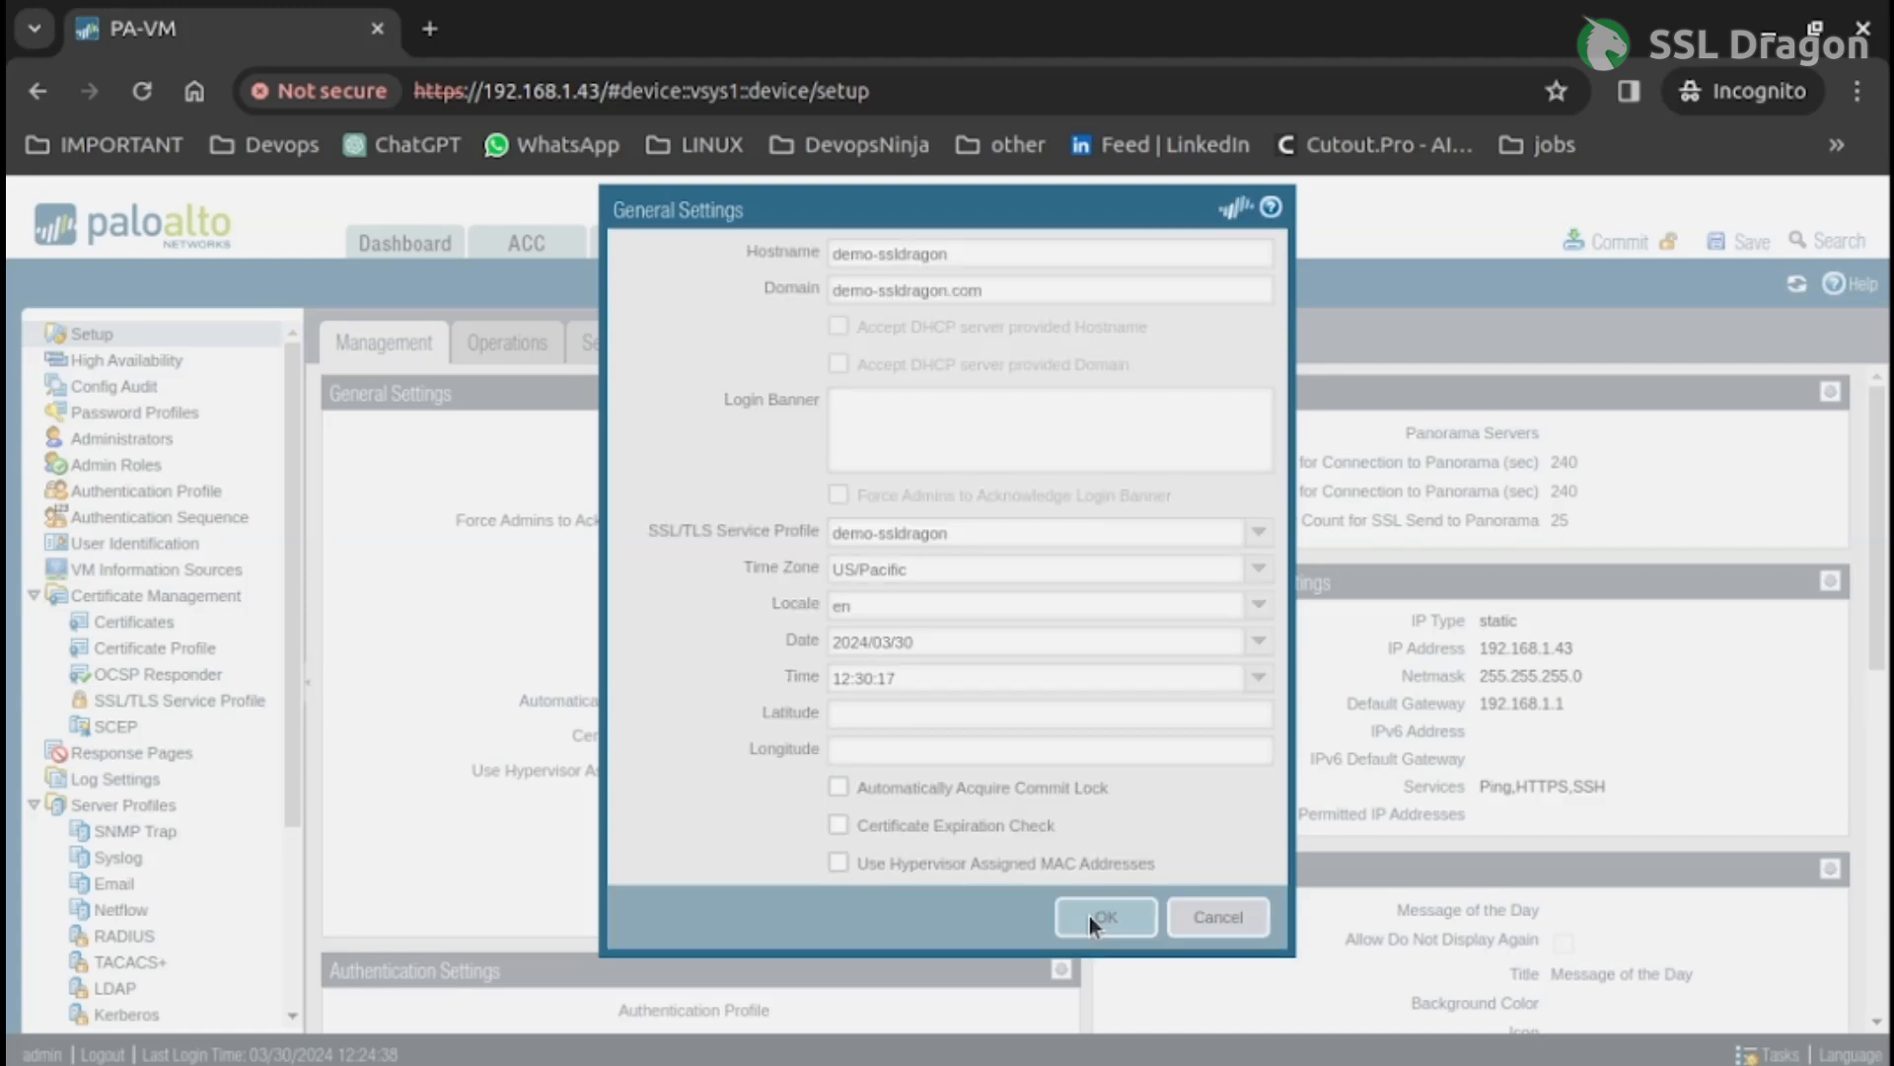
pyautogui.click(1102, 915)
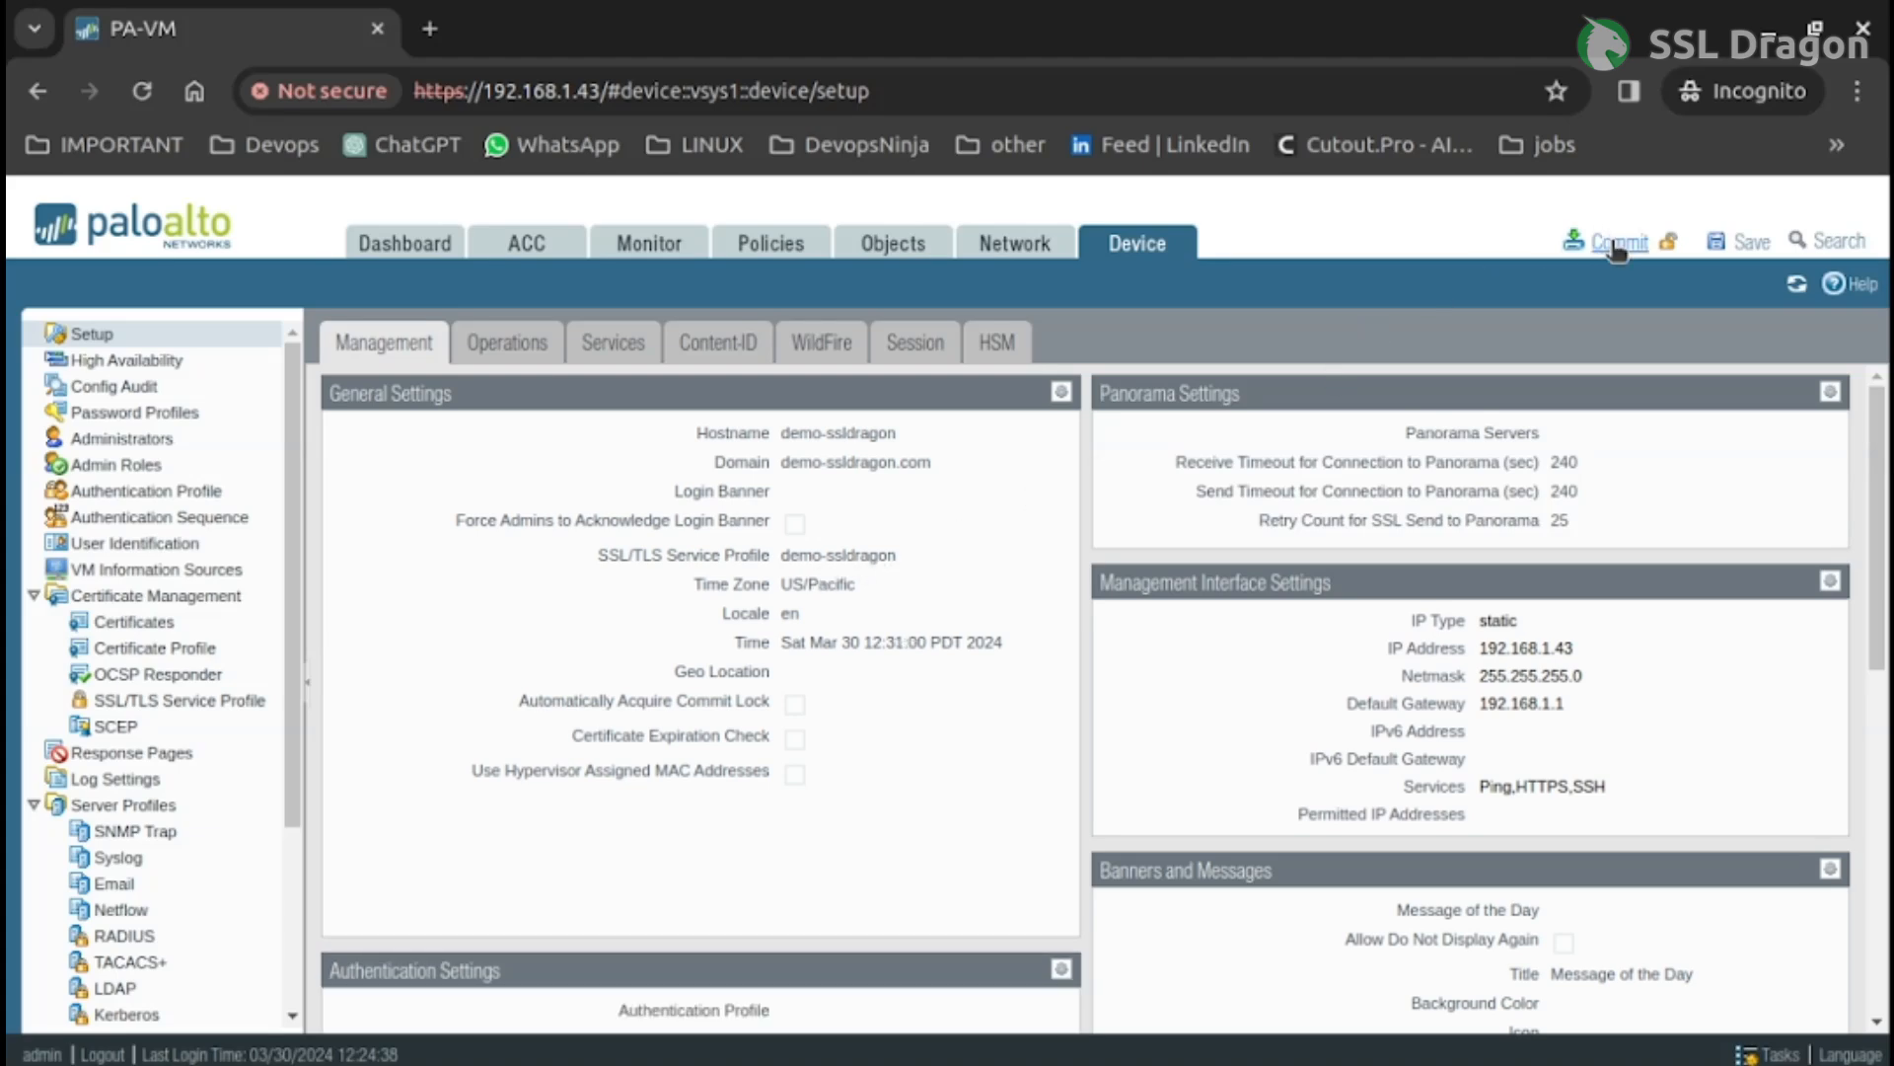
# Step: Commit the configuration changes to the running configuration
pyautogui.click(1618, 243)
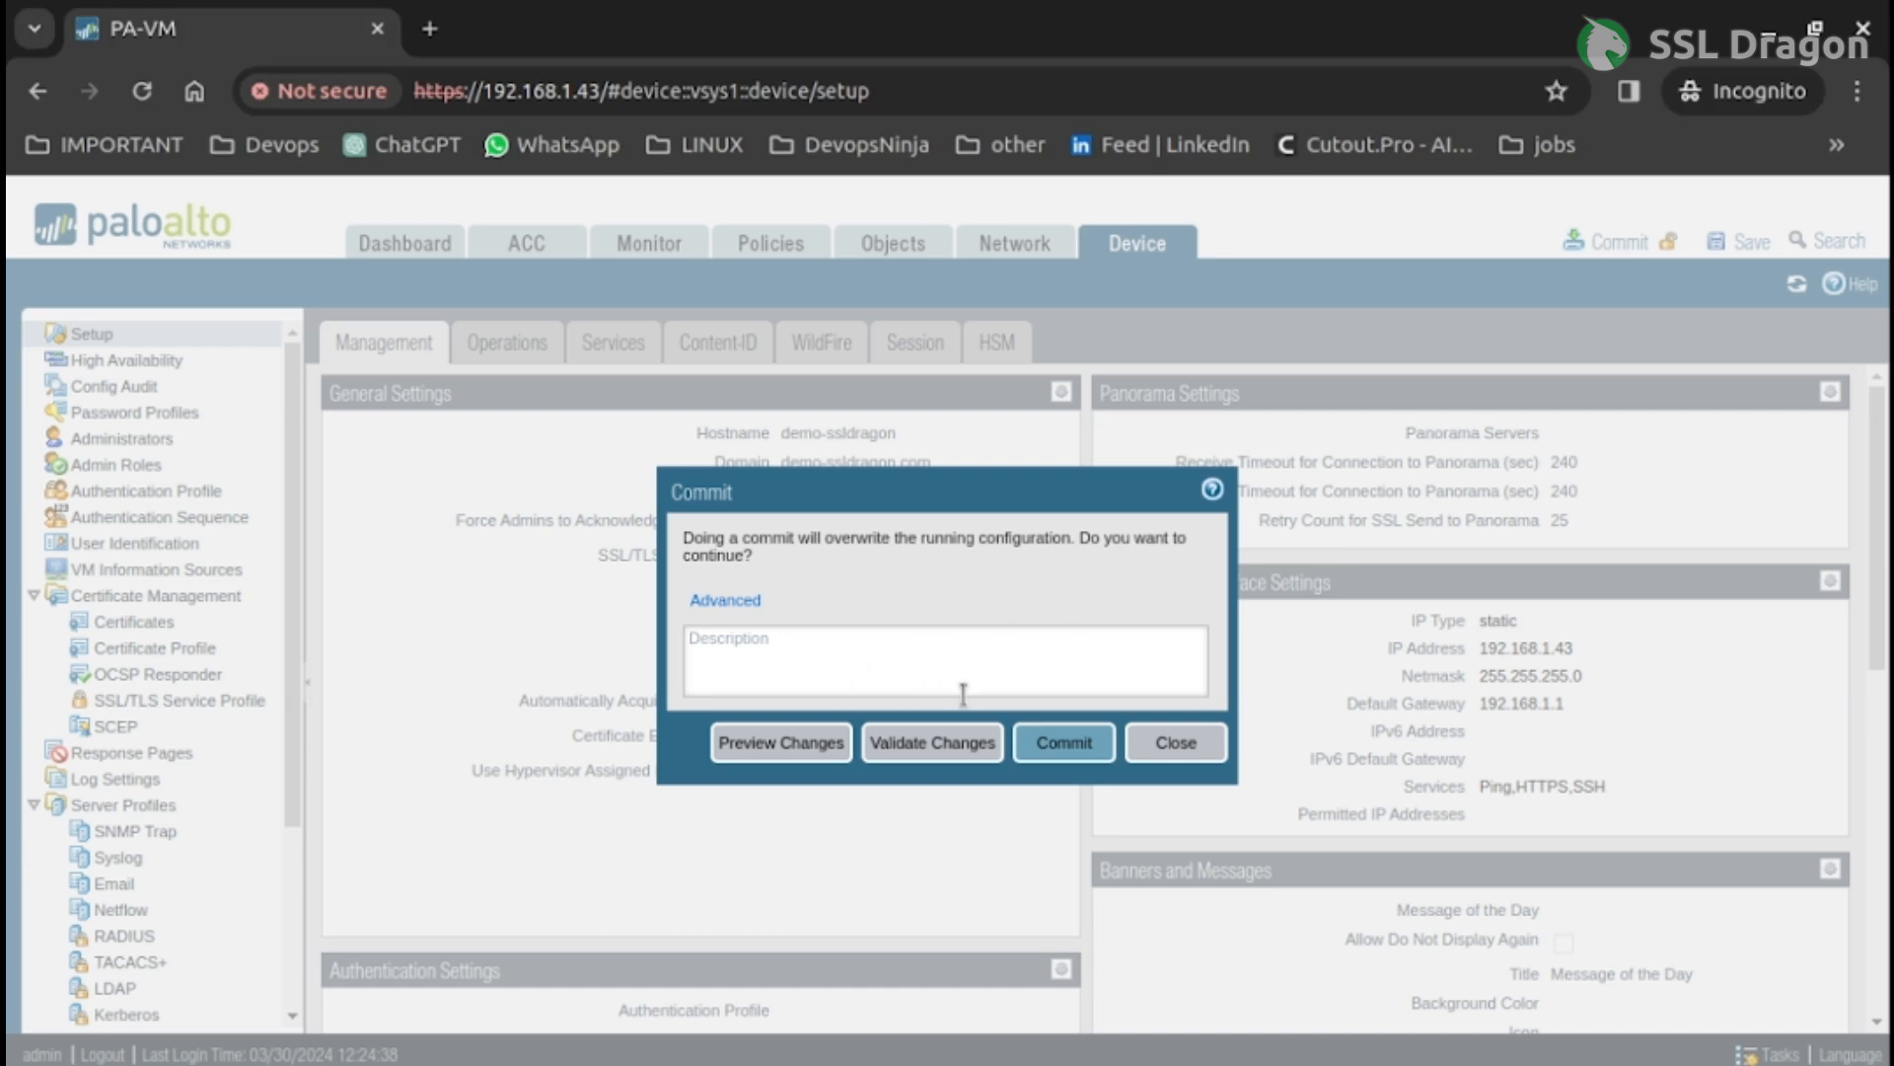
pyautogui.click(1062, 742)
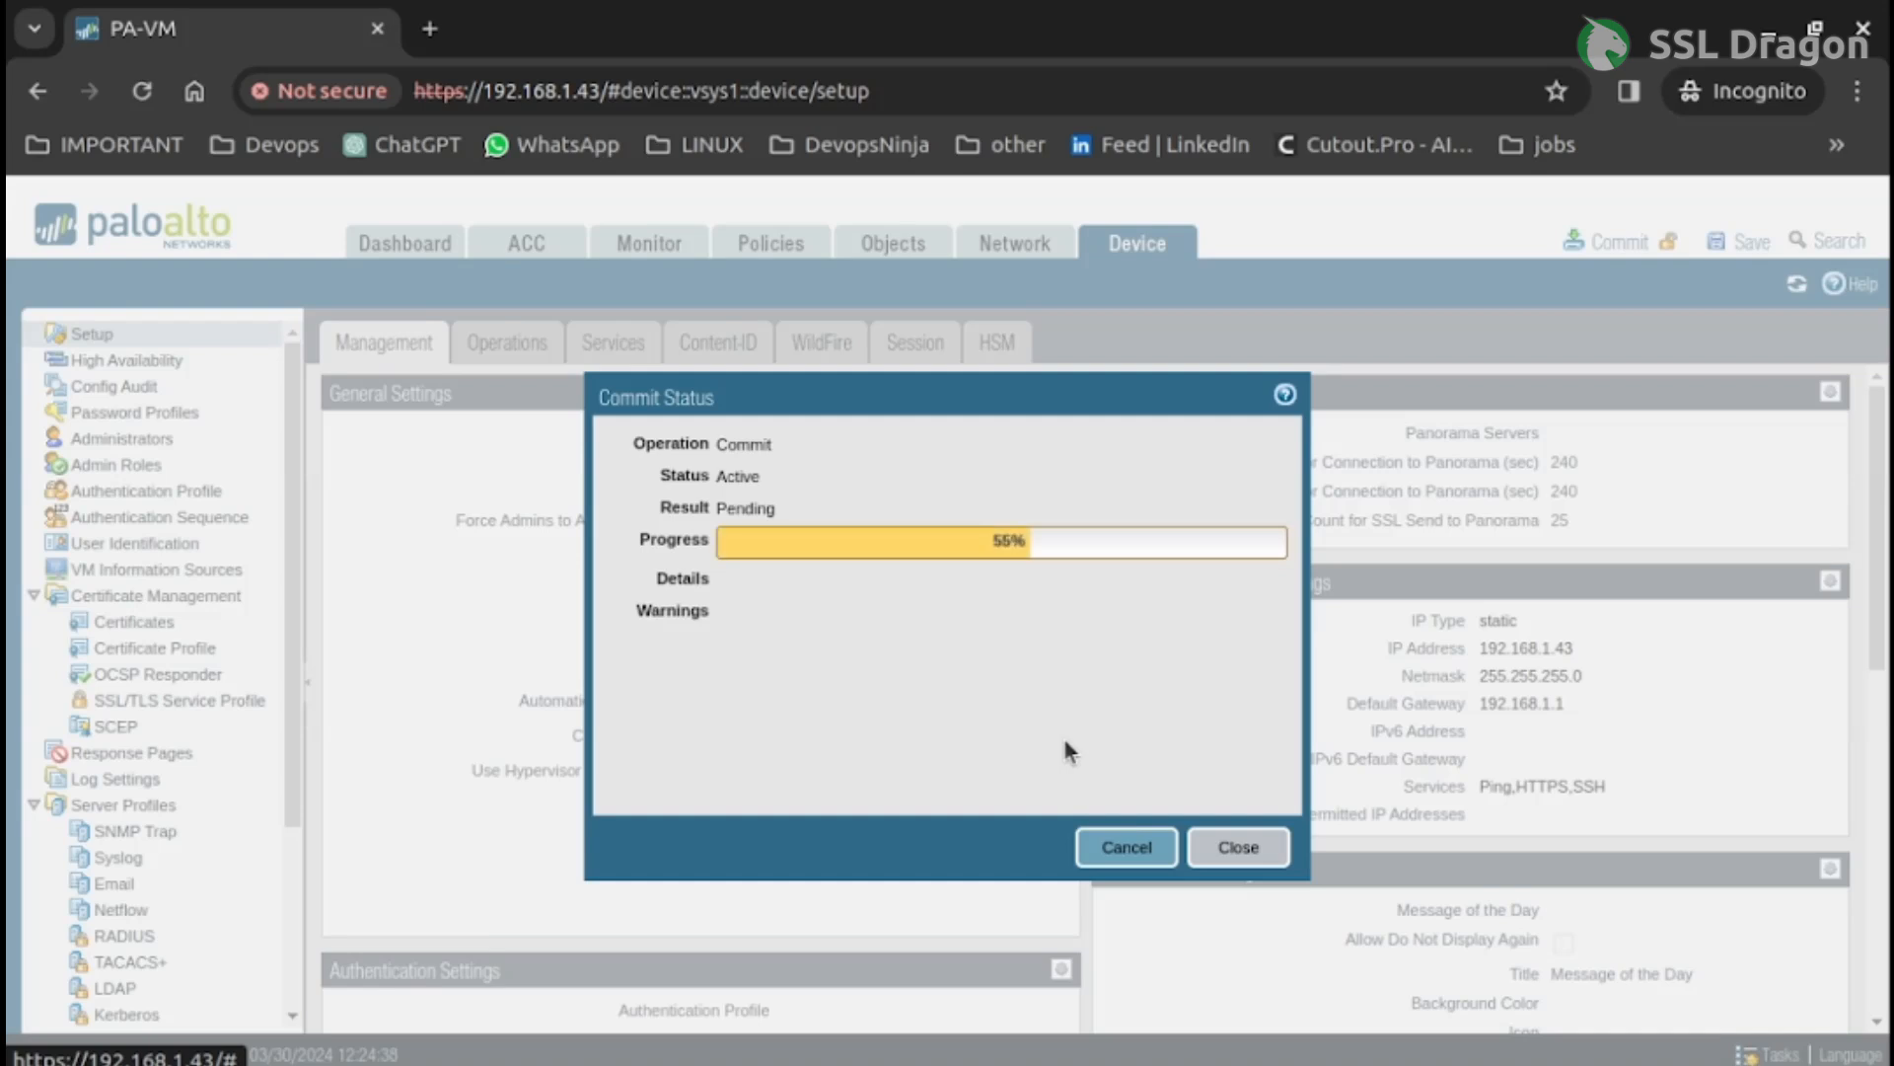
pyautogui.moveTo(1009, 661)
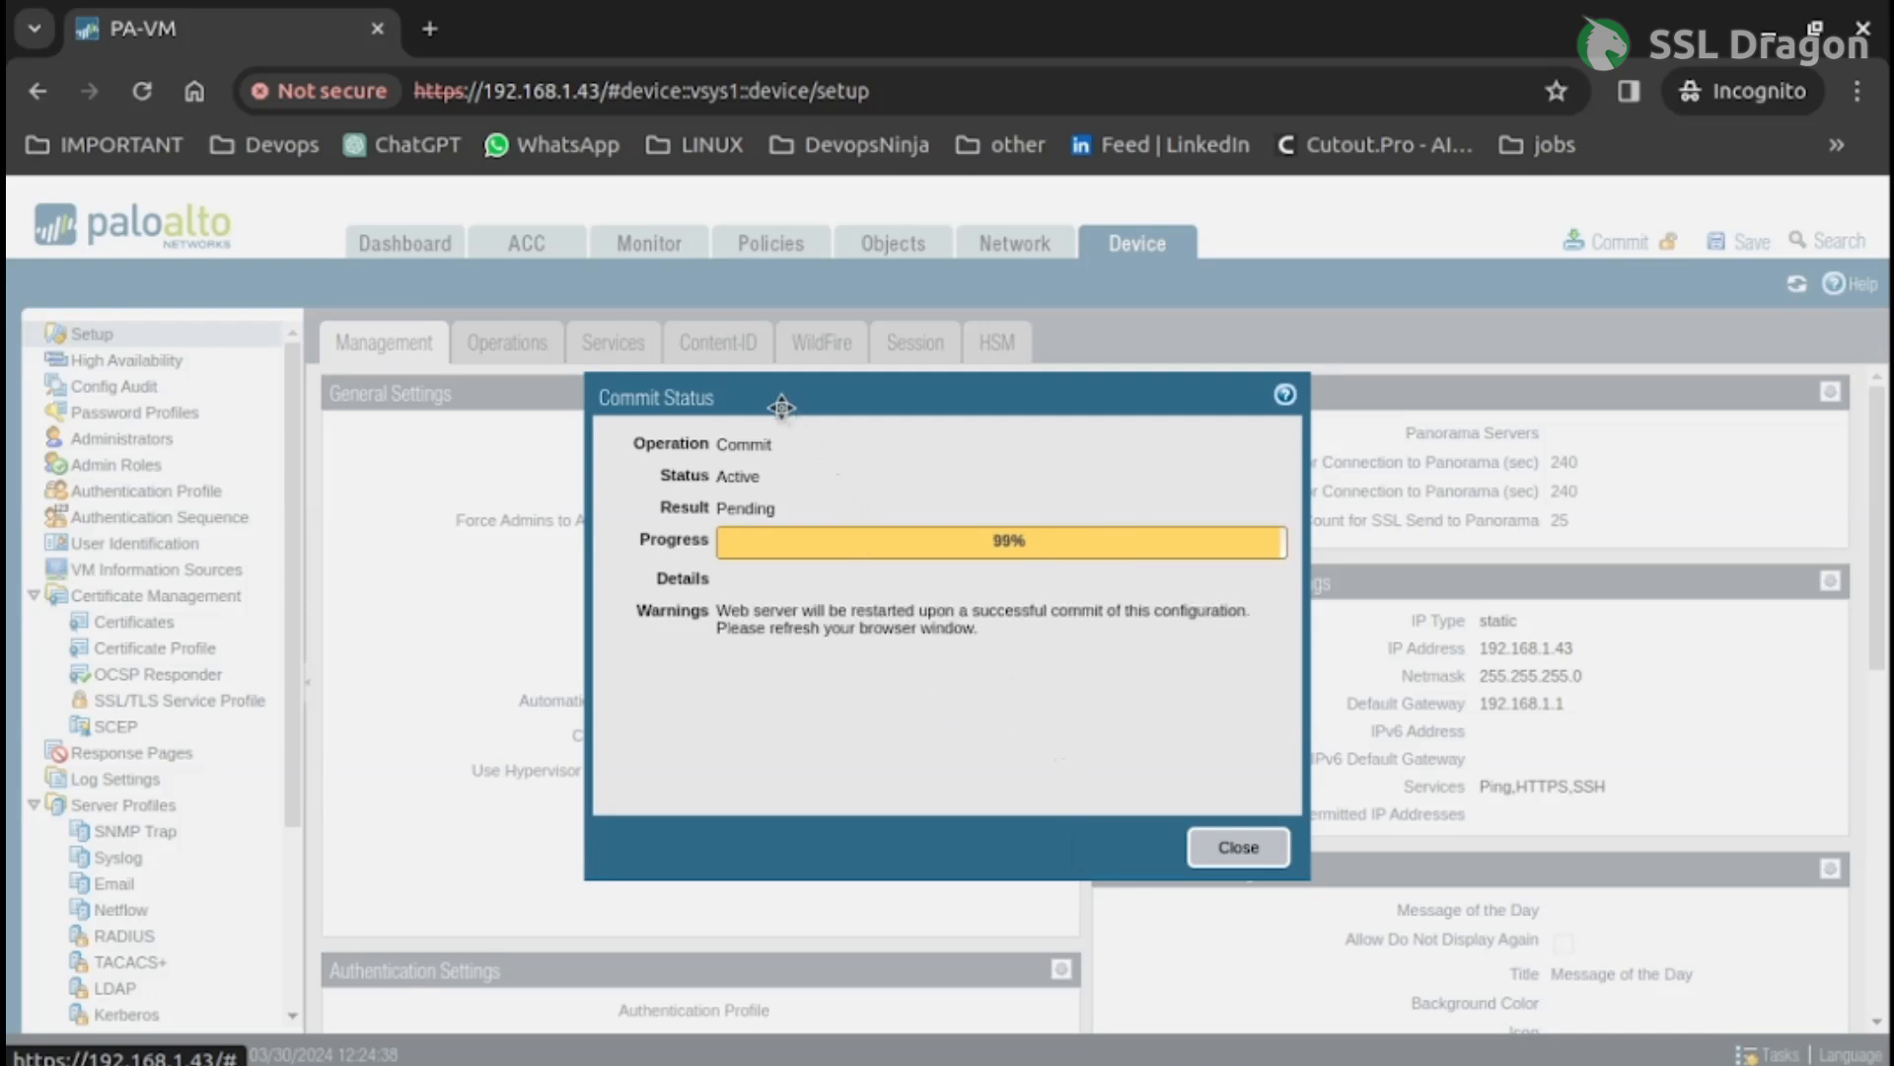
pyautogui.moveTo(997, 635)
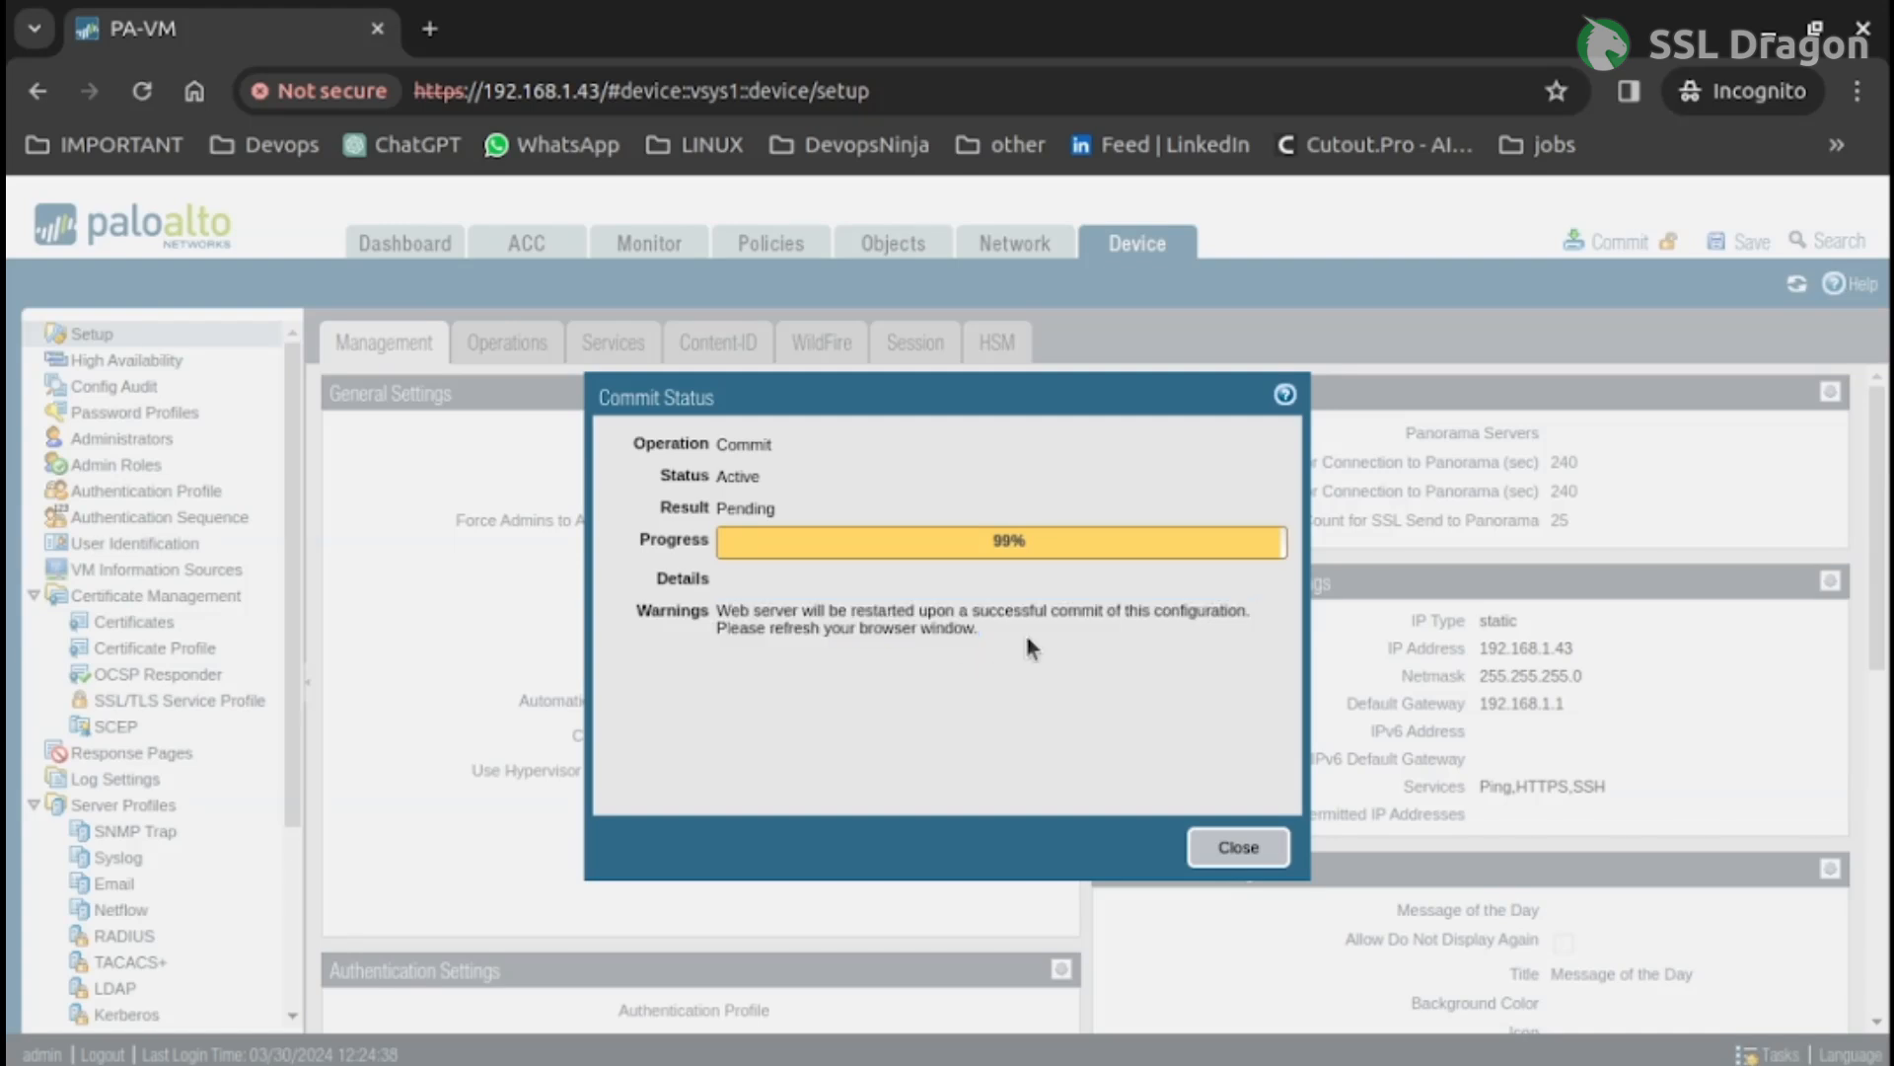
pyautogui.moveTo(1086, 686)
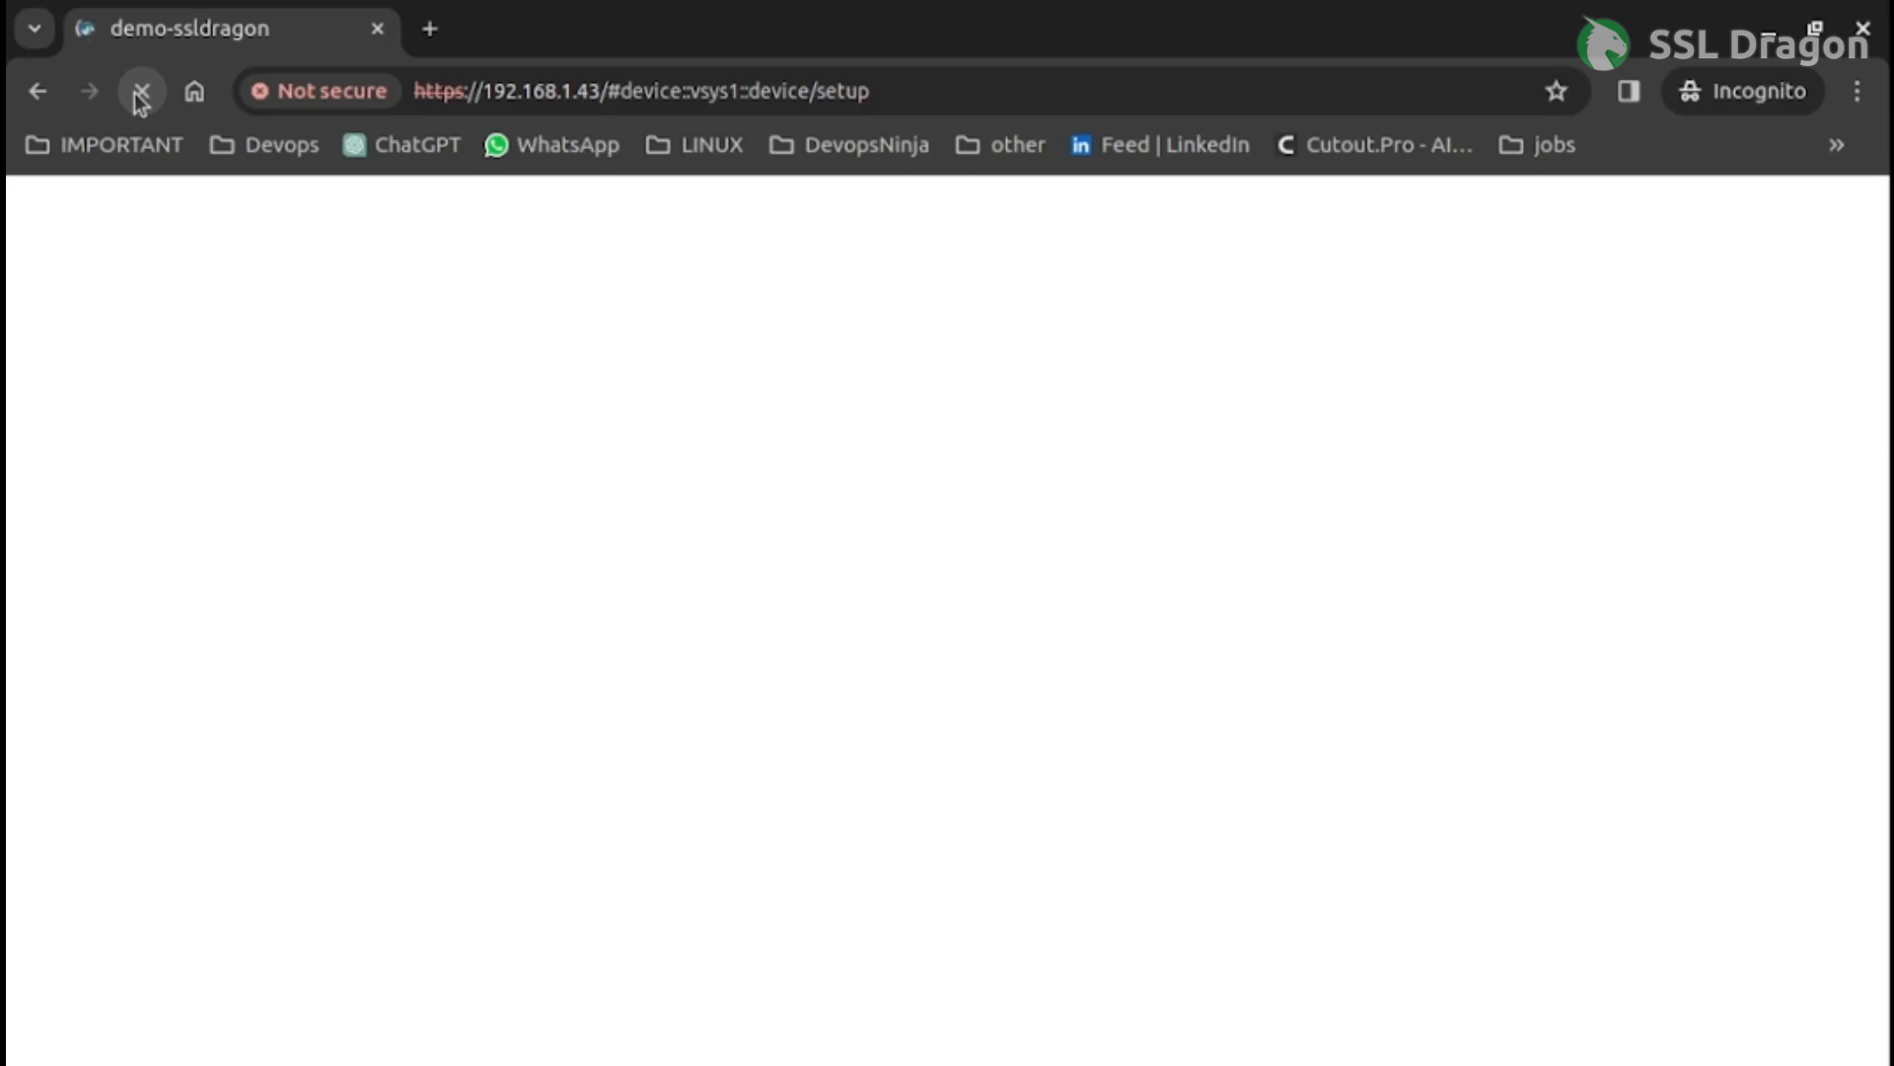
# Step: Reload the browser page to bring back the Device > Setup page after the commit
pyautogui.click(139, 91)
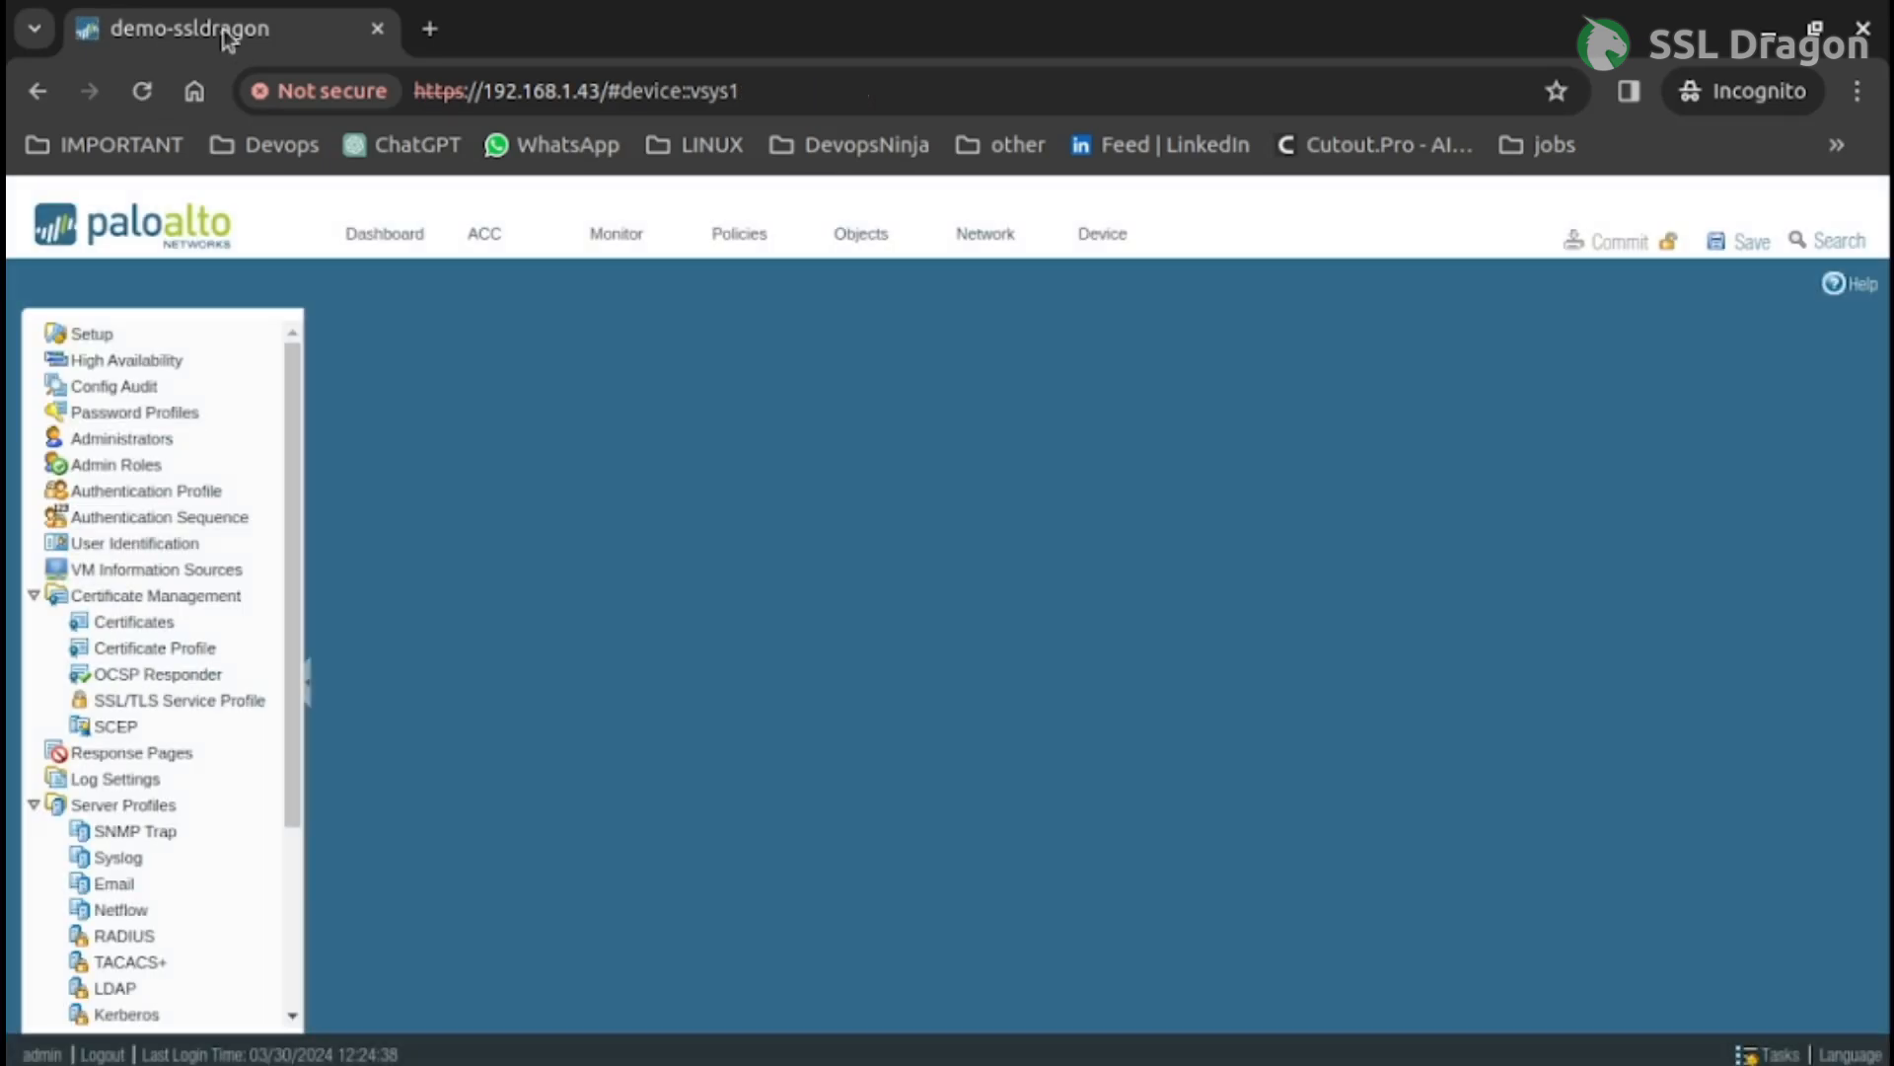
pyautogui.click(1101, 233)
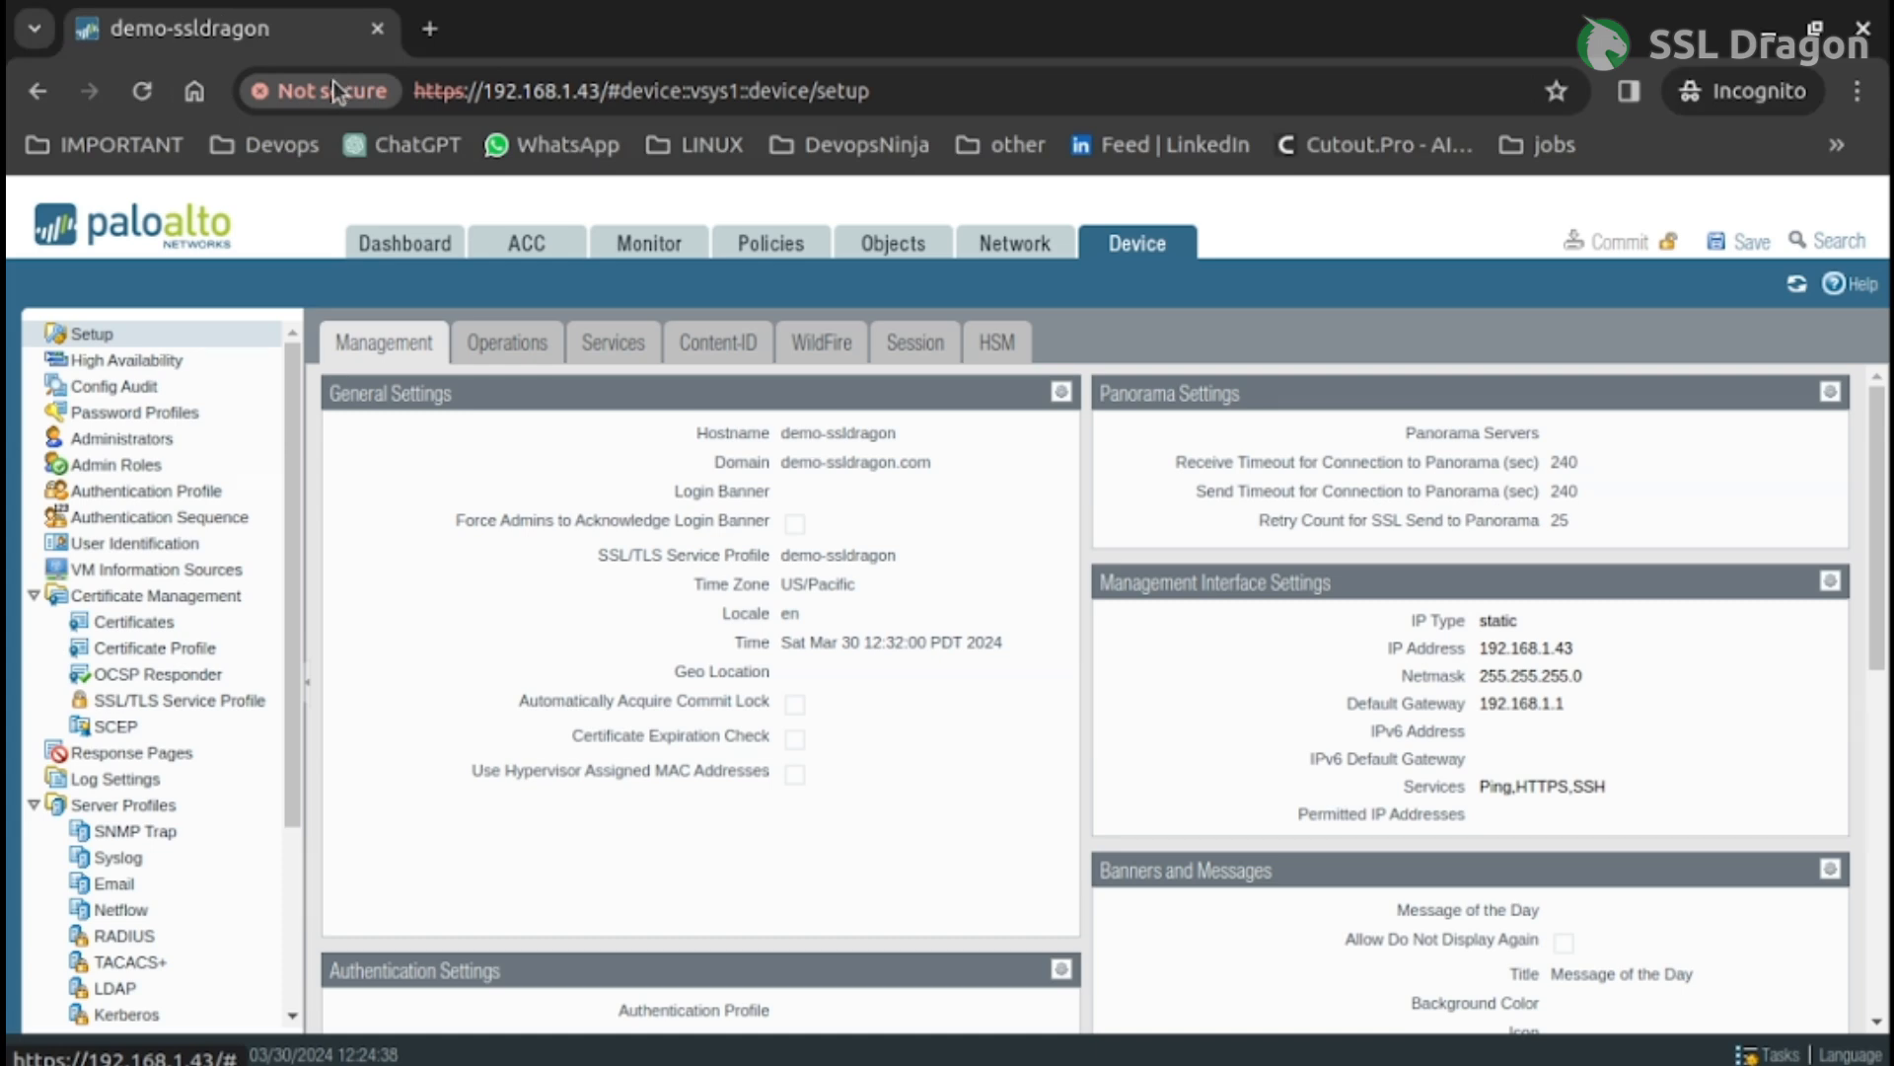
# Step: Open the site certificate and check it is issued to demo-ssldragon.com by Sectigo
pyautogui.click(319, 91)
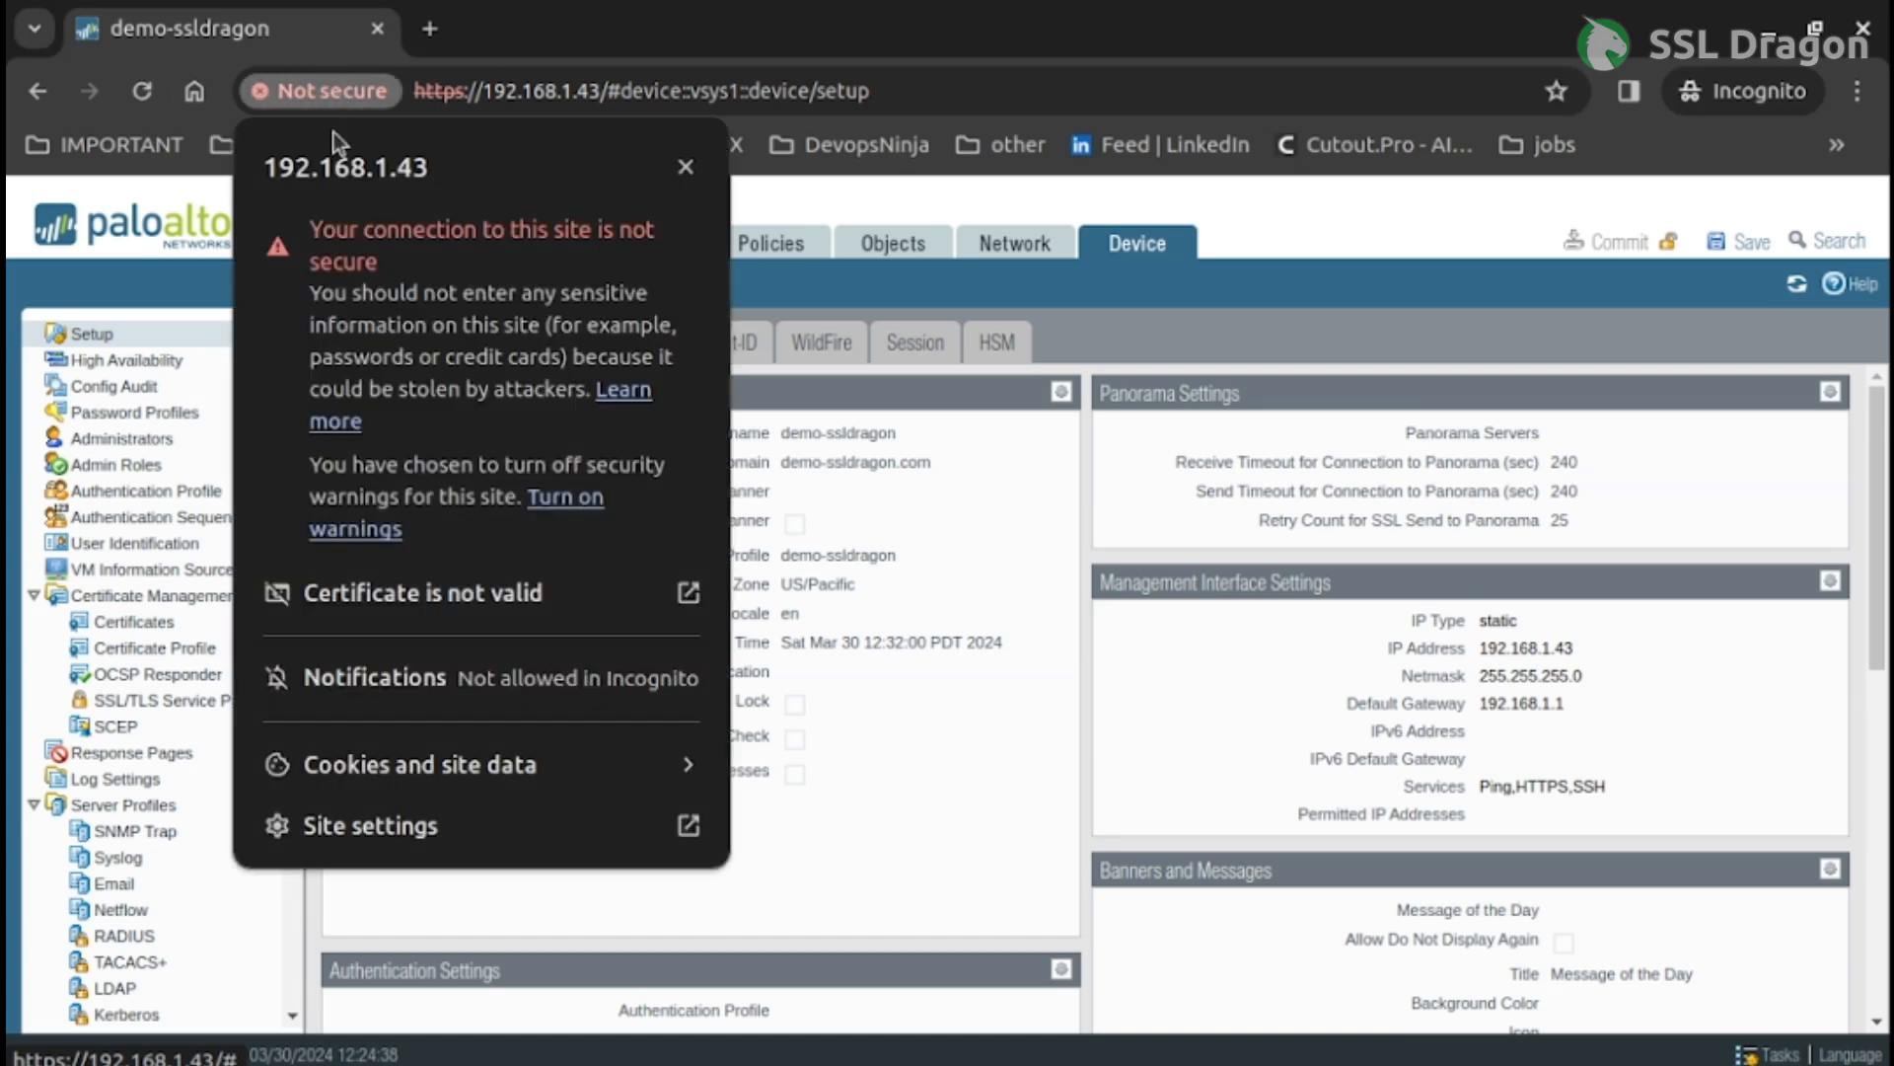
pyautogui.click(421, 592)
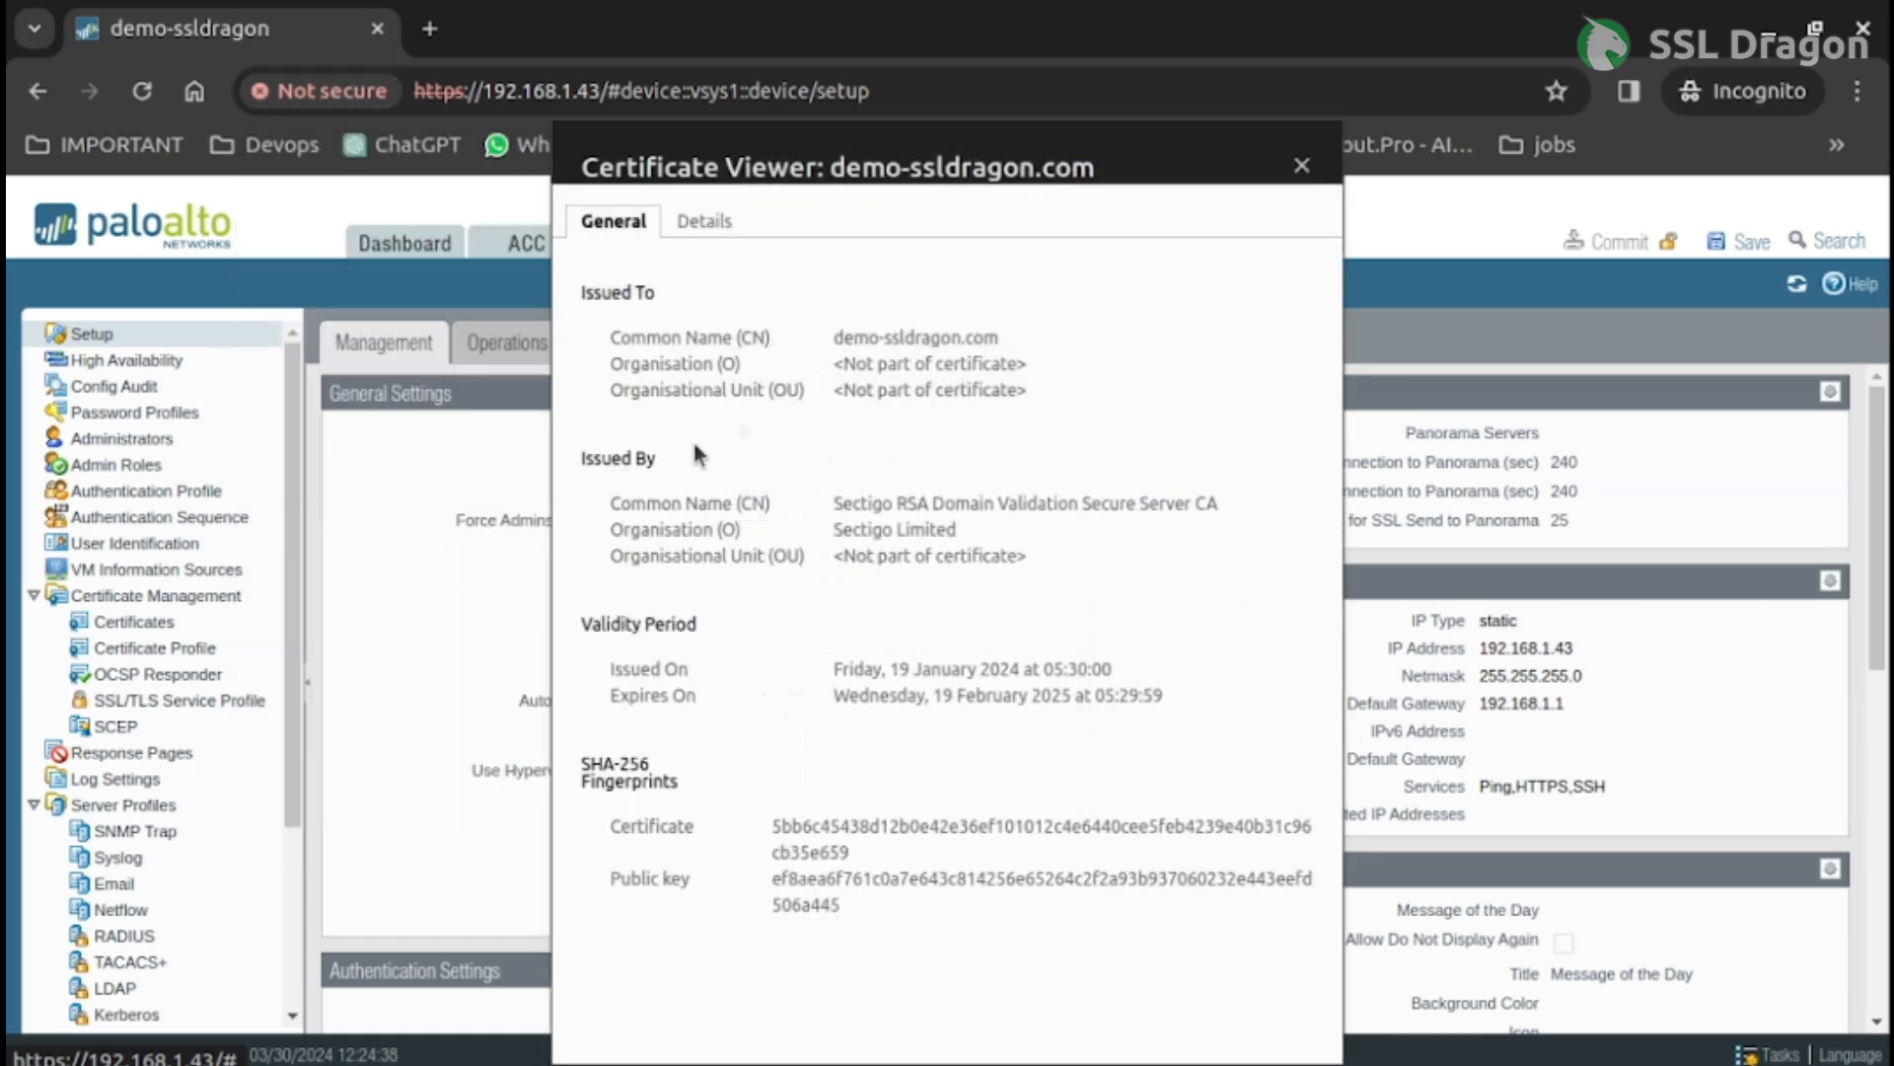
pyautogui.doubleClick(919, 337)
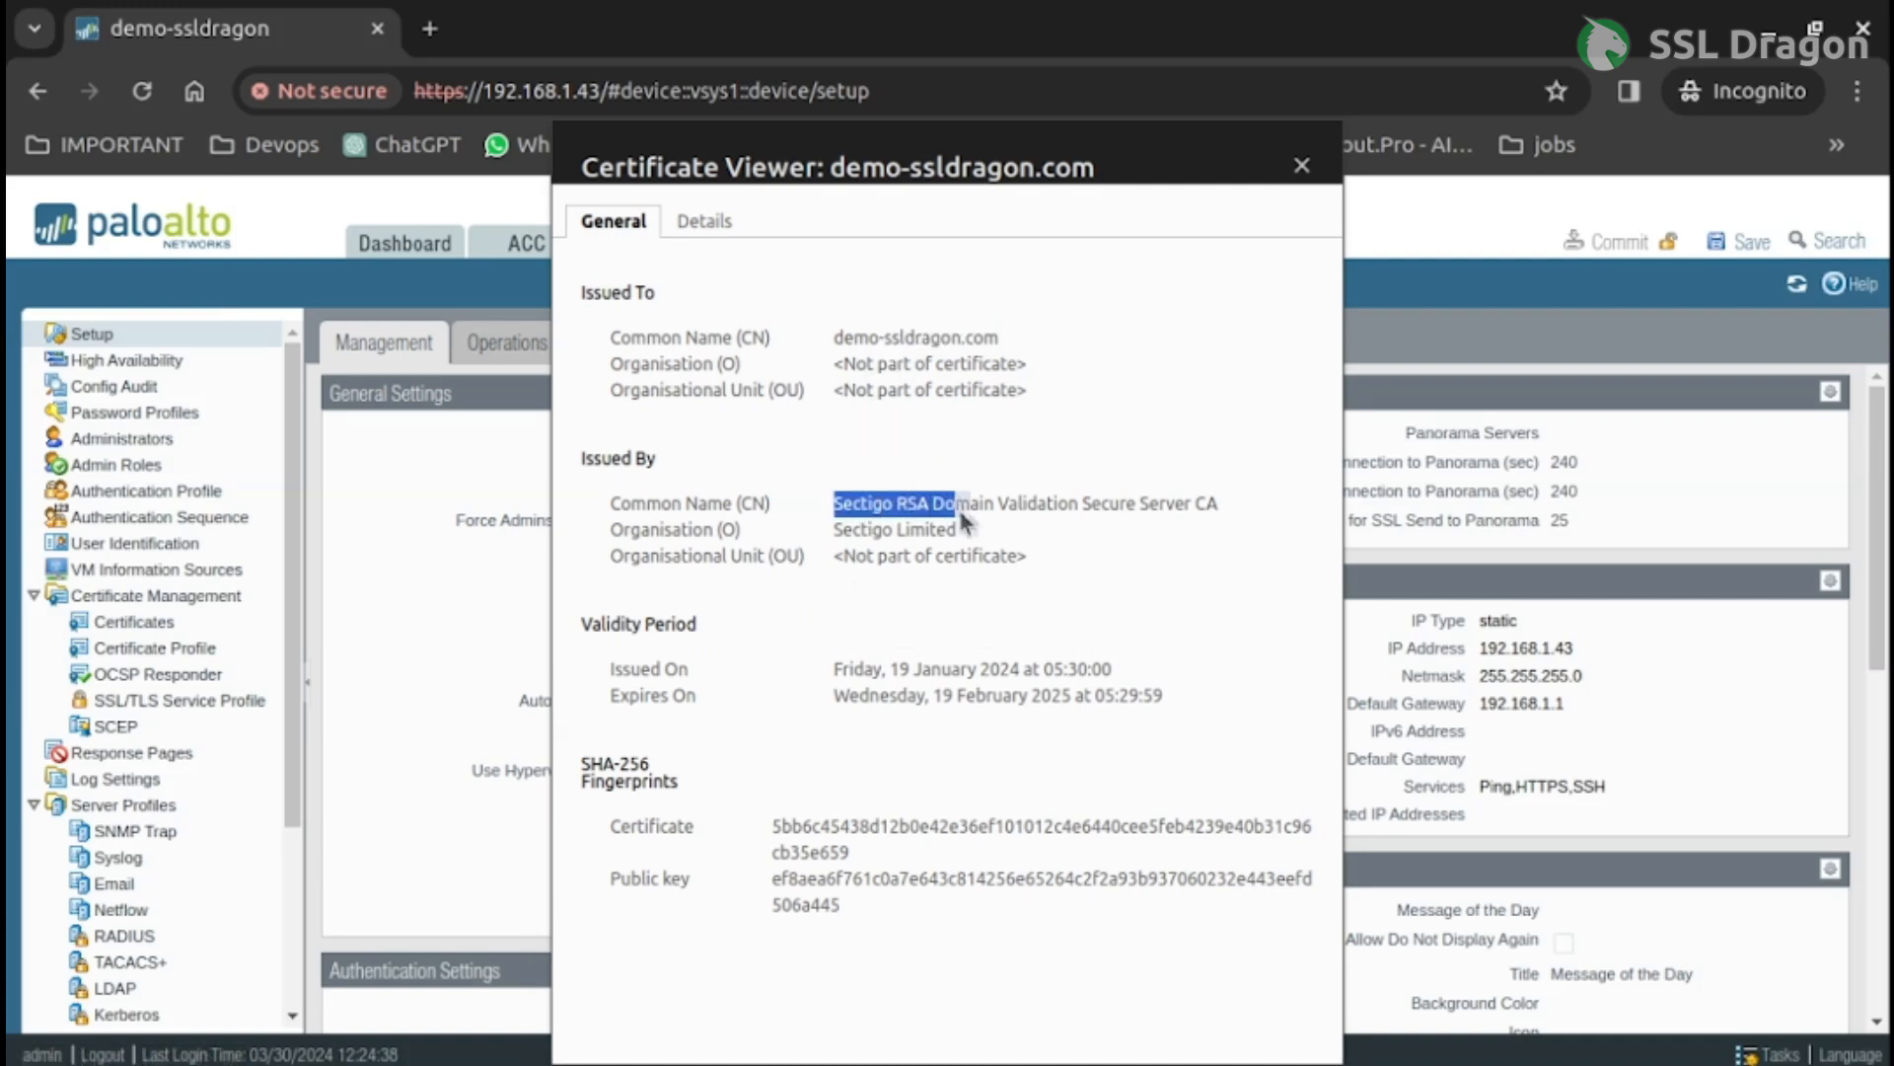
pyautogui.moveTo(955, 502); pyautogui.dragTo(1207, 502)
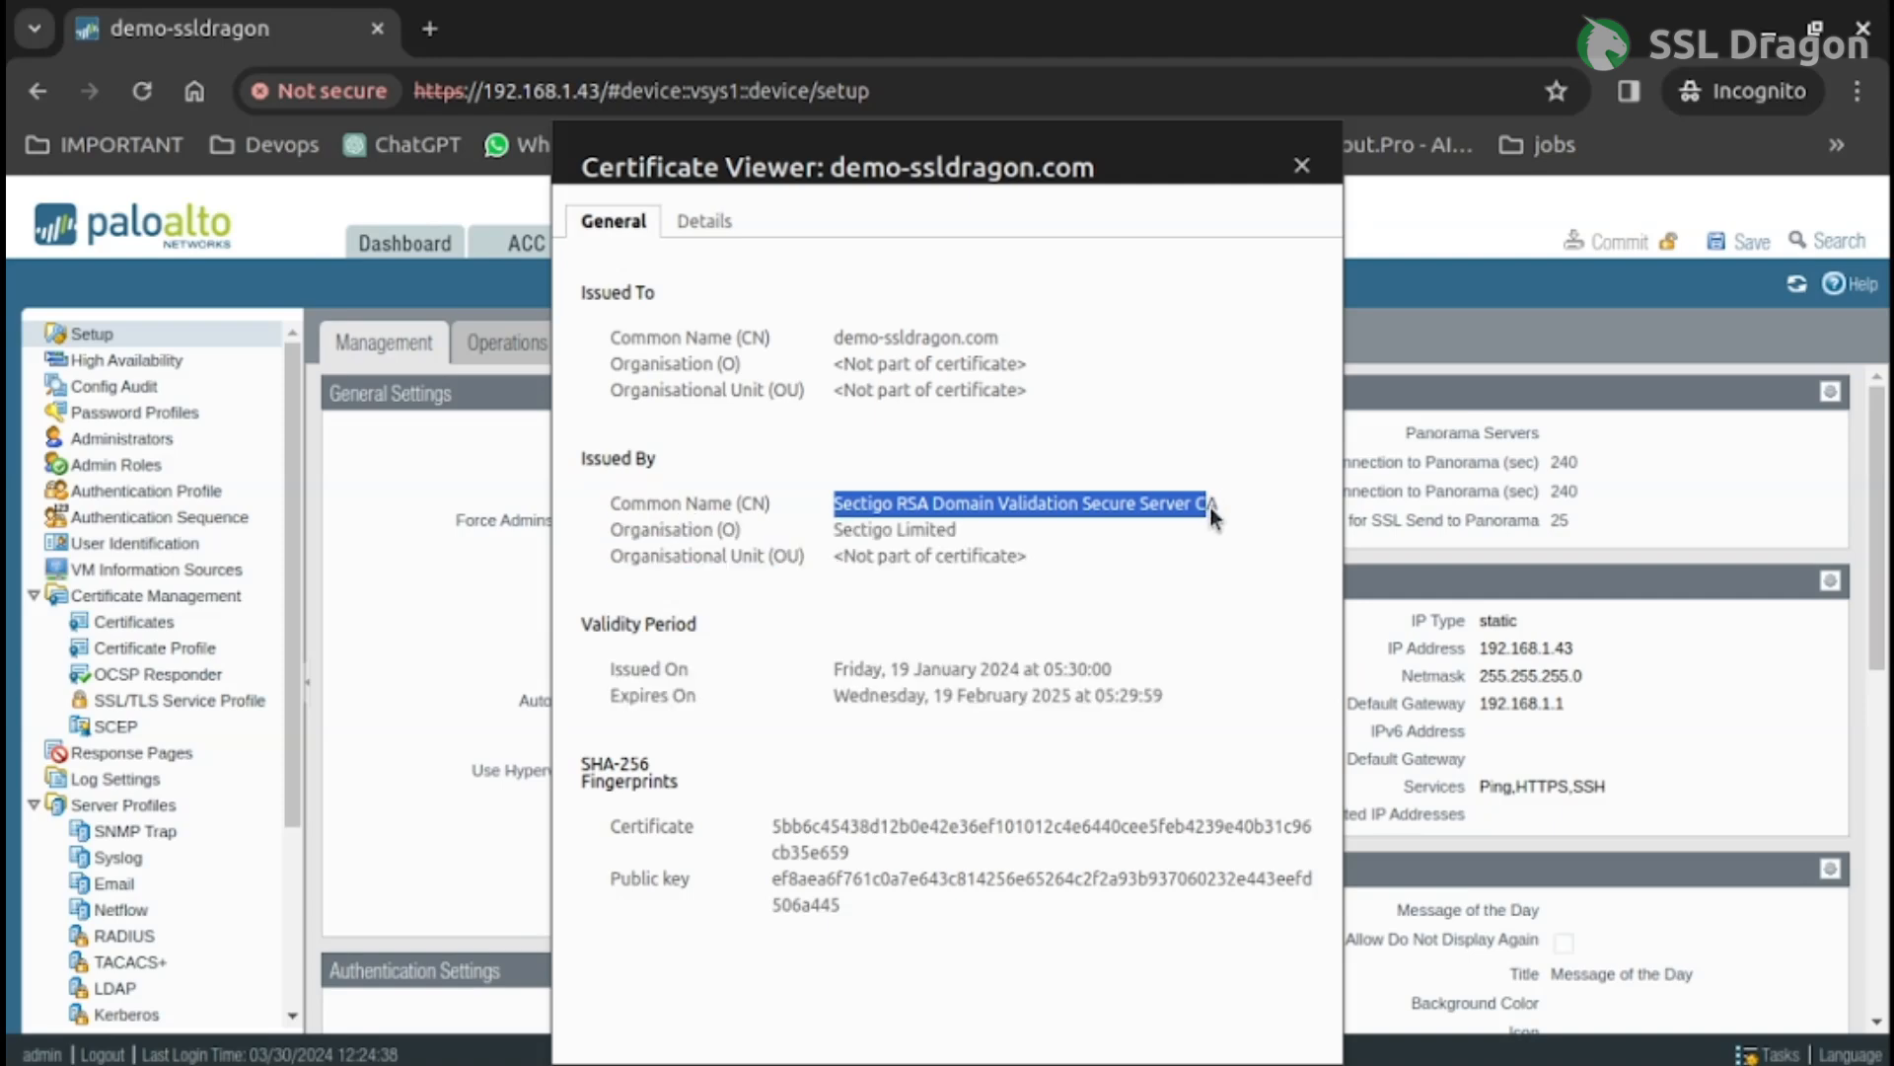
# Step: Show the certificate hierarchy and the Sectigo intermediate certificate's fields in Details
pyautogui.click(701, 220)
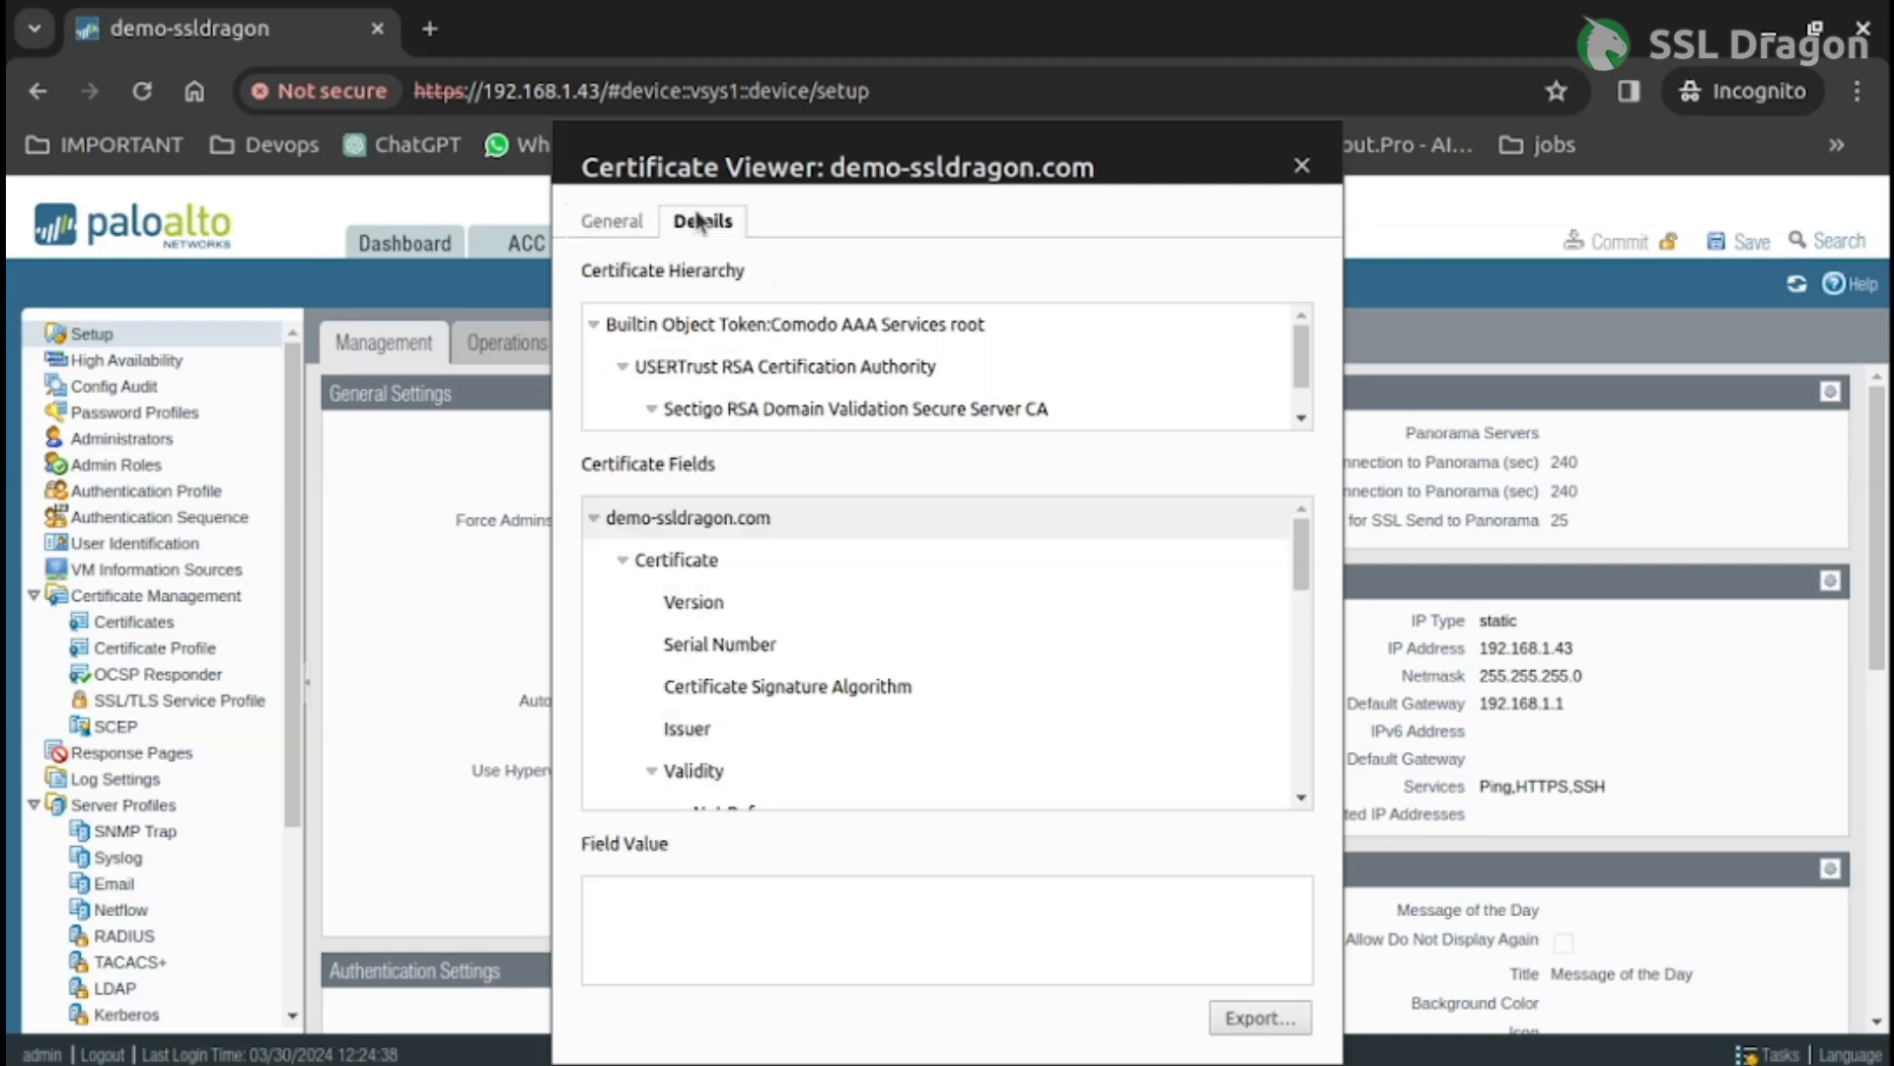
pyautogui.click(855, 408)
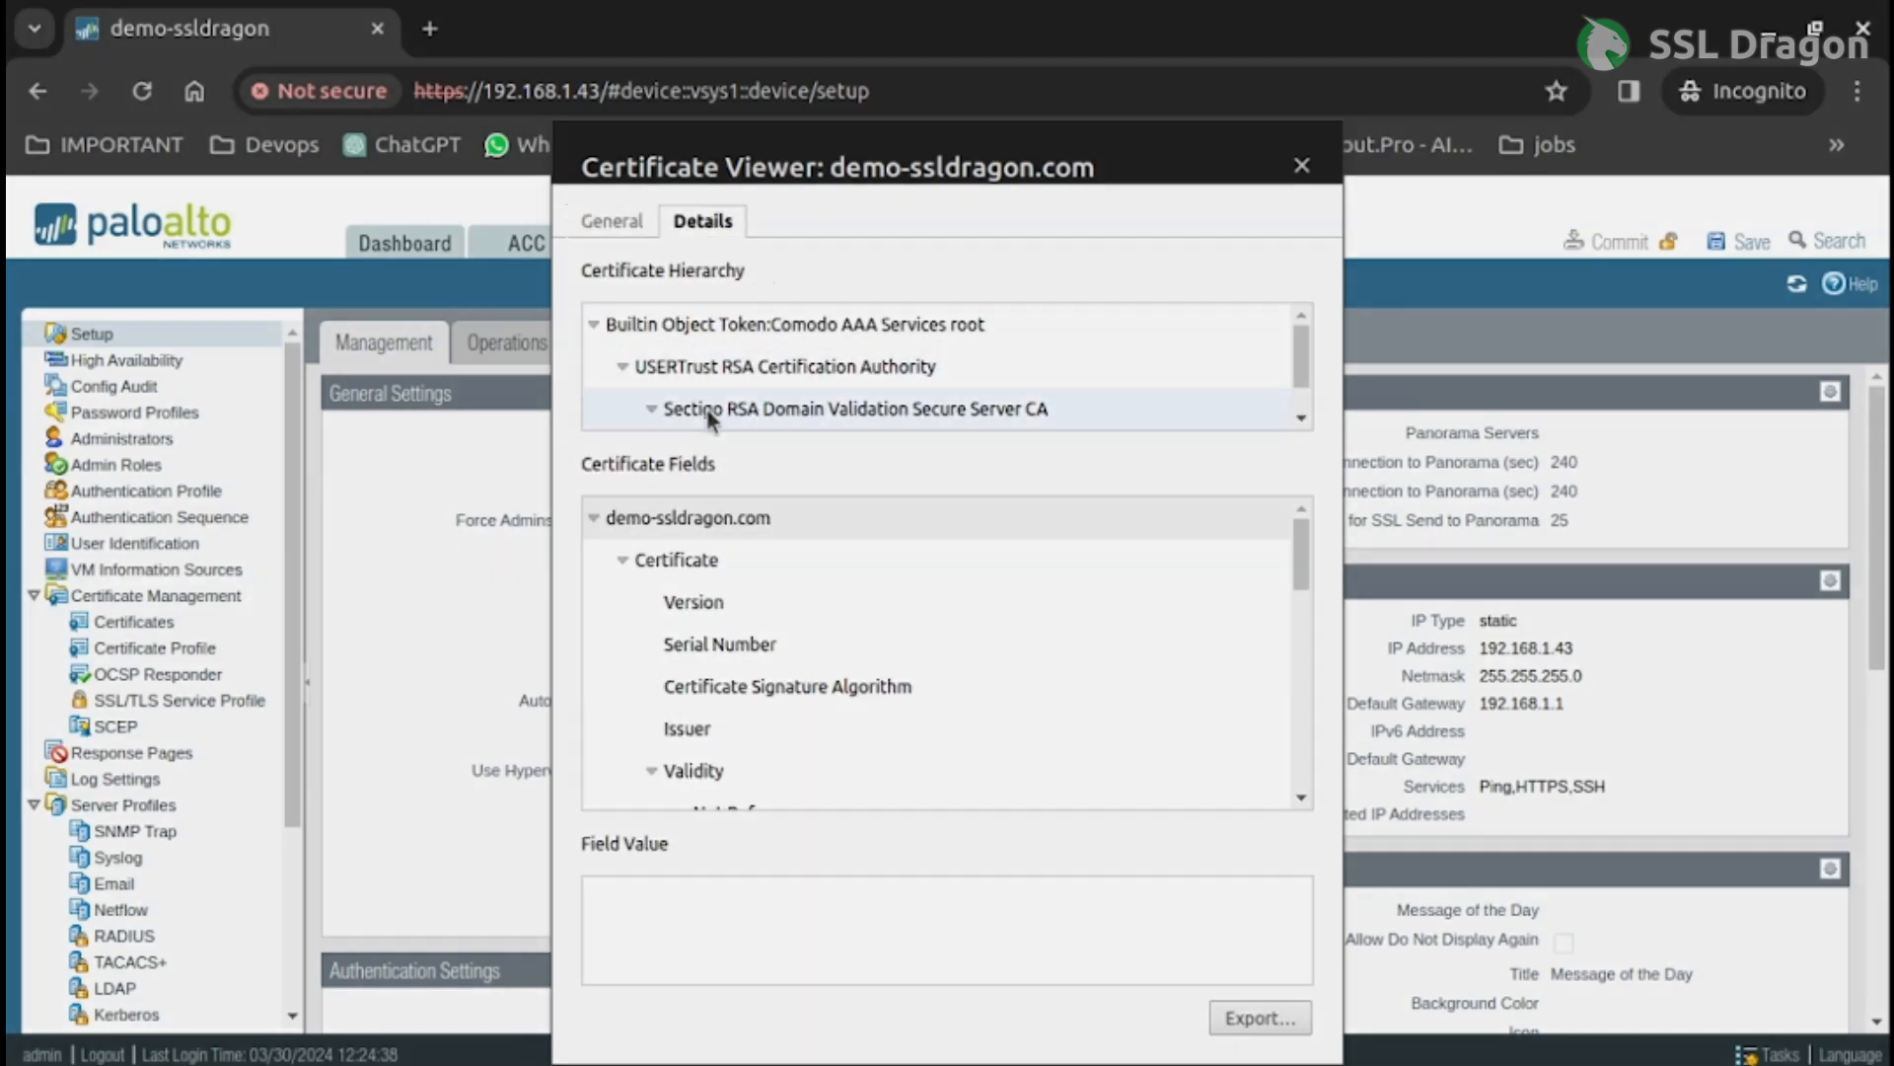
pyautogui.click(854, 408)
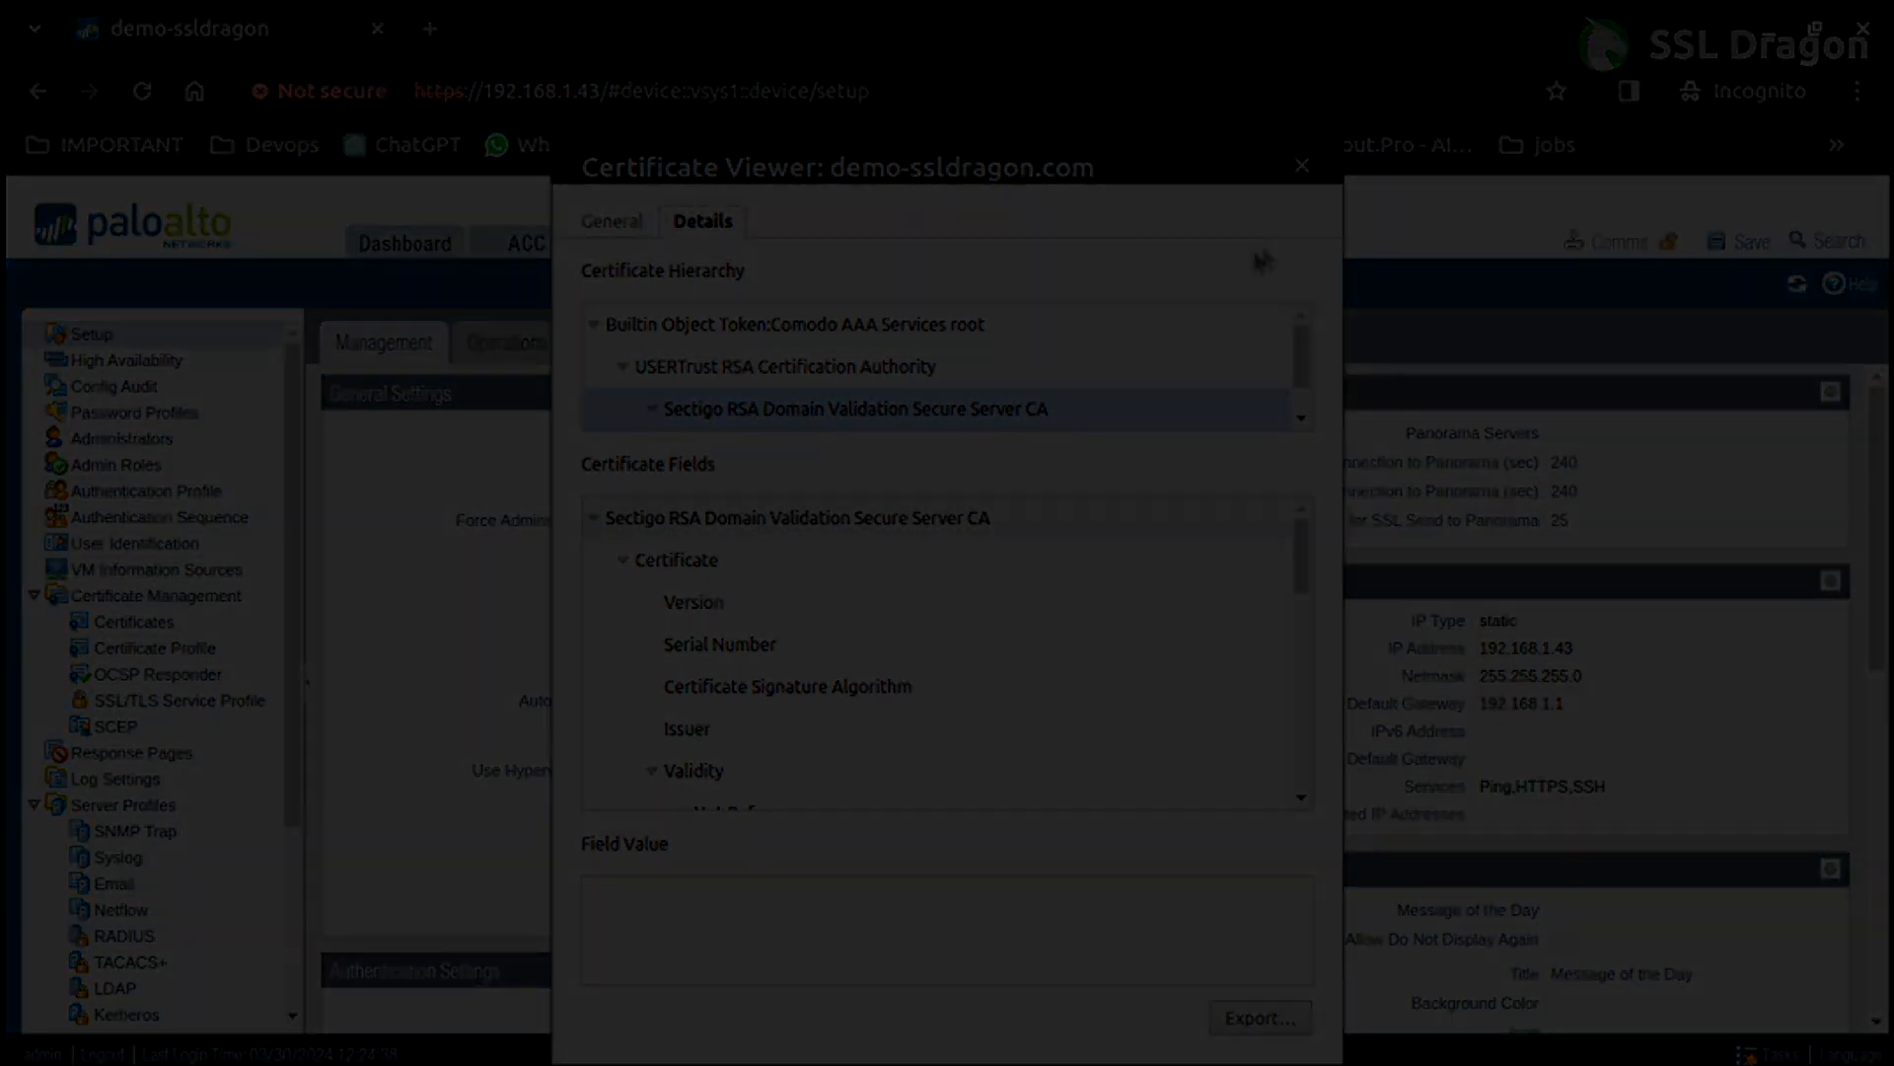